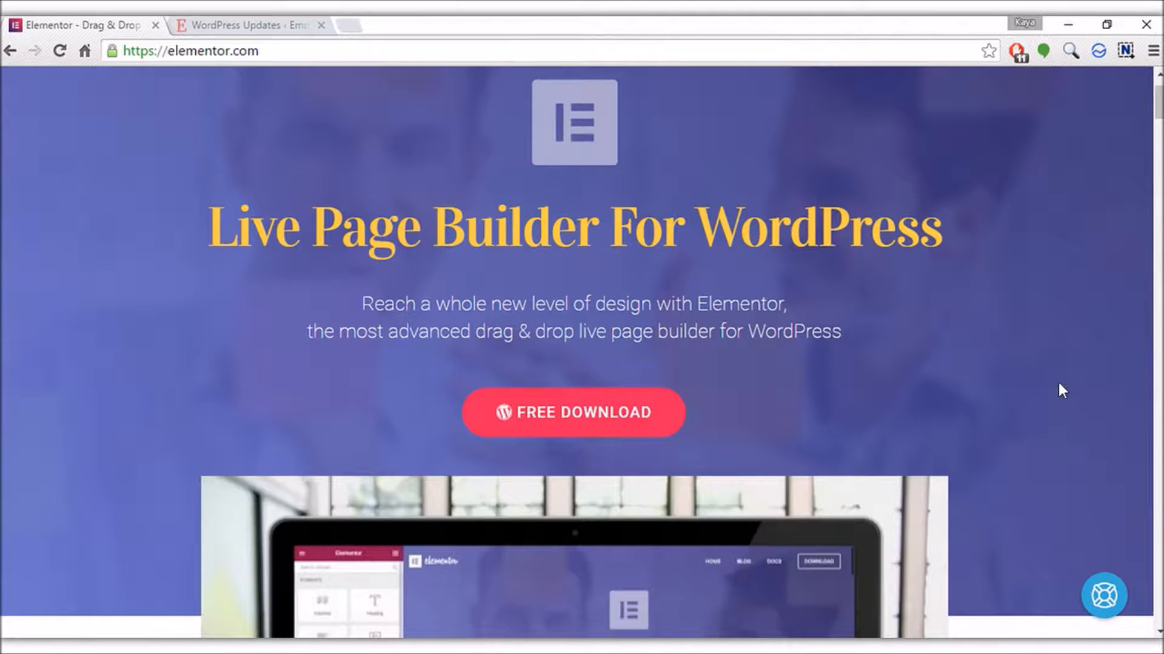
Launch the Elementor live builder for the draft New Page from the WordPress editor
scroll("down", 3)
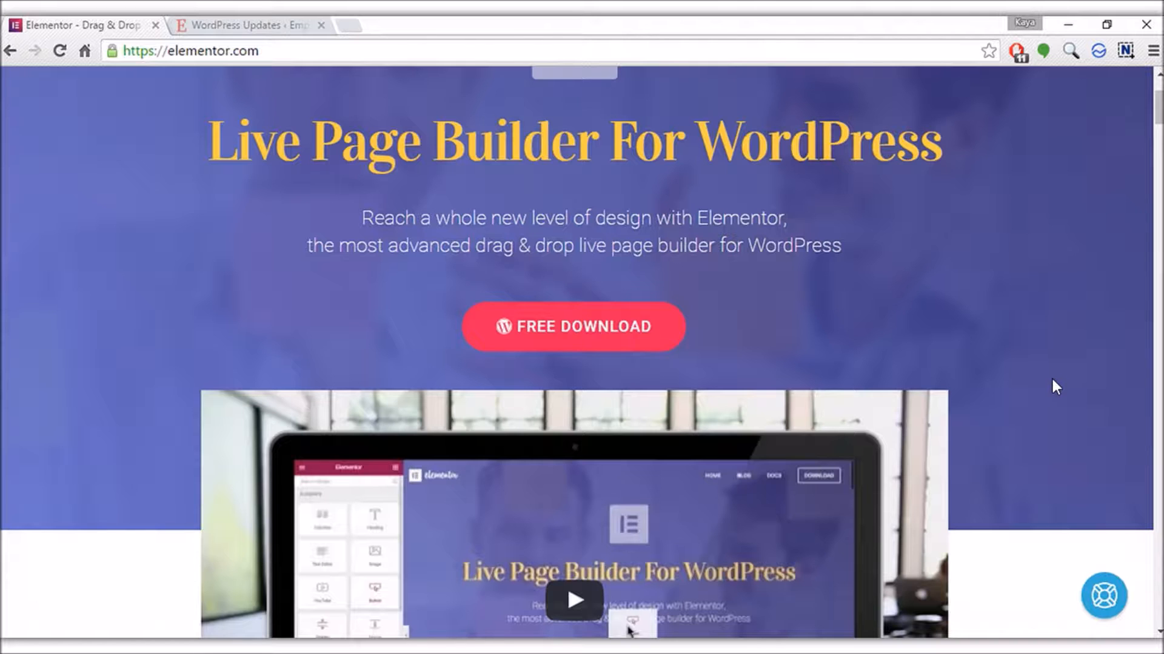
scroll("down", 3)
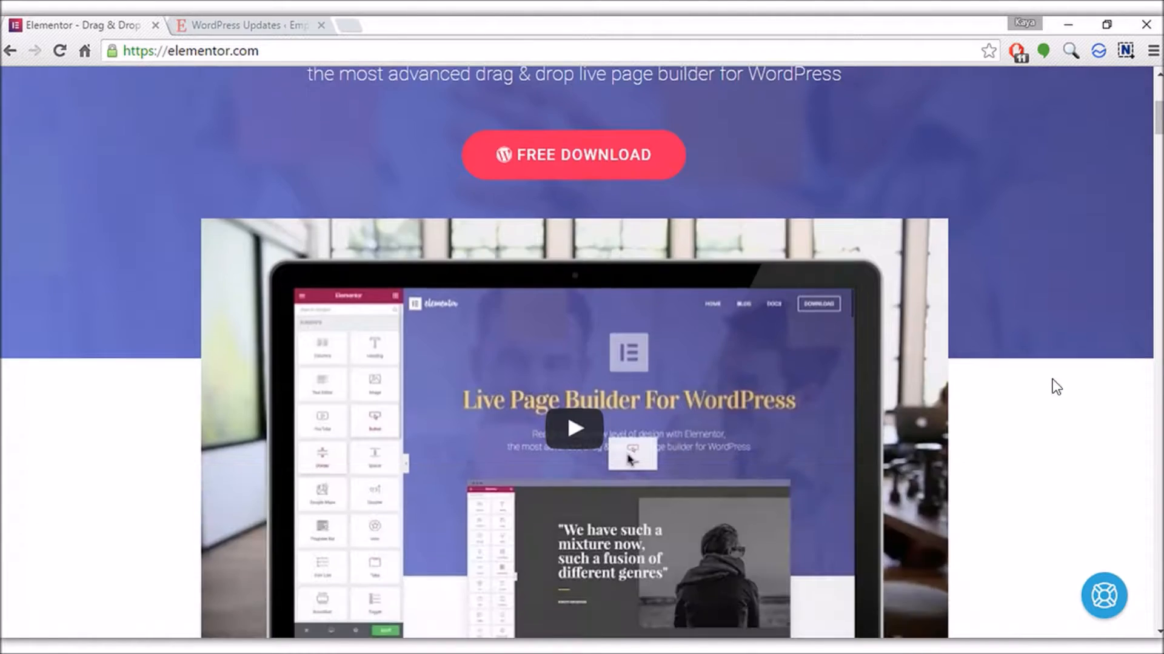
scroll("down", 3)
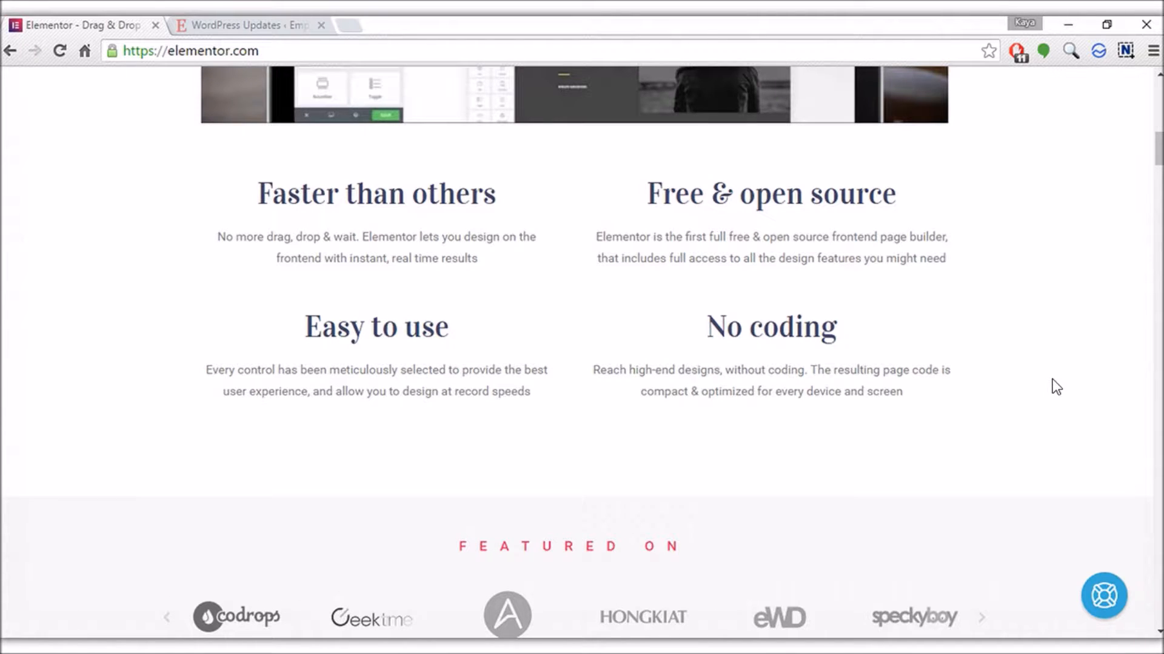
scroll("down", 3)
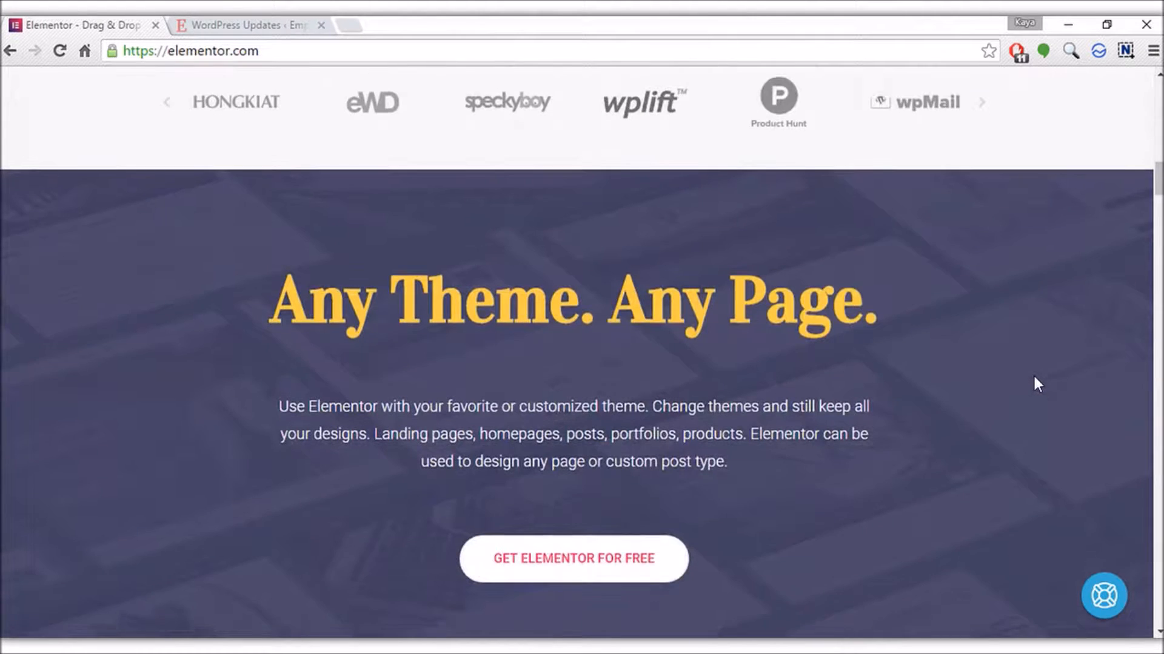
scroll("down", 3)
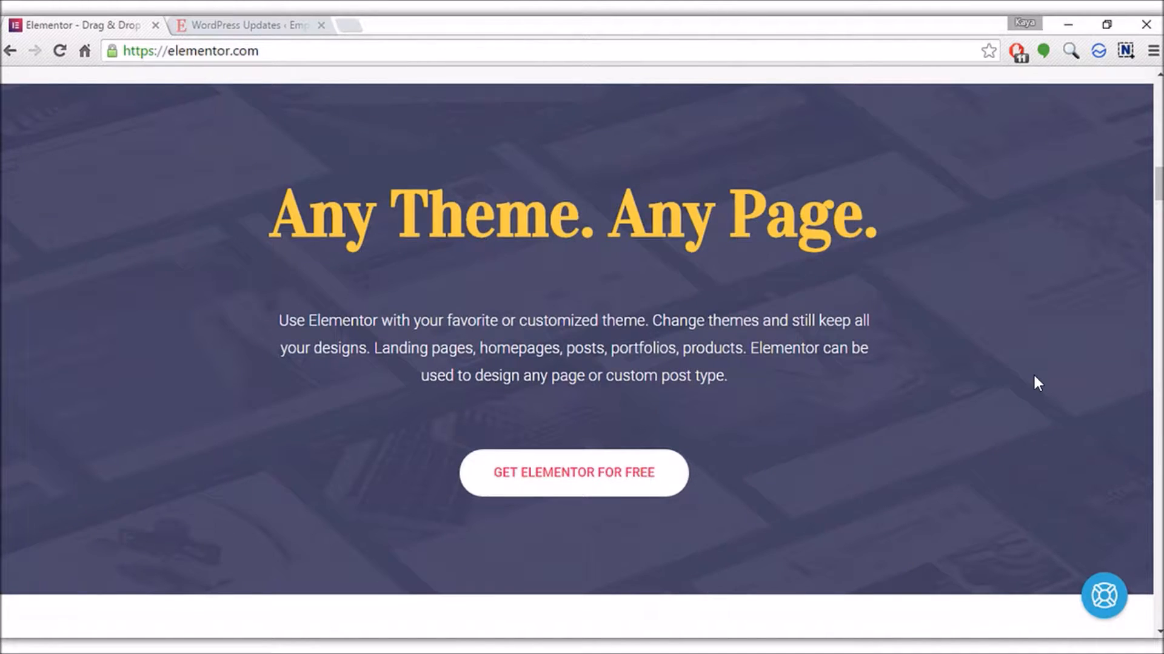
scroll("down", 3)
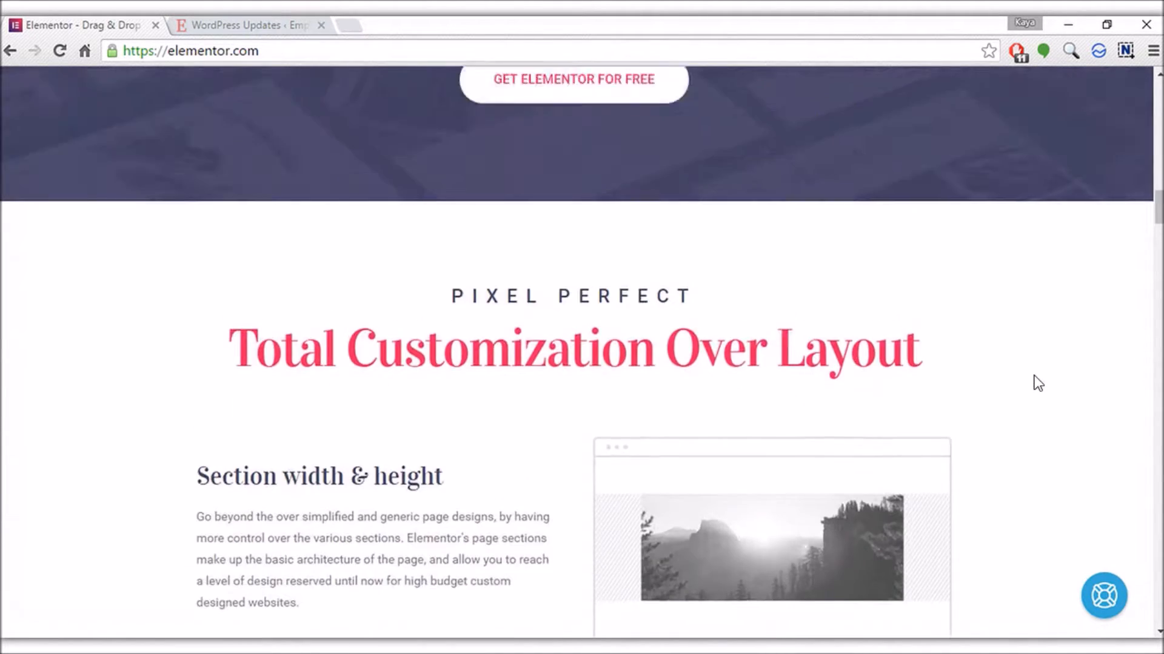
scroll("up", 3)
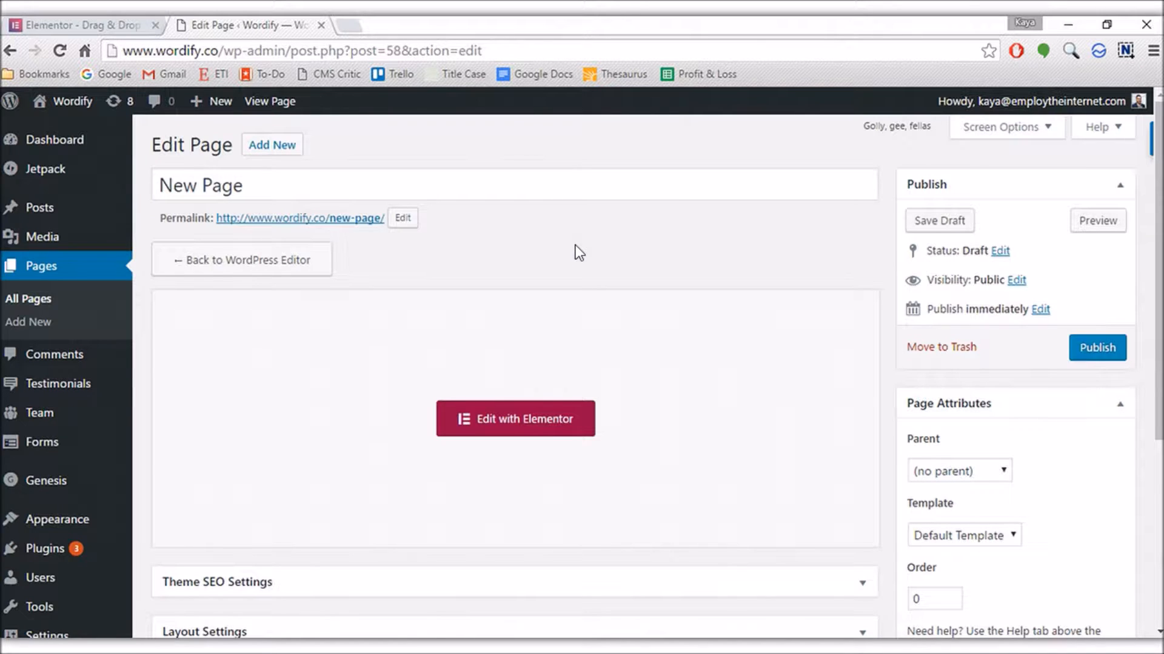
mouse_move(571, 288)
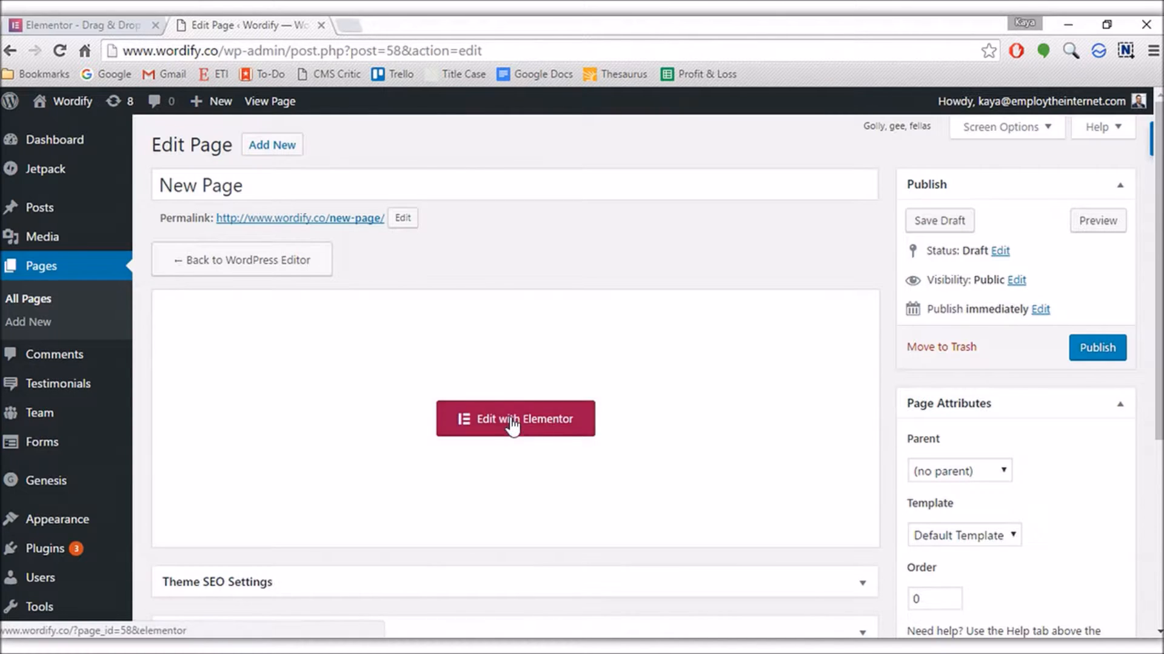
left_click(514, 418)
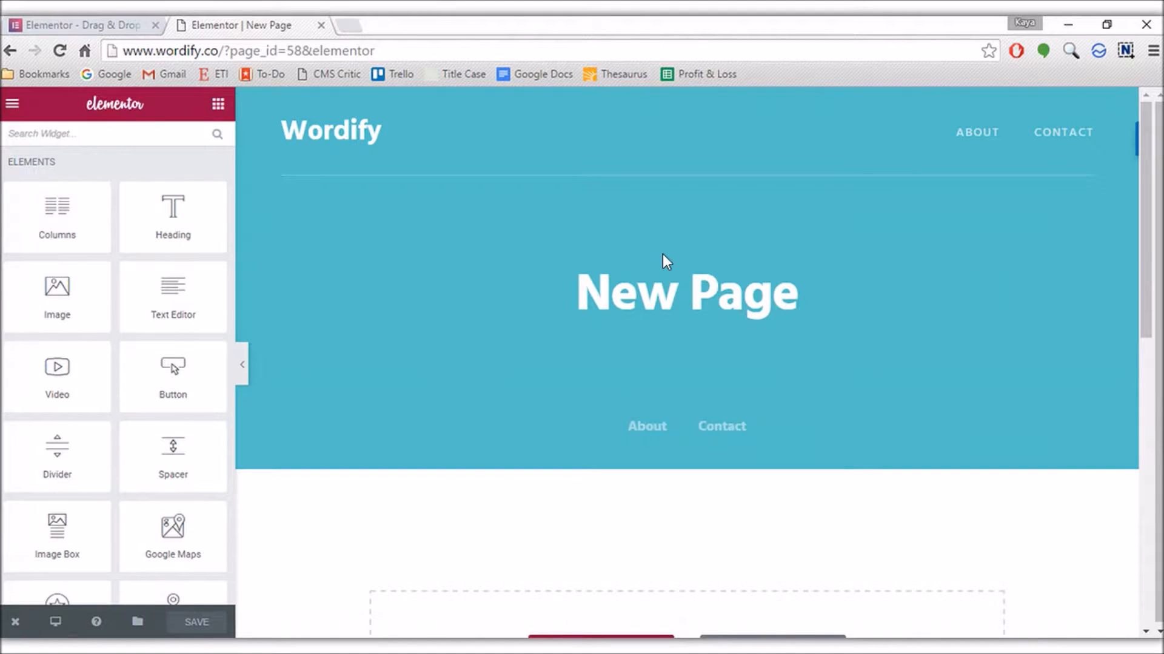
scroll("down", 3)
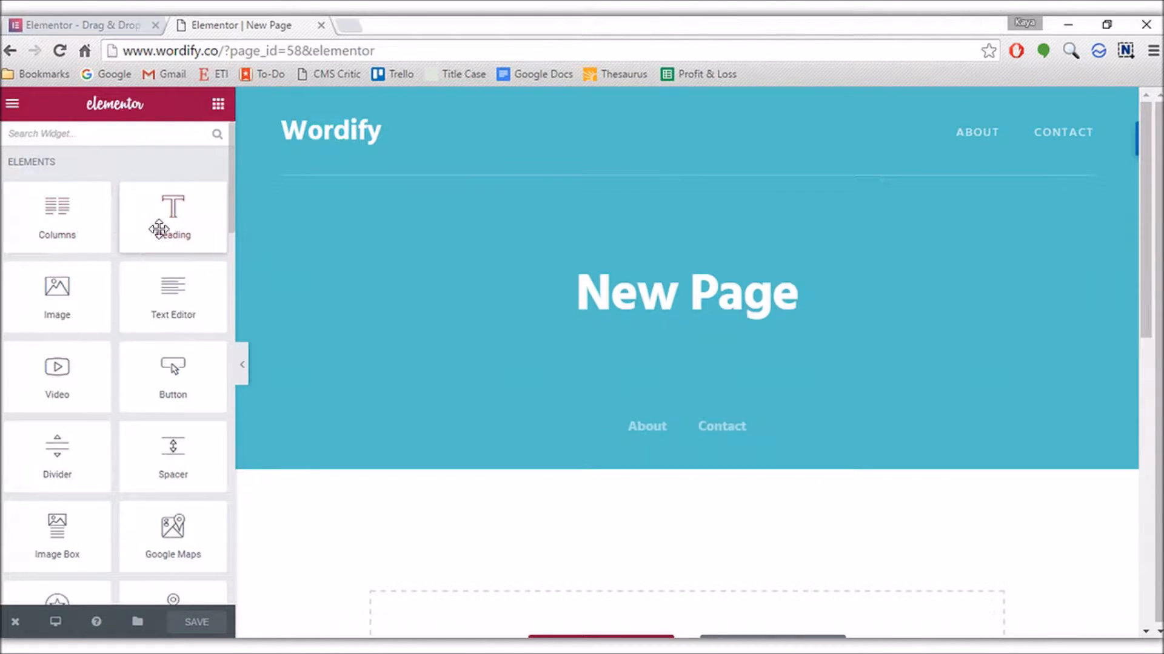
scroll("down", 3)
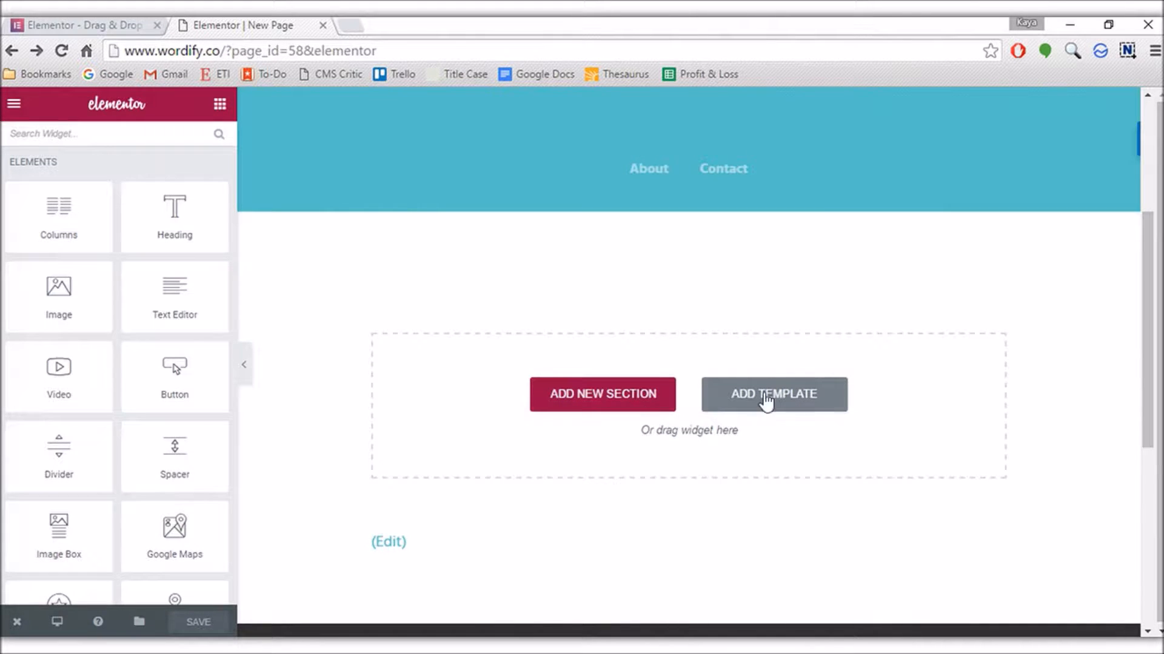
mouse_move(642, 369)
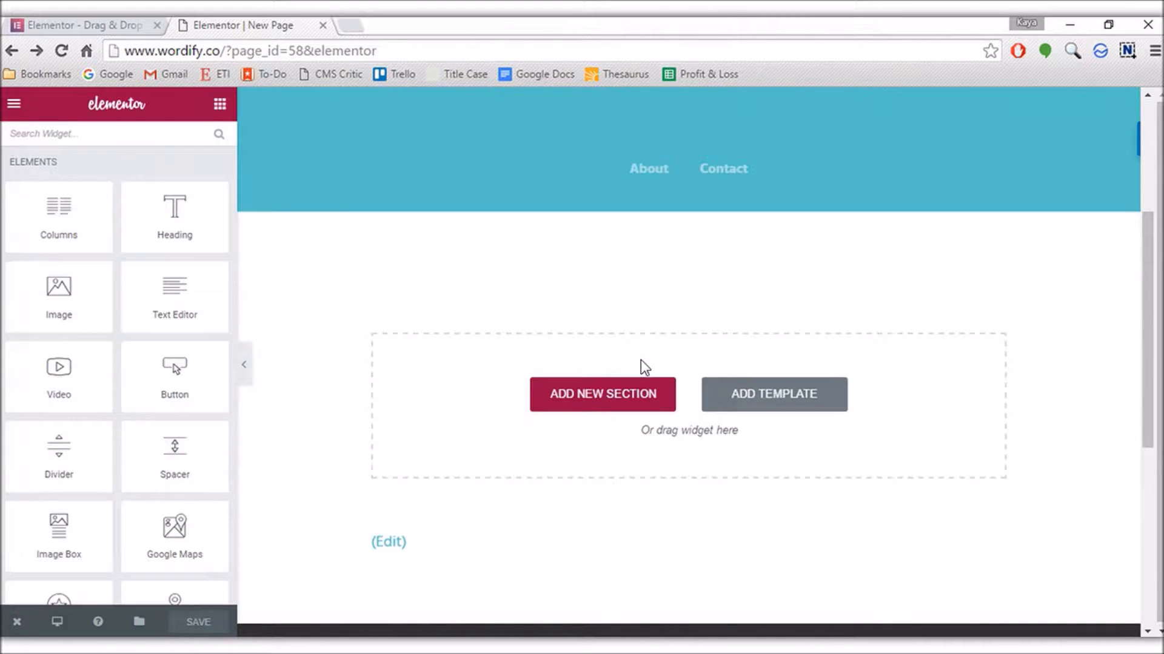
mouse_move(73, 268)
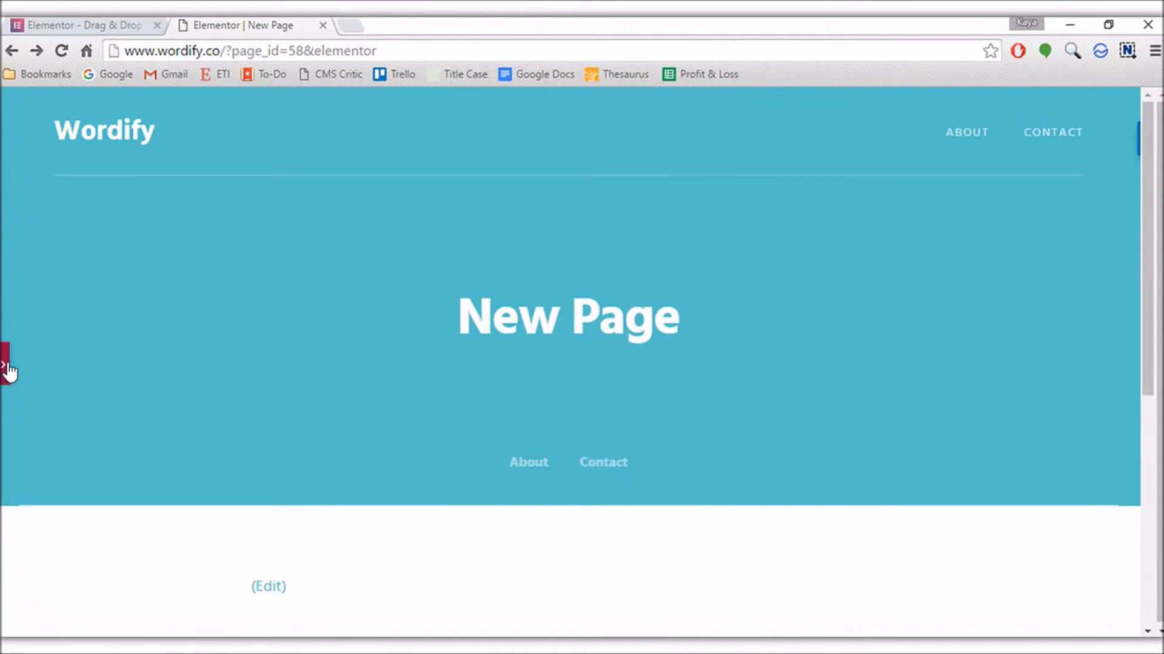
left_click(7, 367)
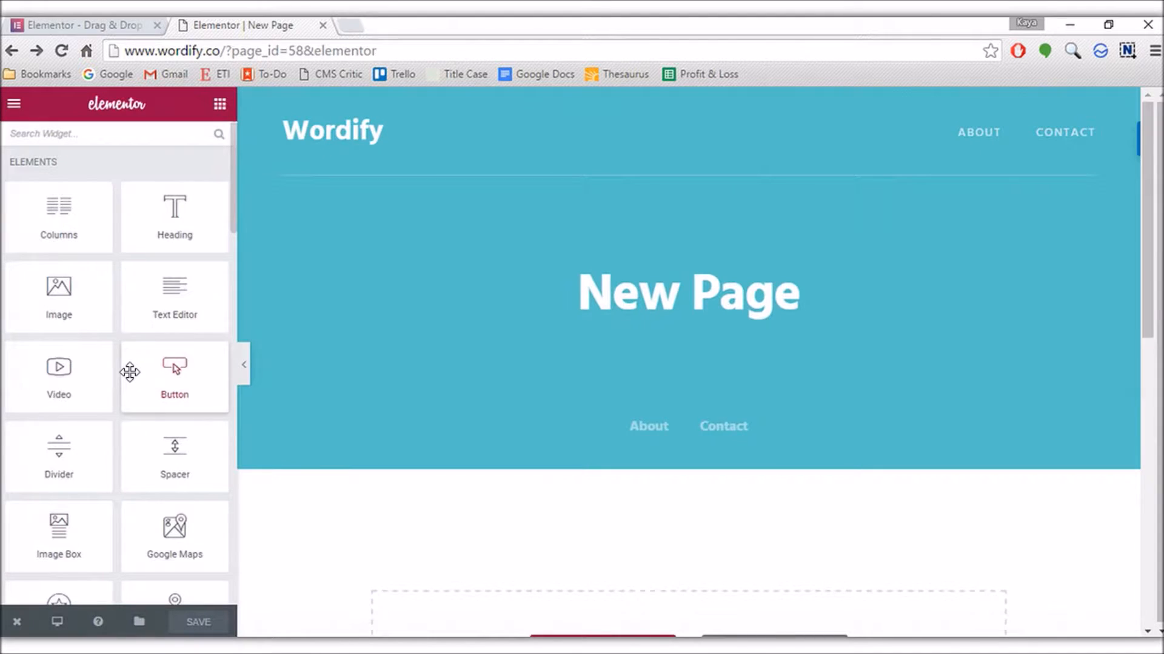
scroll("down", 3)
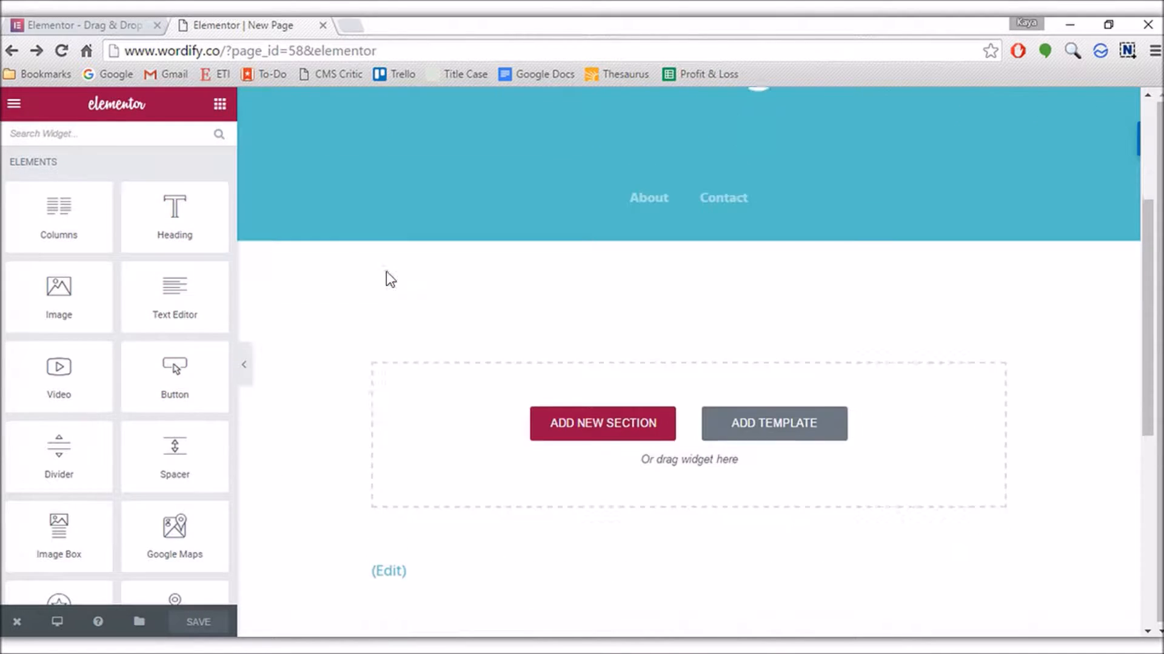
Drop a Heading widget into the empty section and retitle it 'My Header'
left_click_drag(174, 207, 605, 357)
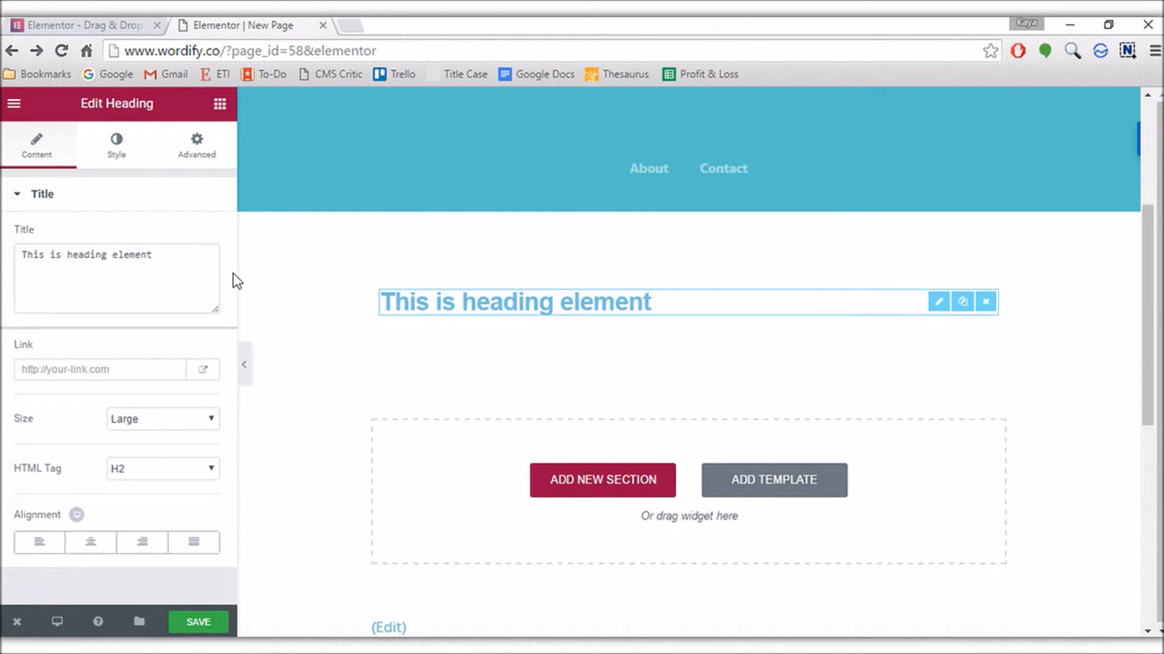
triple_click(85, 254)
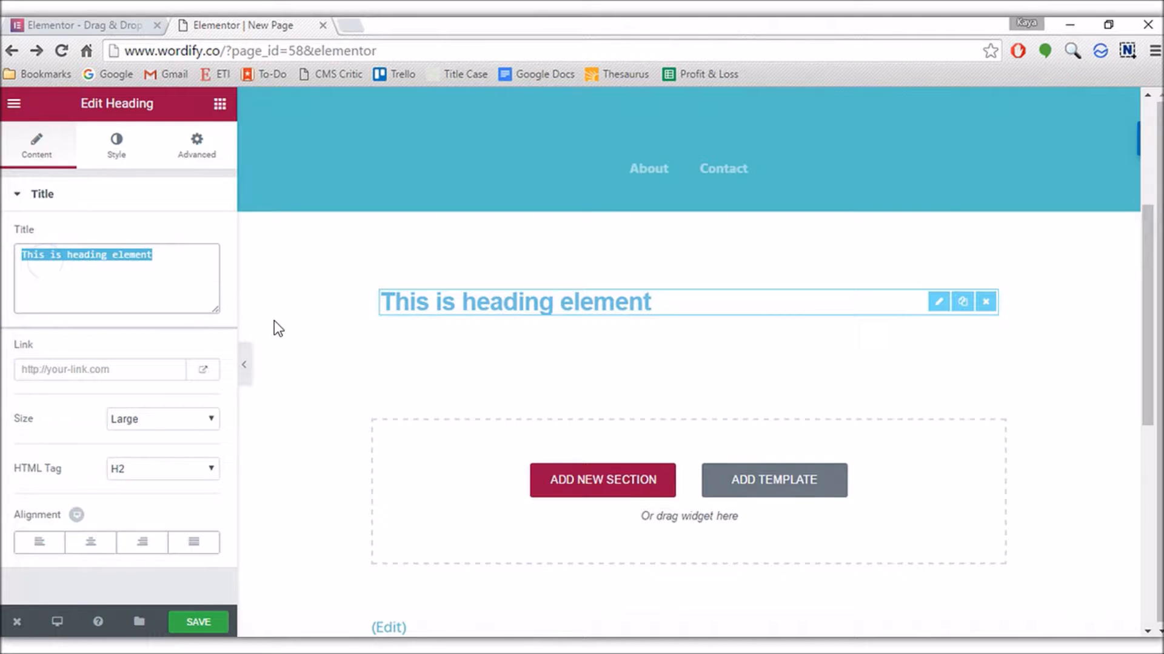
type("My Heade")
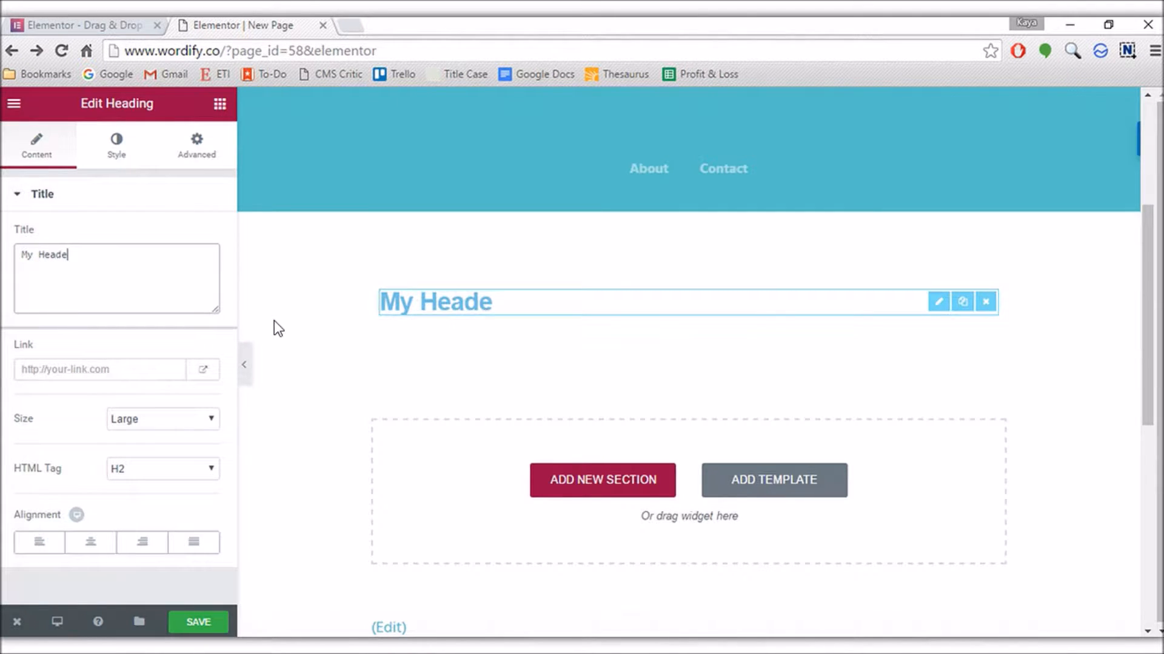
type("r")
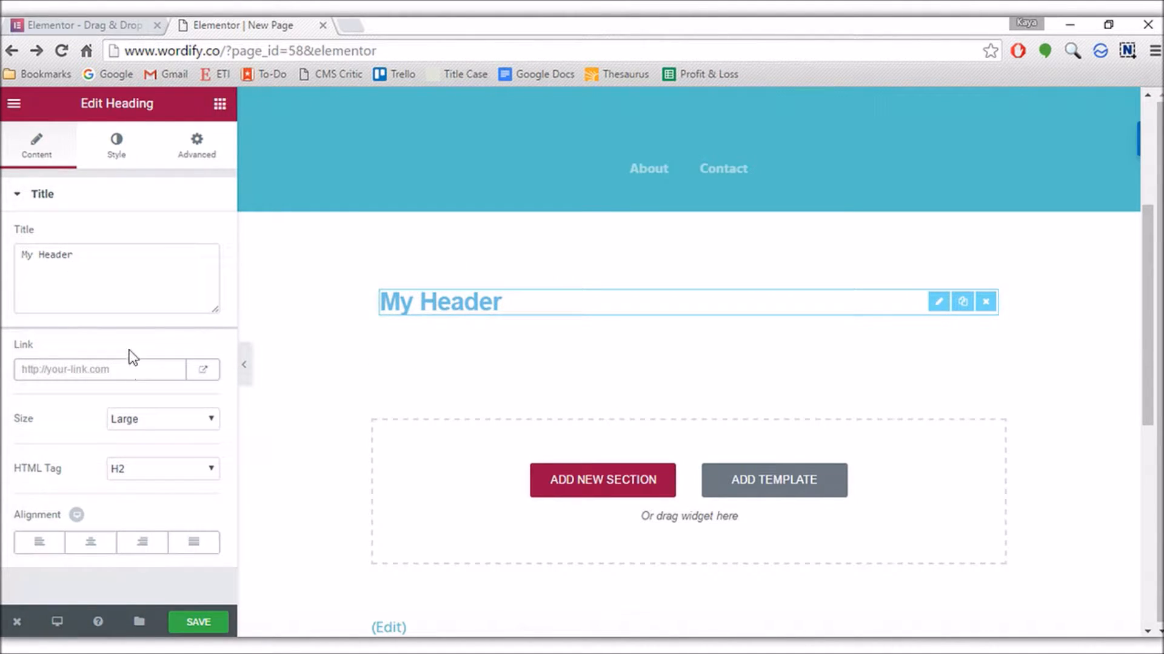
Set the heading to XL size, H3 HTML tag and left alignment
left_click(162, 418)
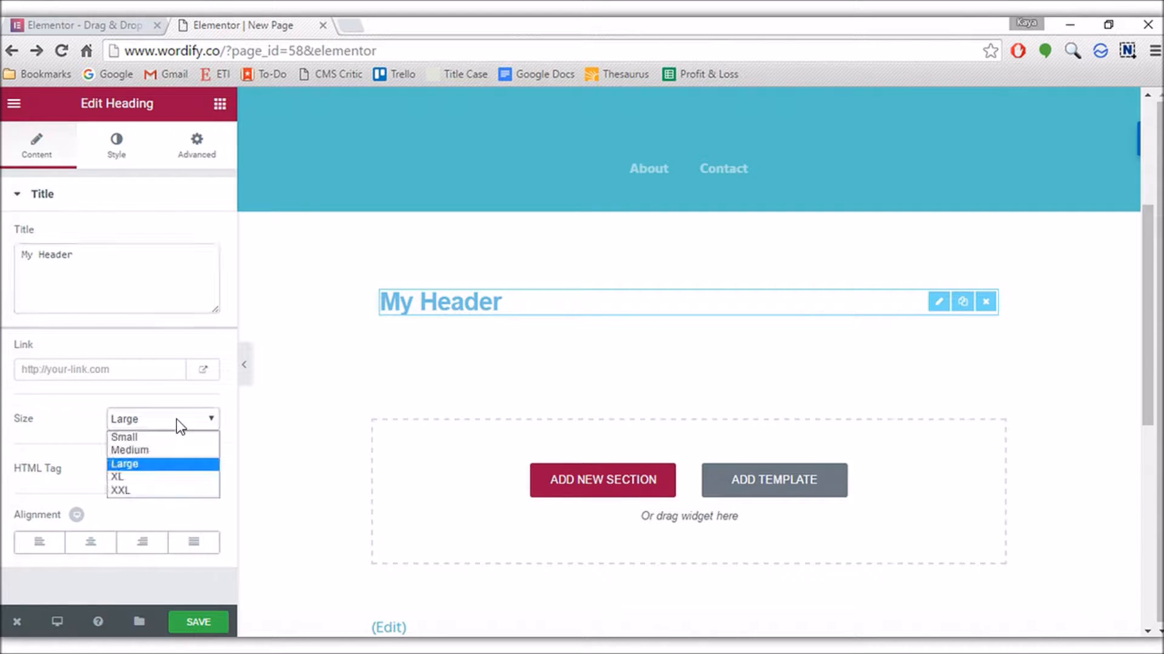
left_click(129, 450)
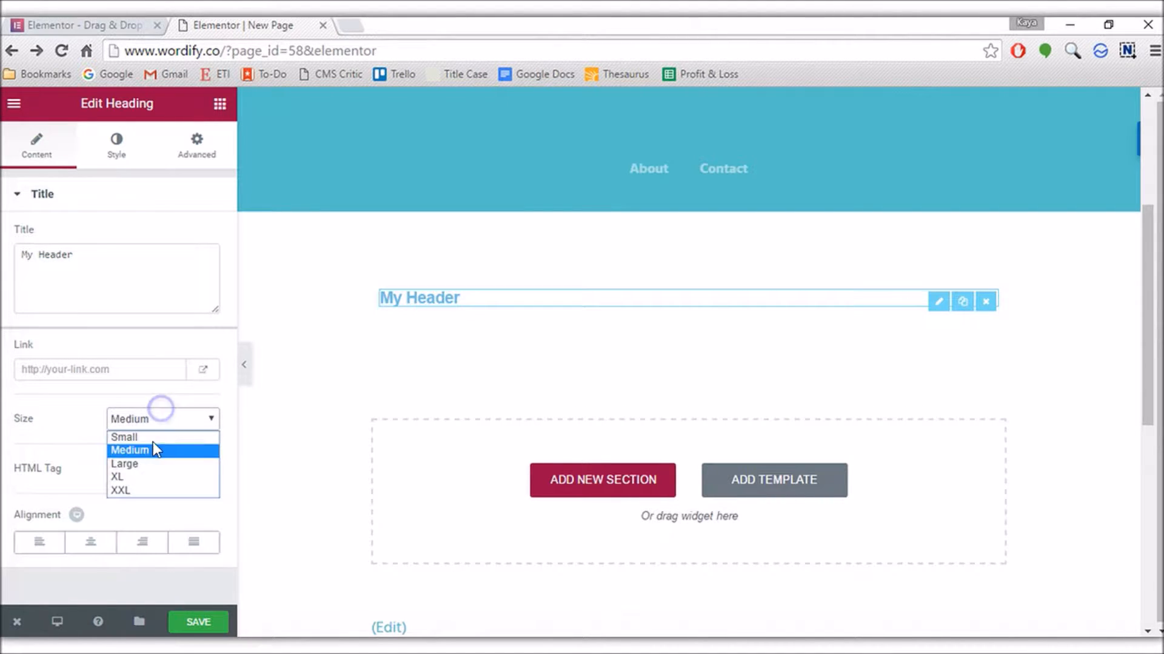
left_click(116, 477)
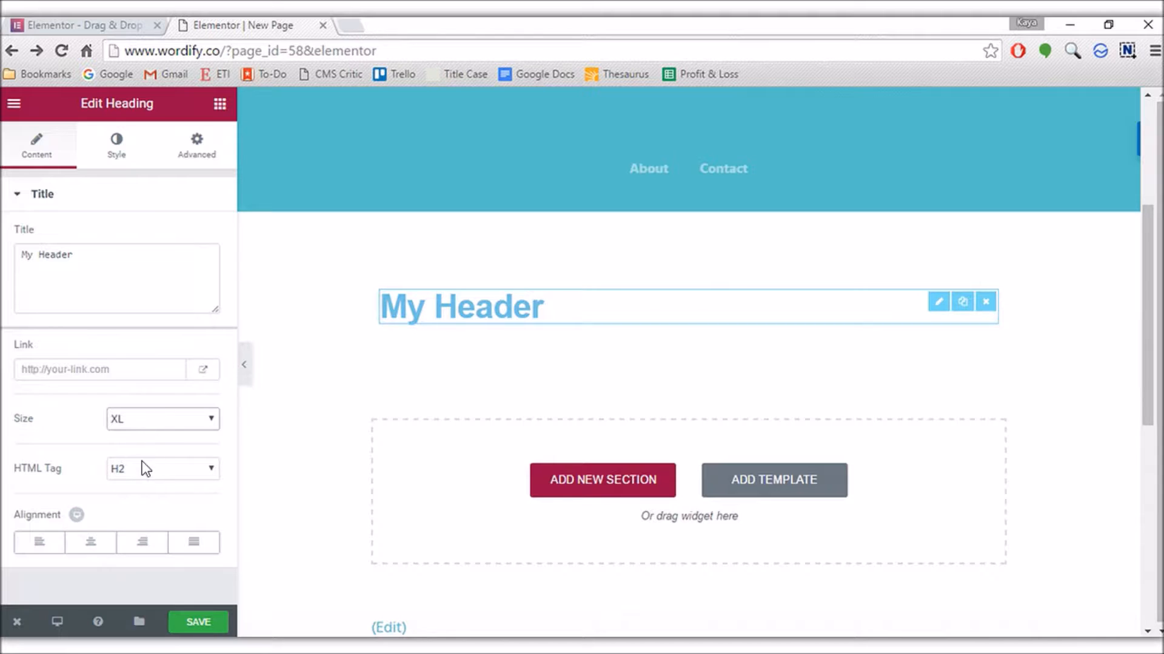
left_click(161, 468)
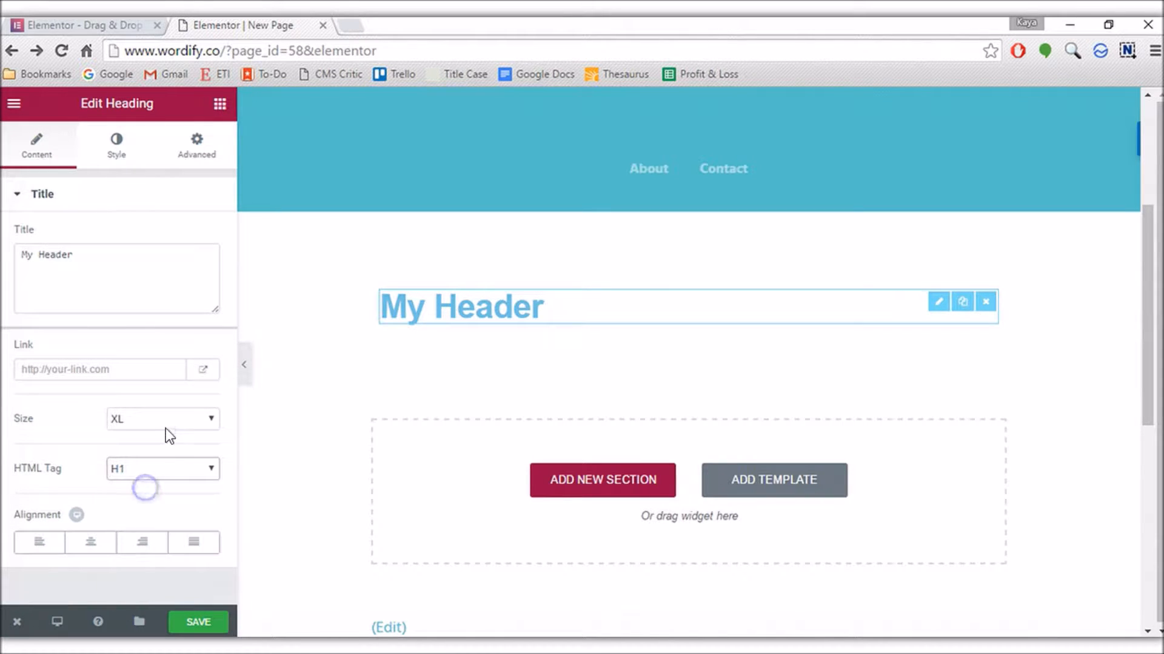
left_click(161, 468)
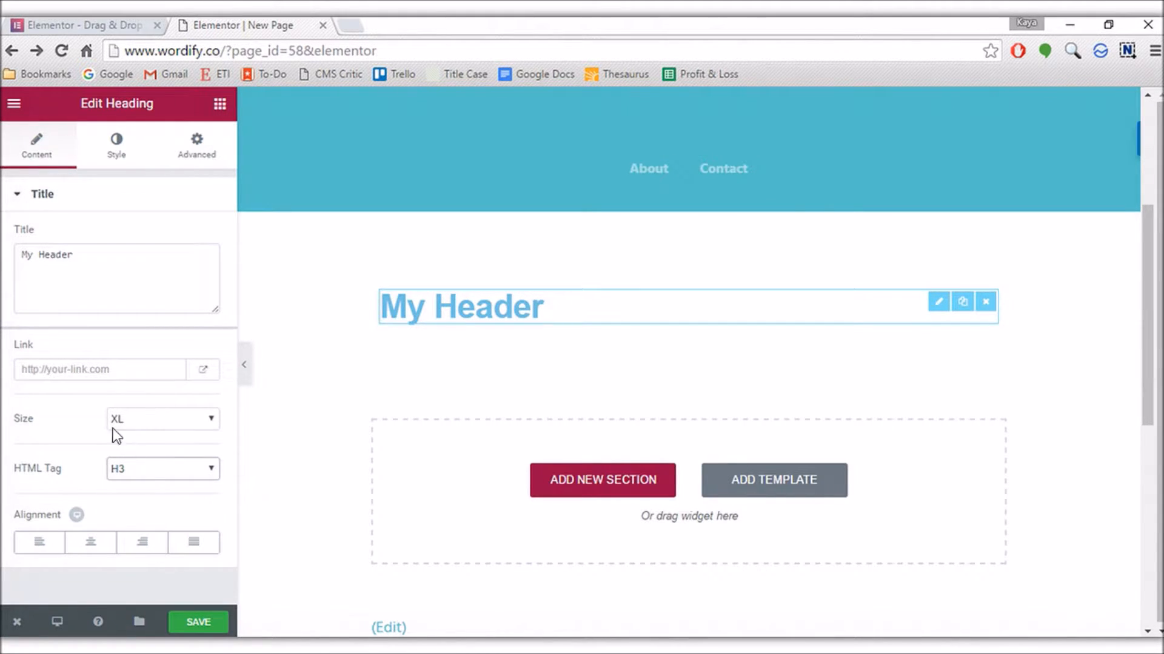
left_click(142, 543)
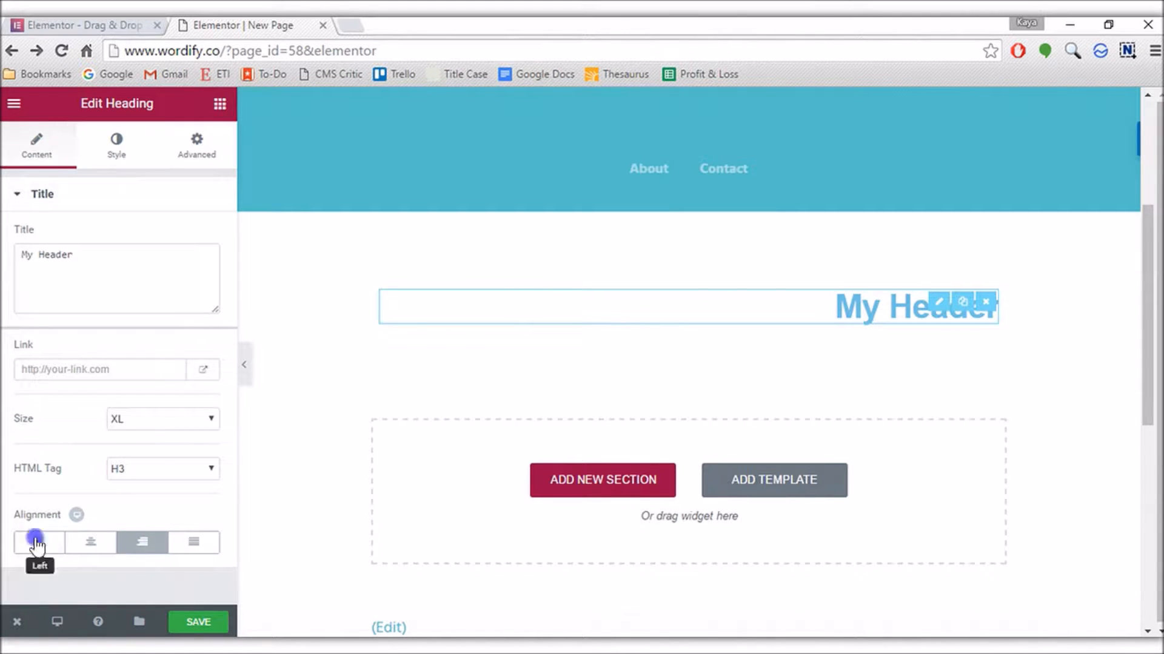
left_click(37, 543)
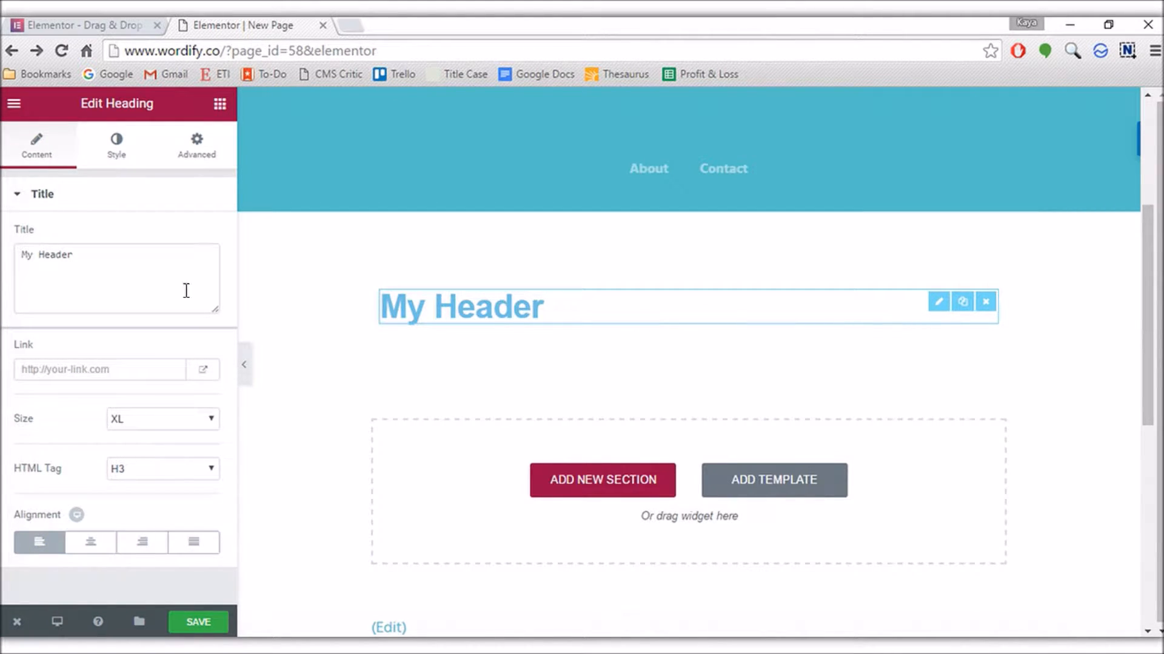
left_click(116, 144)
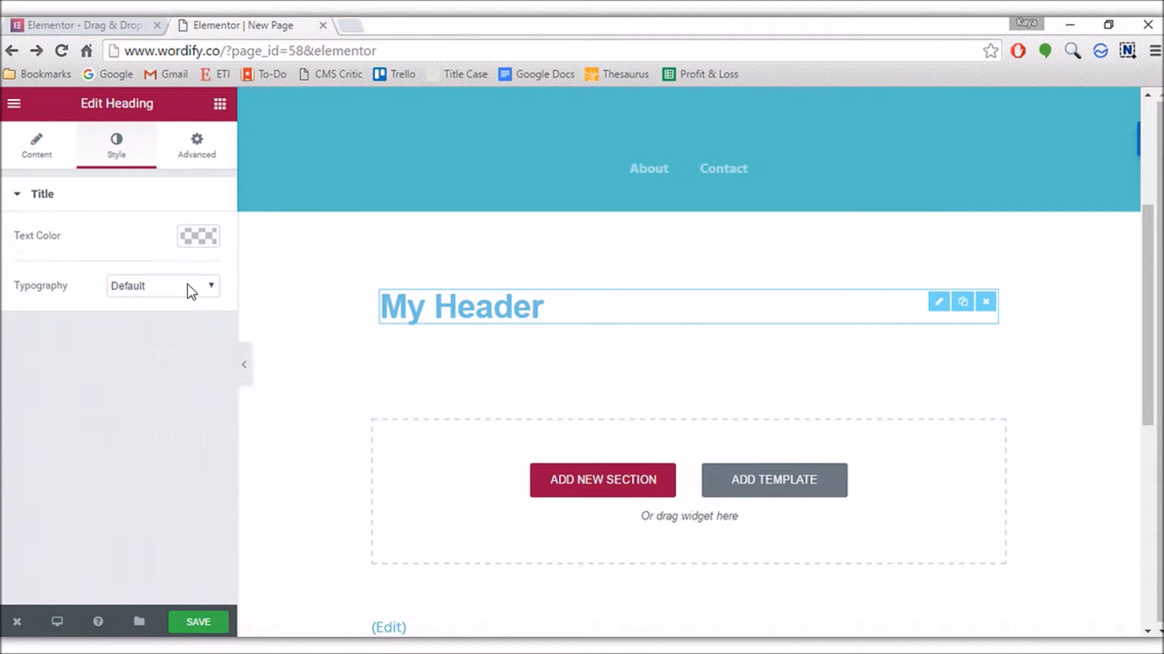
Give the heading custom typography: 36px size, weight 200, Capitalize transform, slightly wider letter spacing
left_click(161, 286)
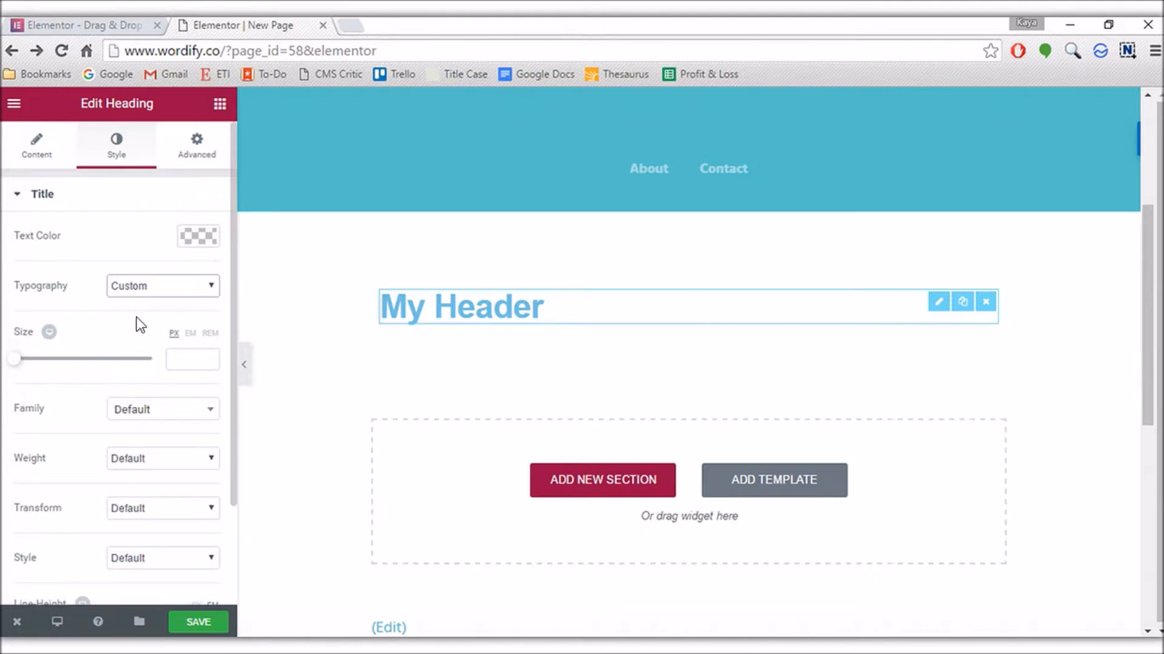
scroll("down", 3)
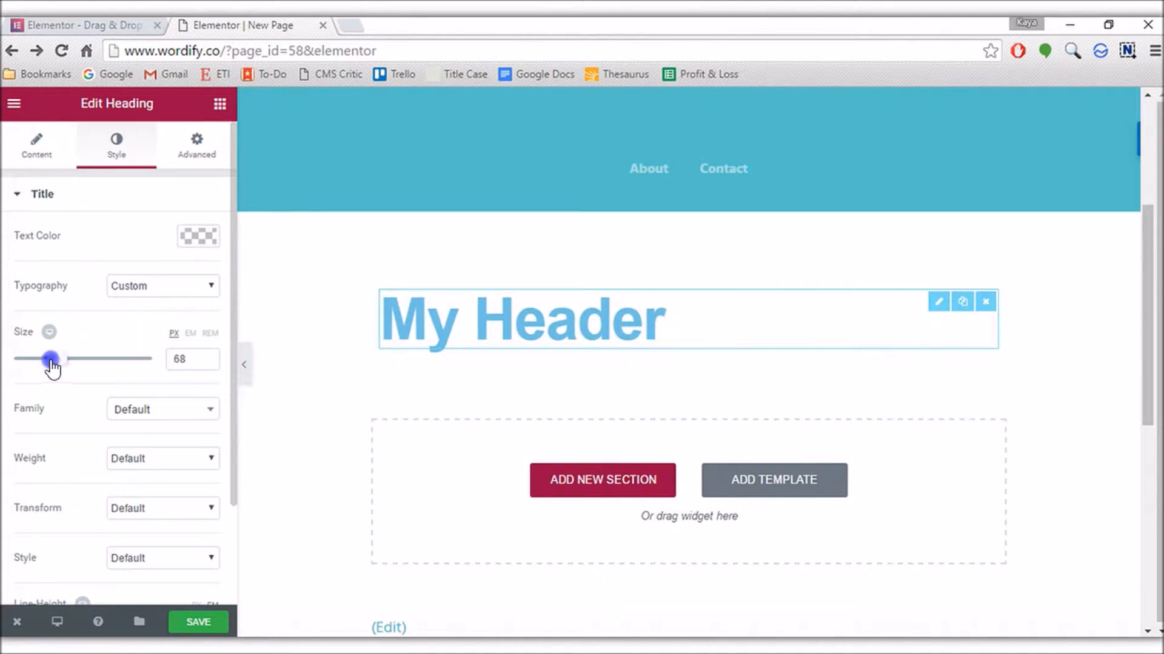
left_click_drag(52, 359, 35, 359)
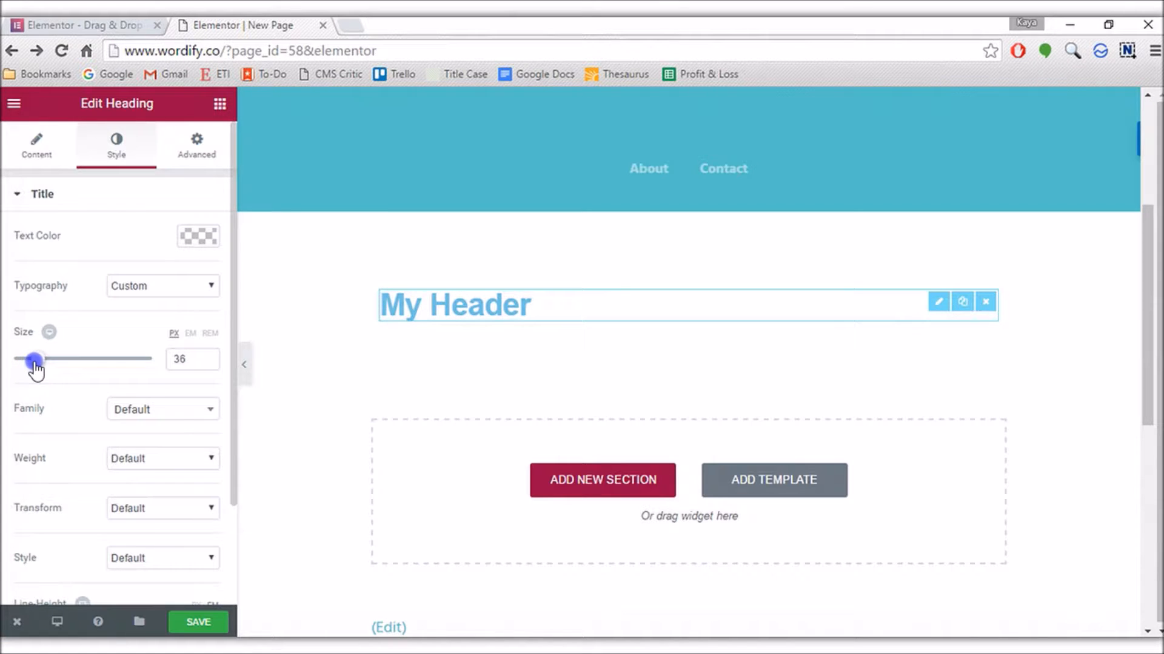
left_click(161, 372)
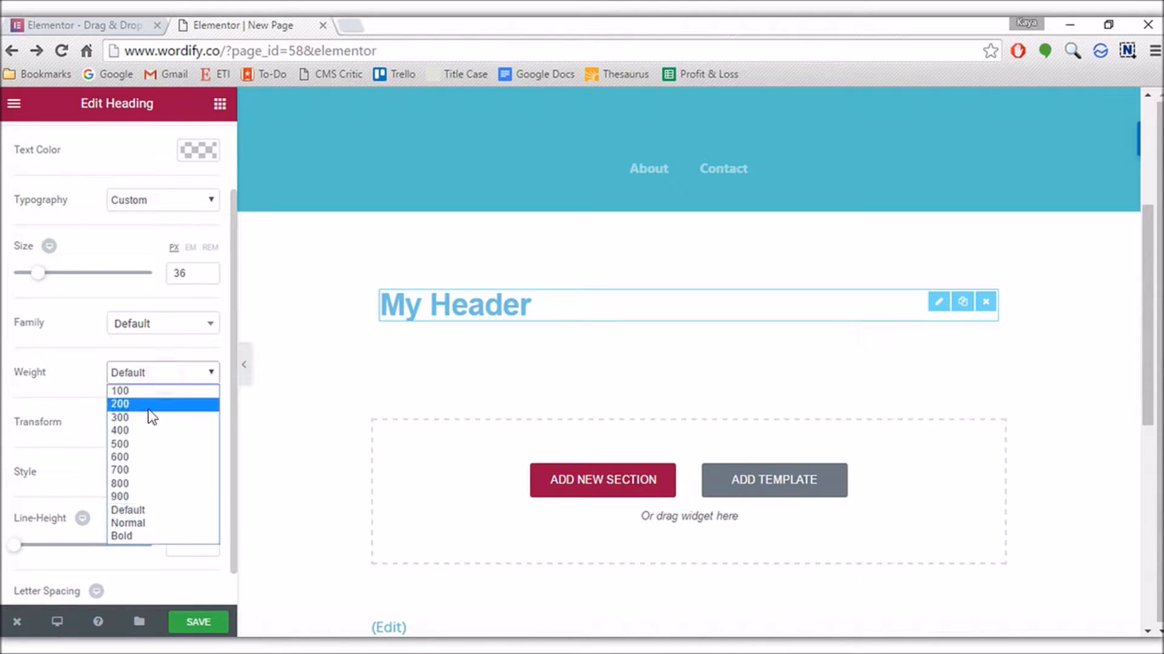
left_click(120, 403)
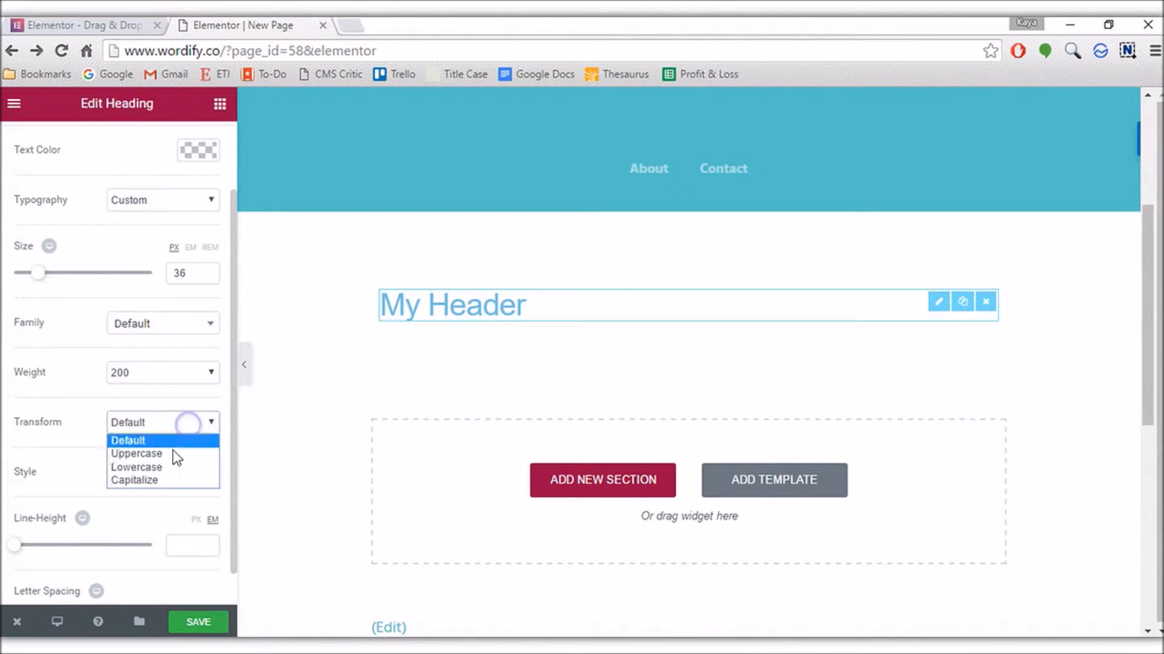
left_click(137, 453)
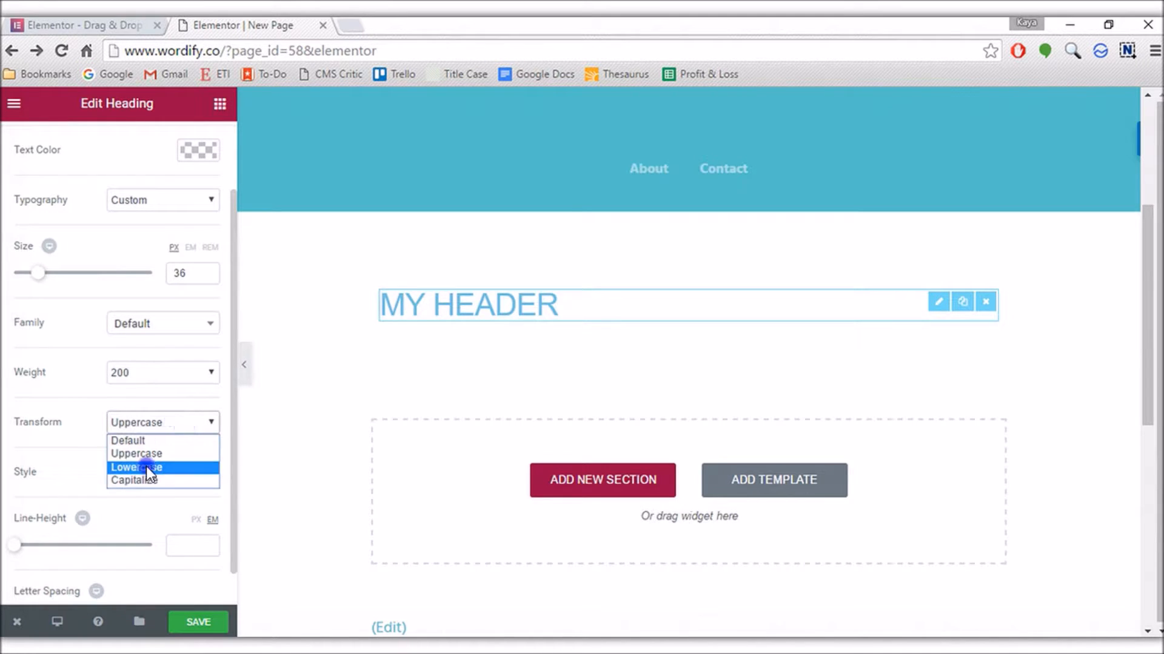
left_click(137, 480)
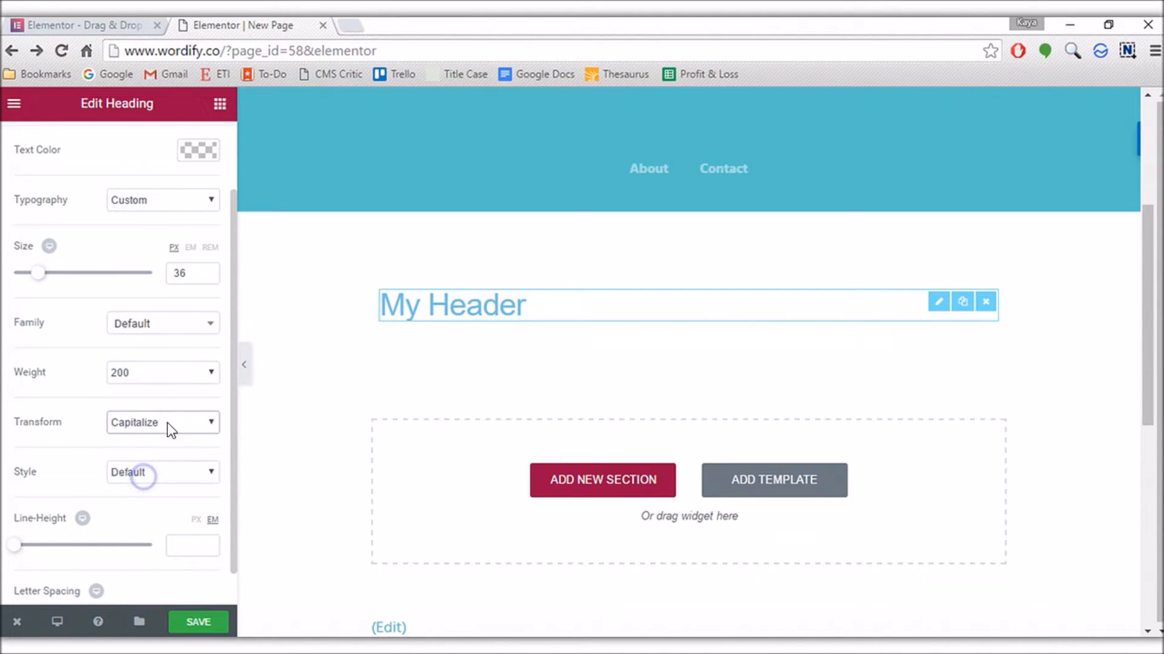
scroll("down", 3)
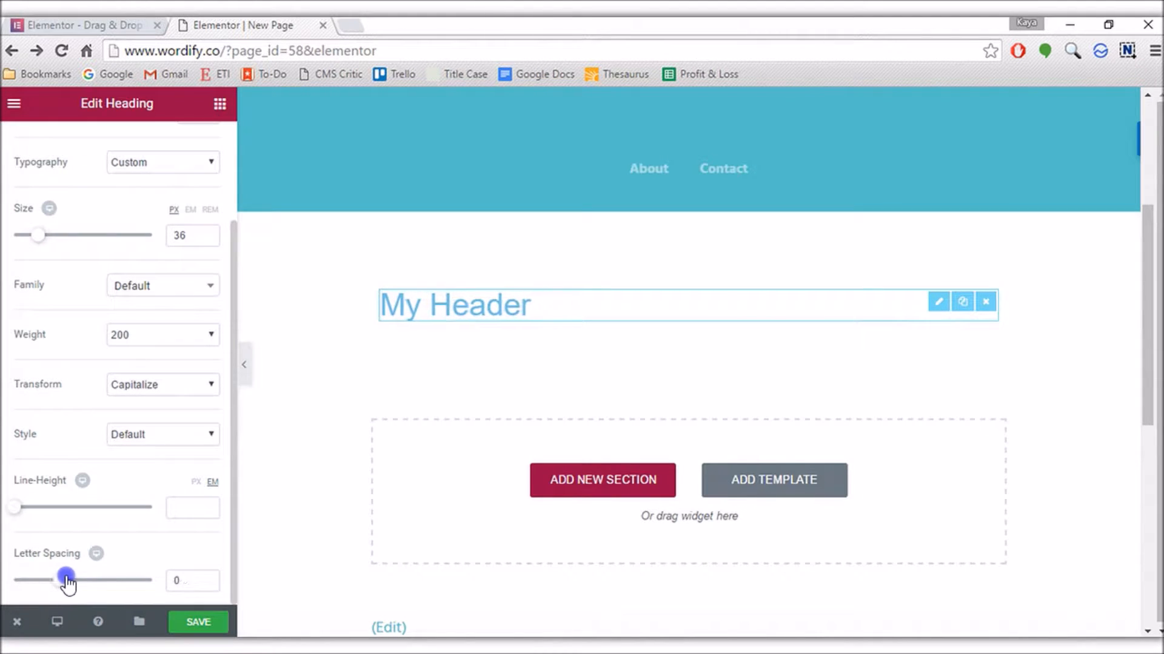
left_click_drag(66, 580, 78, 579)
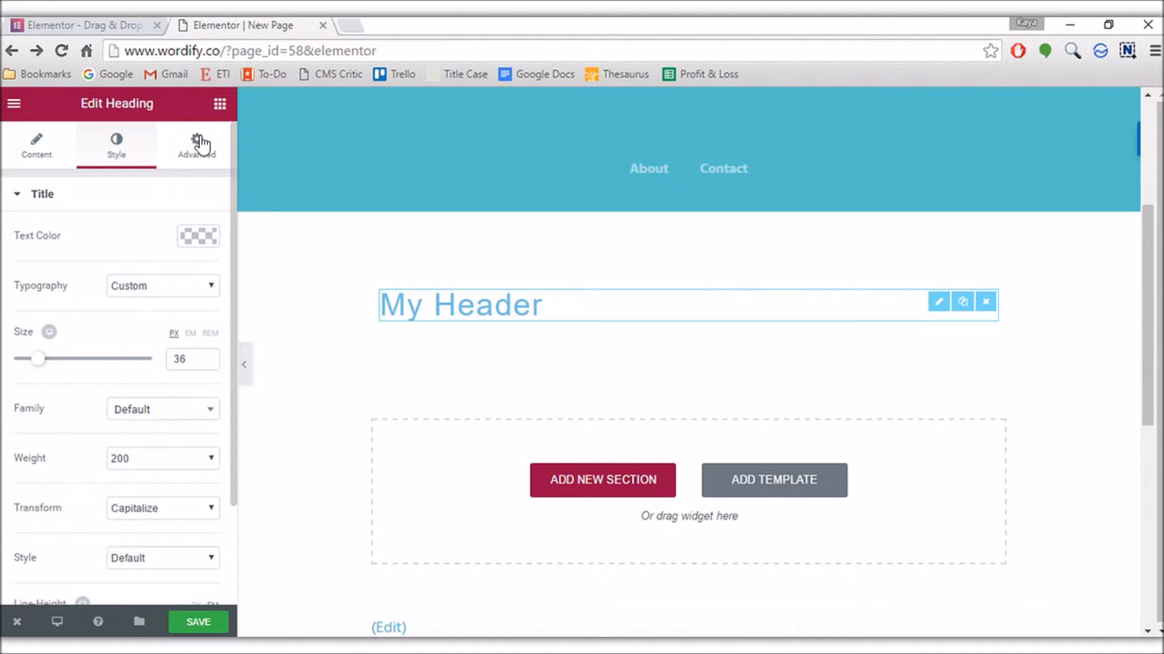
In the heading's Advanced settings, set margin 3 and padding 8 on all sides
left_click(197, 144)
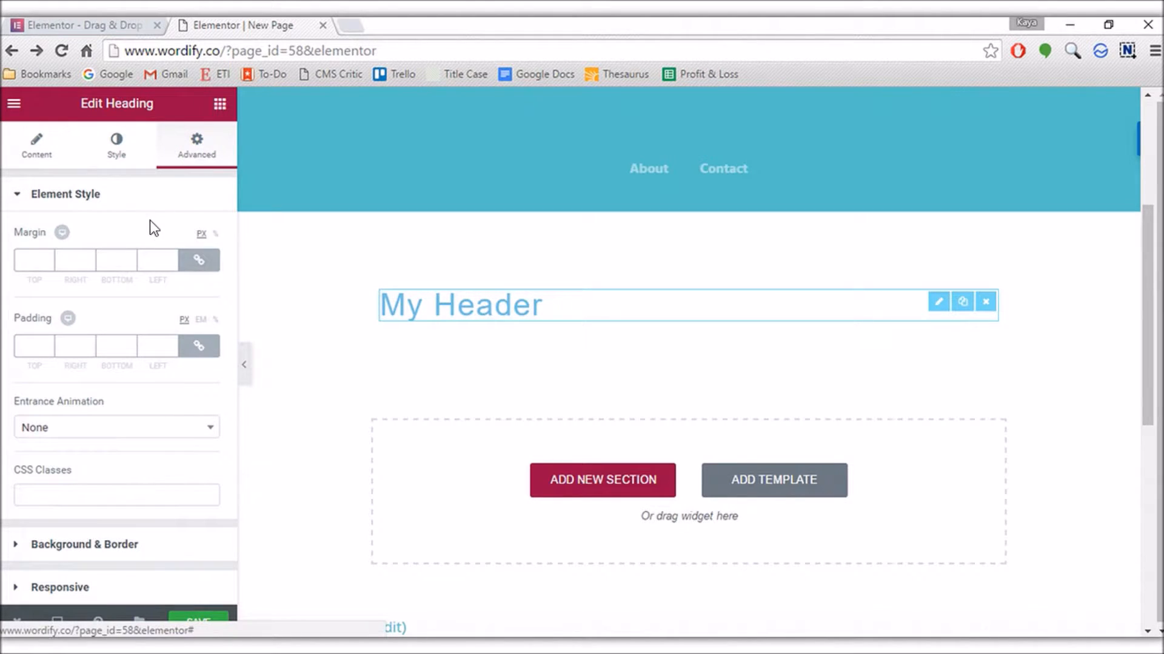
mouse_move(48, 265)
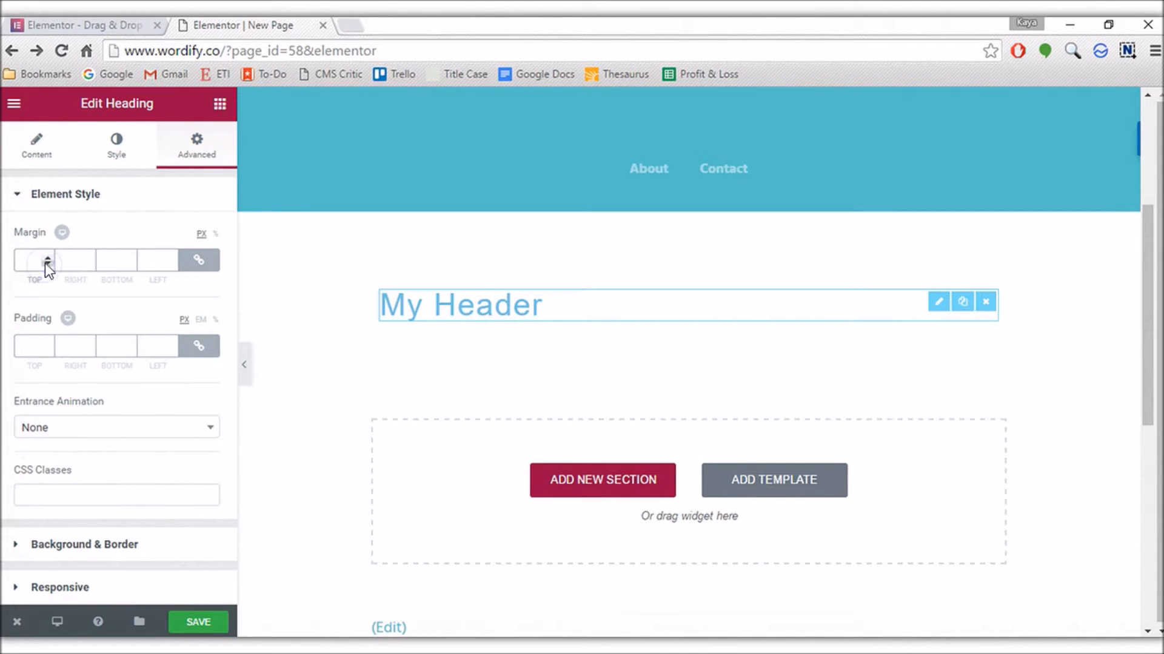
left_click(48, 259)
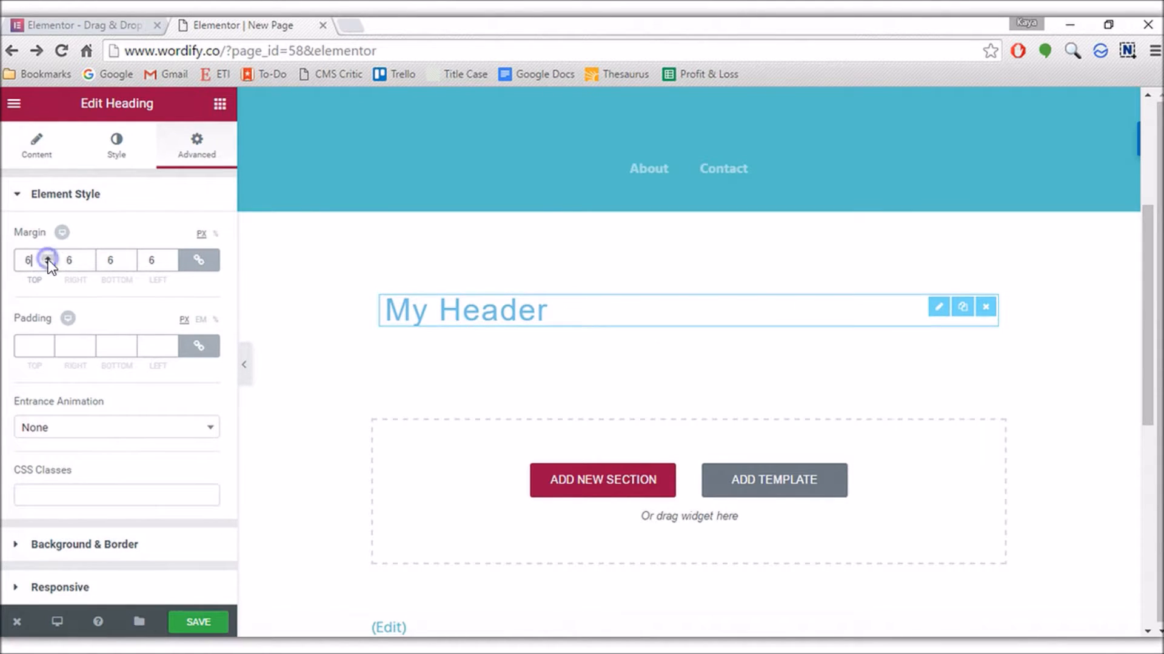
left_click(48, 260)
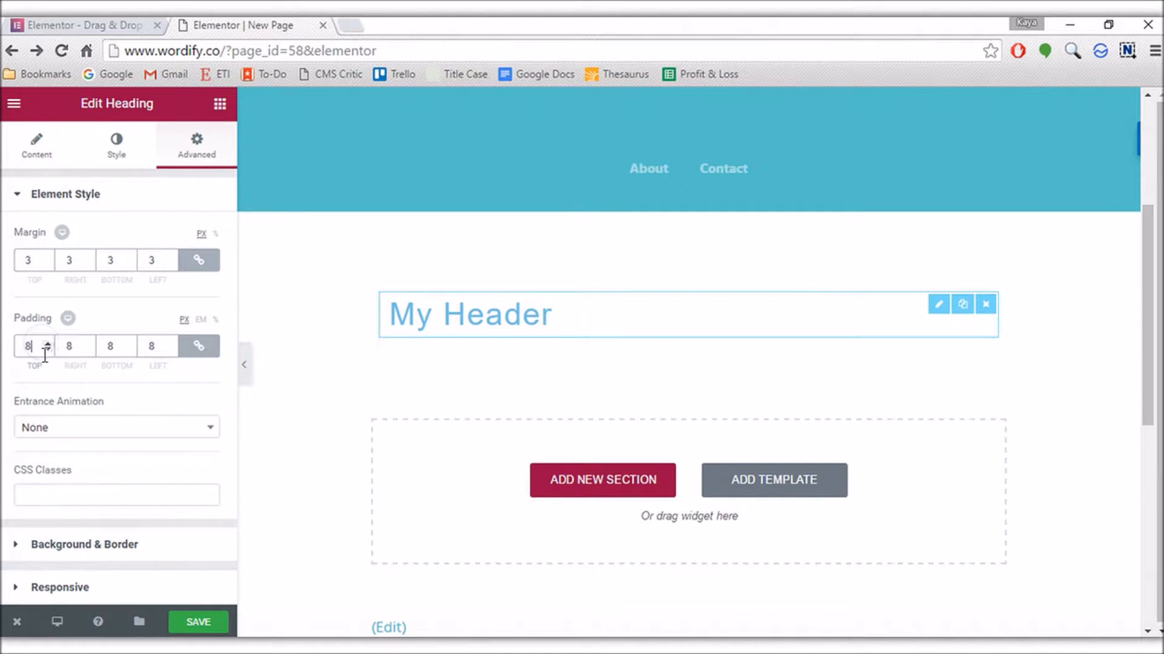
Reduce the heading's padding to 1 and try Fade In, Bounce, Roll In animations, ending with None
left_click(48, 350)
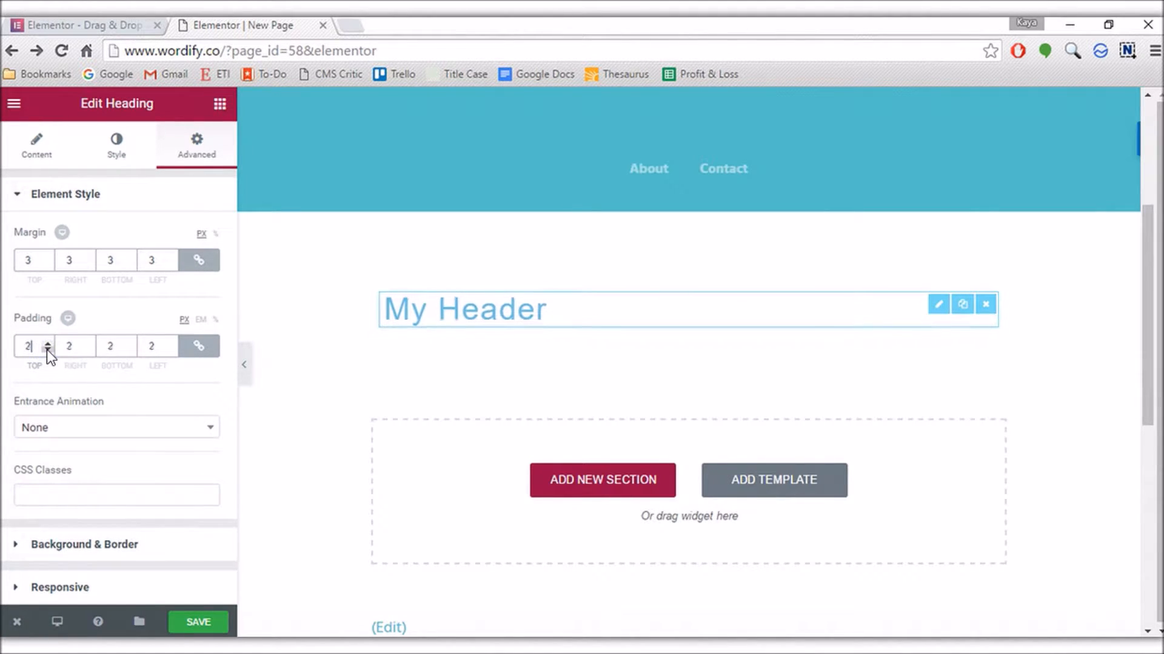
left_click(115, 427)
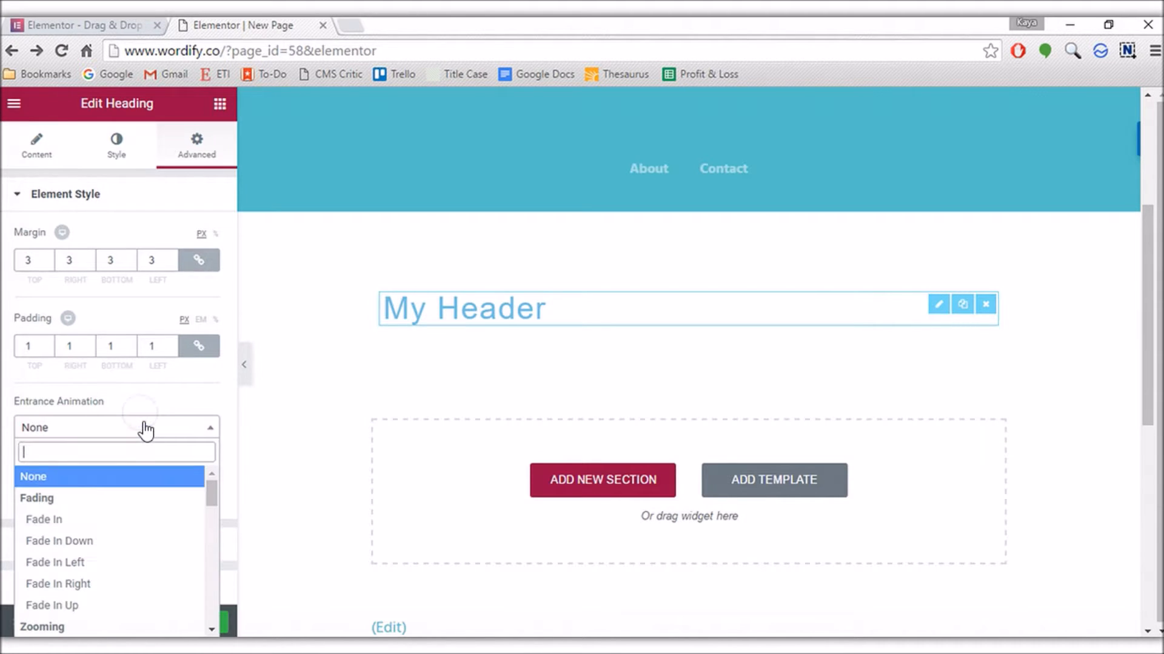
left_click(43, 520)
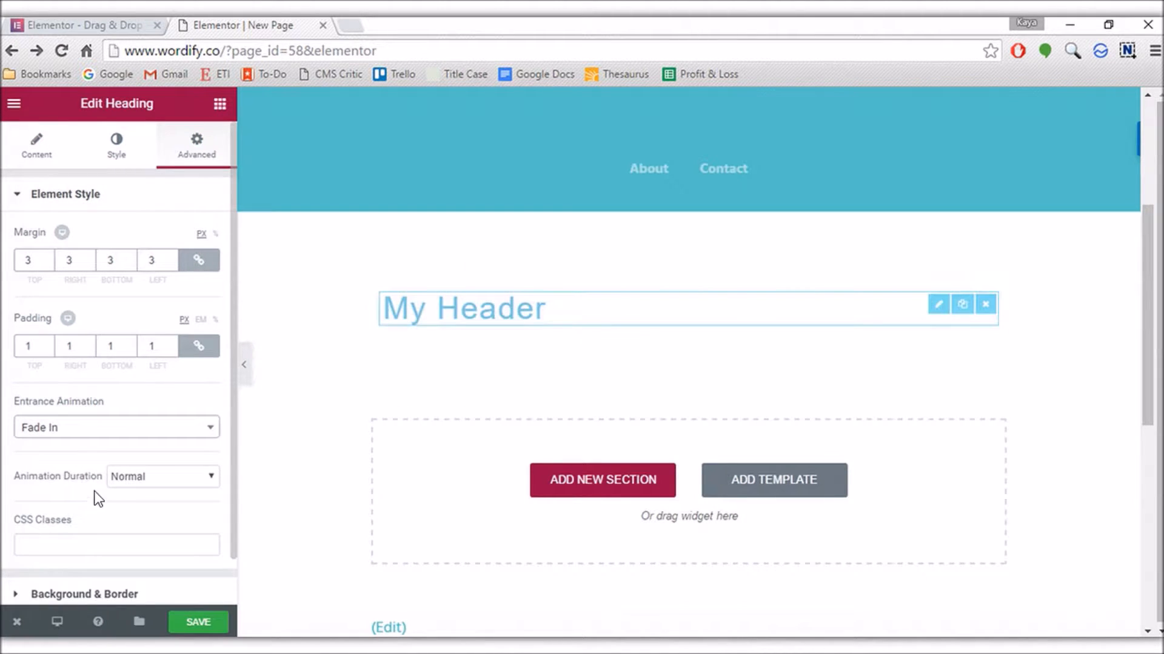
left_click(116, 427)
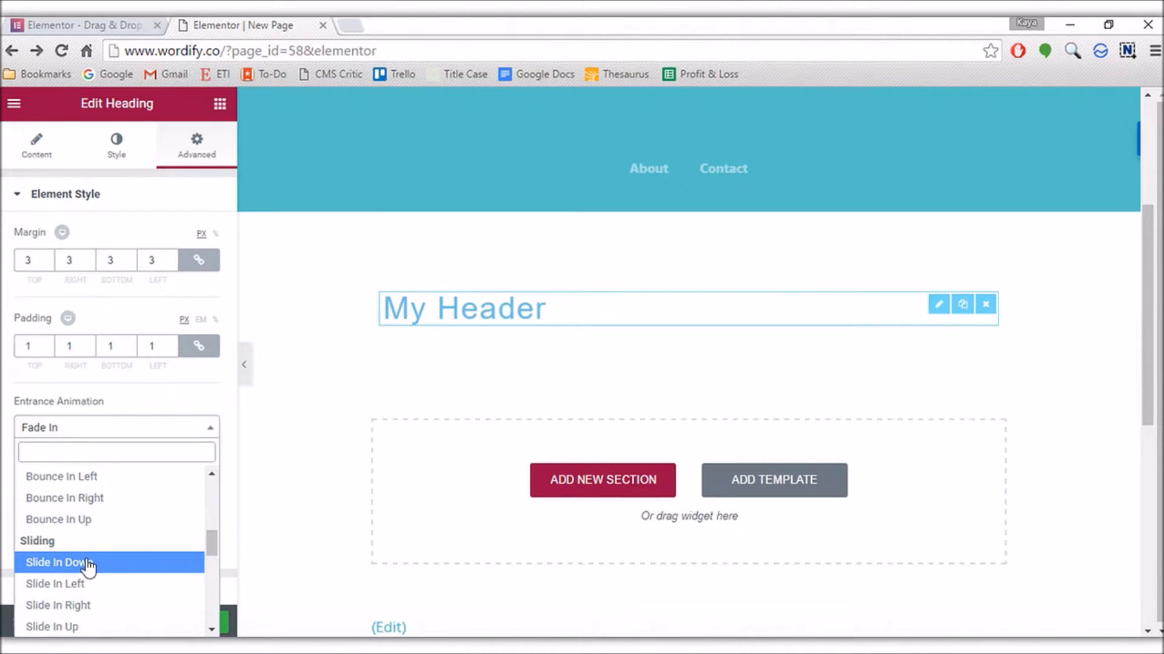
left_click(60, 563)
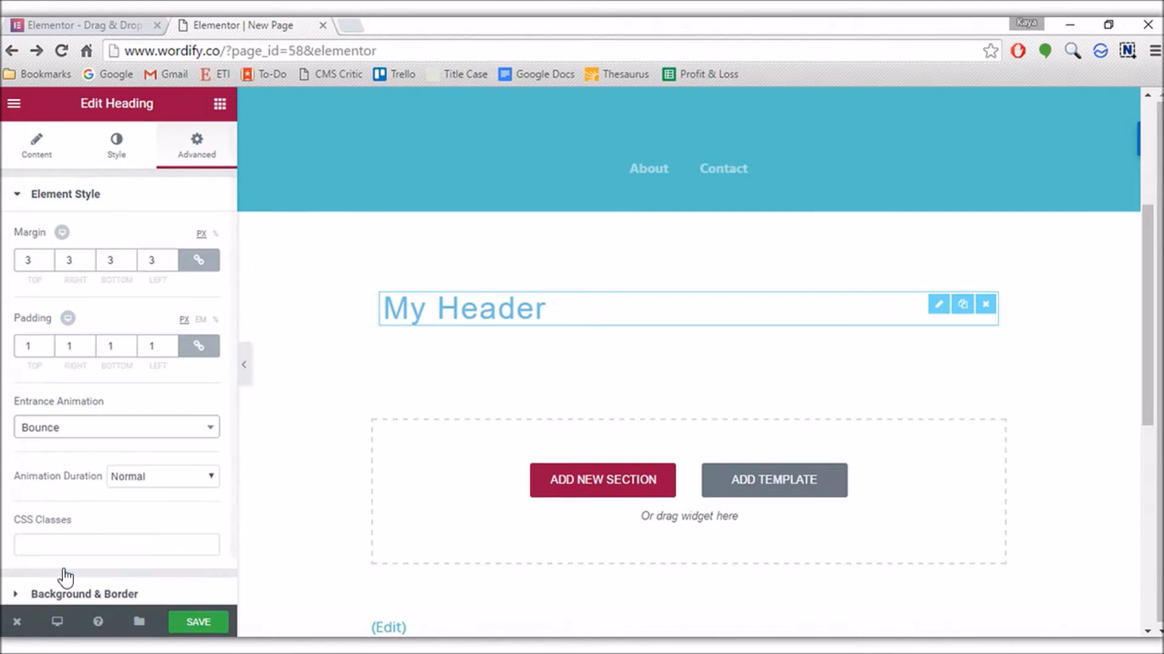
left_click(115, 427)
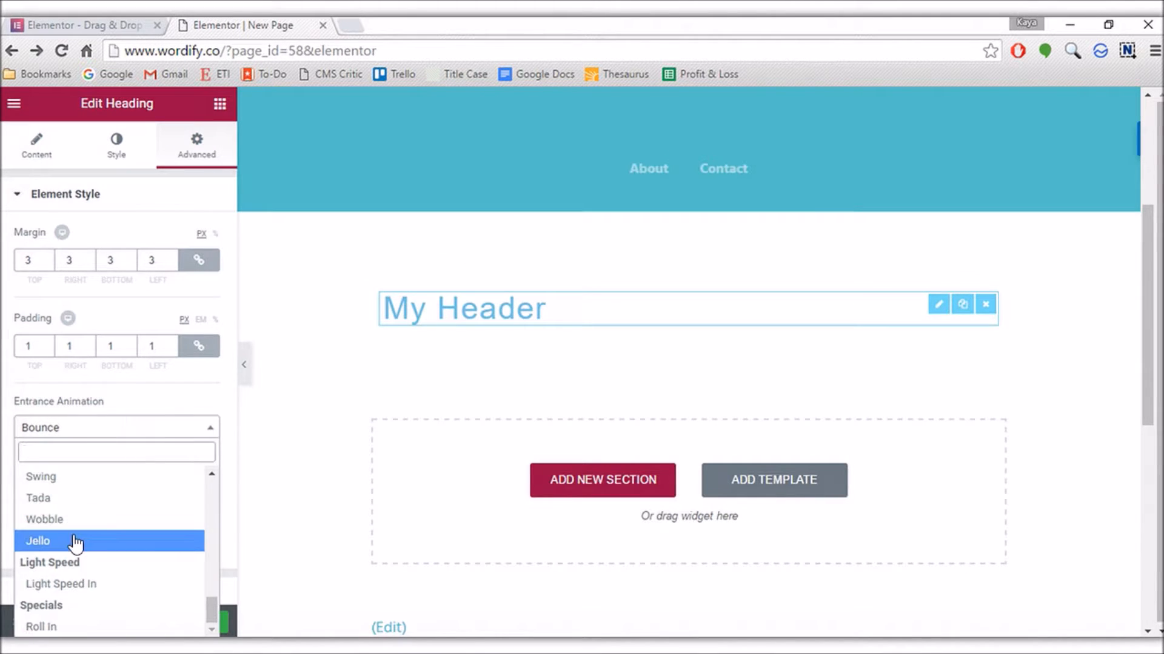
left_click(60, 584)
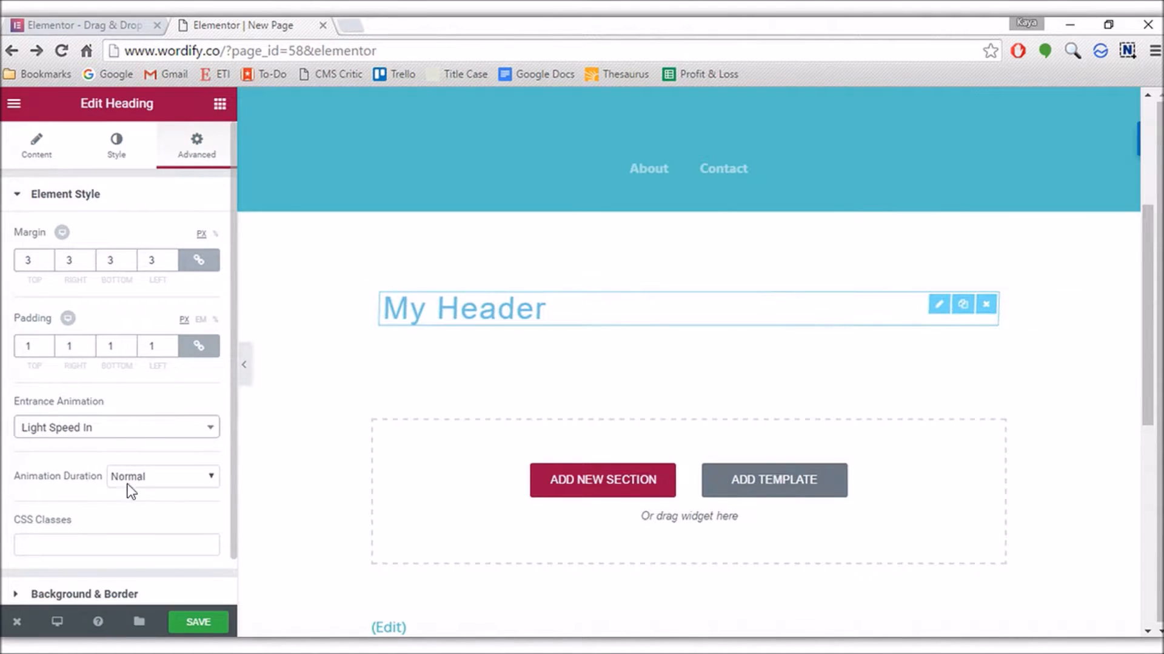
left_click(116, 426)
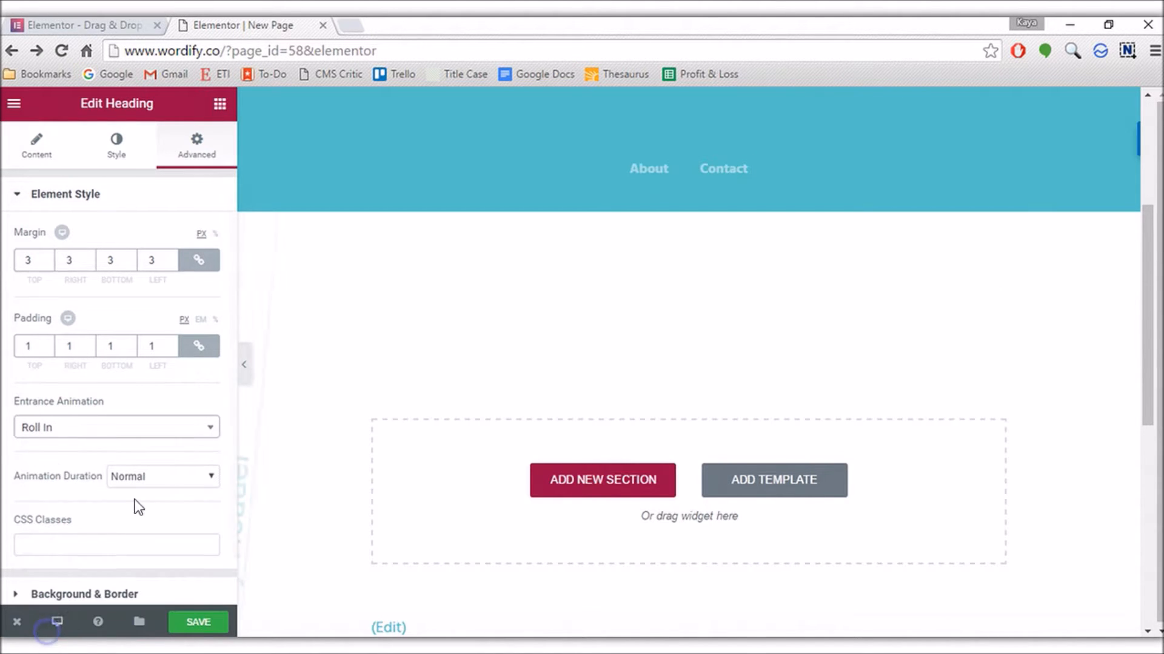
left_click(116, 427)
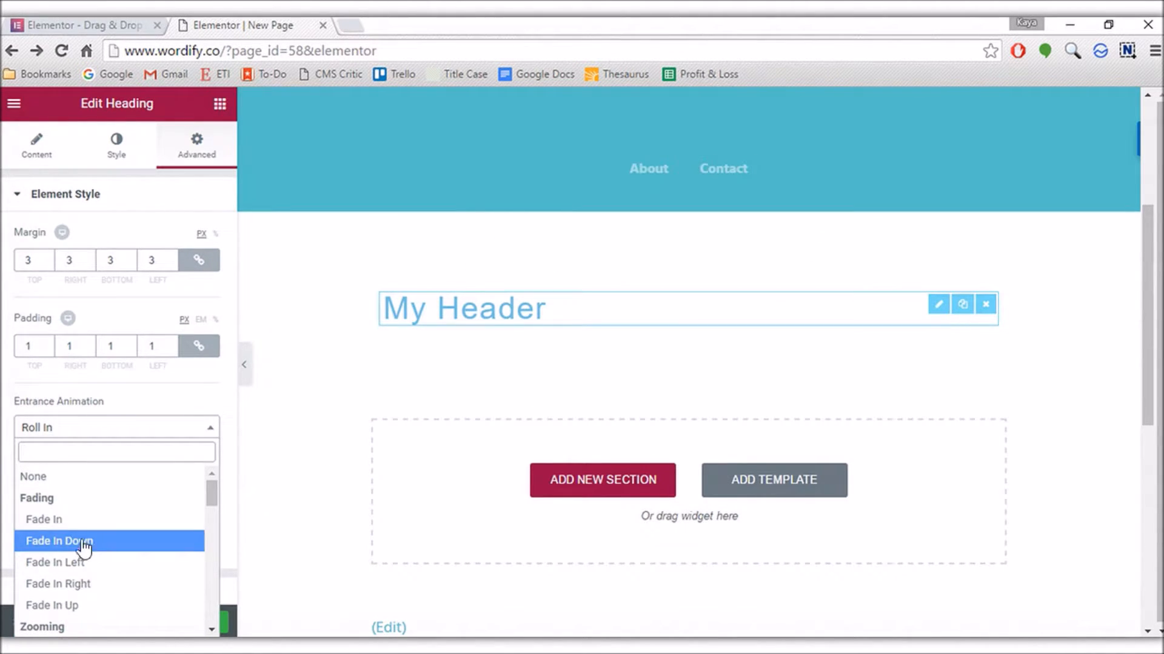
left_click(43, 520)
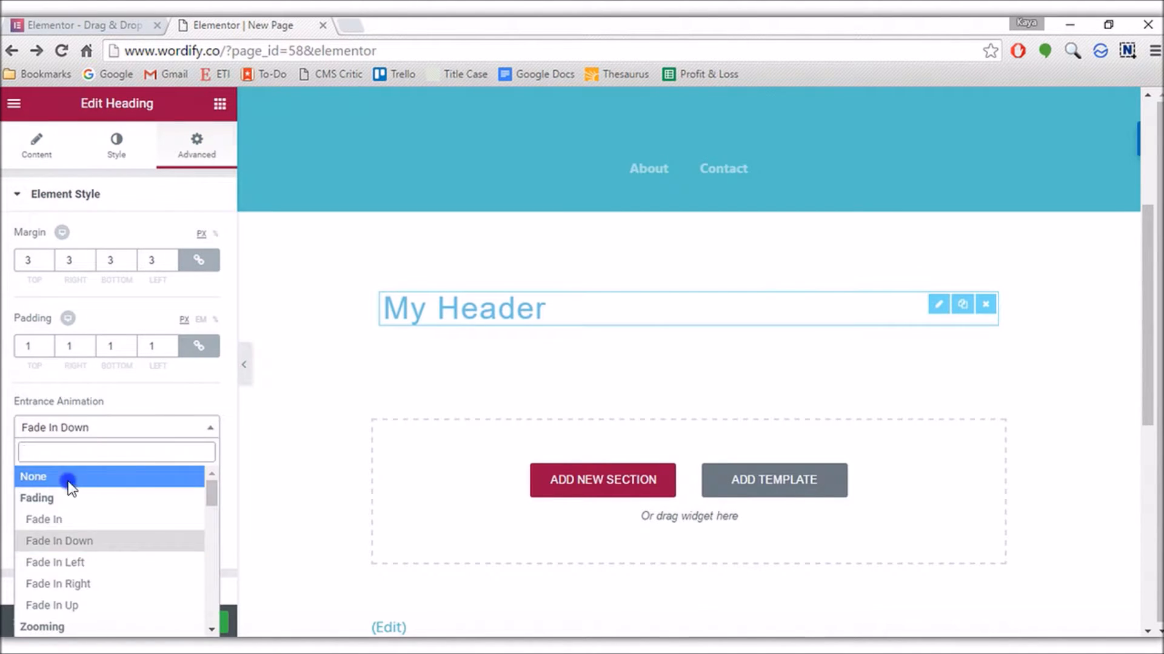
left_click(34, 476)
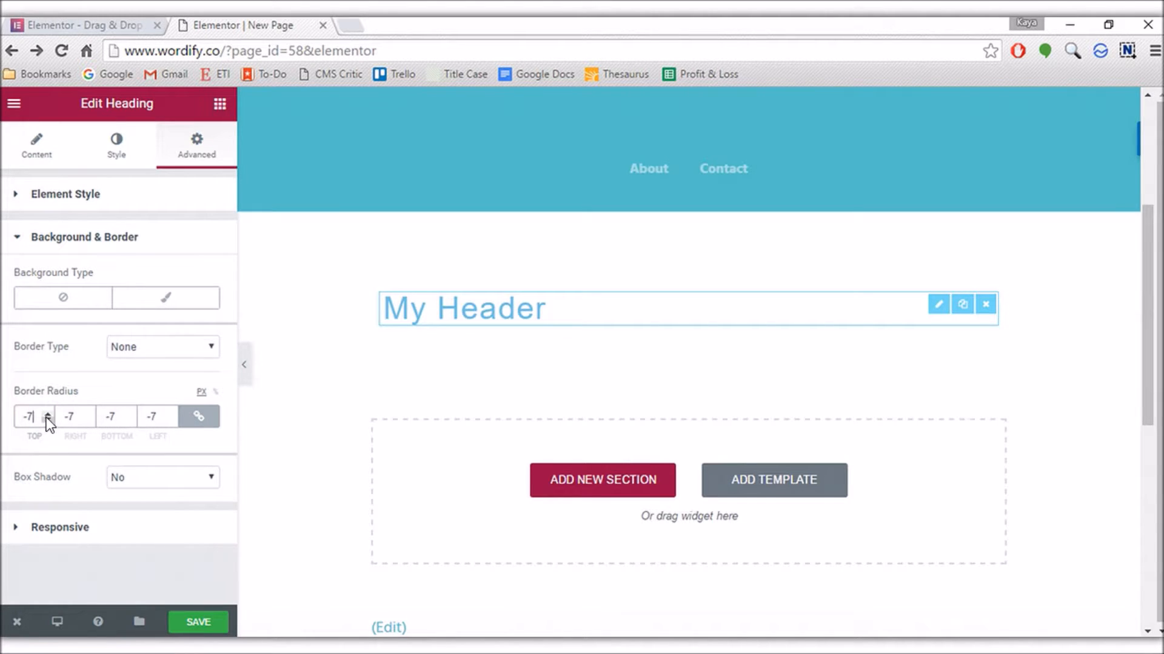
Set the heading's border radius to 3, trying a solid border and box shadow but reverting both off
left_click(47, 412)
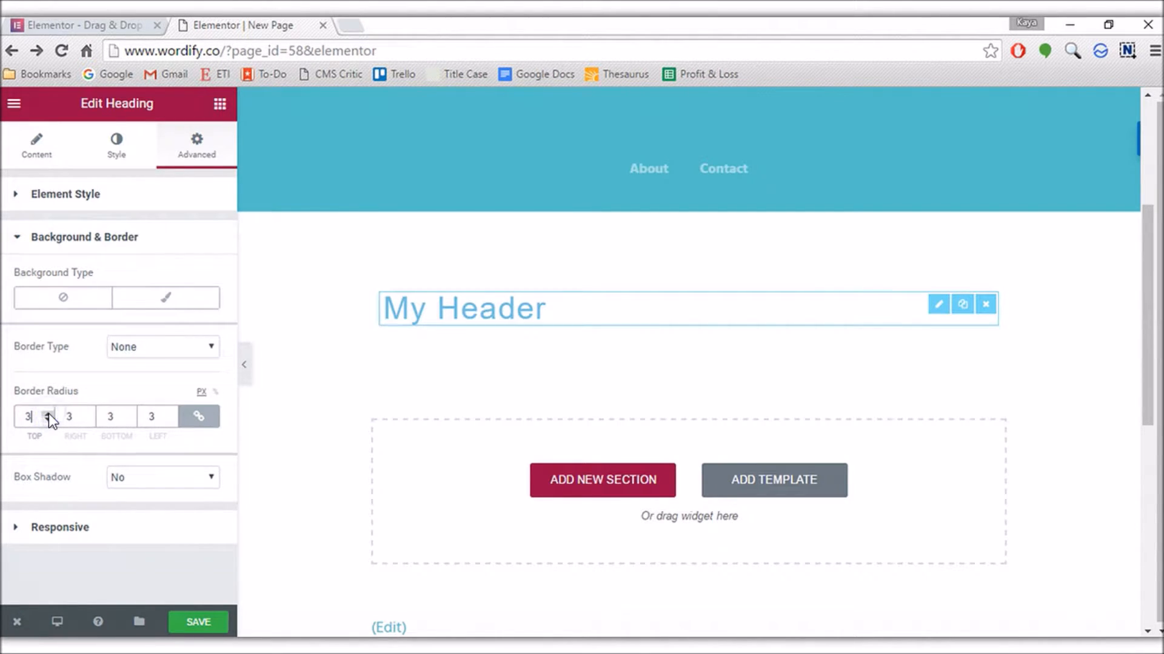
left_click(161, 347)
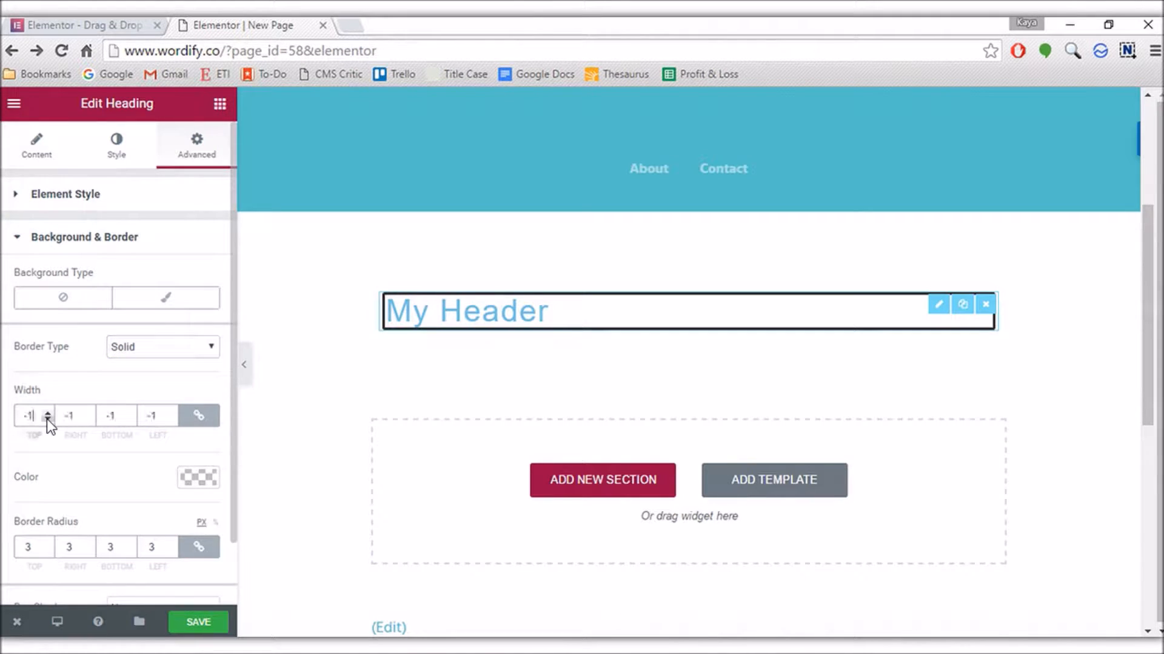
left_click(161, 347)
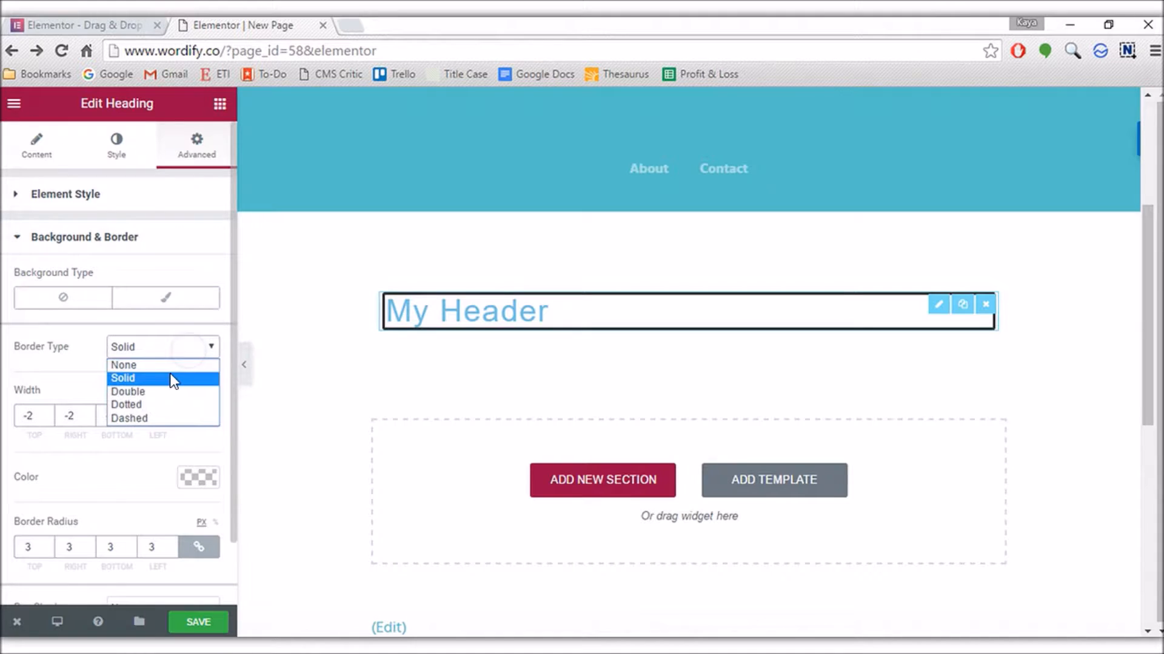
left_click(124, 365)
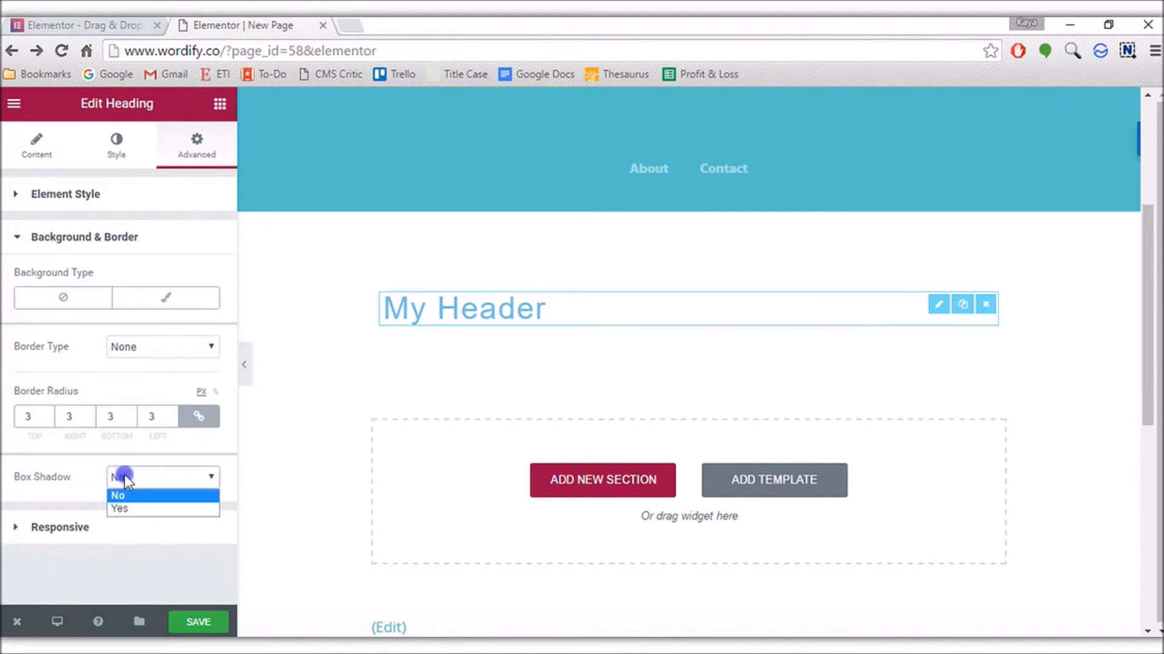
left_click(120, 508)
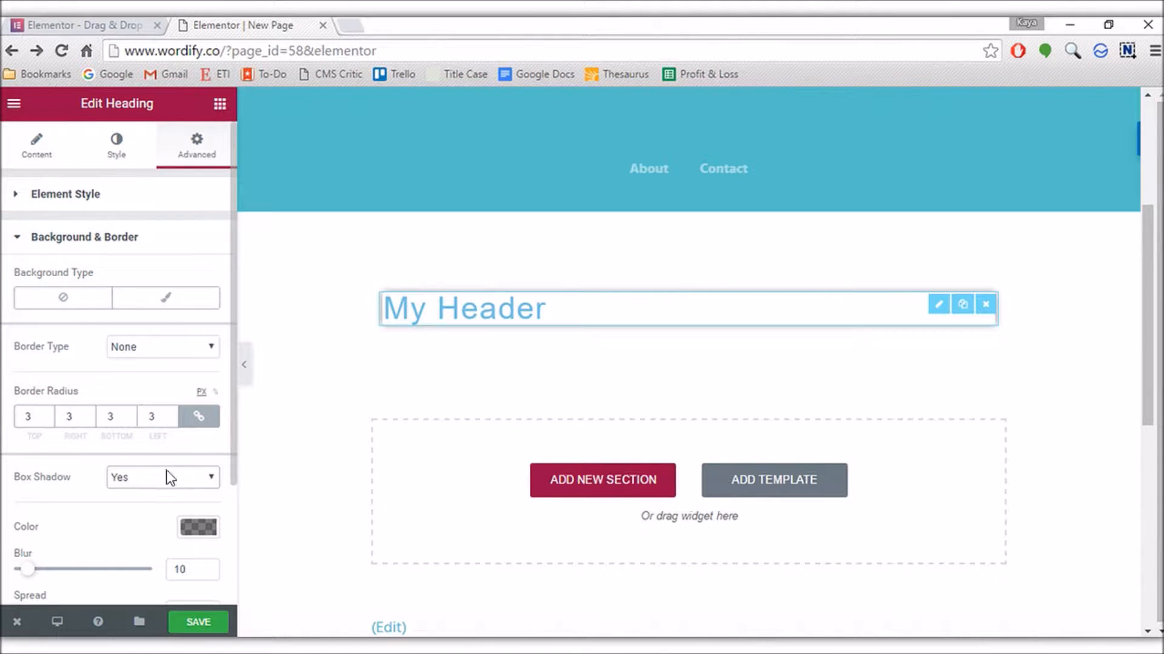
left_click(161, 478)
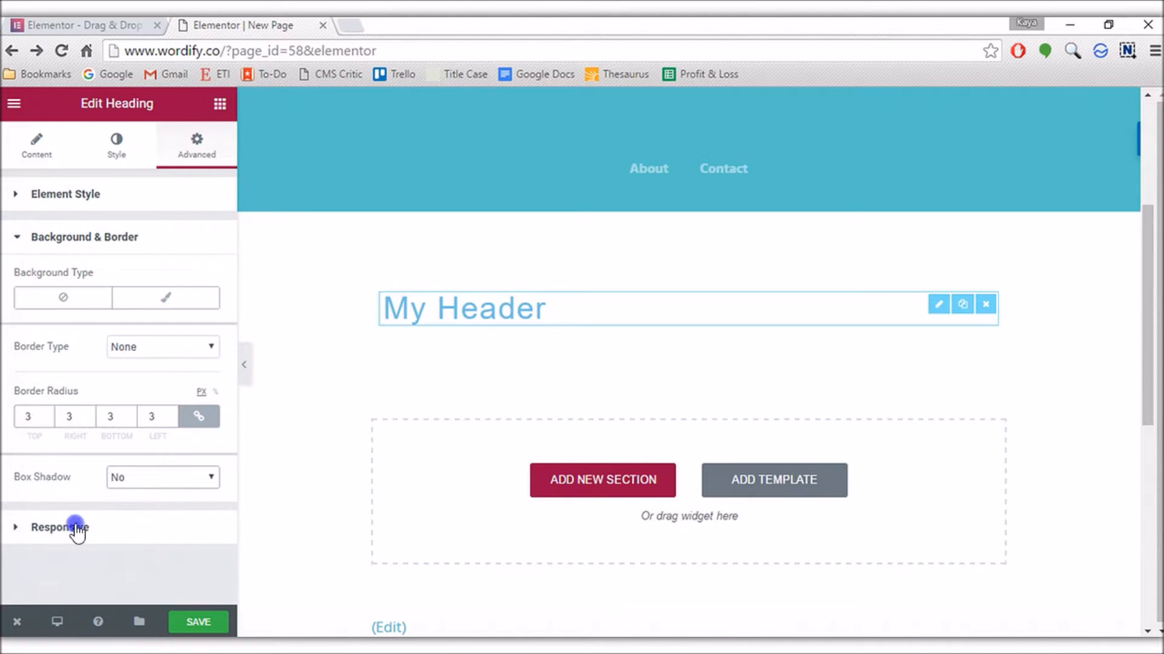
Review the heading's Responsive visibility, keep it shown on all devices, and save the page
left_click(59, 527)
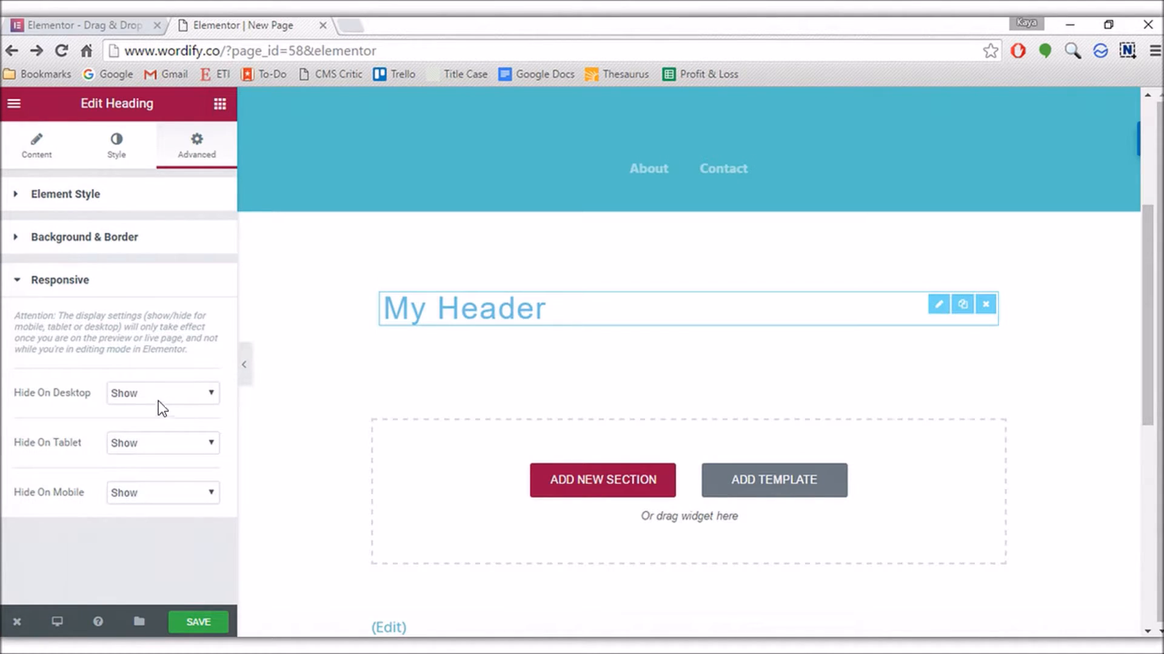
left_click(161, 393)
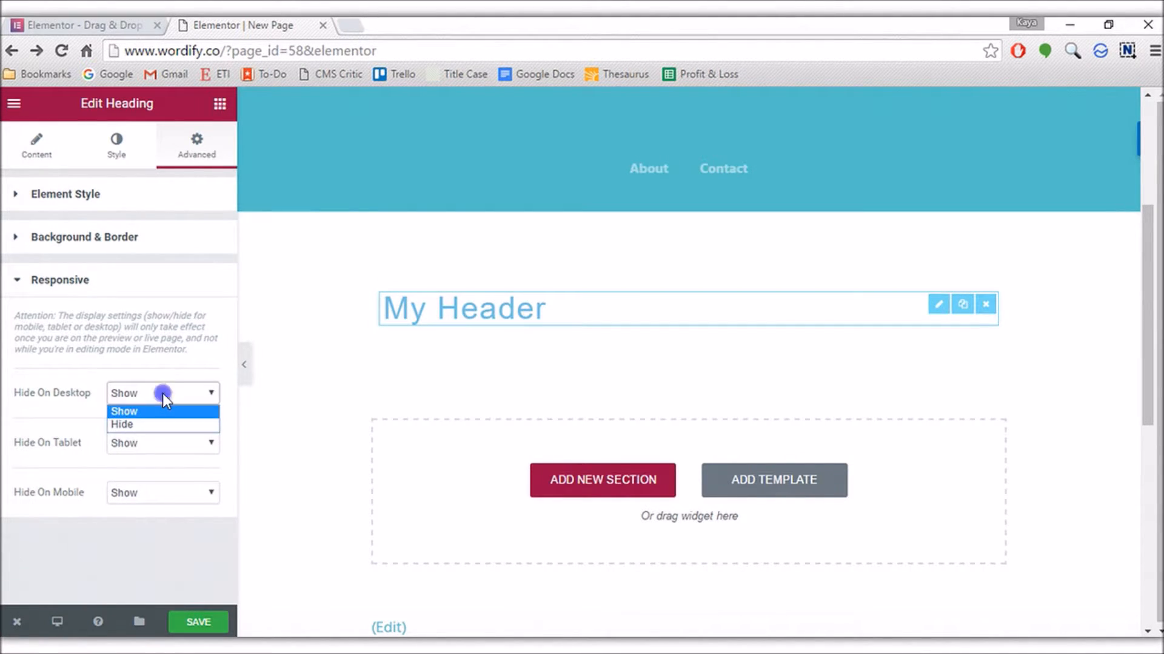
left_click(124, 411)
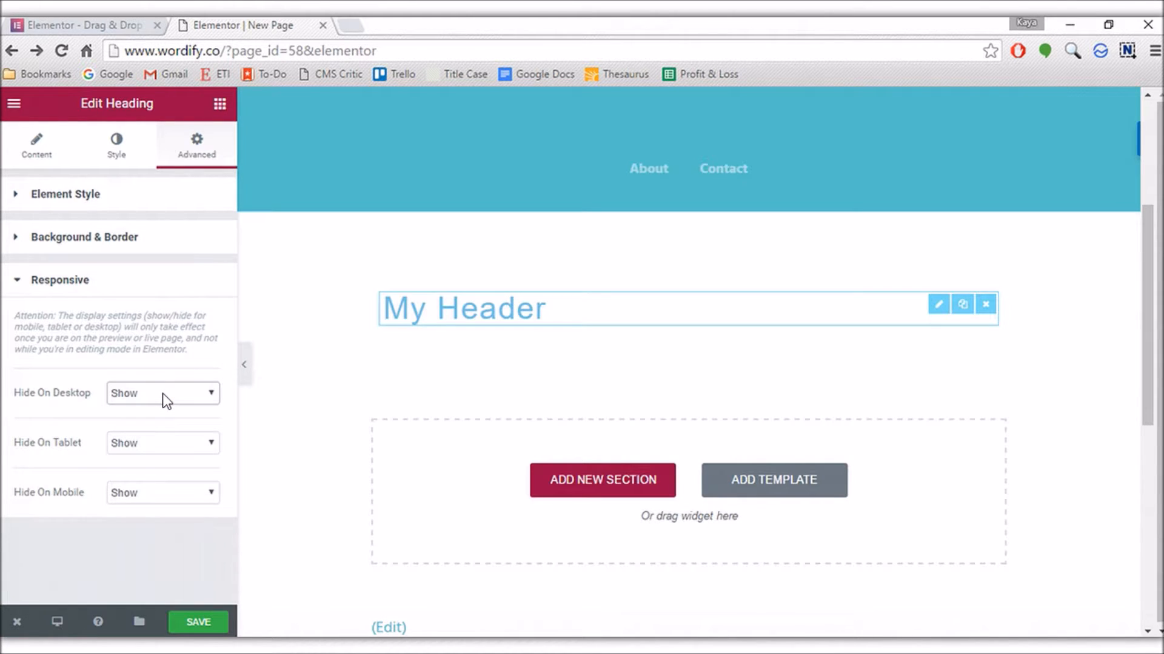
mouse_move(150, 497)
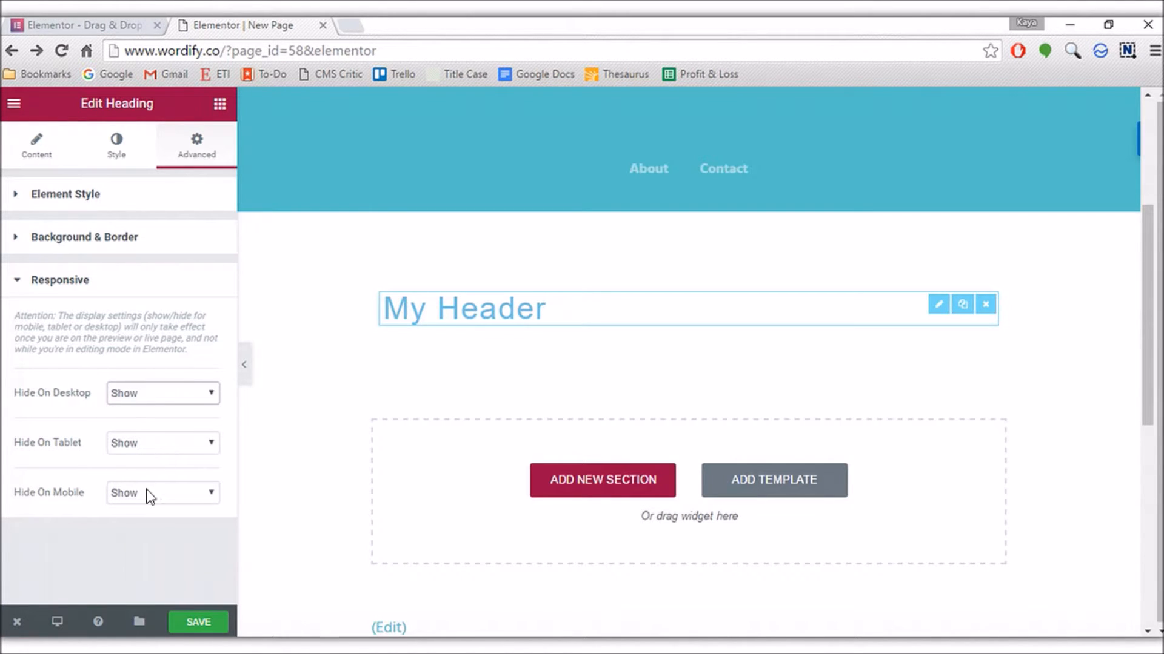
left_click(161, 494)
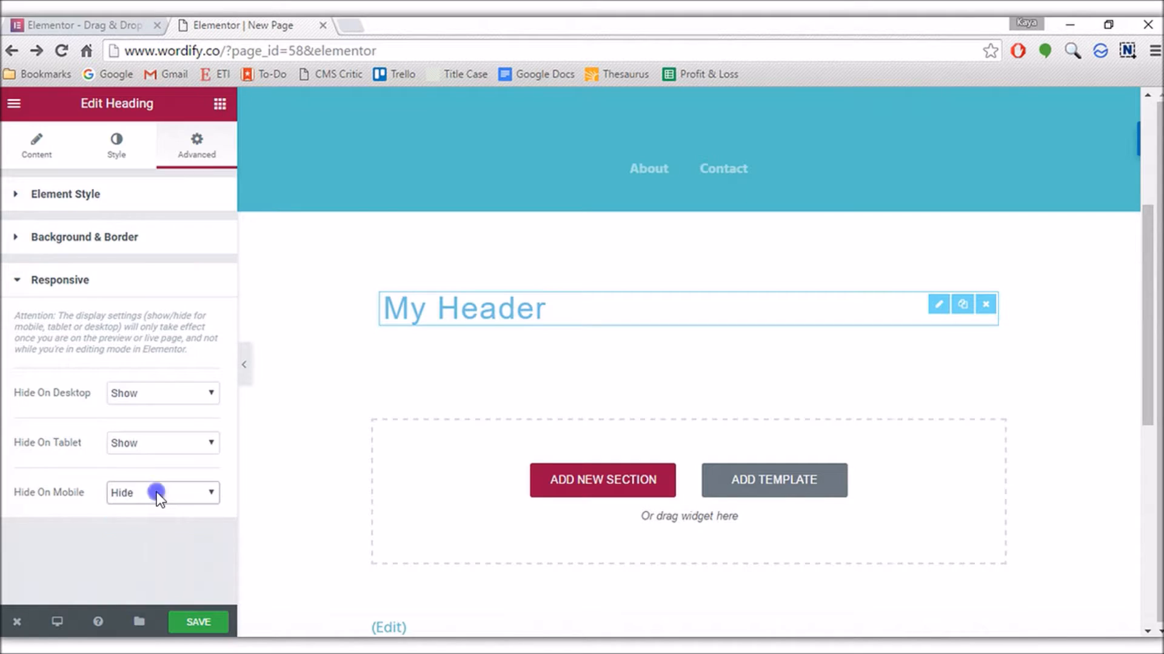
left_click(161, 493)
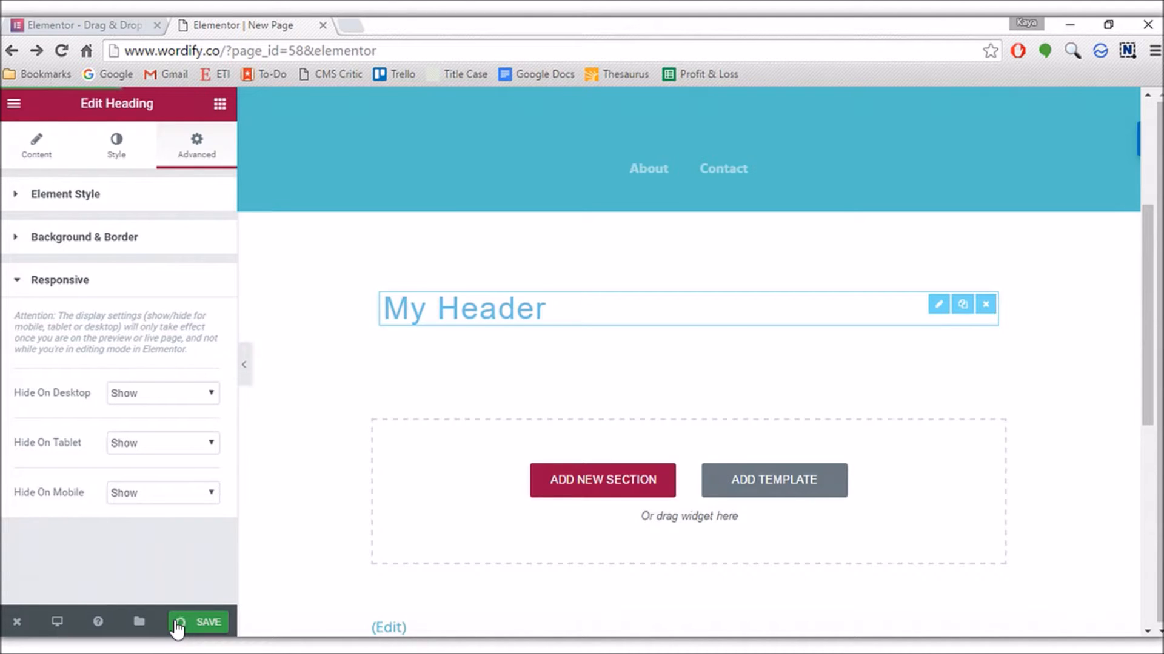
left_click(197, 622)
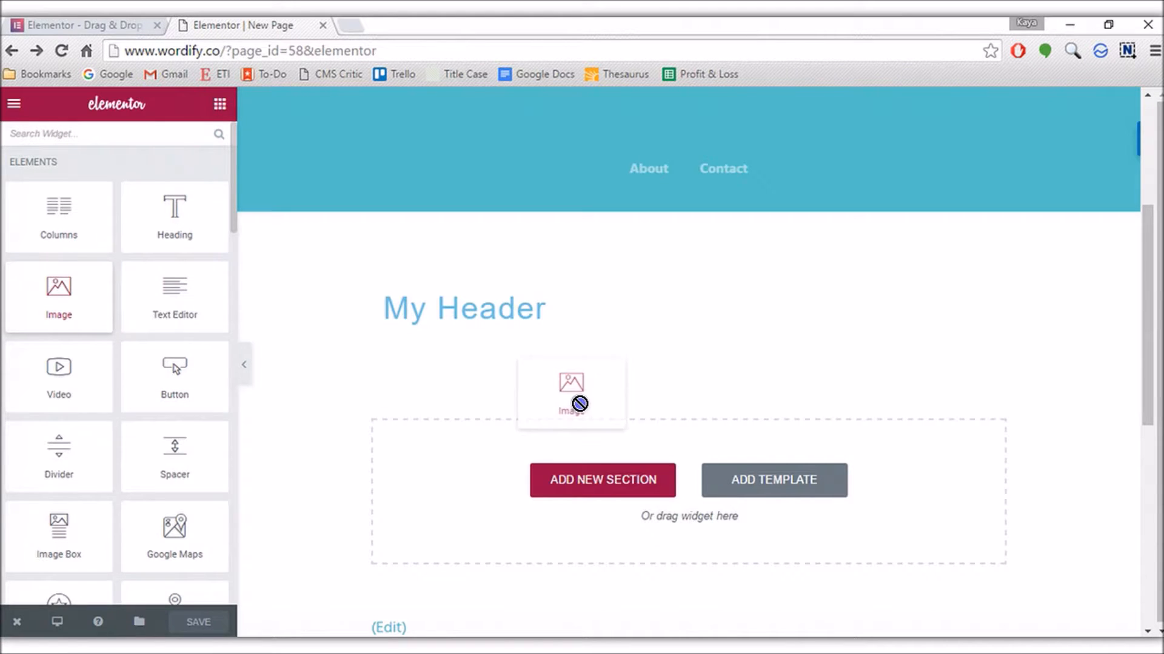
Drag an Image widget onto the page and drop it directly below the My Header heading
left_click_drag(570, 402, 586, 312)
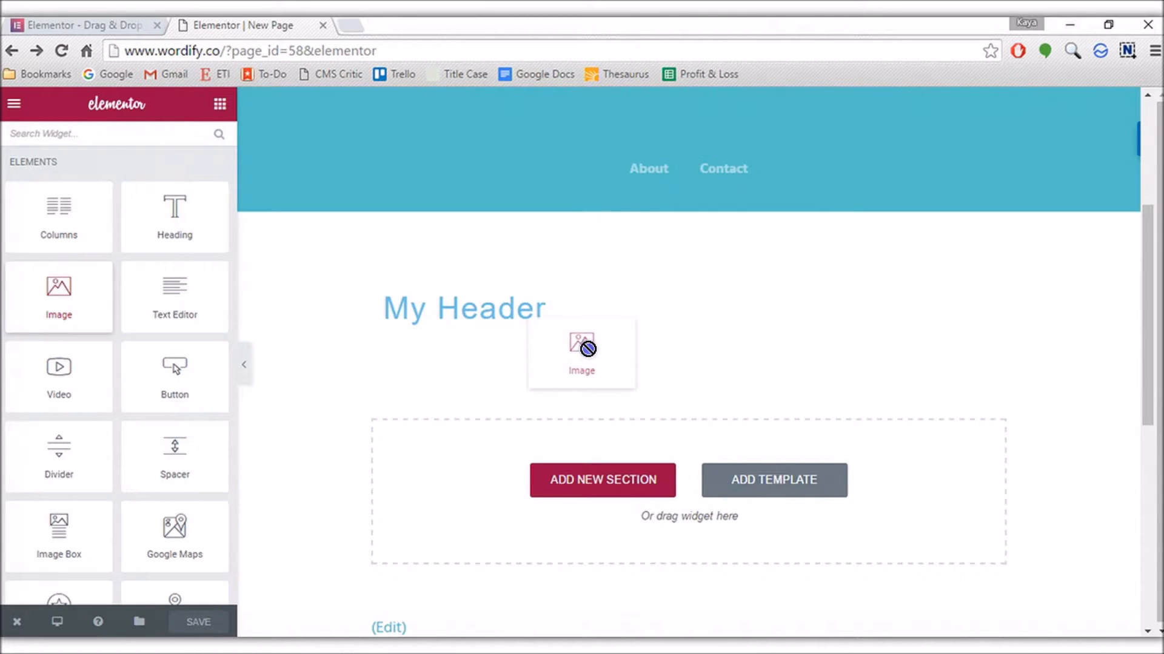
left_click_drag(582, 352, 490, 329)
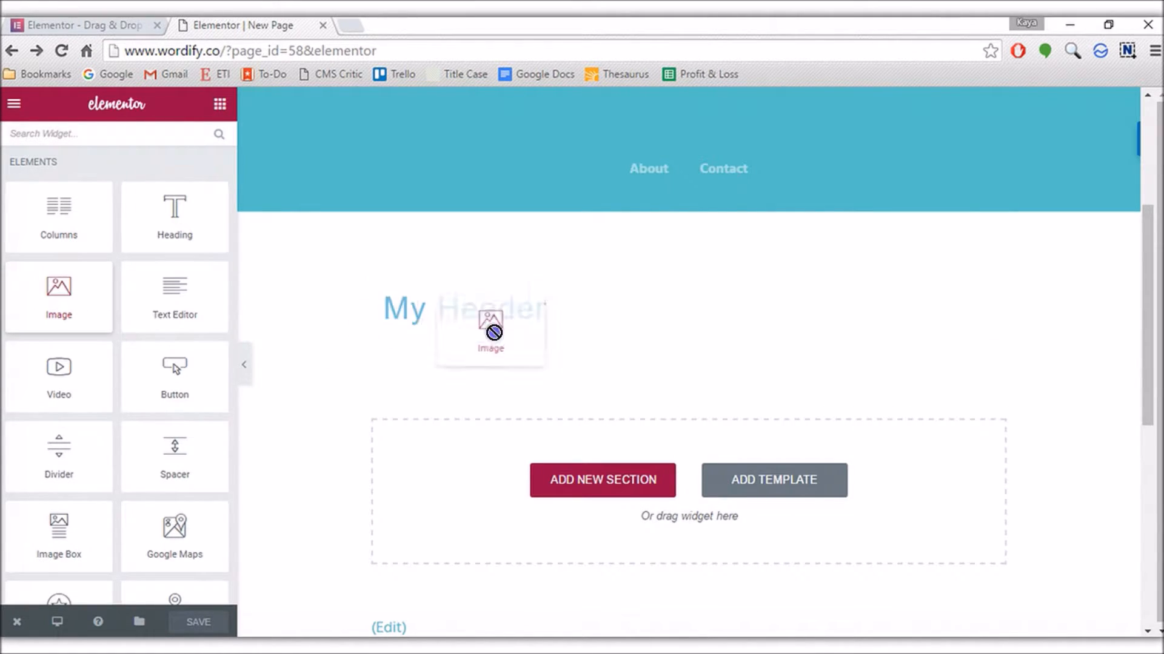
left_click_drag(490, 332, 583, 326)
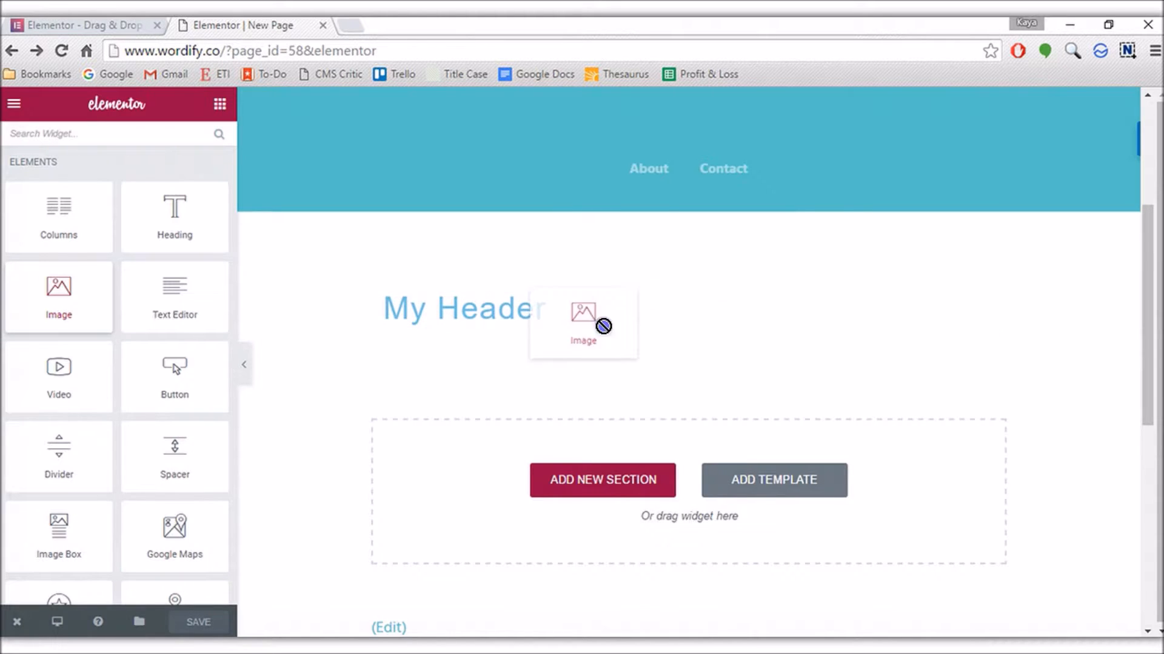
left_click_drag(602, 326, 589, 291)
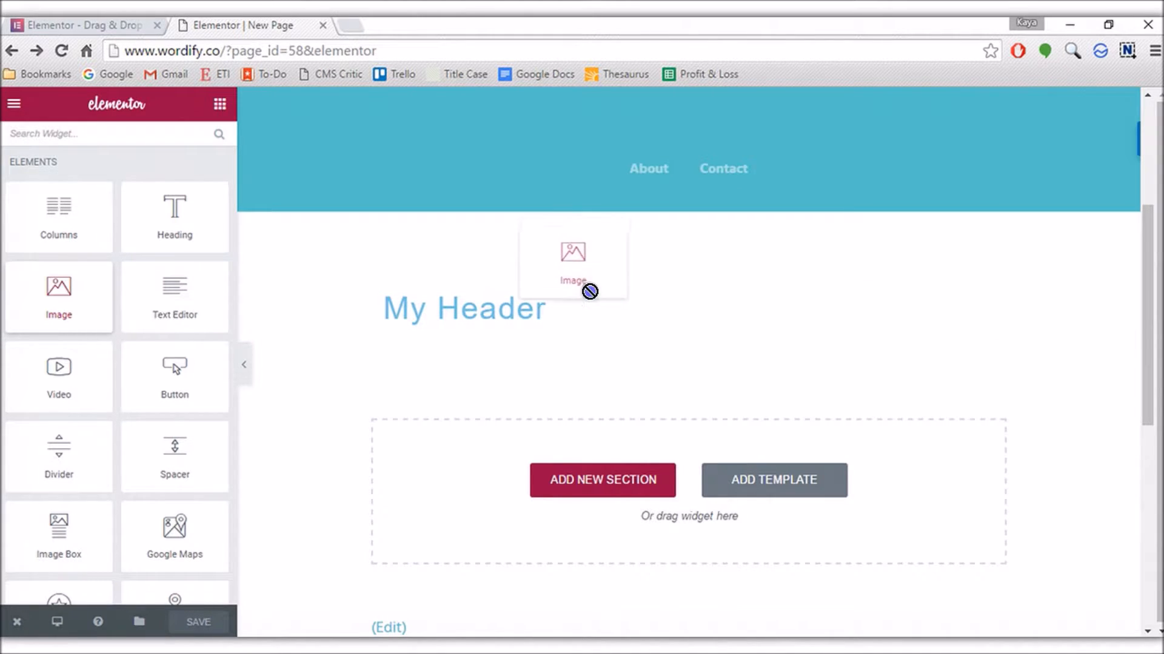
left_click_drag(589, 290, 589, 324)
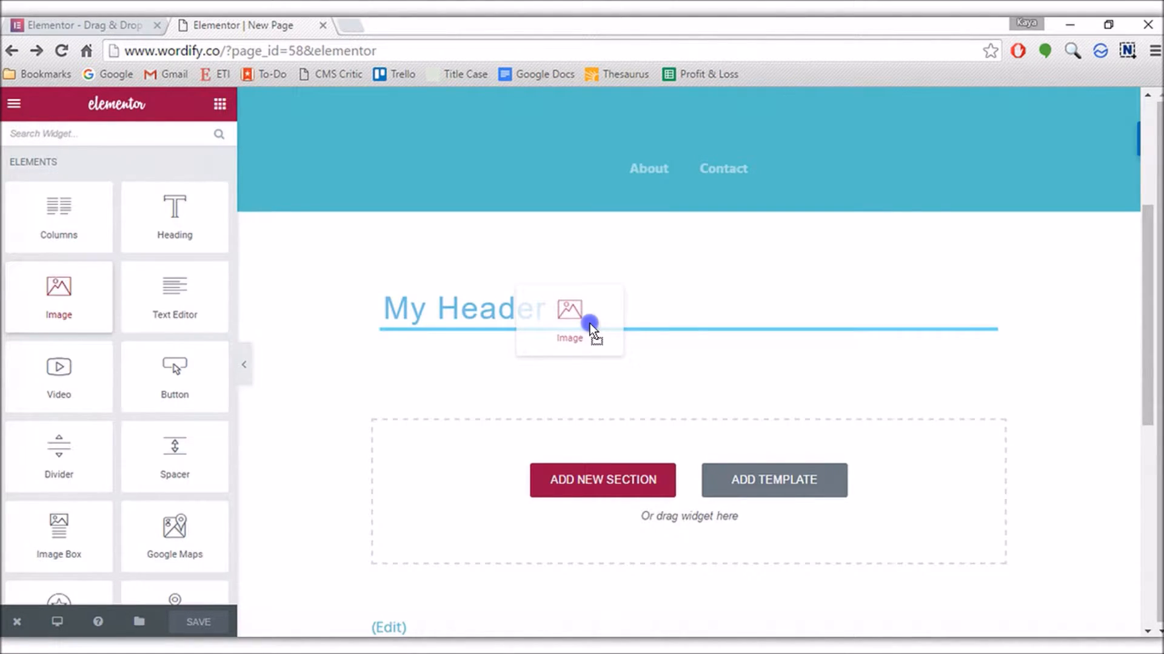
left_click_drag(58, 290, 589, 322)
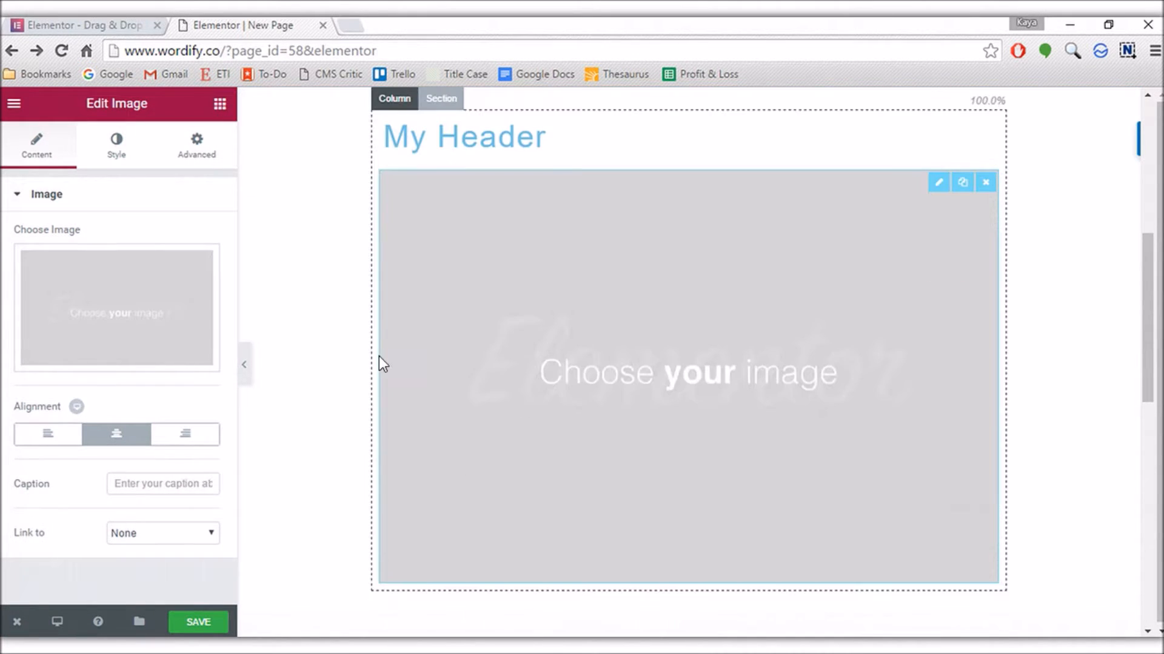
mouse_move(718, 352)
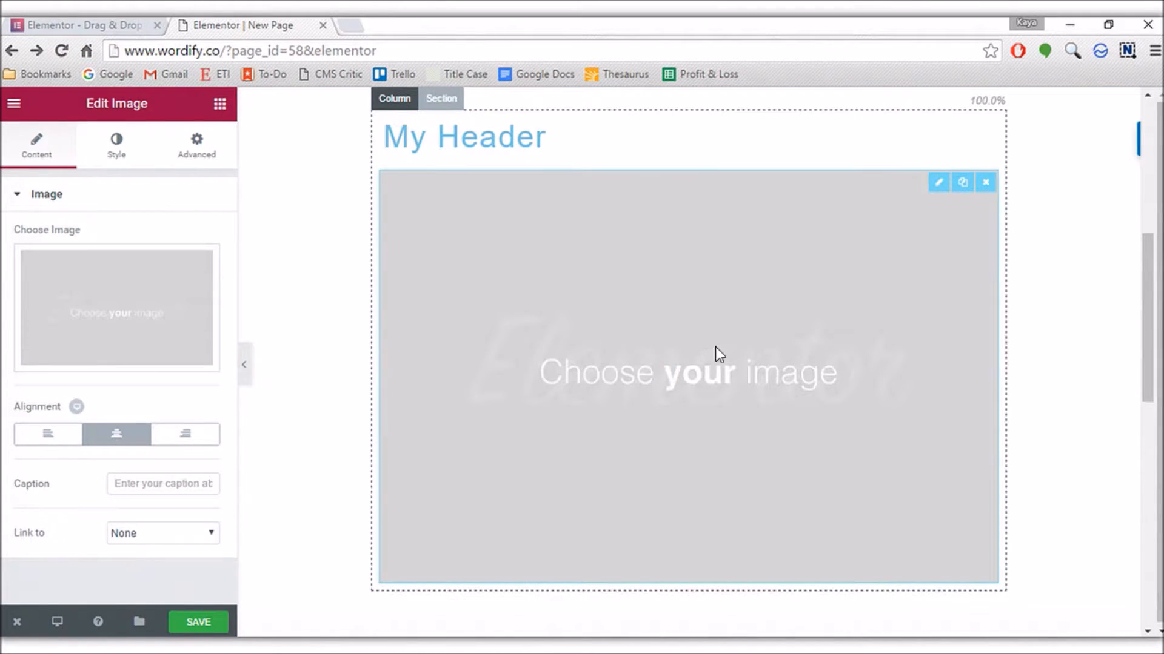
mouse_move(976, 206)
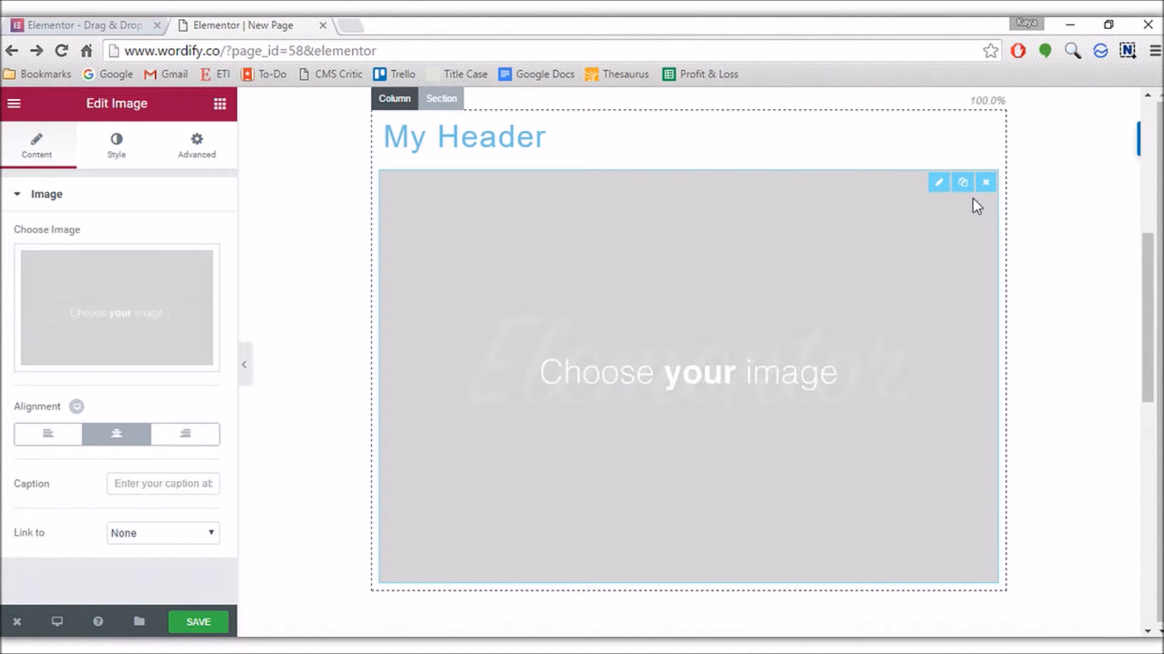
mouse_move(938, 181)
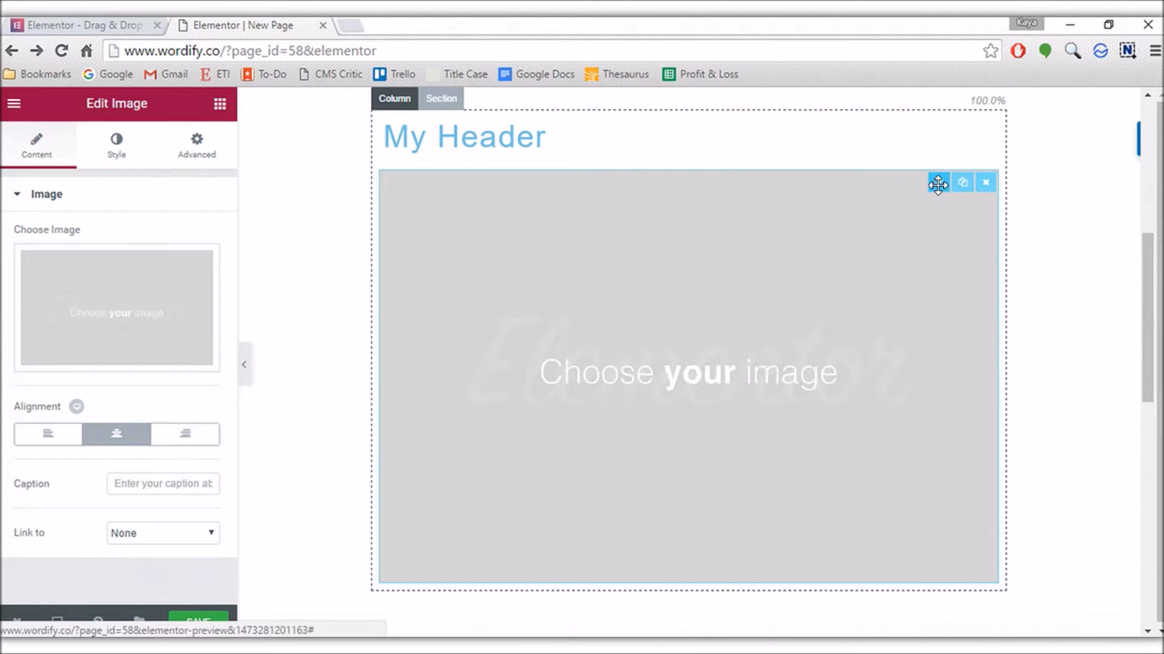
mouse_move(963, 183)
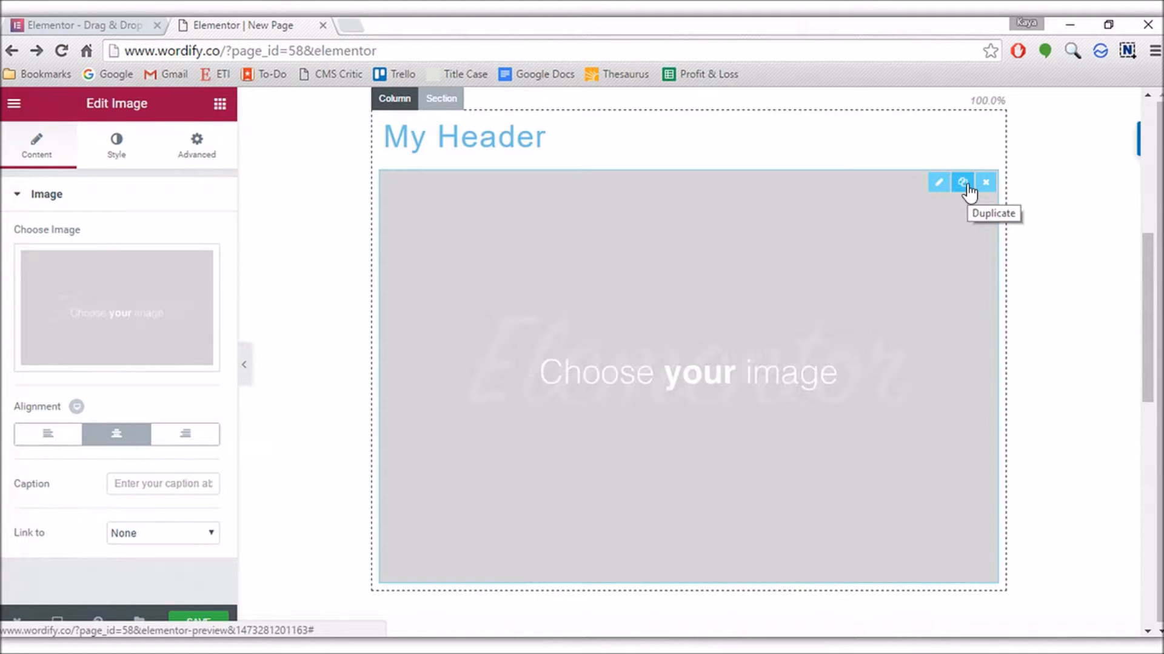
left_click(961, 182)
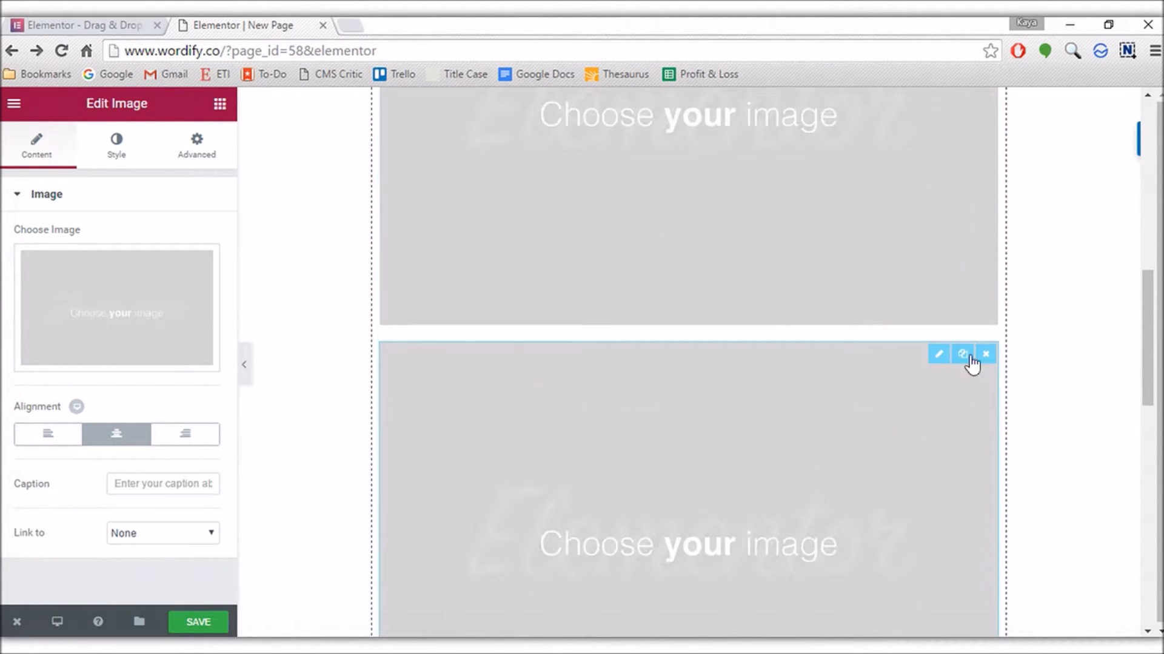
left_click(986, 352)
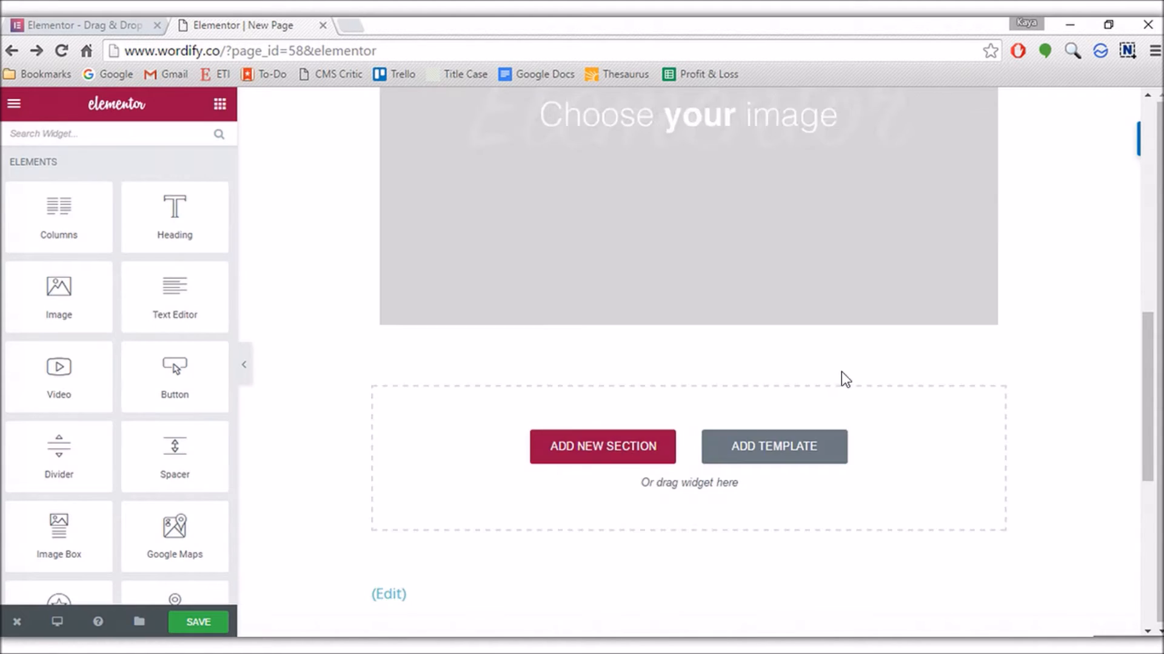
left_click(686, 207)
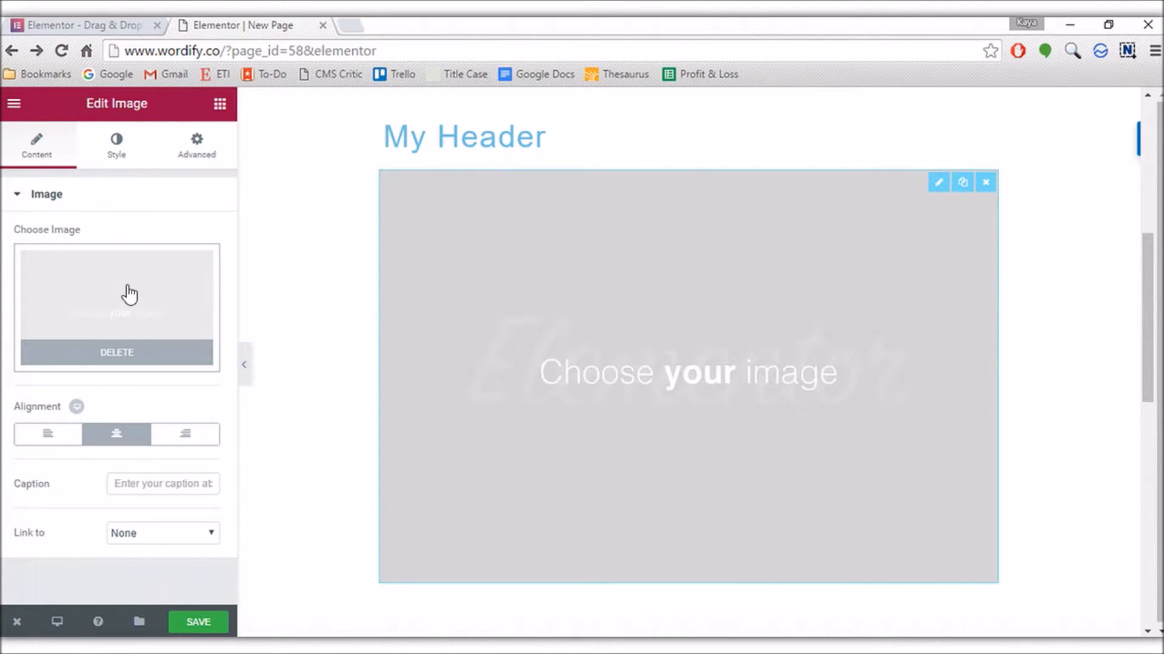
Insert the laptop-typing photo from the Media Library into the image widget, aligned Center
left_click(116, 290)
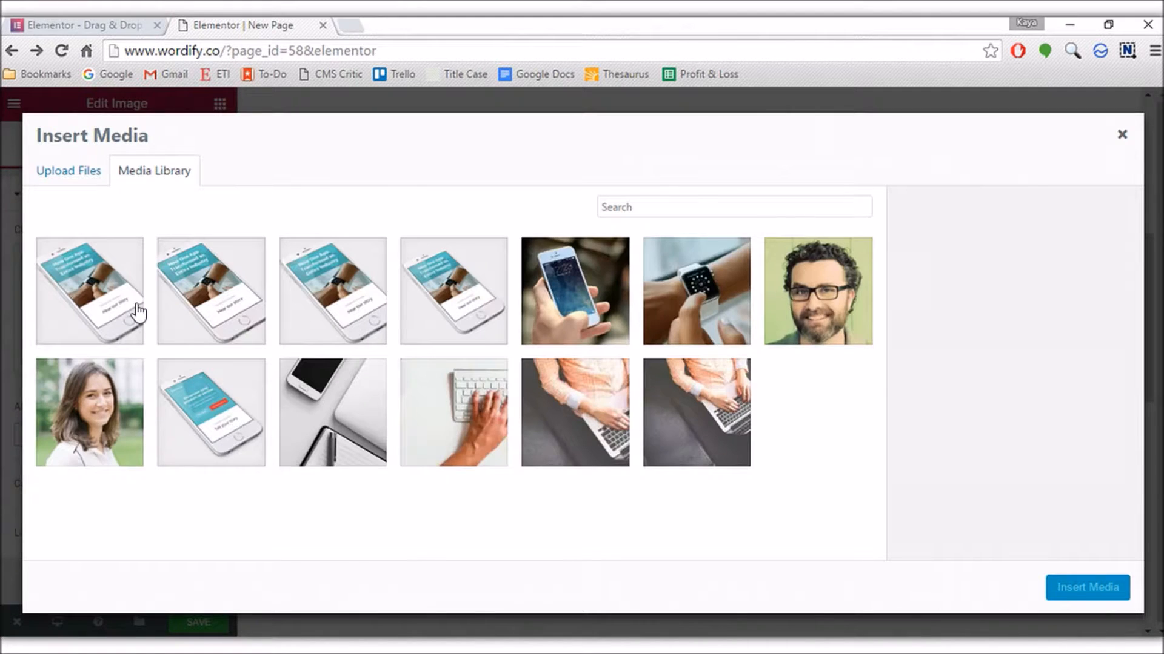
mouse_move(1119, 132)
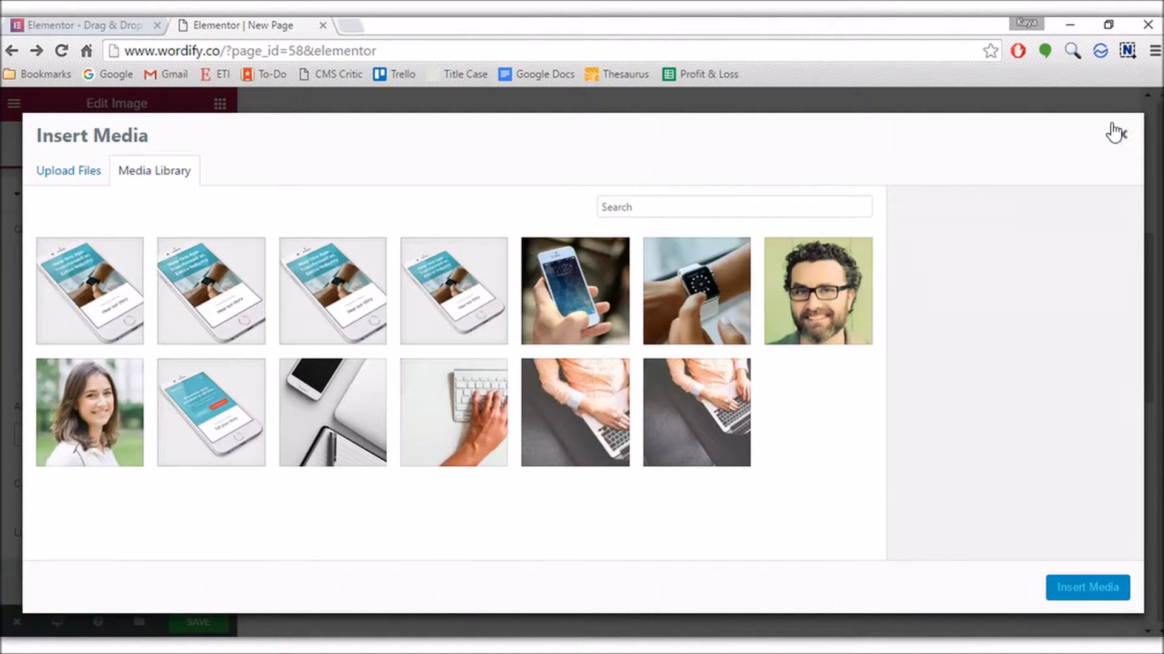
left_click(1115, 134)
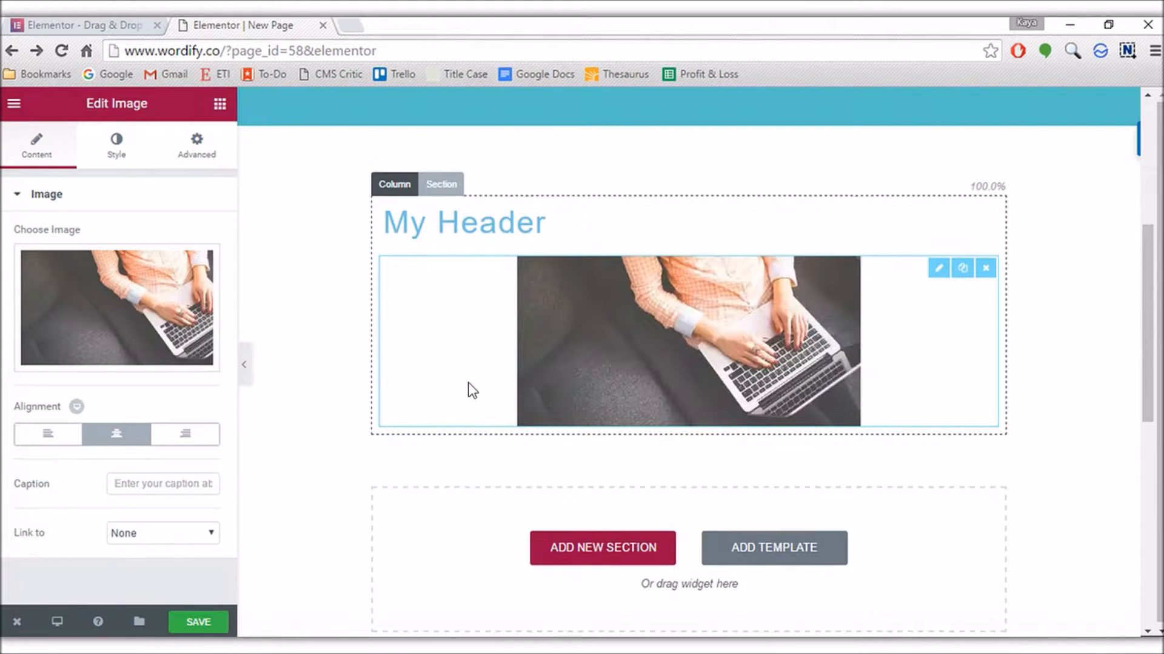
left_click(117, 434)
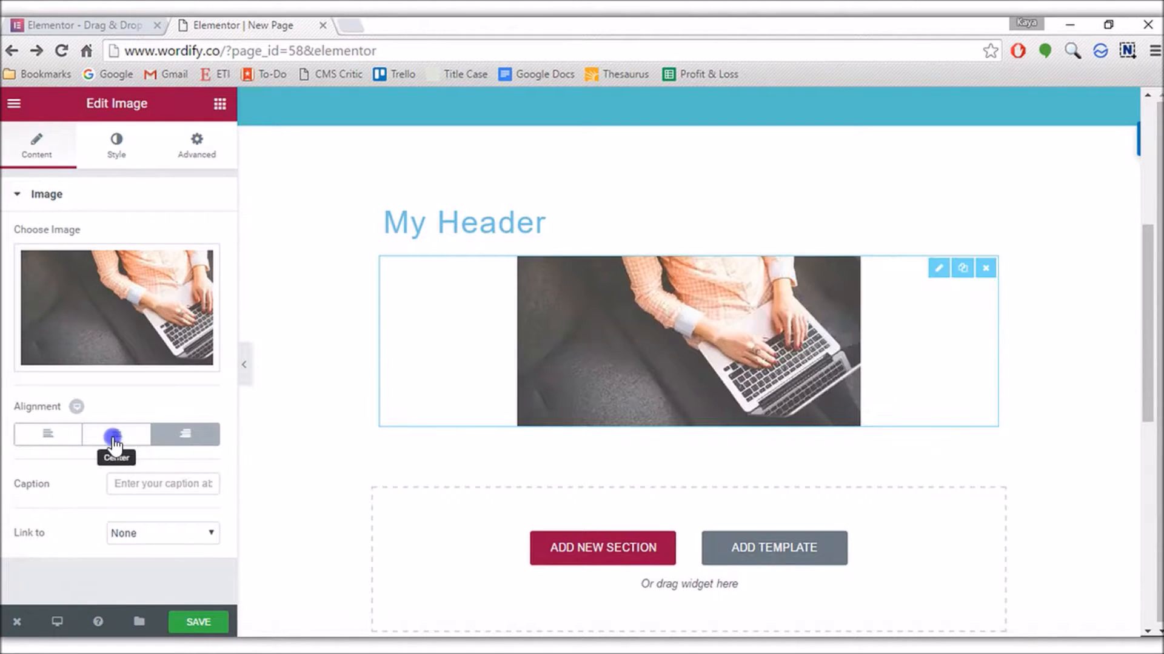
left_click(117, 434)
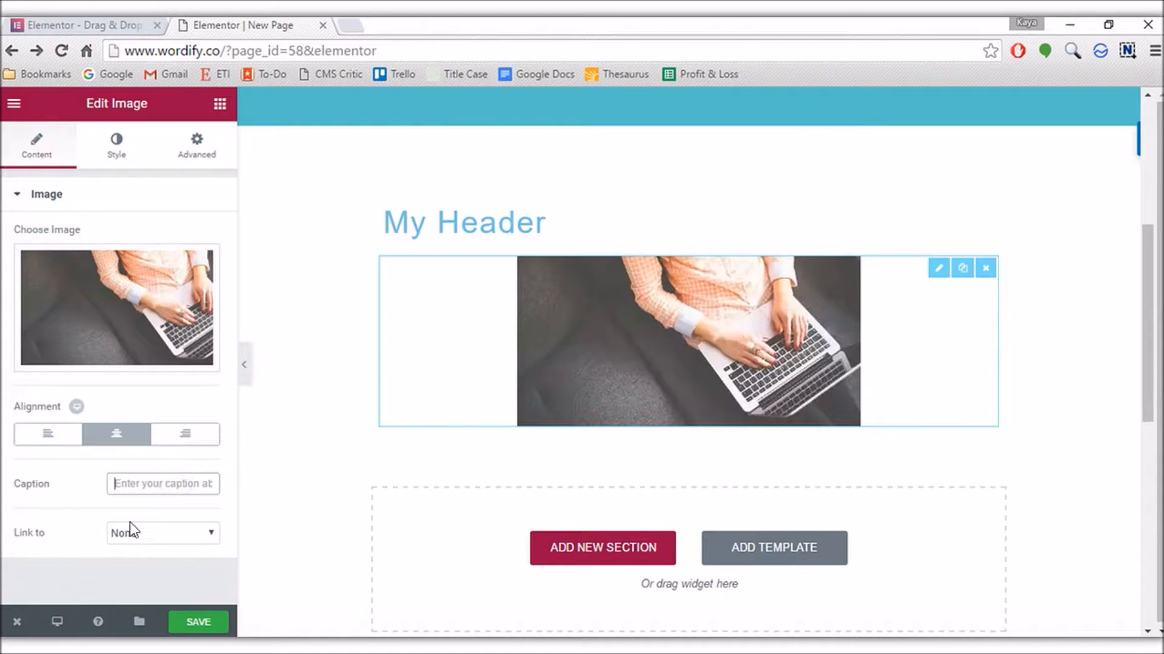
left_click(117, 144)
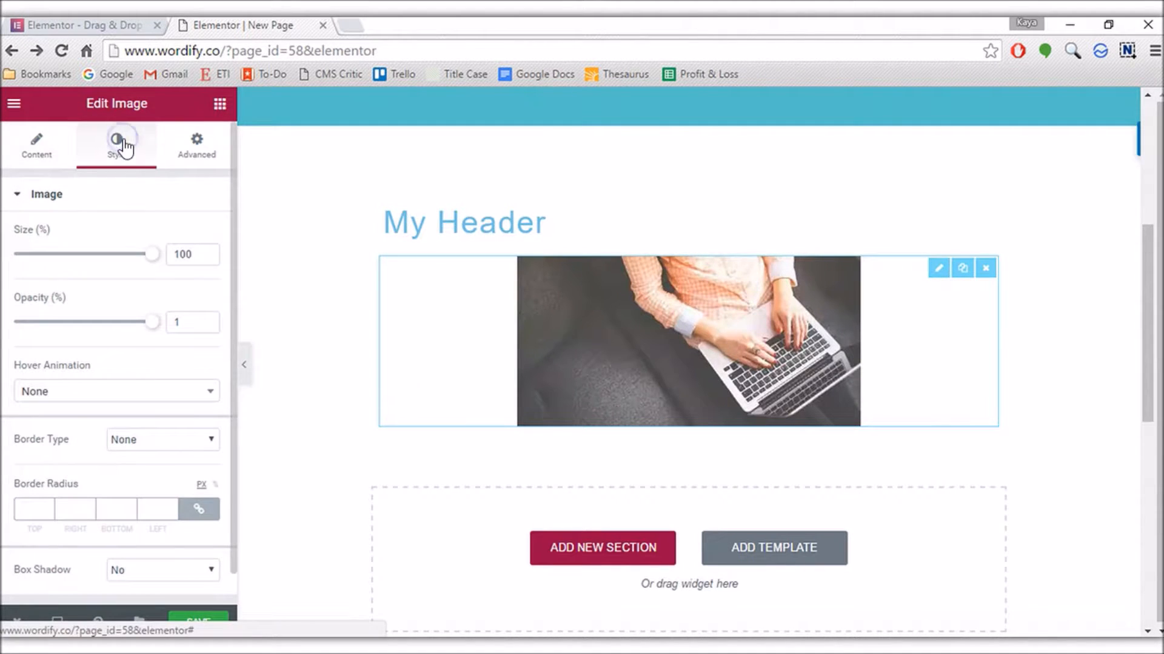
Shrink the image, set its opacity to 0.69 and give it a Grow hover animation
left_click_drag(151, 253, 80, 253)
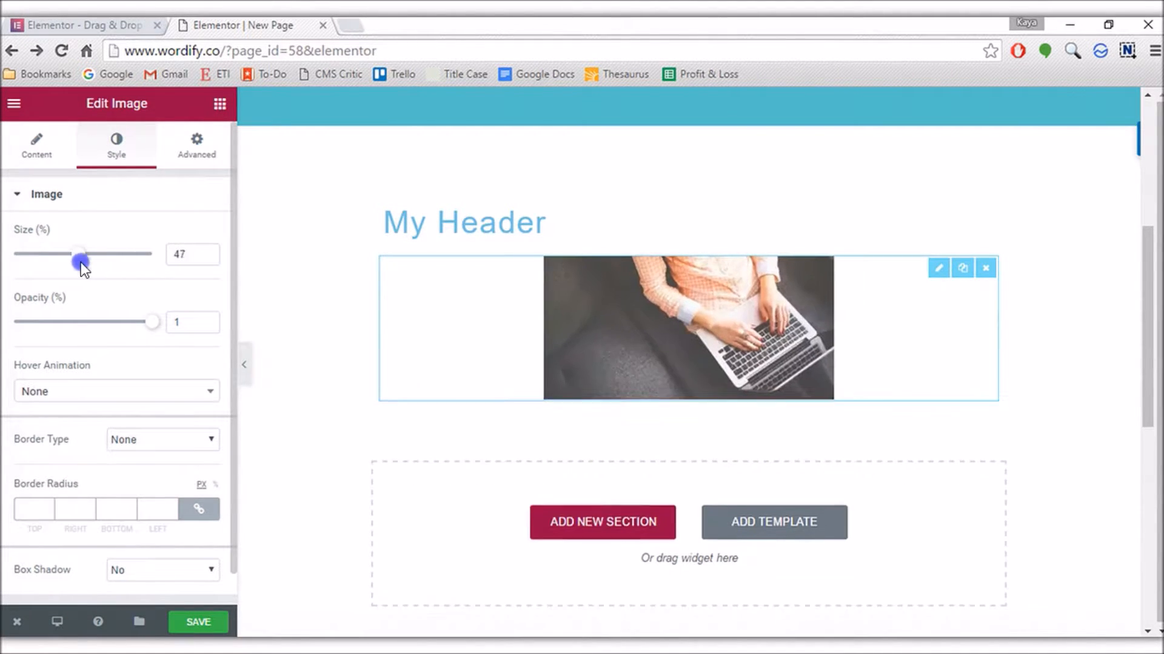
left_click_drag(153, 323, 100, 322)
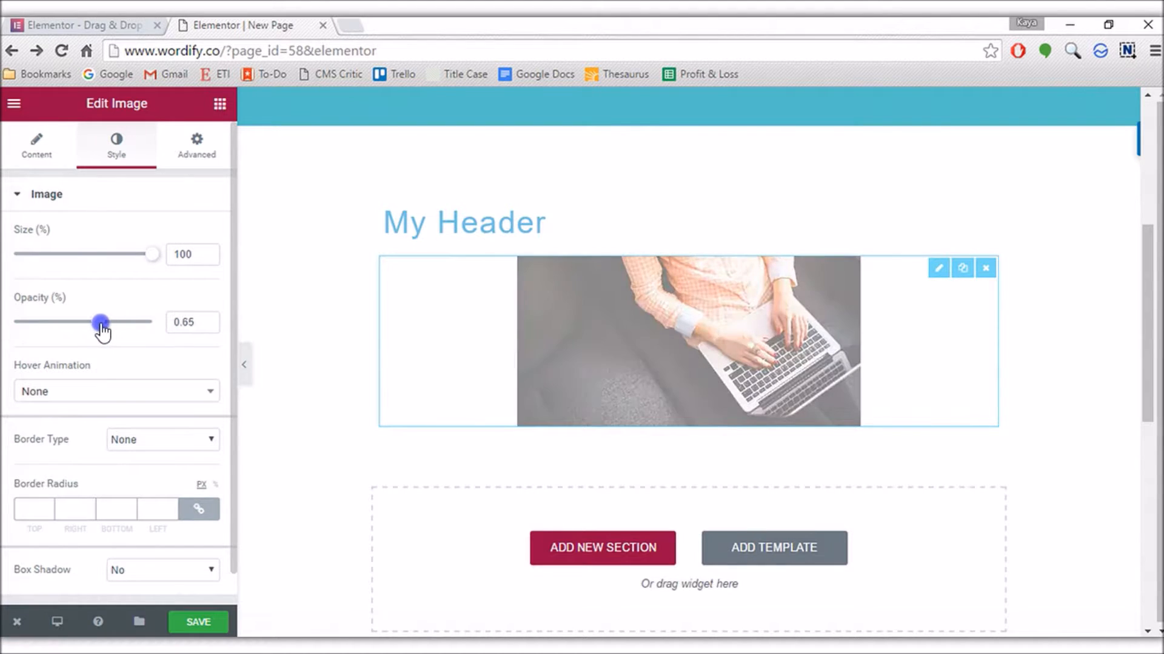
left_click_drag(101, 322, 105, 322)
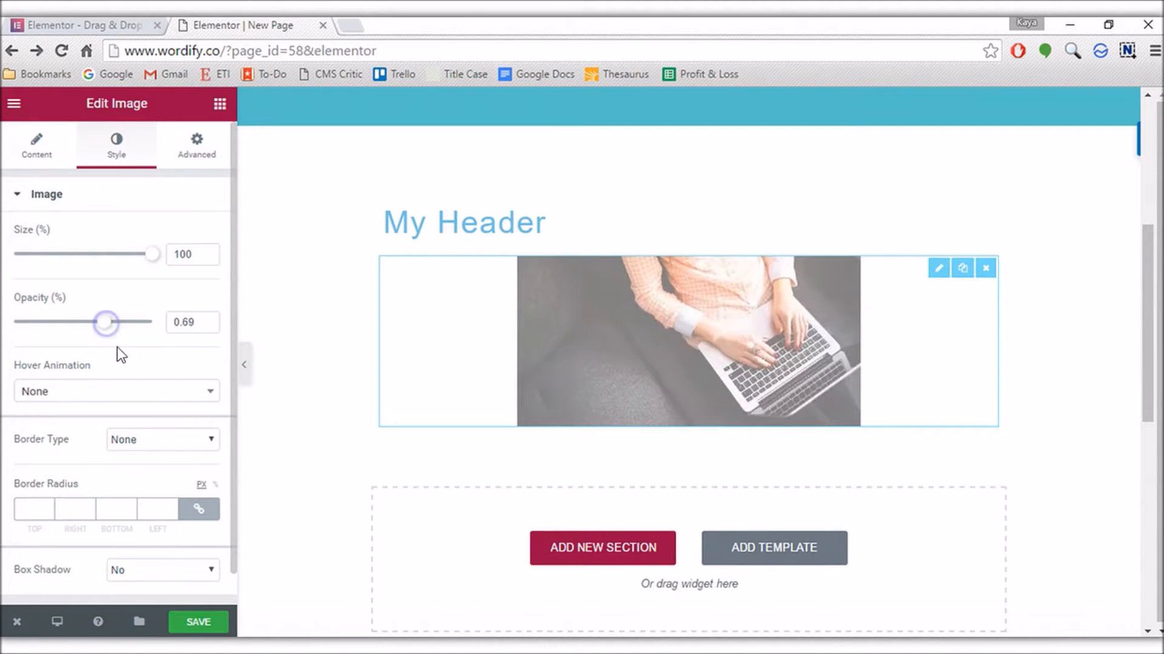
left_click(116, 391)
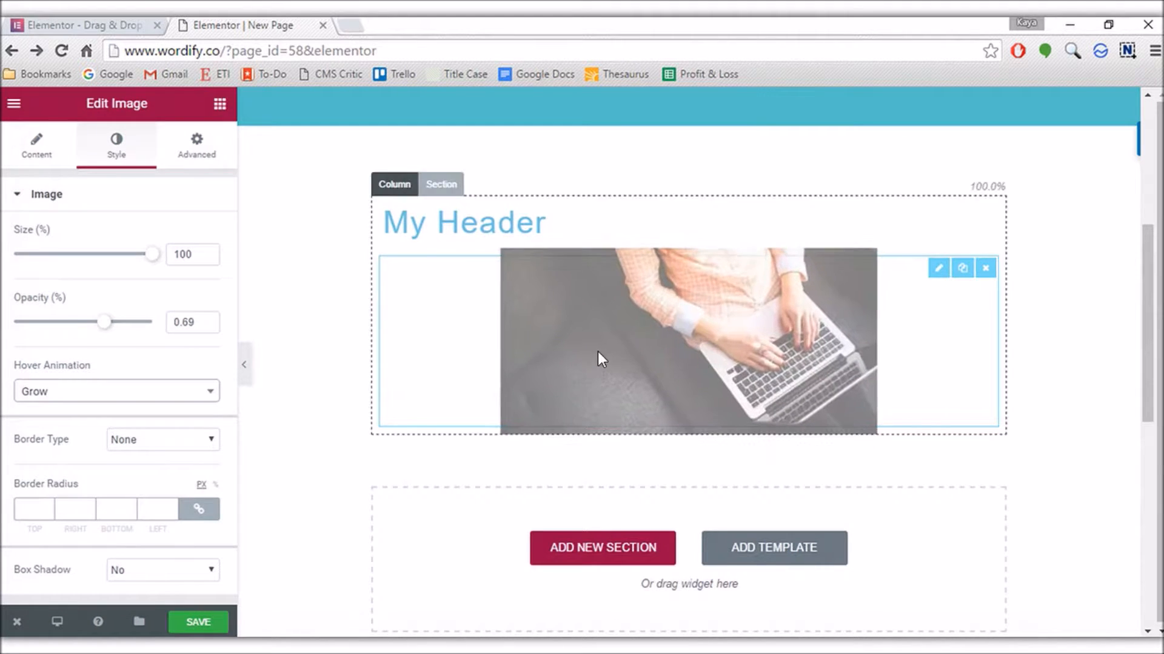
left_click(116, 391)
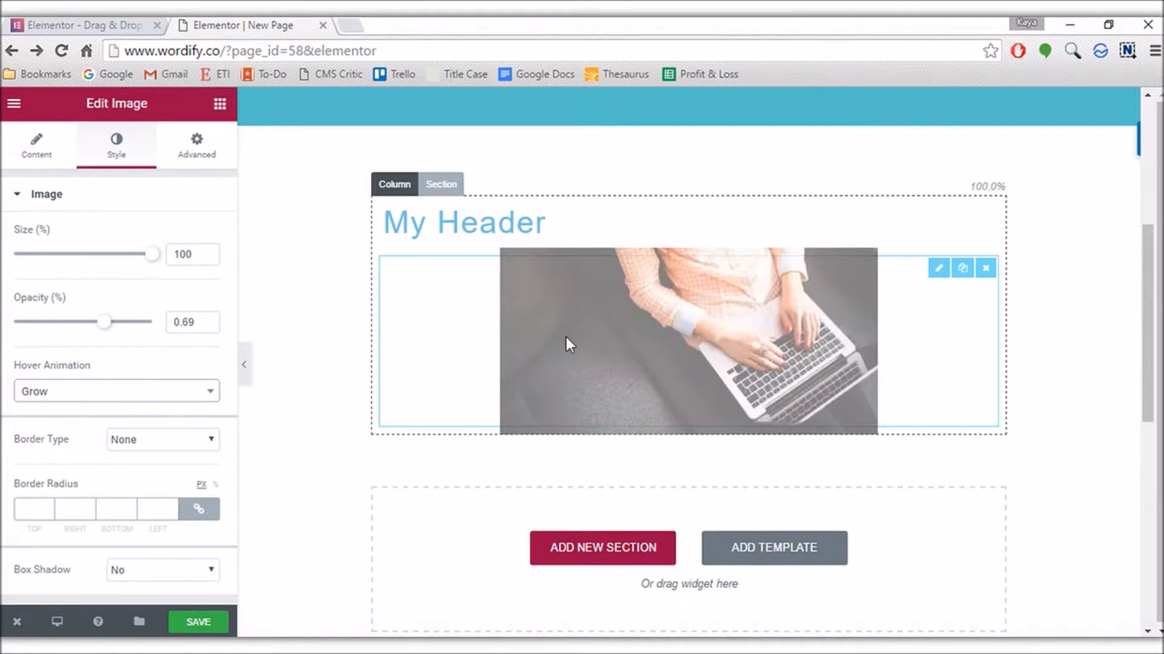
Try a border style and box shadow on the image, leaving both turned off
left_click(161, 439)
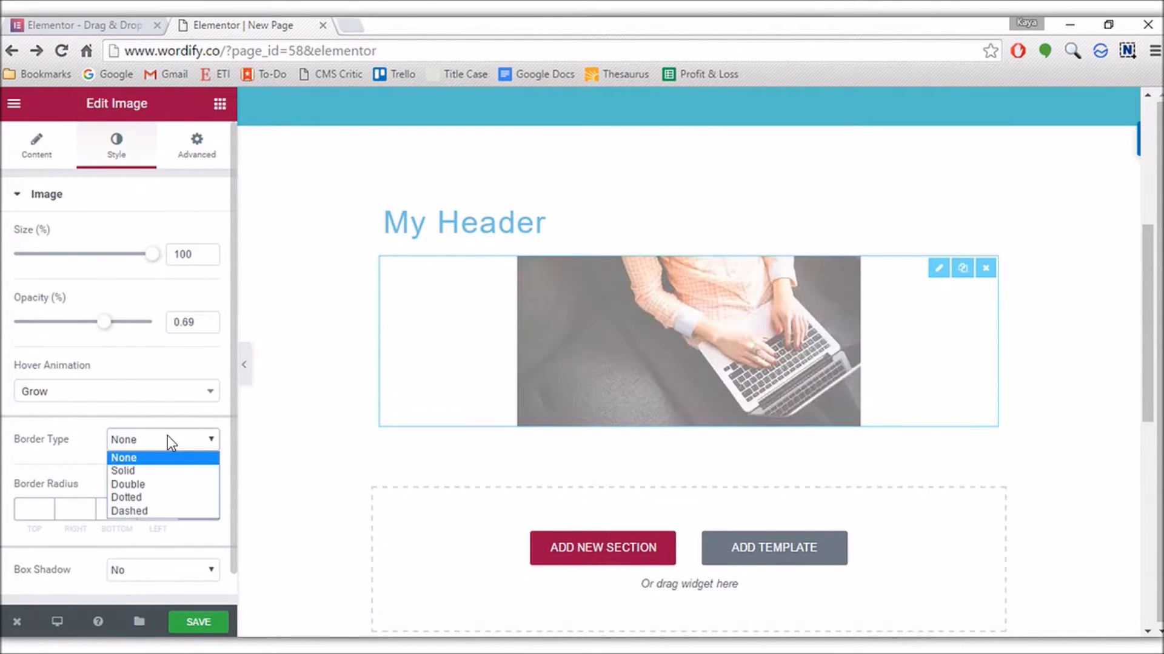
left_click(127, 484)
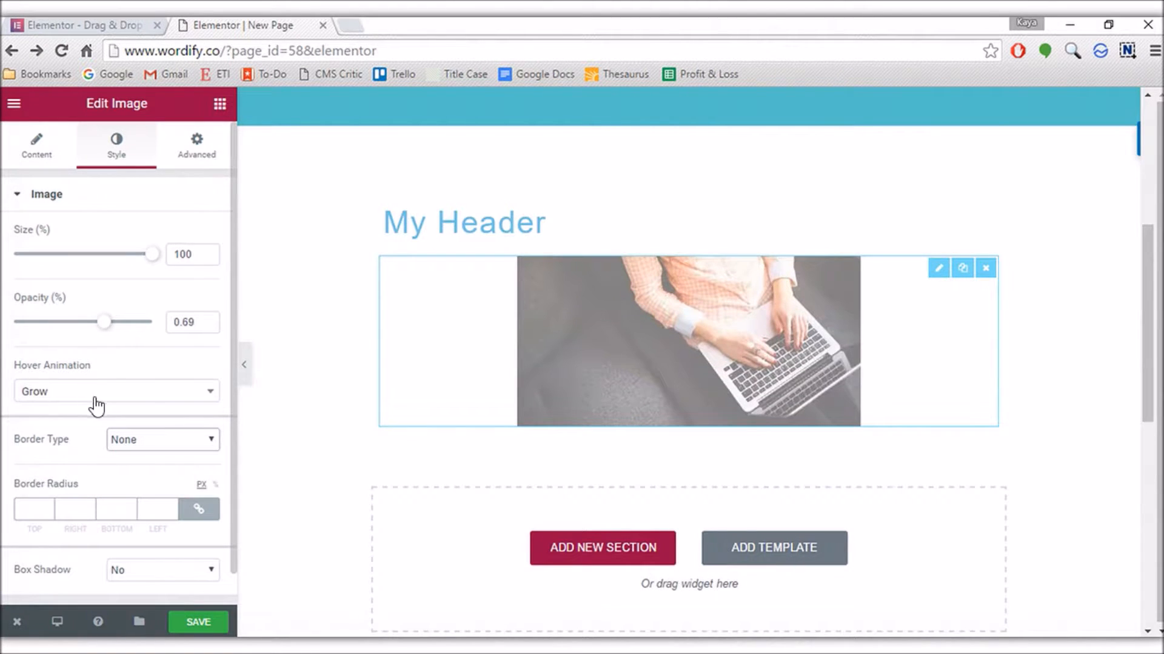
left_click(161, 570)
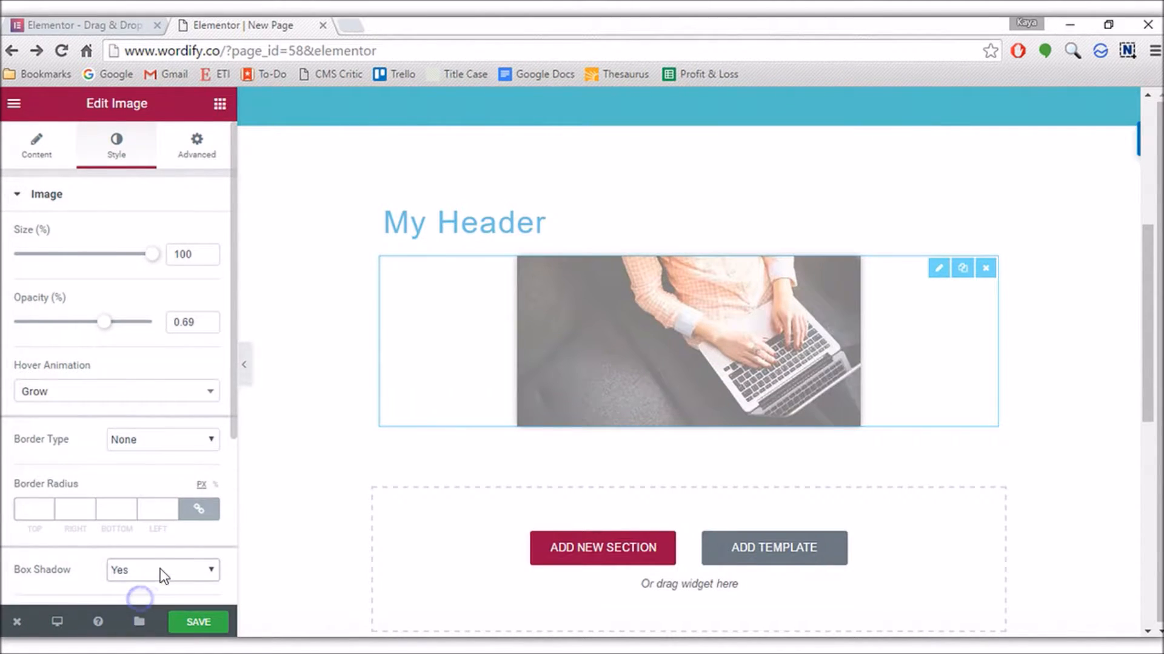
left_click(161, 570)
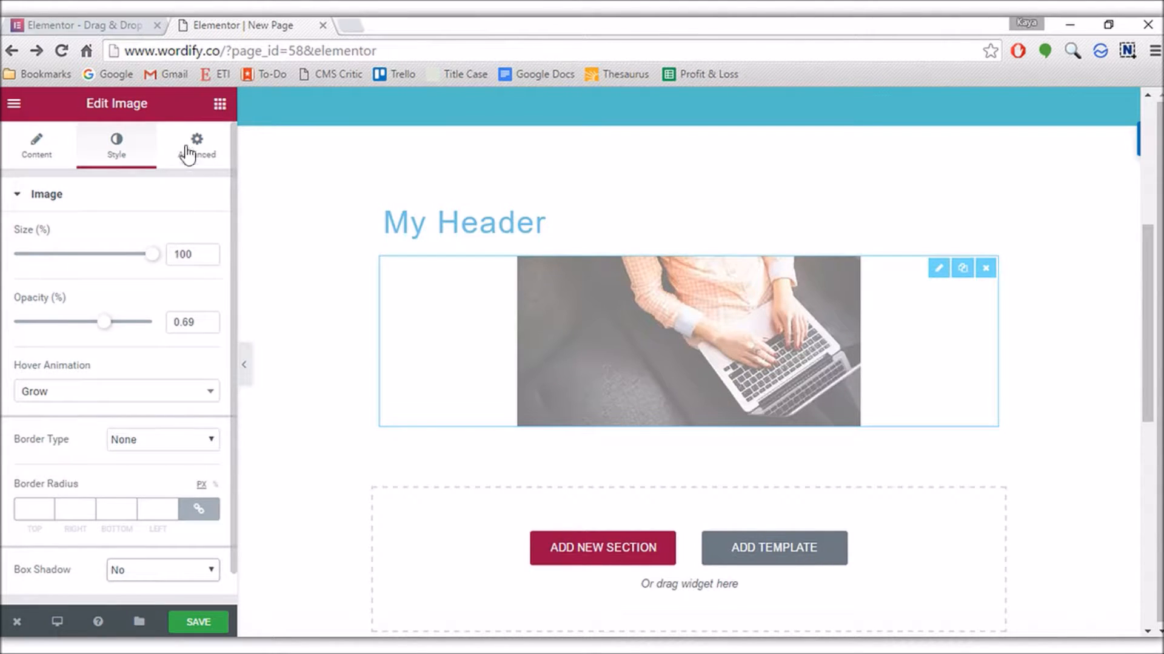
left_click(196, 146)
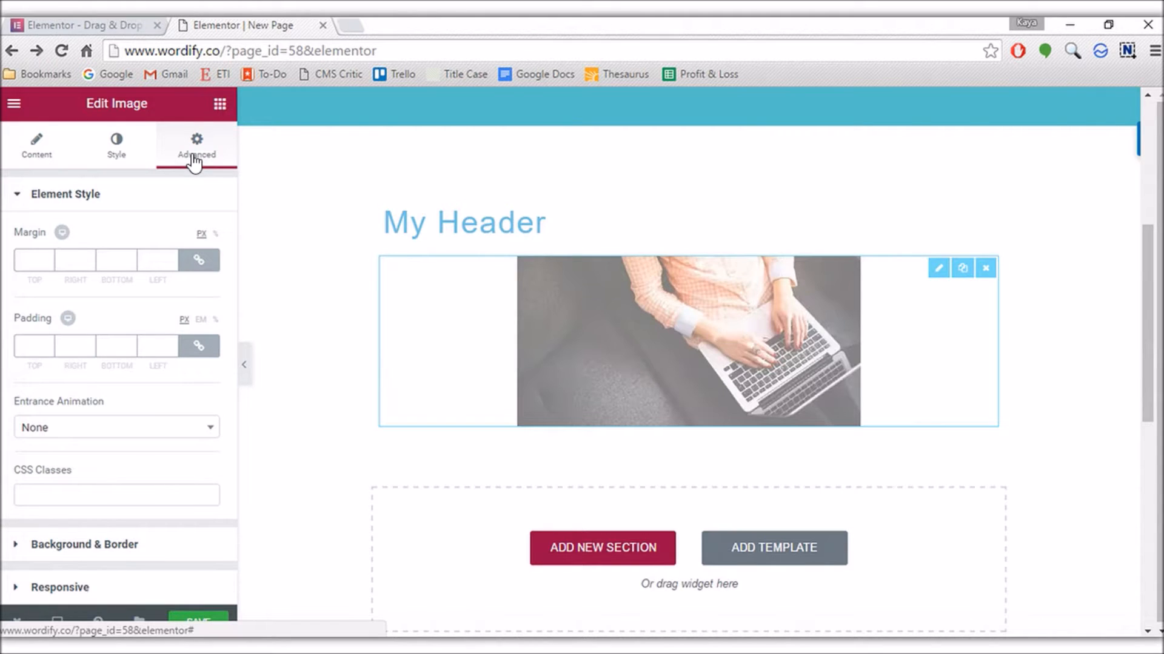
mouse_move(183, 200)
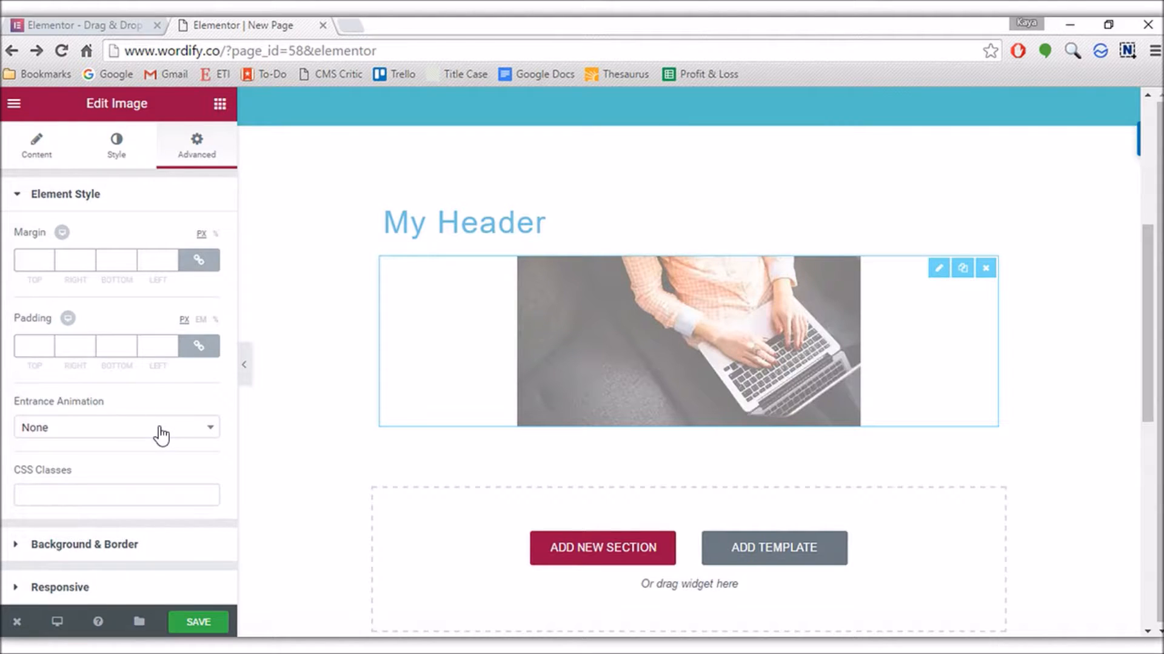
Check Entrance Animation and leave Hide On Desktop, Tablet and Mobile set to Show
left_click(116, 428)
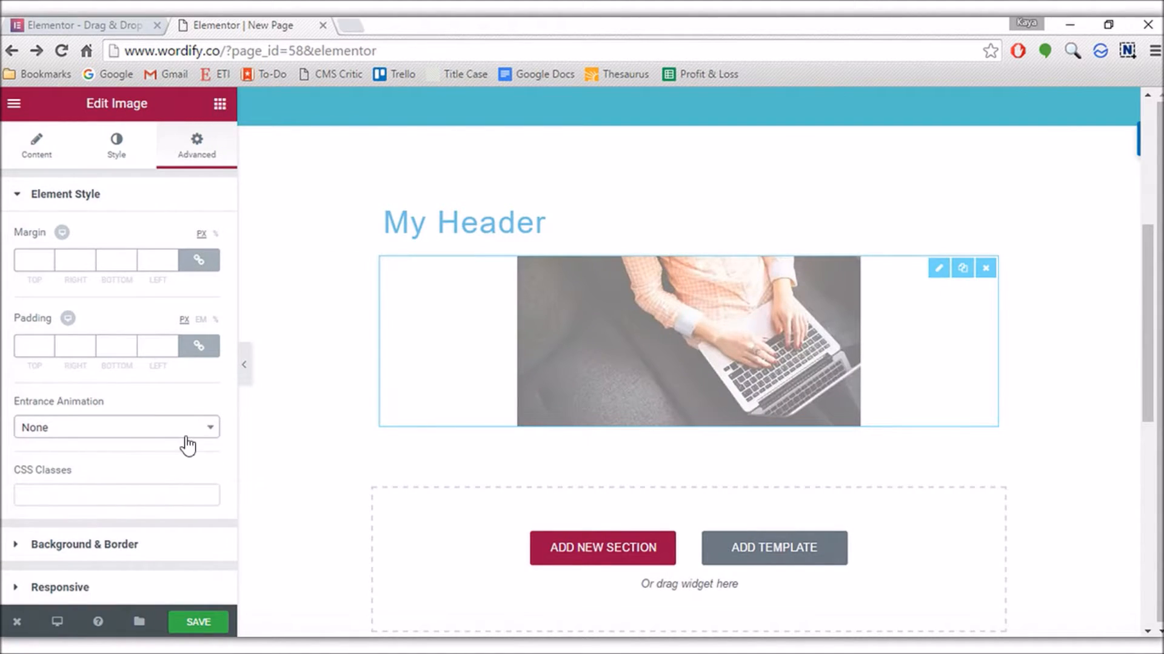
mouse_move(146, 444)
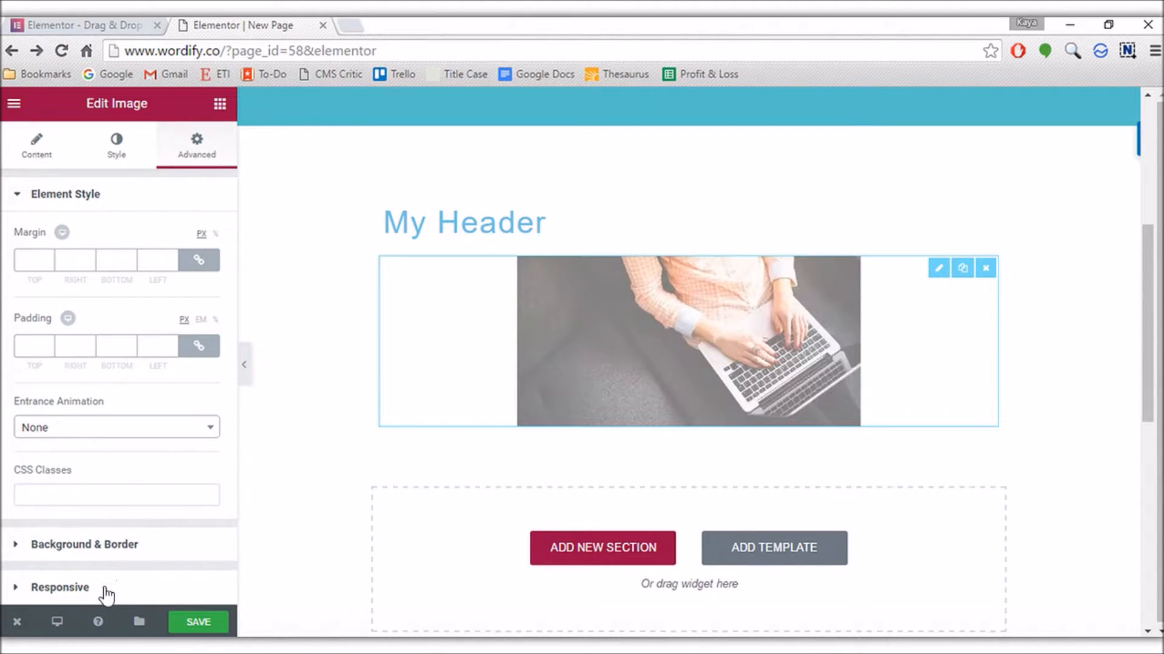
left_click(61, 586)
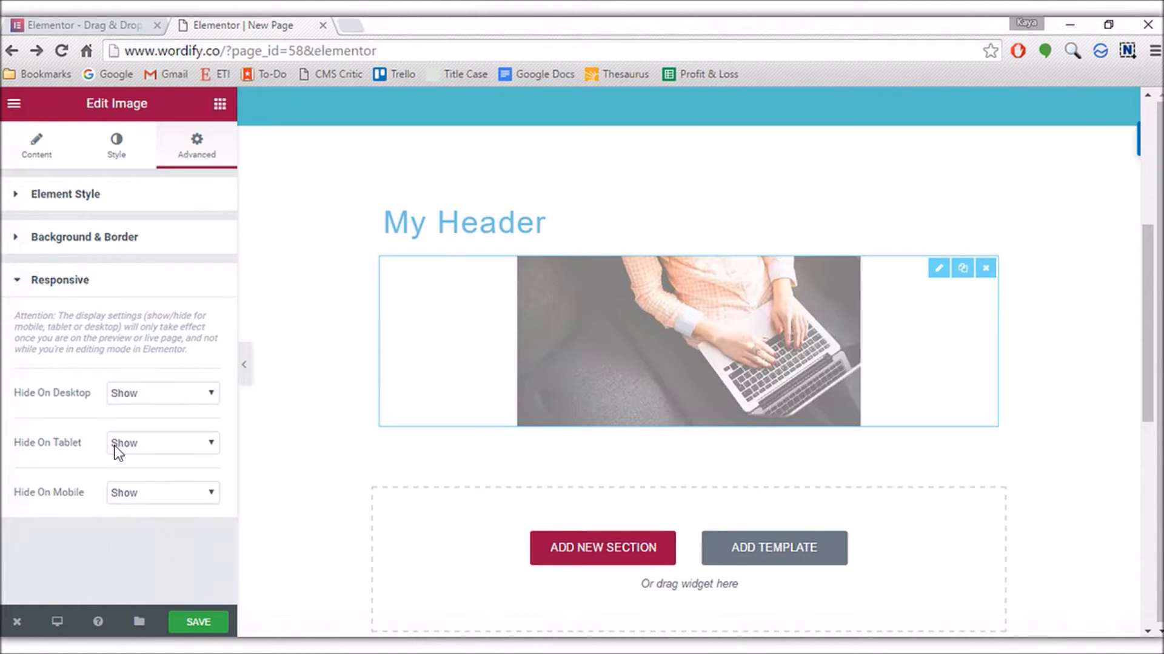
mouse_move(214, 386)
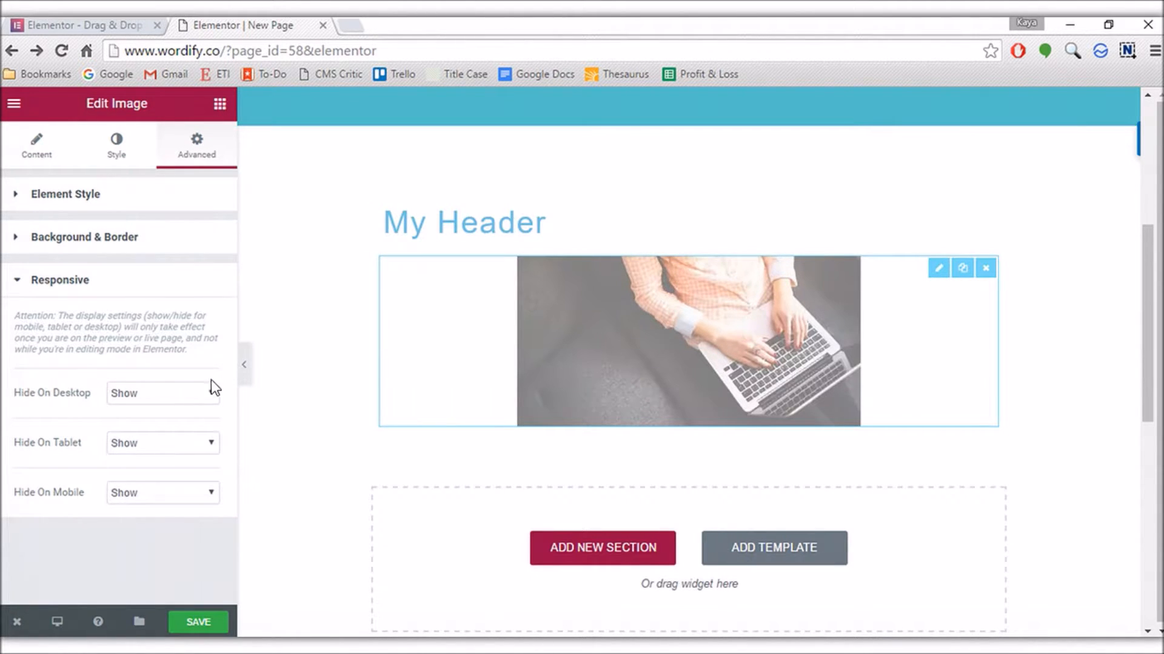
left_click(198, 621)
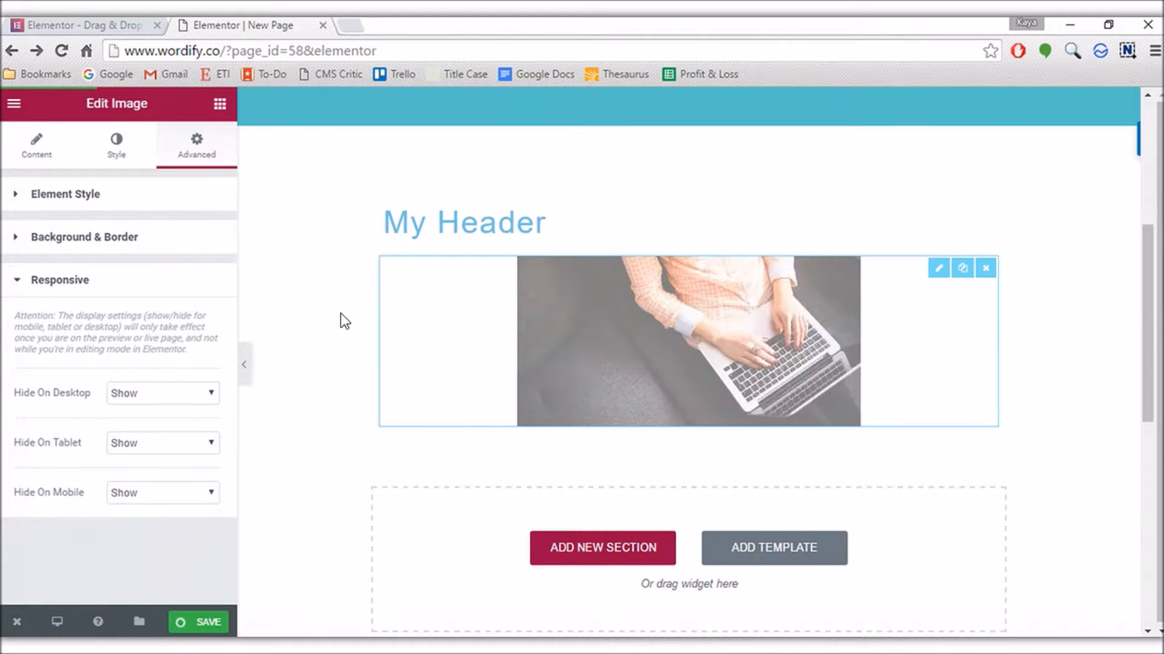
left_click(198, 622)
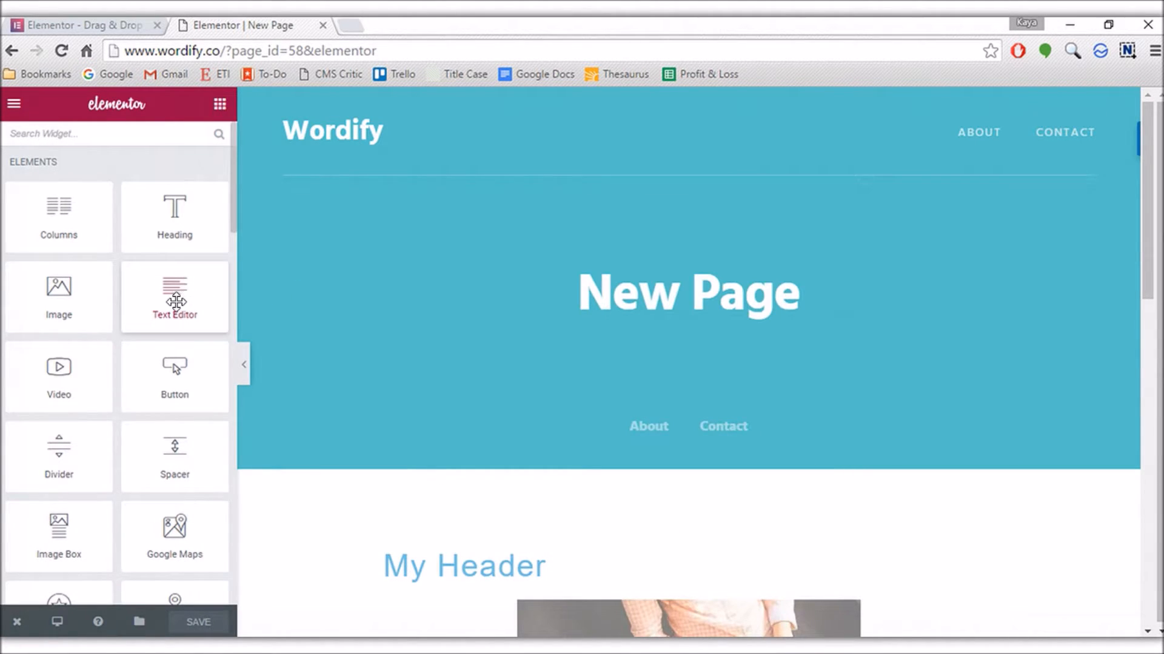
Browse the widget list and drag a Button widget under the header image
scroll("down", 3)
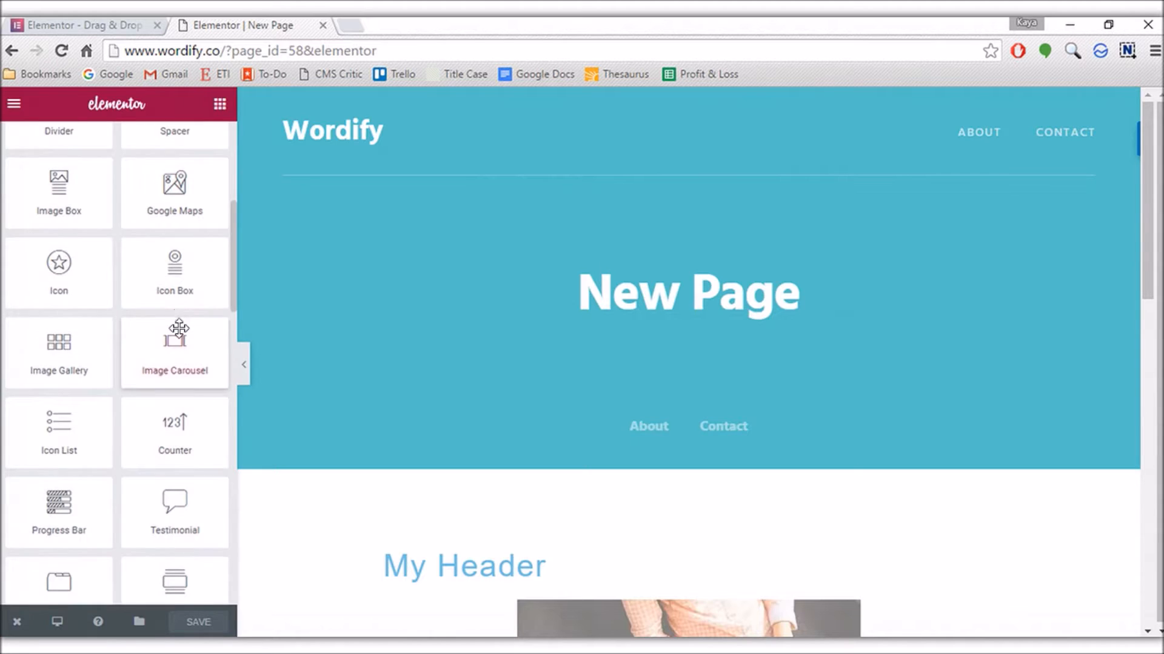
scroll("down", 3)
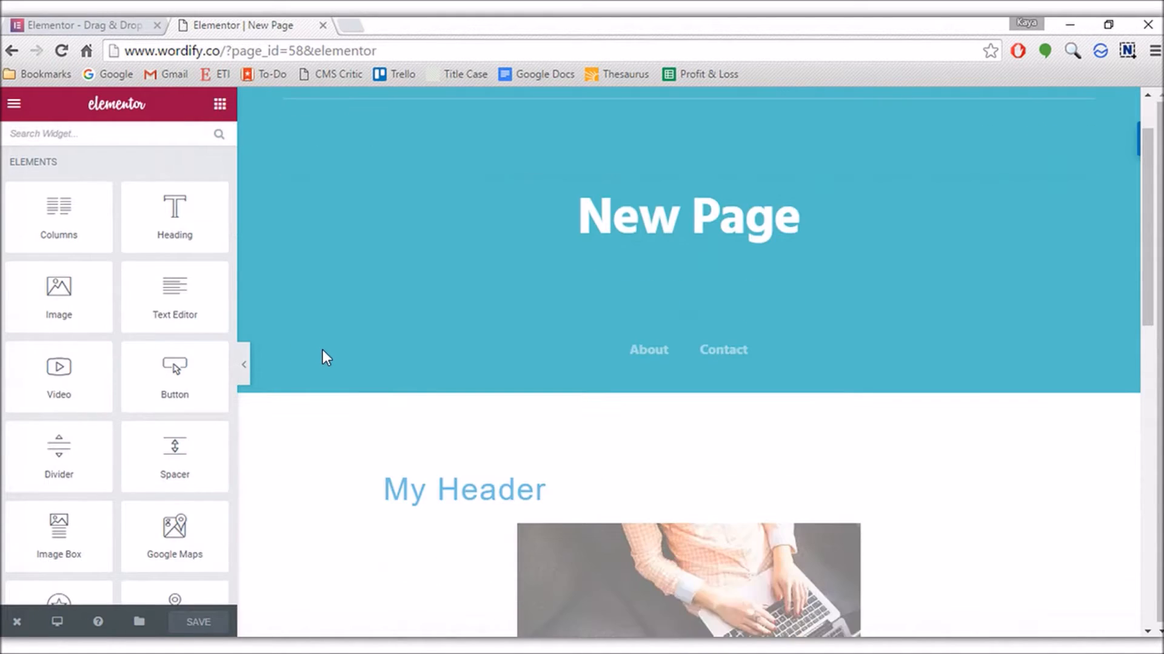
left_click(463, 489)
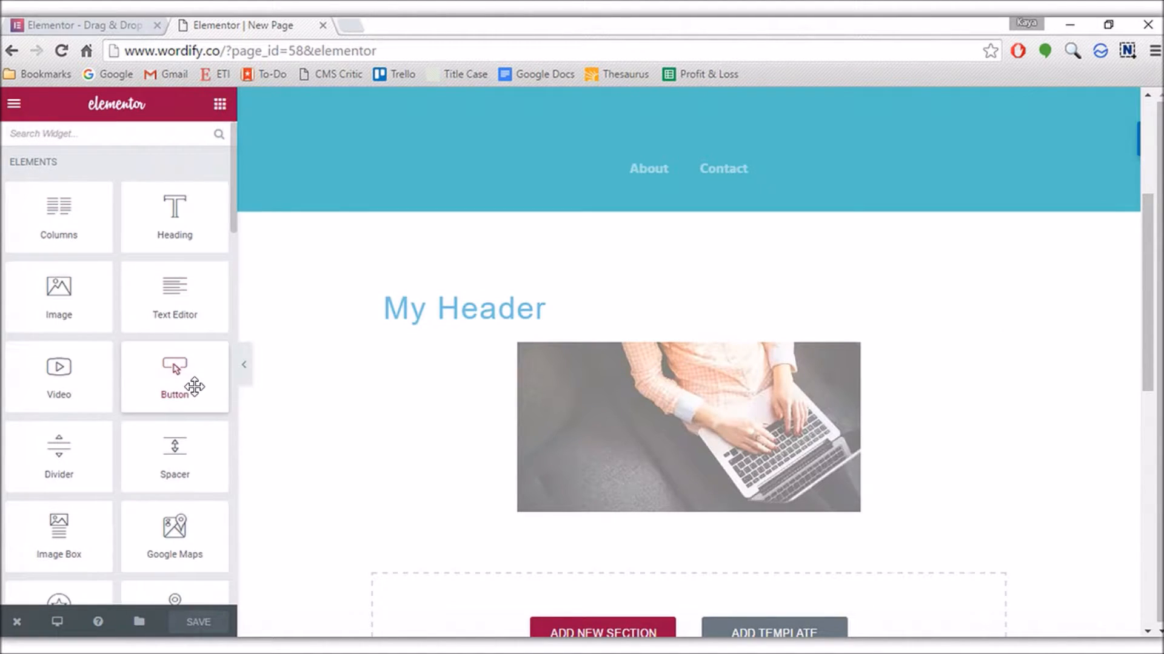
left_click_drag(175, 377, 586, 398)
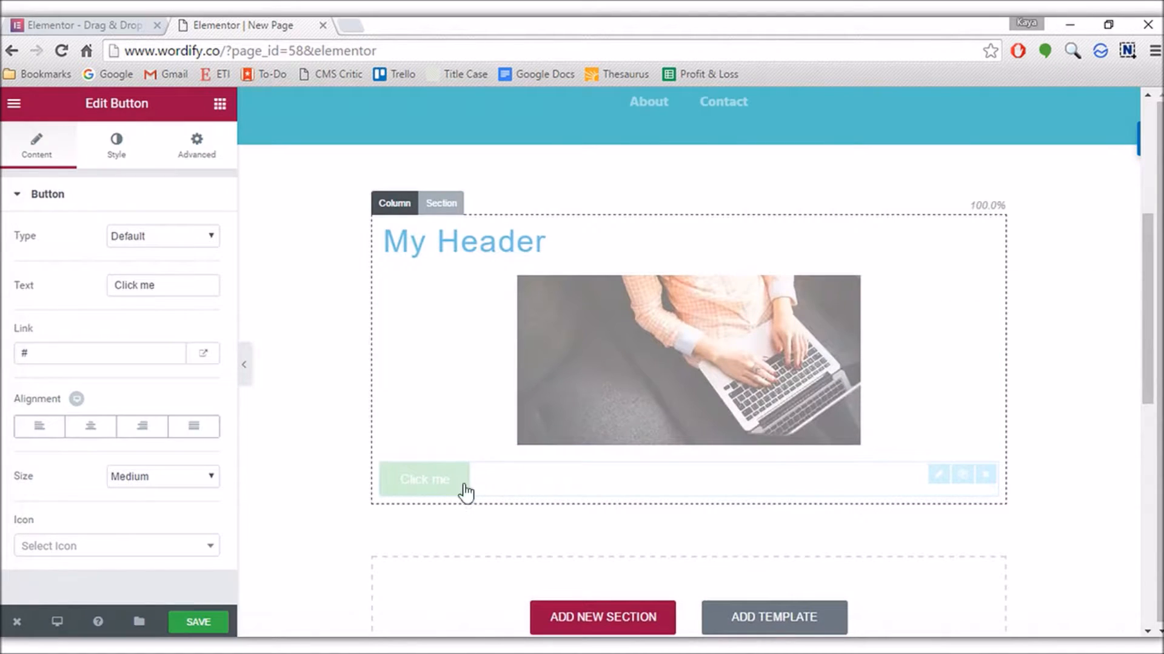
Select the new Click me button and review its Style and Content settings unchanged
left_click(424, 480)
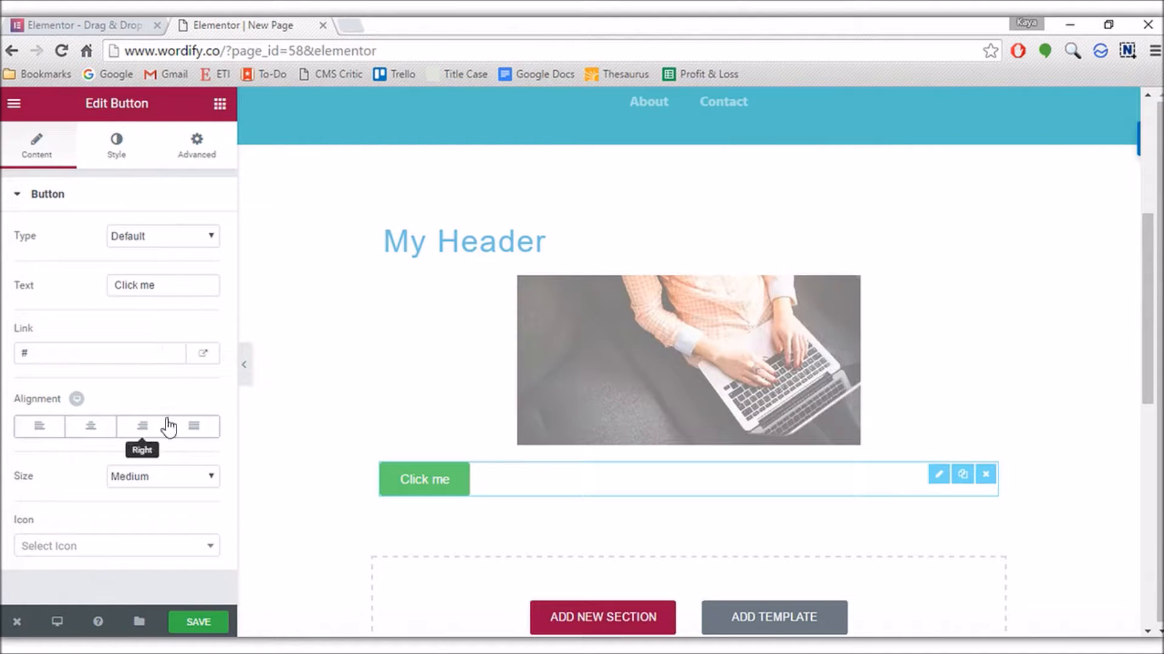
left_click(117, 144)
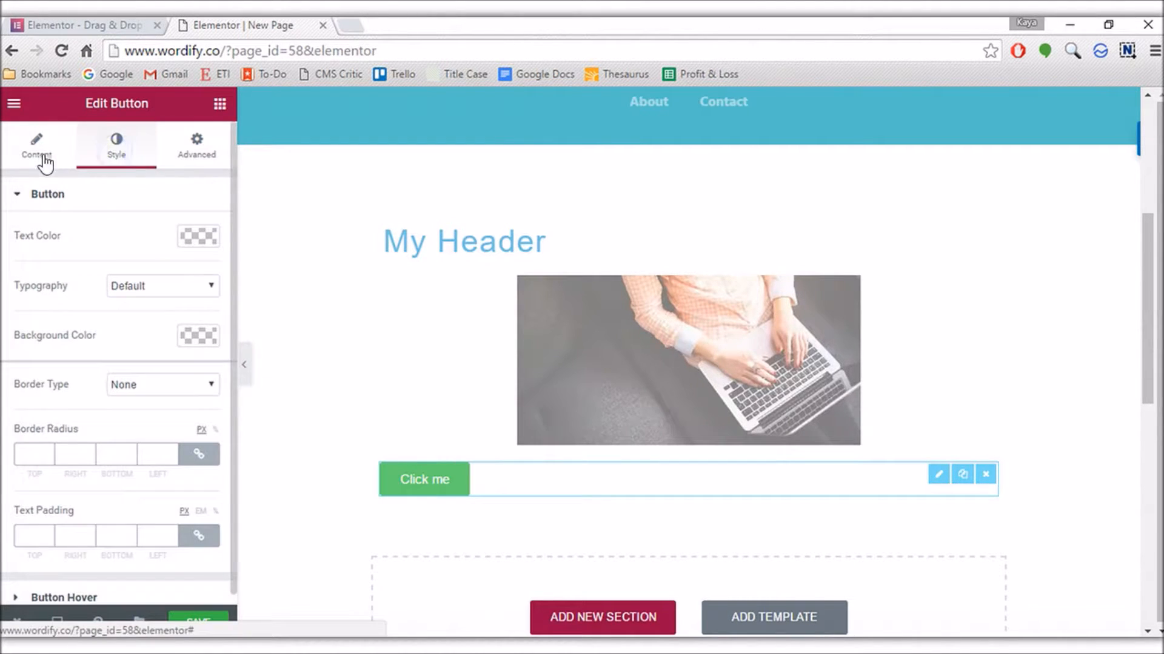
left_click(35, 145)
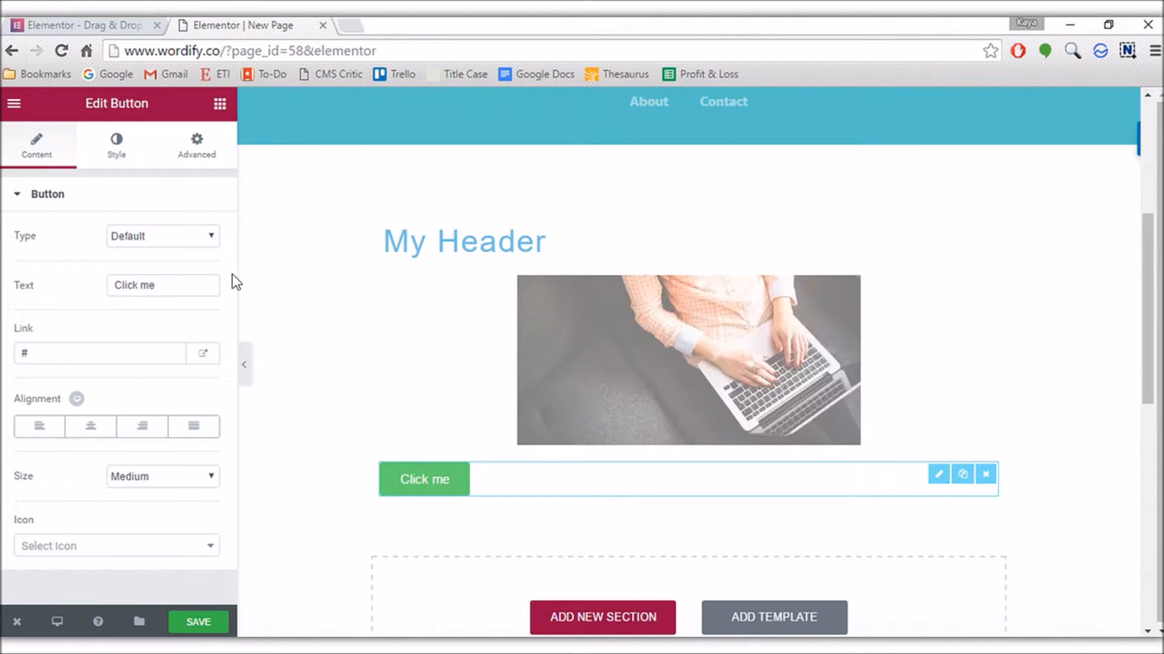
mouse_move(287, 294)
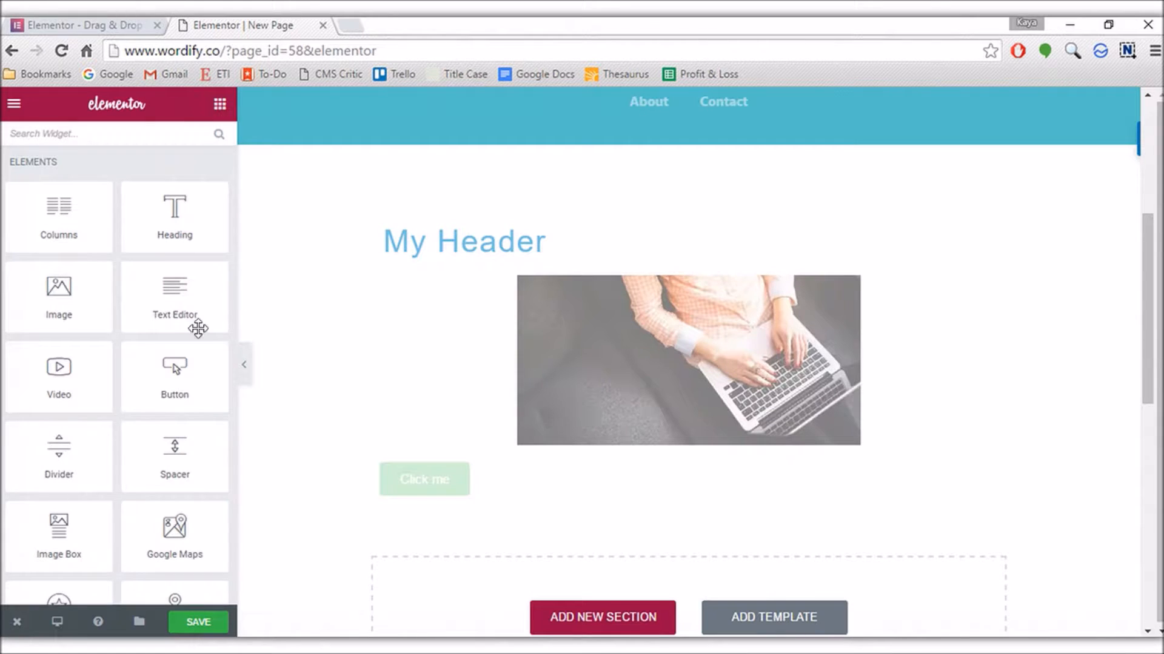
mouse_move(146, 302)
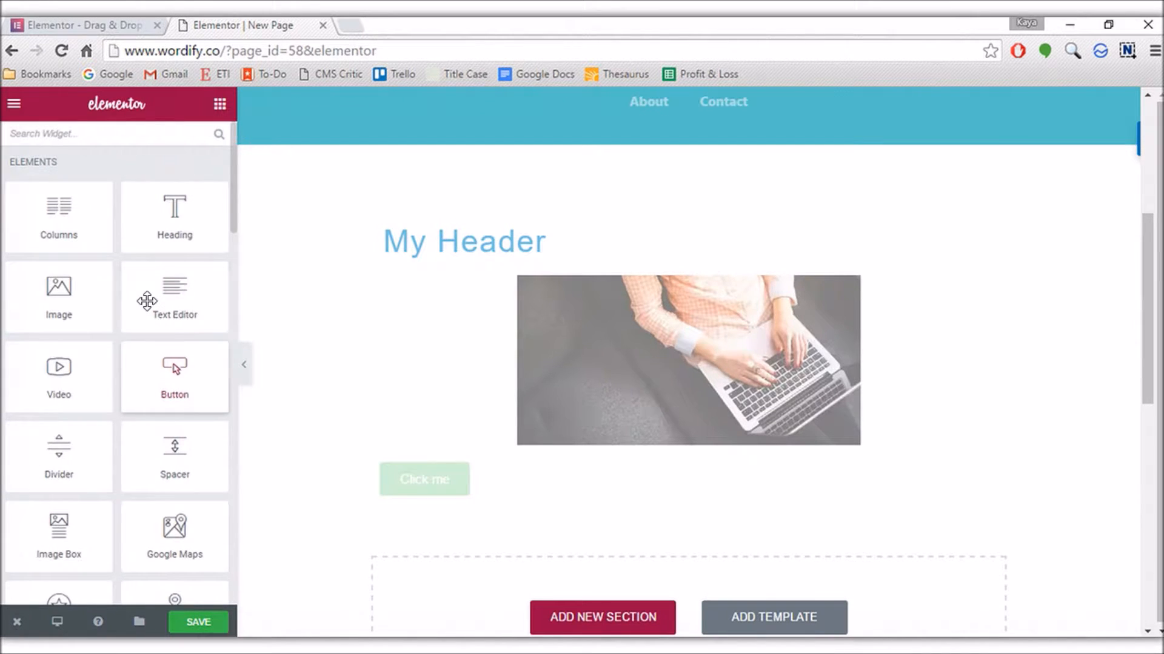
mouse_move(173, 296)
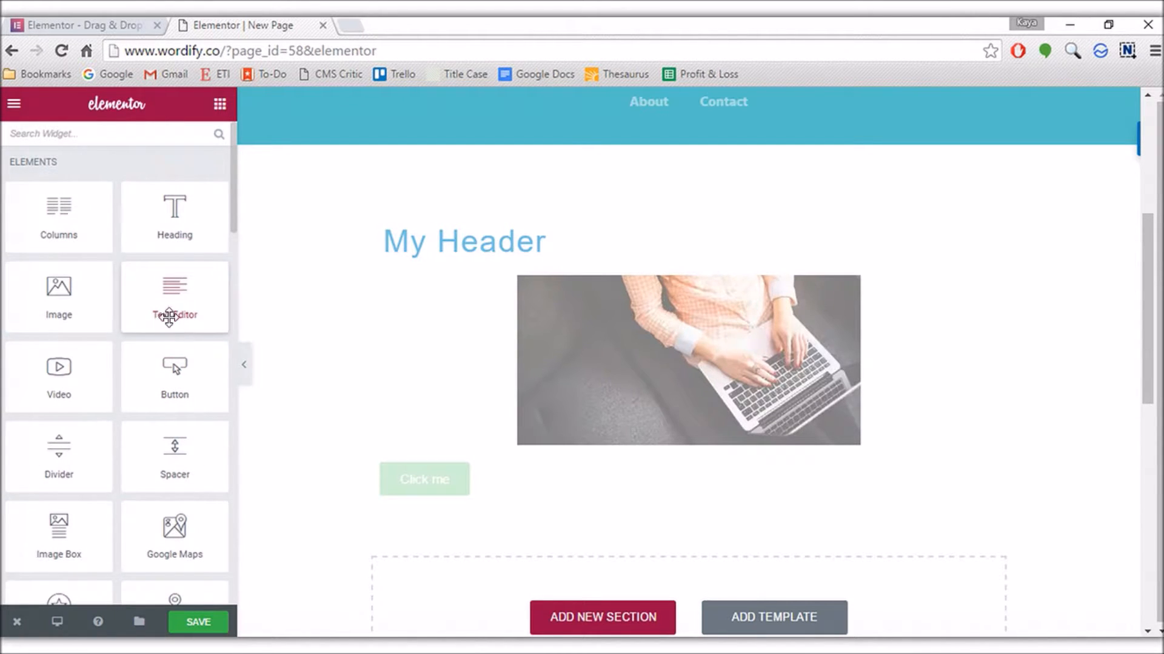
mouse_move(167, 296)
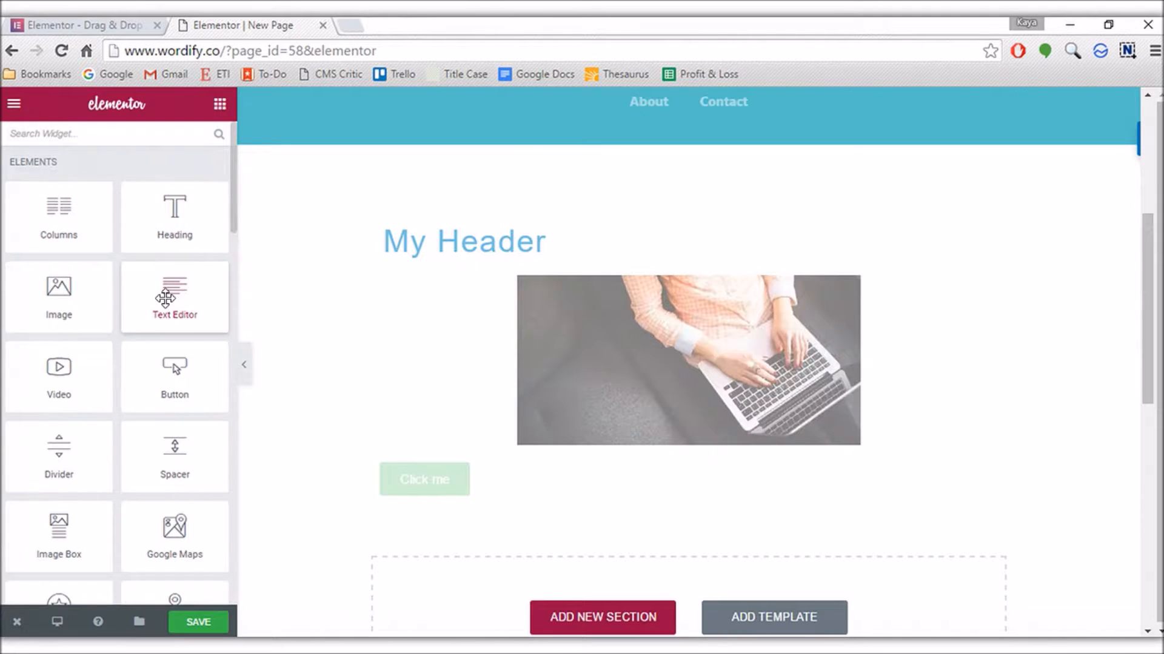
scroll("down", 3)
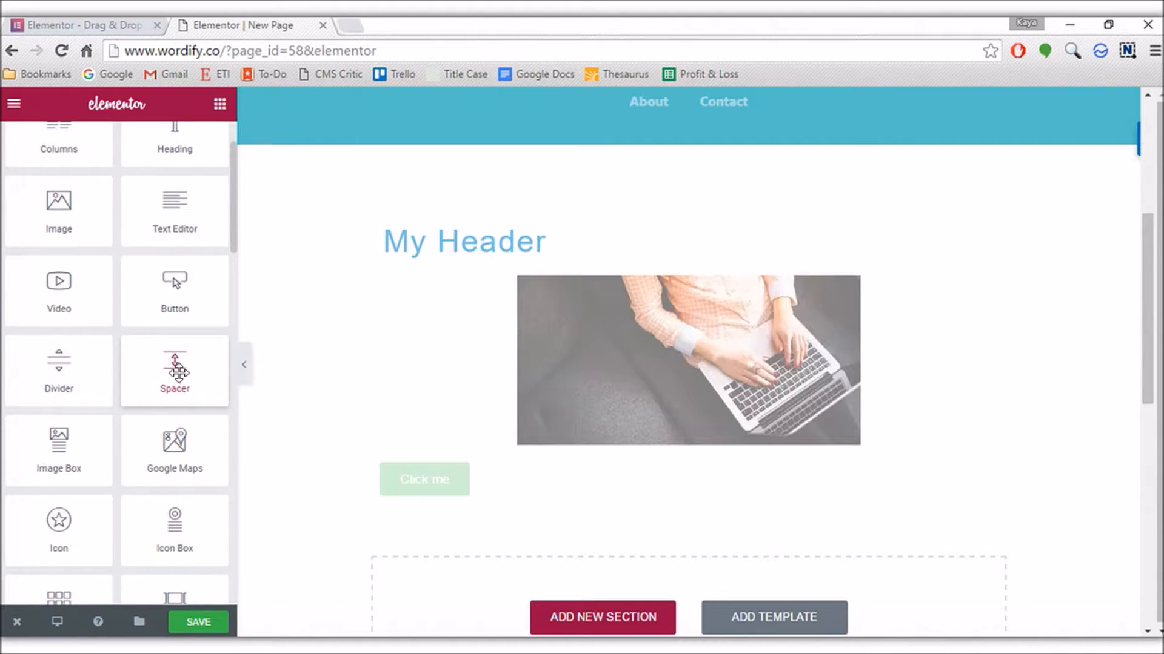
scroll("down", 3)
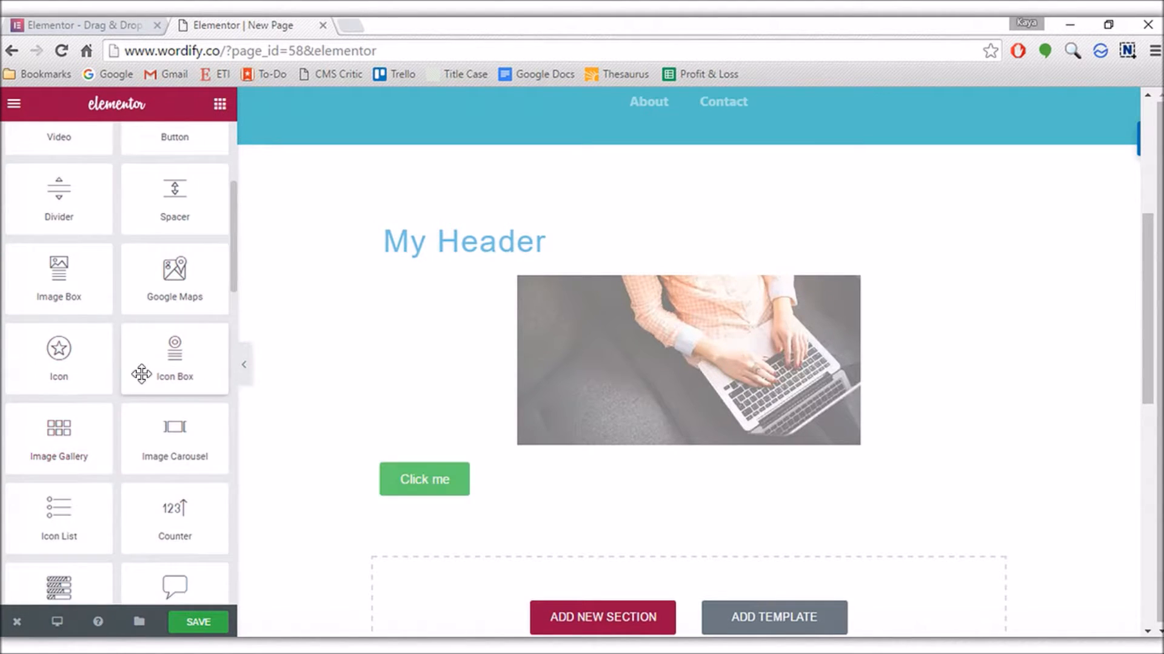
scroll("down", 3)
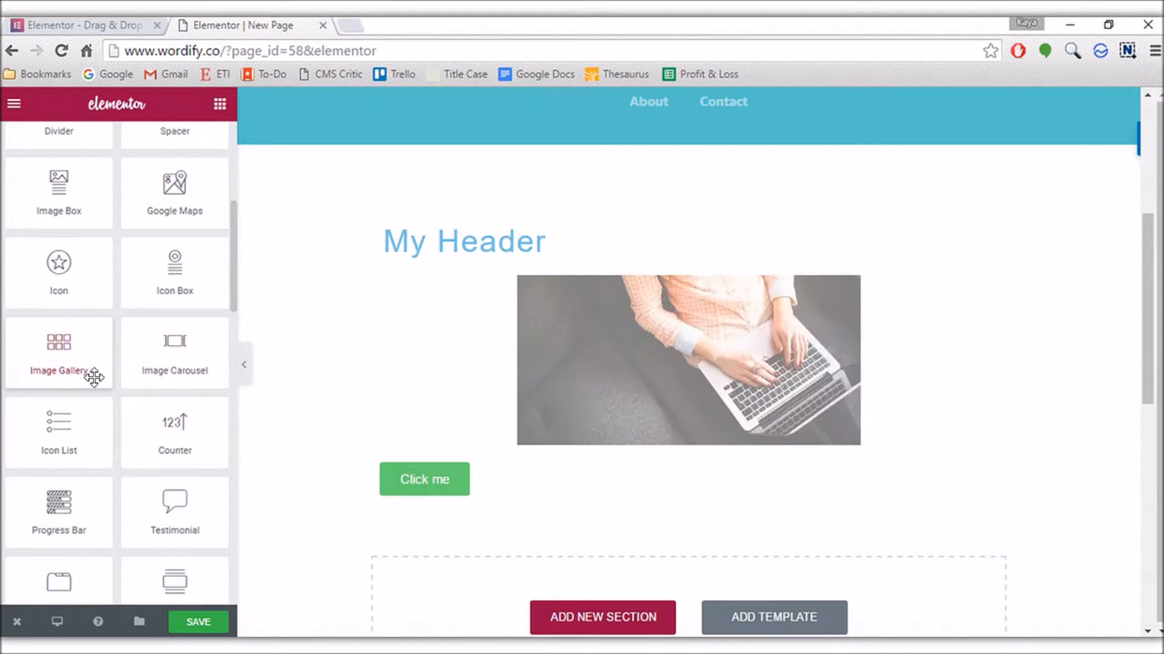
scroll("down", 3)
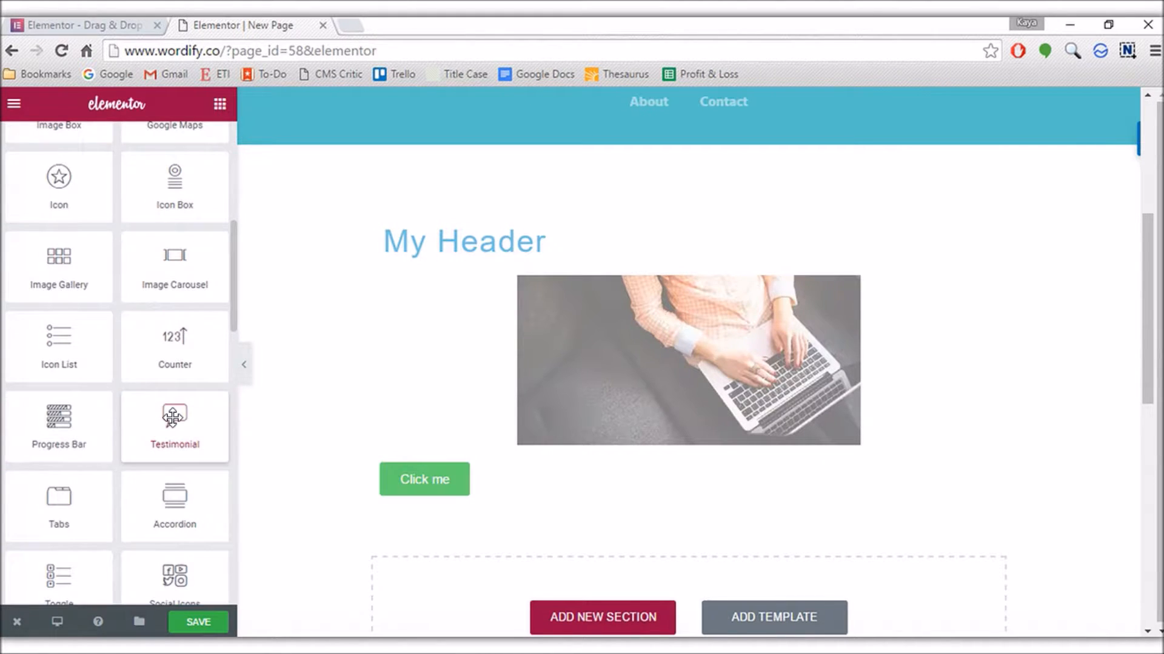
scroll("down", 3)
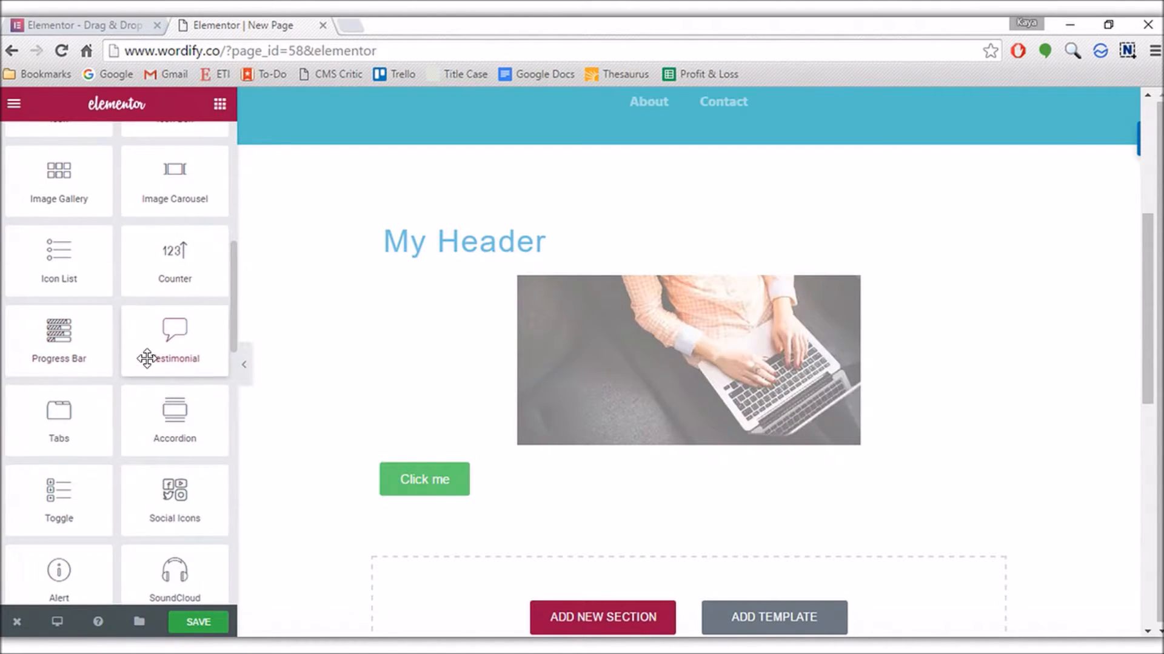
scroll("down", 3)
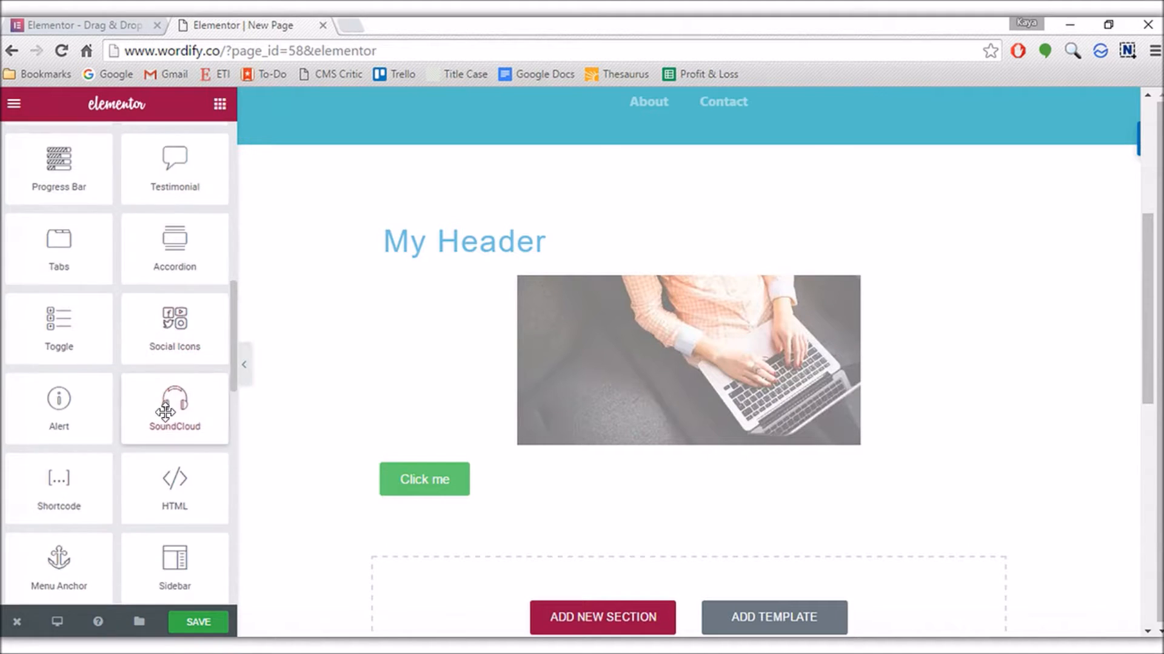
scroll("down", 3)
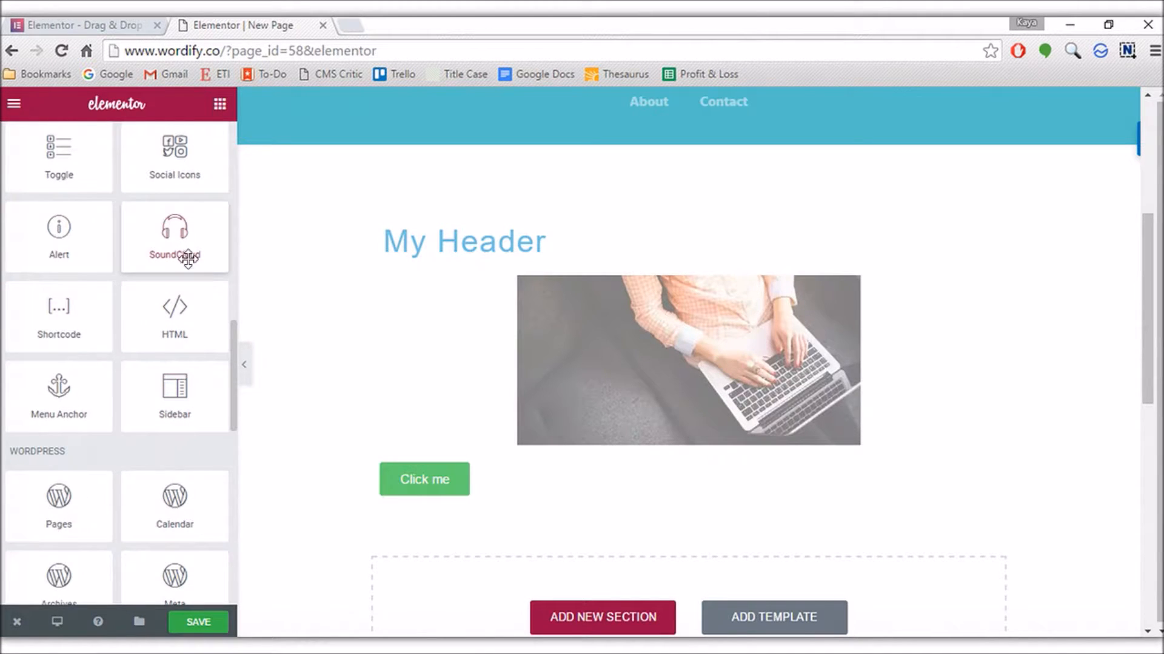
mouse_move(85, 379)
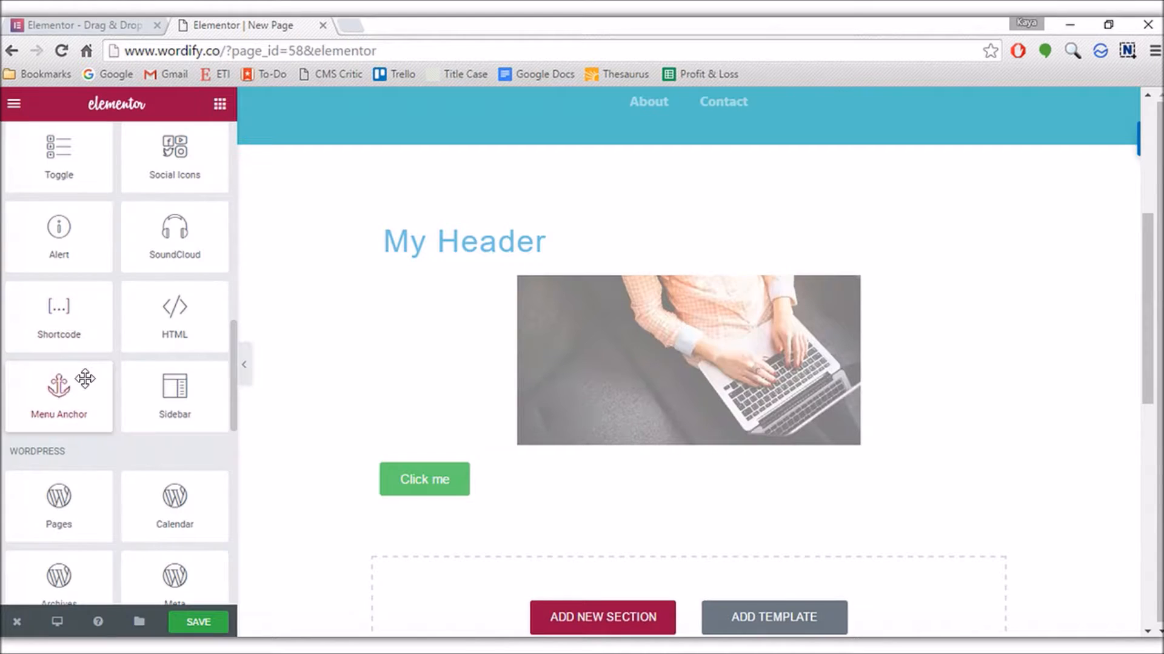
mouse_move(167, 185)
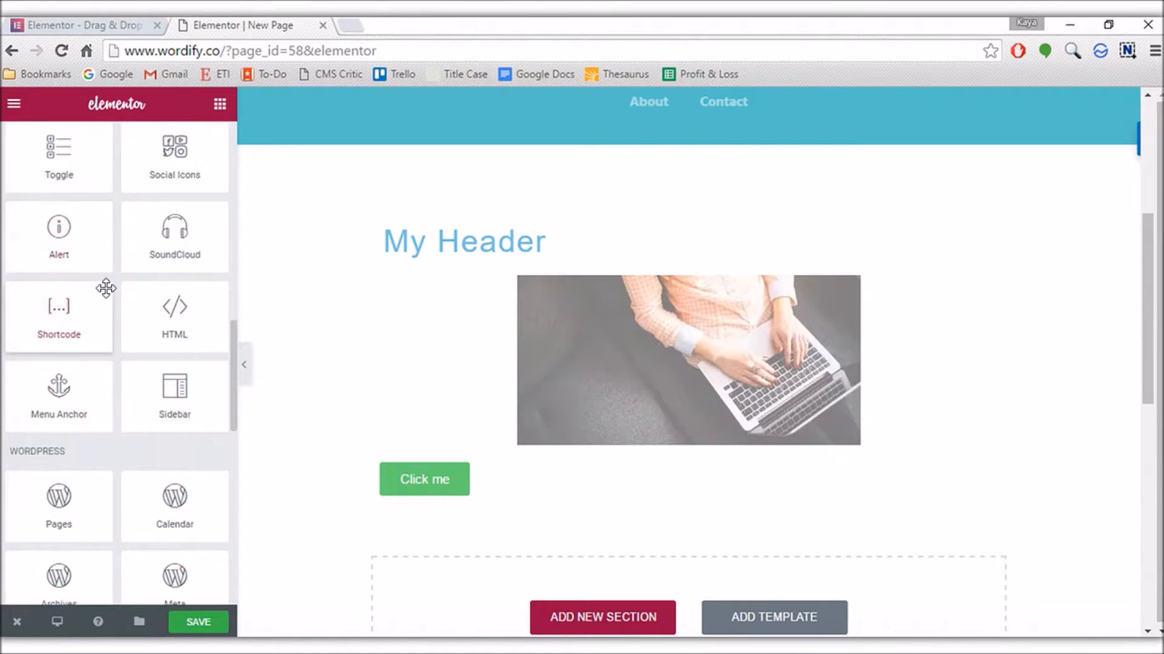
scroll("down", 3)
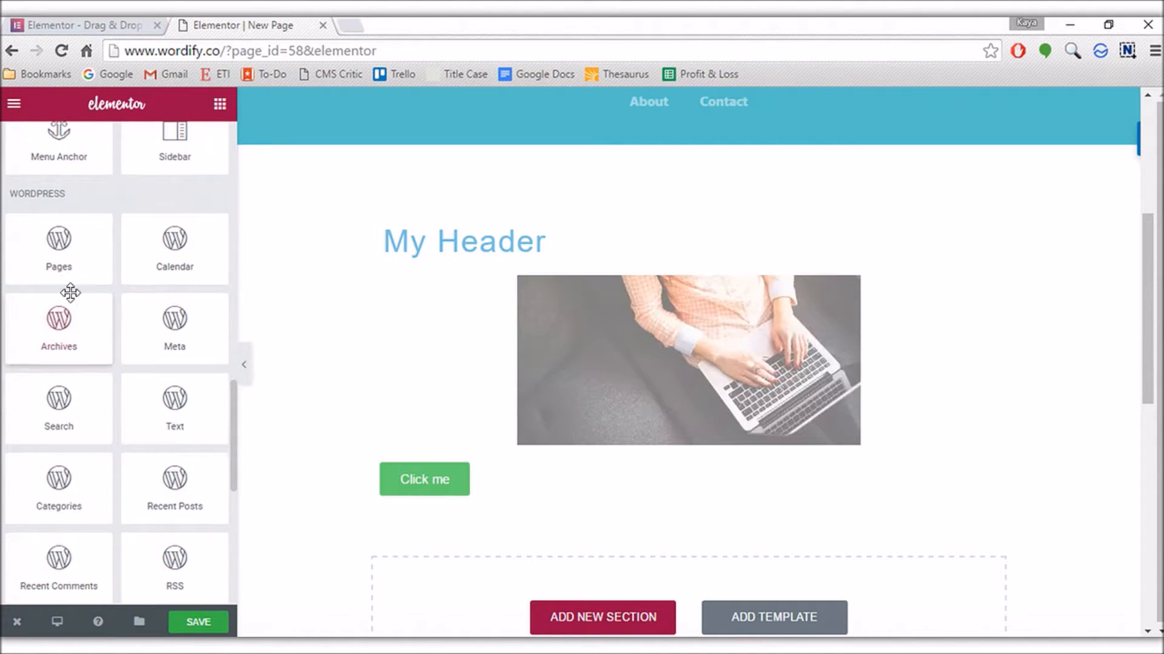
scroll("down", 3)
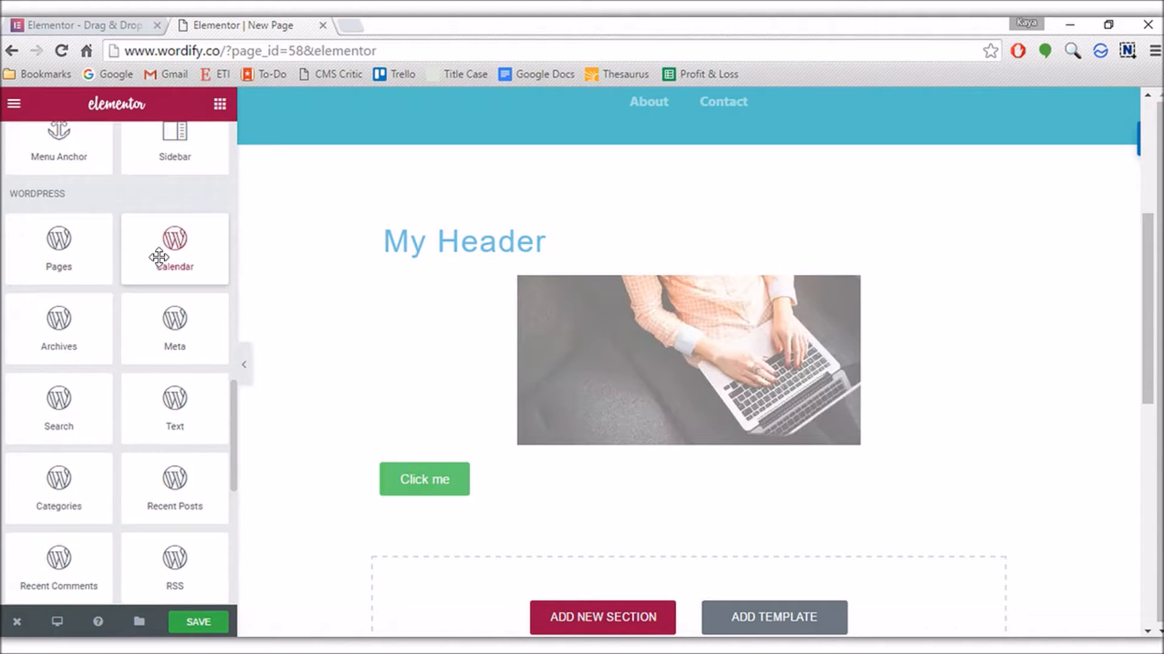
mouse_move(105, 384)
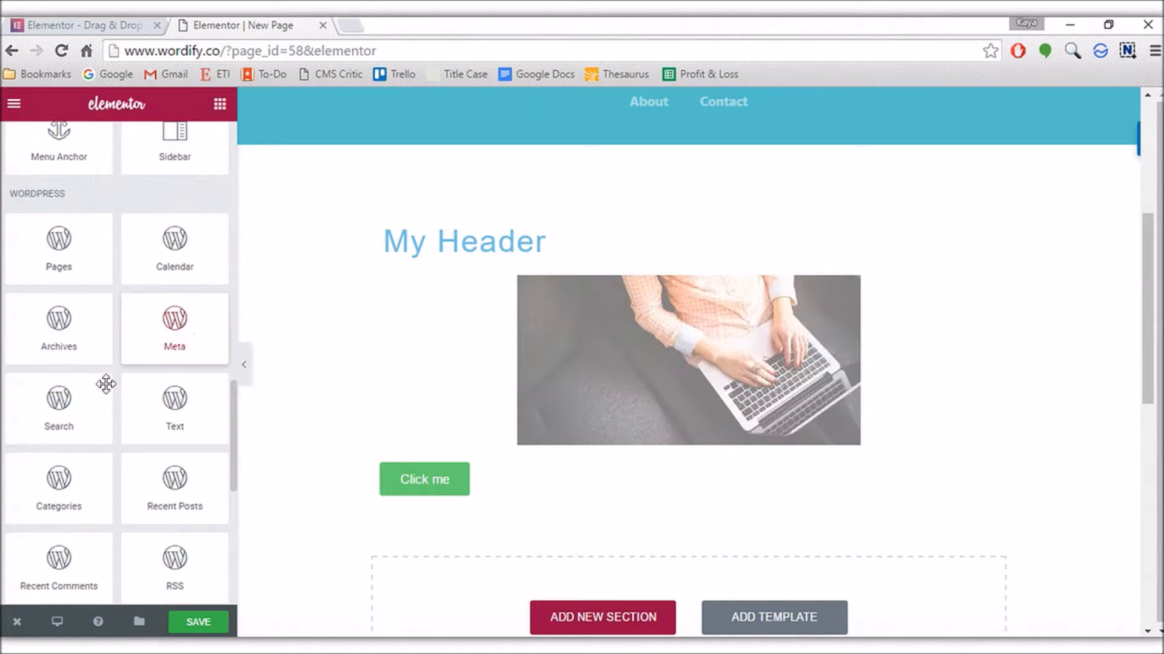
Drag the Ninja Forms widget onto the page directly below the Click me button
scroll("down", 3)
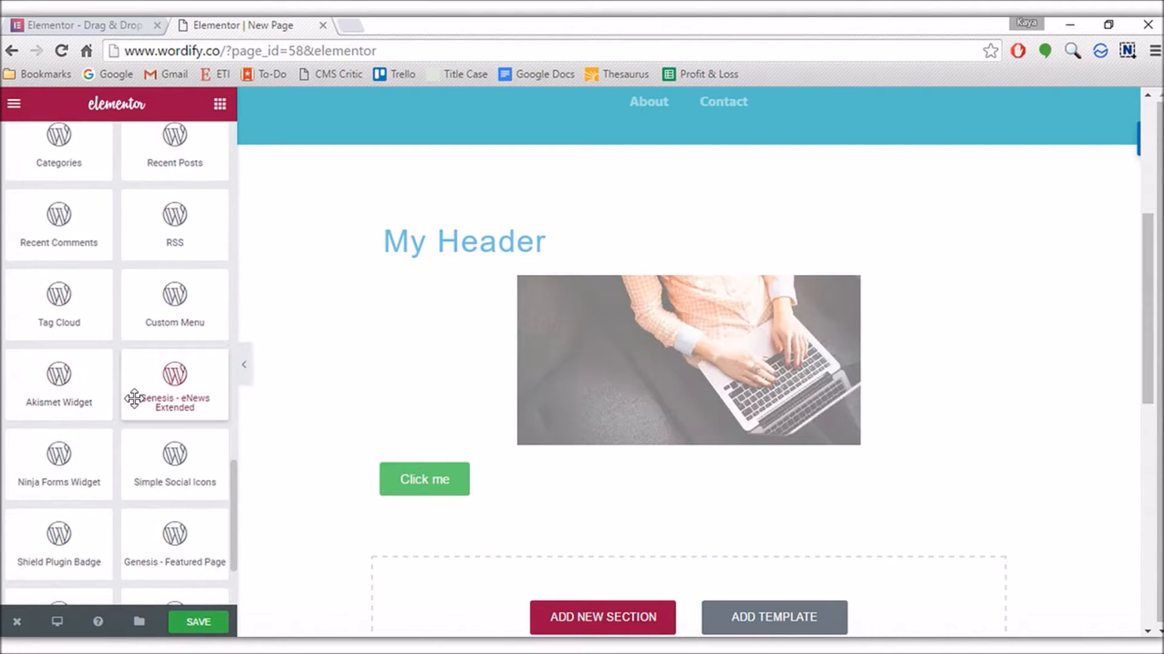
scroll("down", 3)
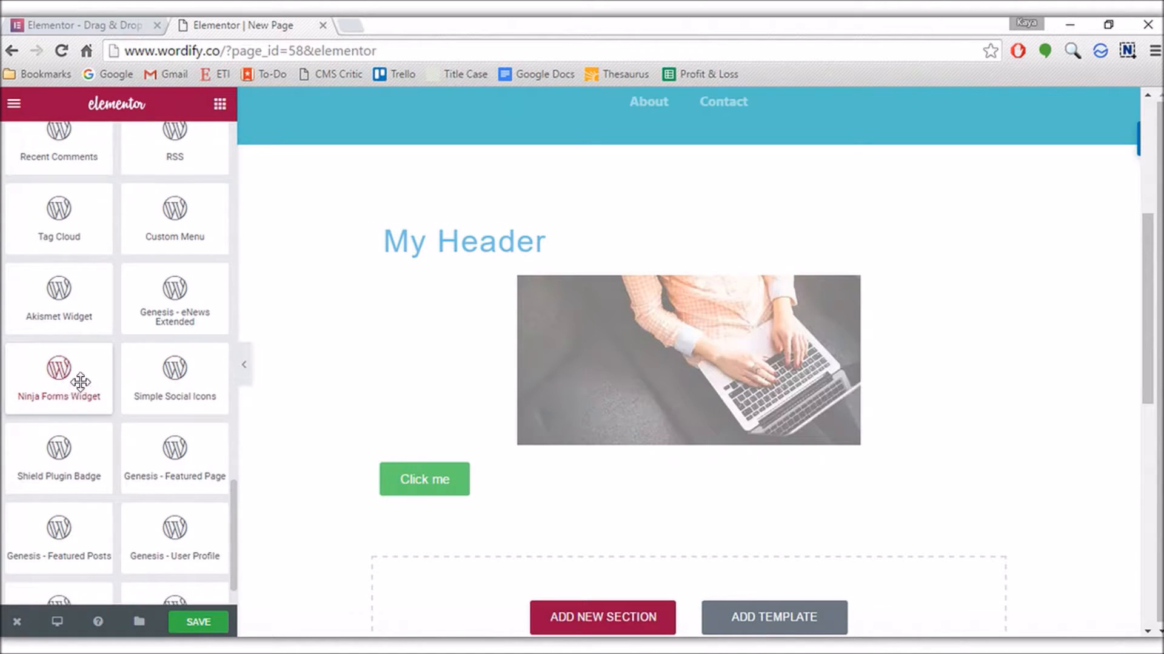
left_click_drag(58, 378, 608, 497)
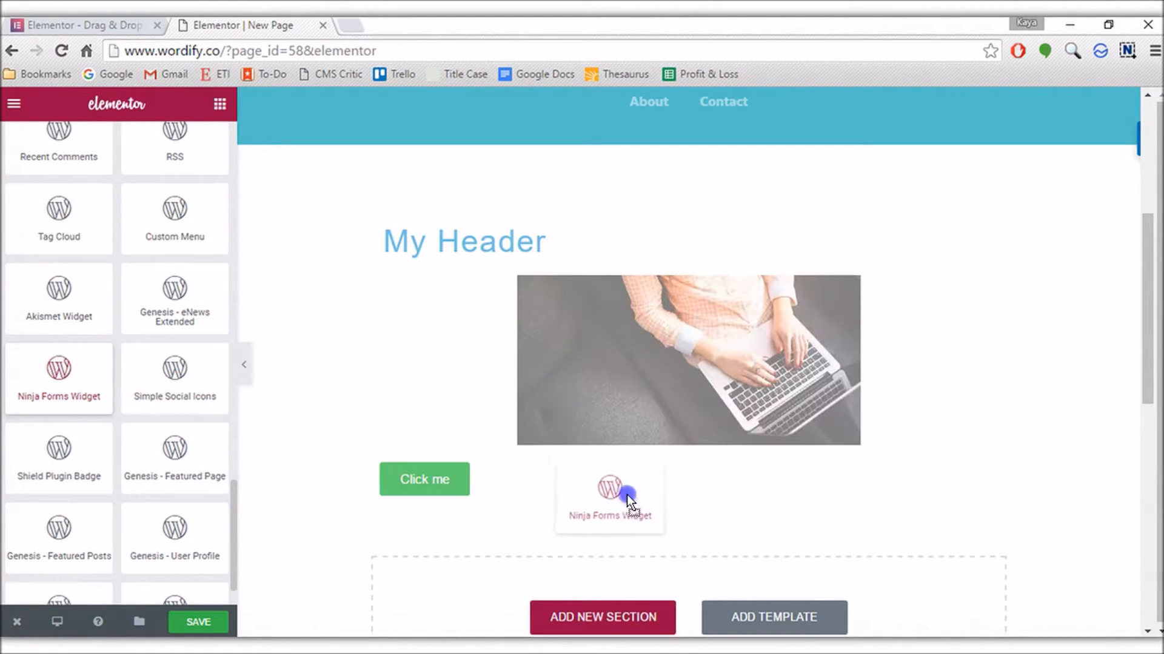
left_click_drag(608, 497, 656, 489)
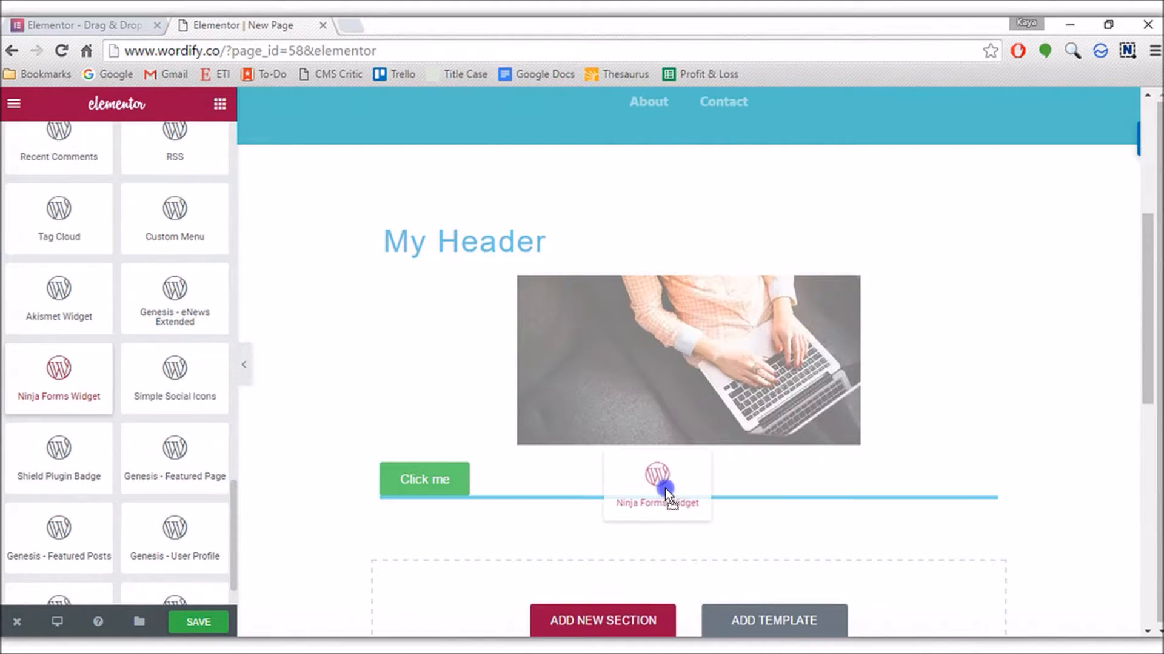
left_click_drag(58, 378, 657, 482)
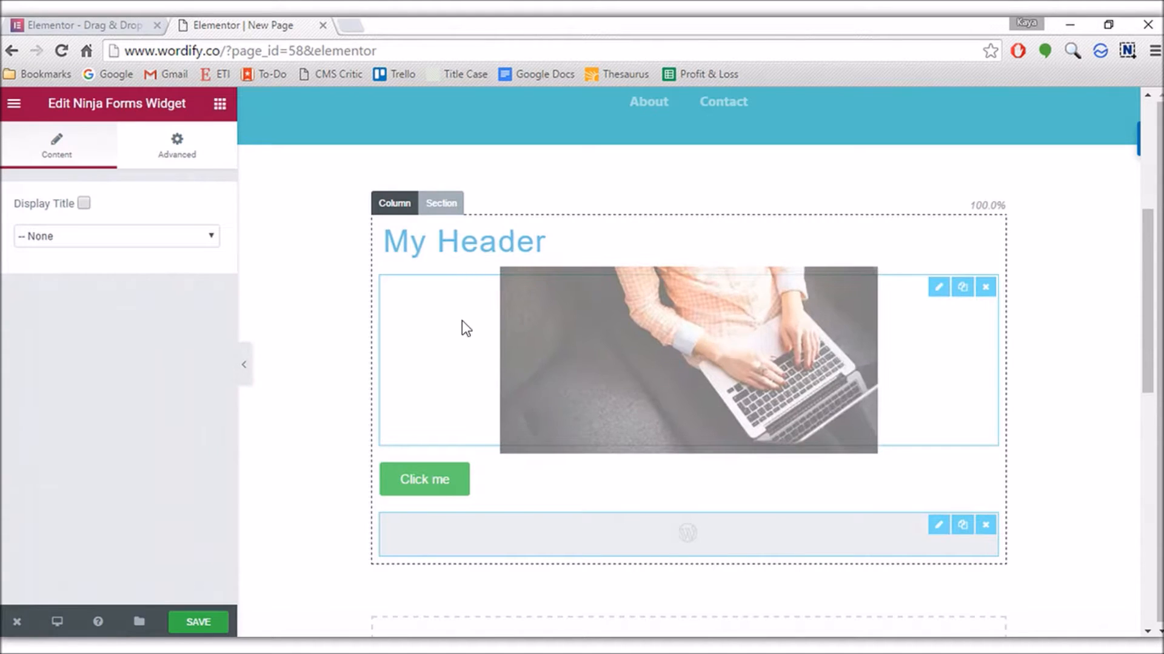
Choose Contact Form in the widget's form dropdown so Name, Email, Message and Send appear
scroll("down", 3)
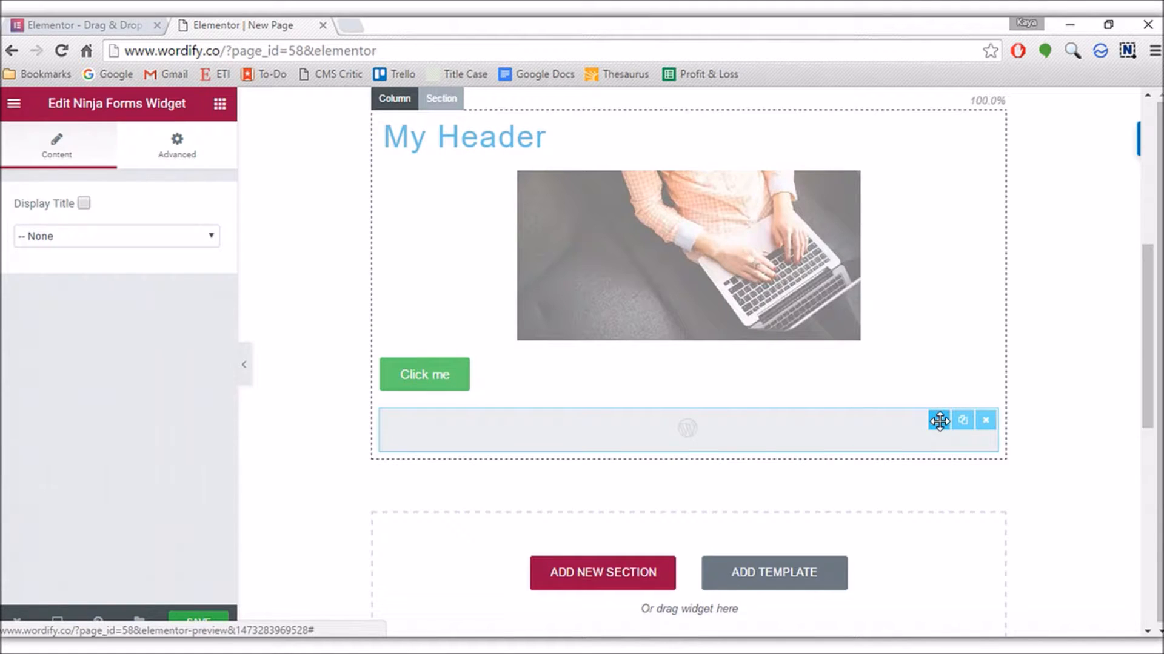
left_click(115, 236)
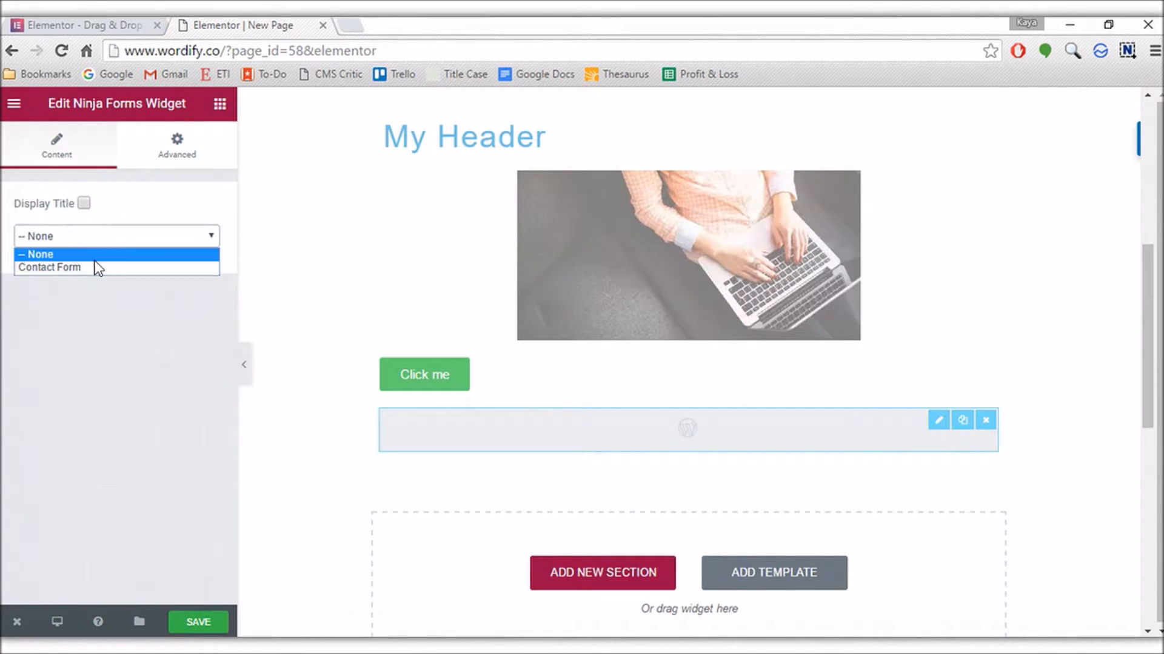
left_click(50, 267)
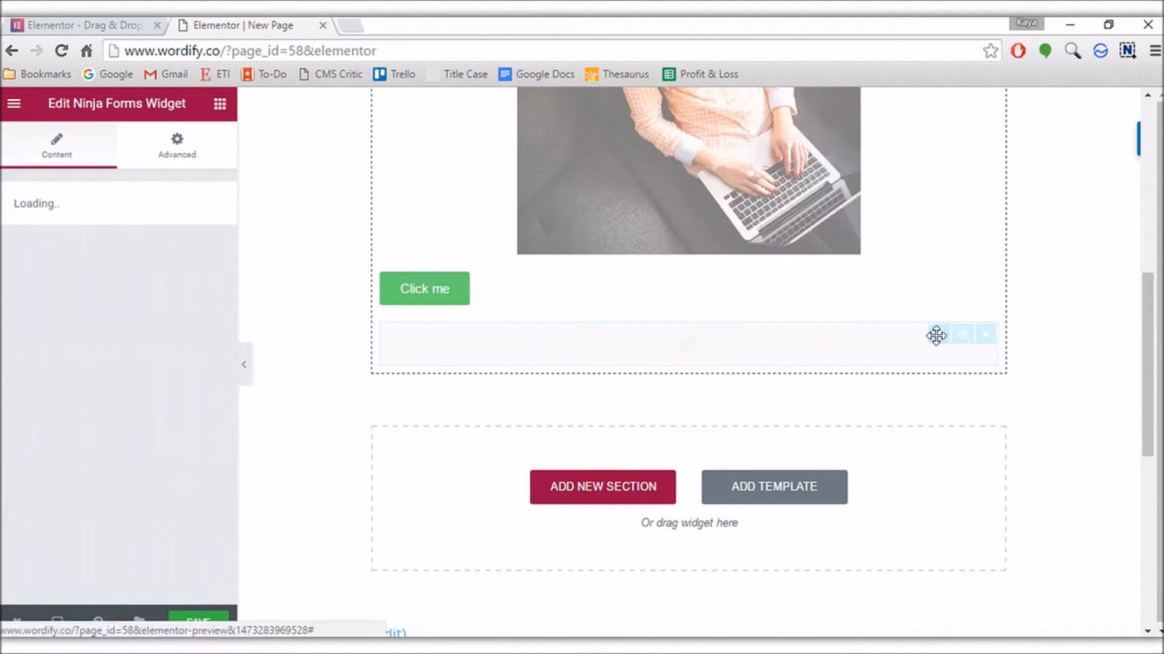
mouse_move(937, 335)
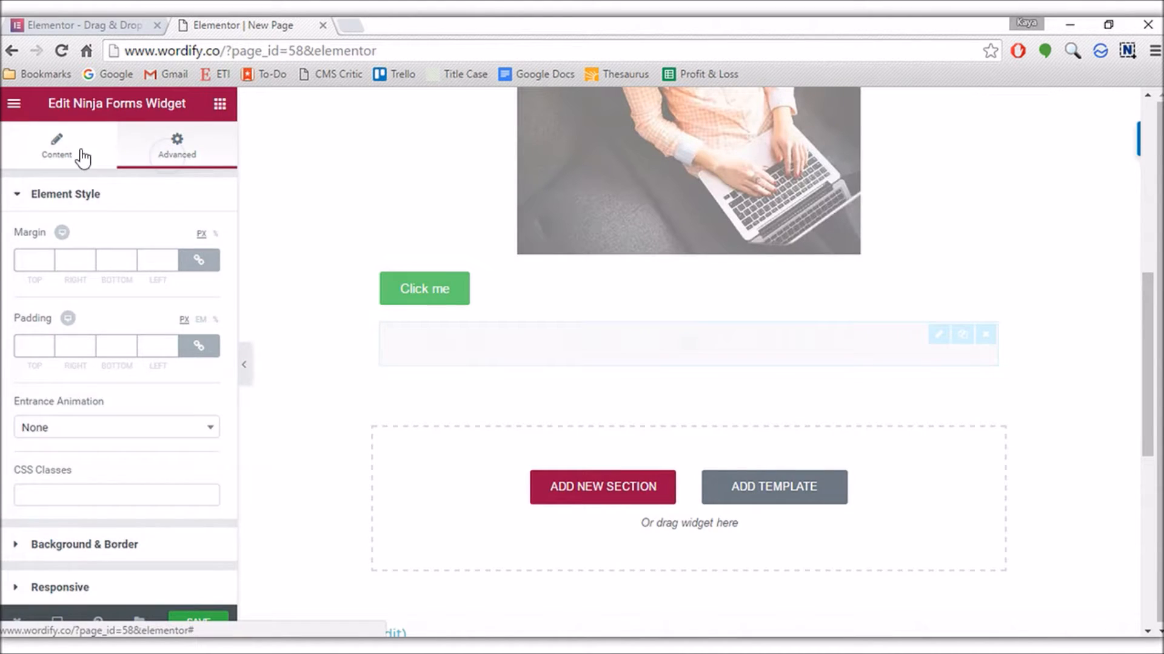
left_click(57, 145)
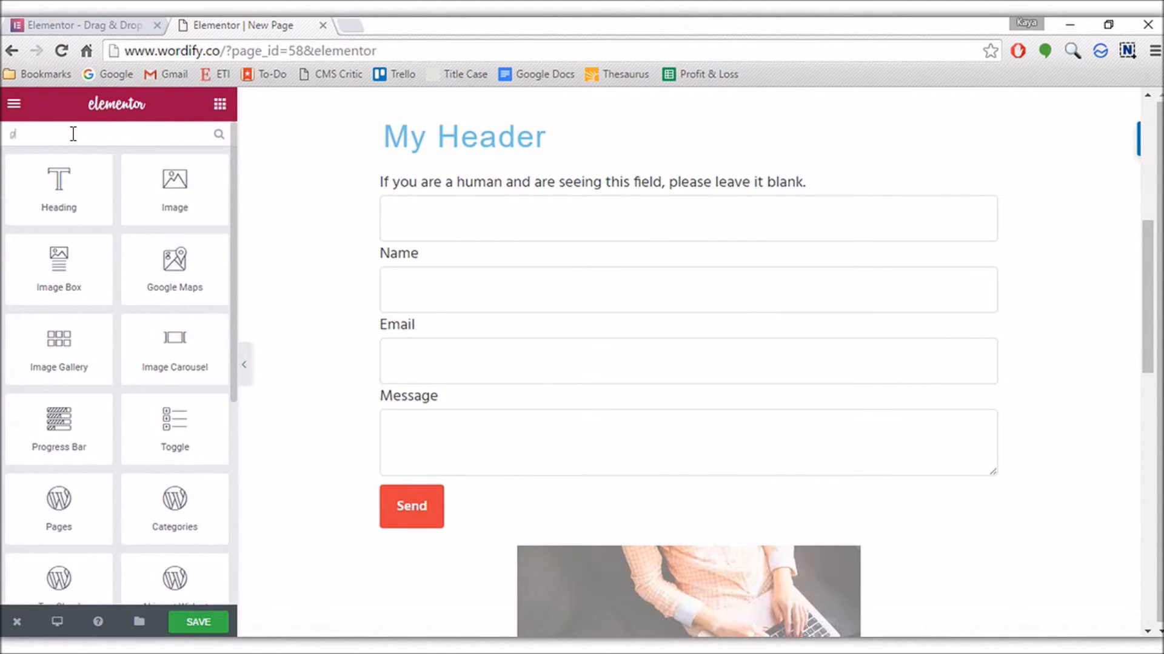
scroll("down", 3)
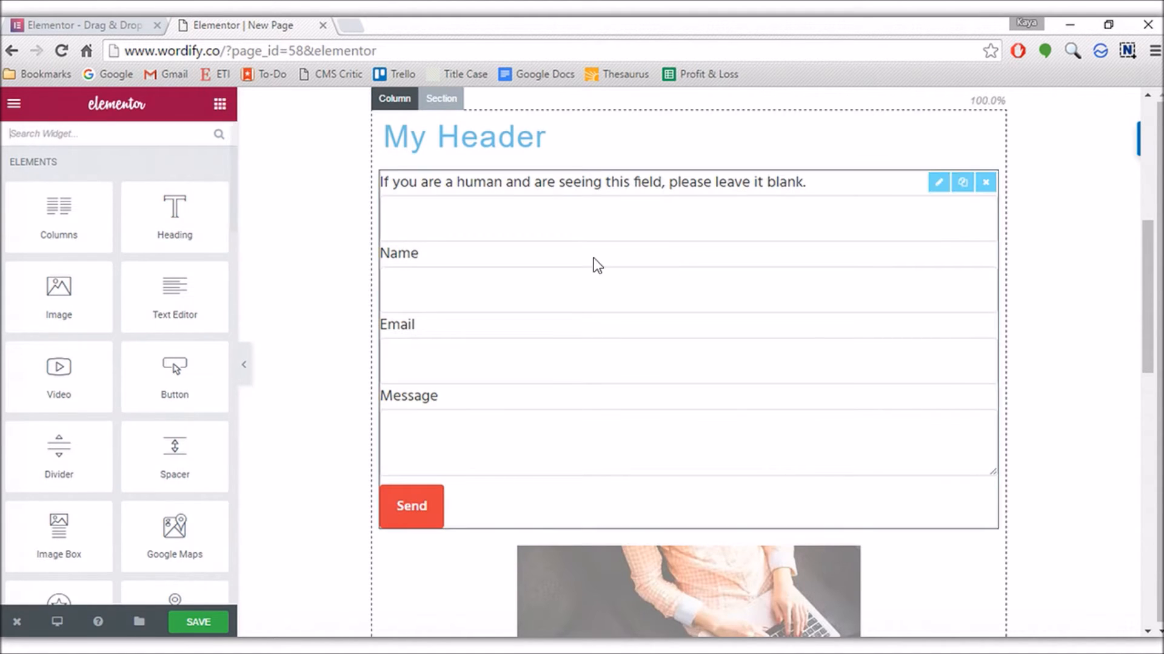
scroll("down", 3)
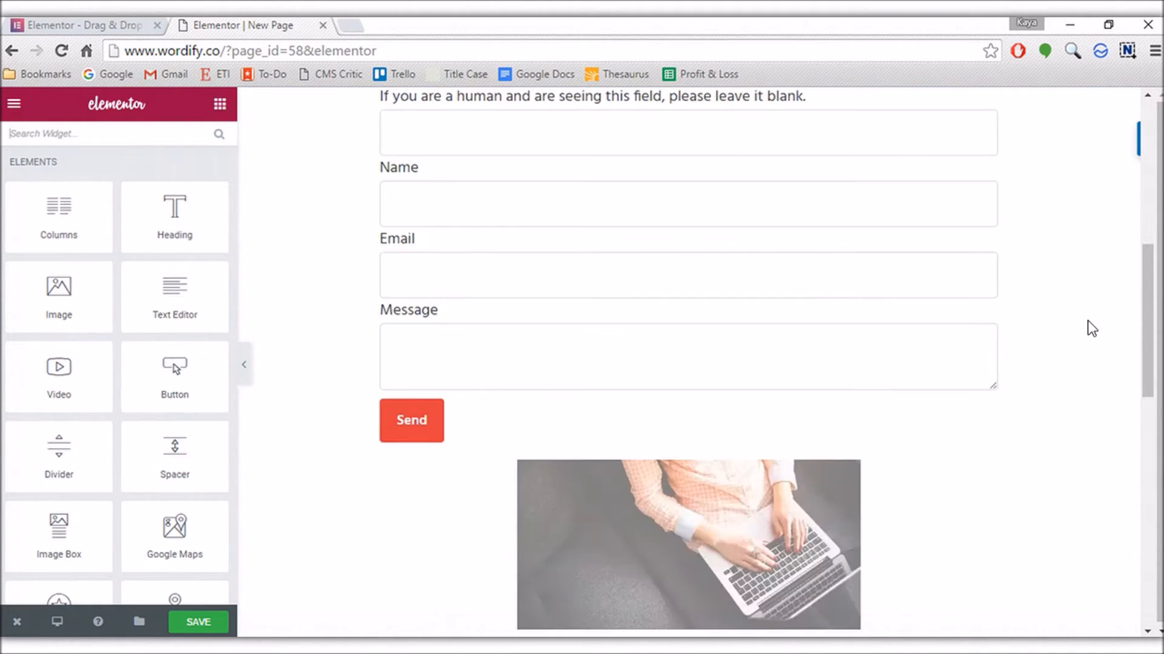
mouse_move(1067, 330)
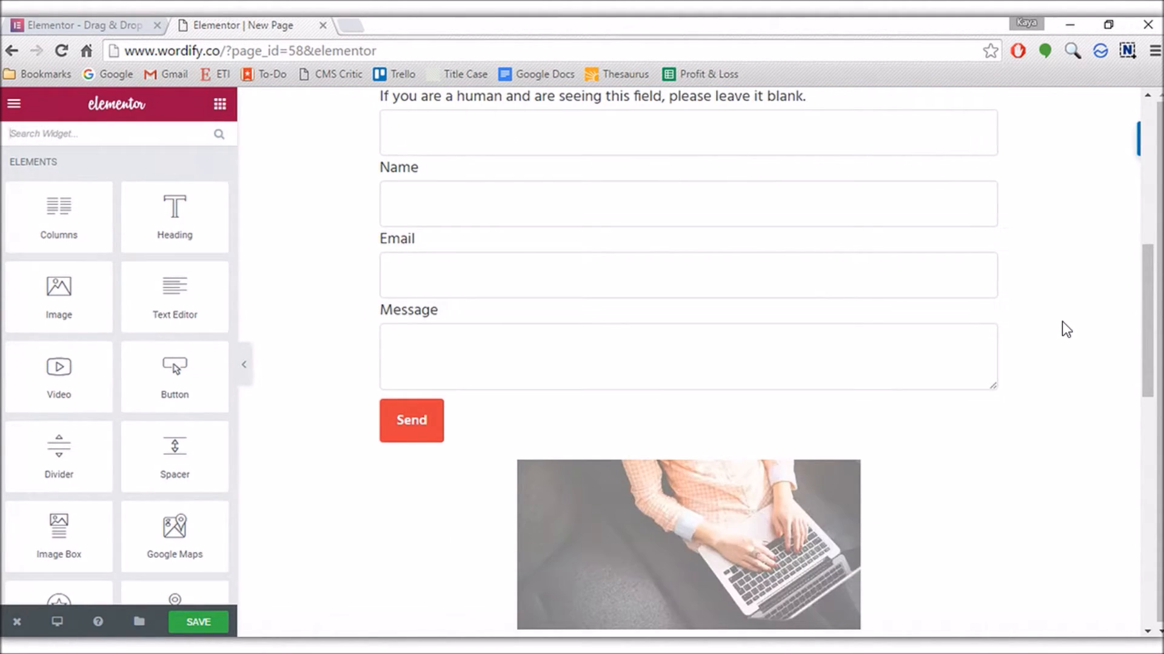
scroll("down", 3)
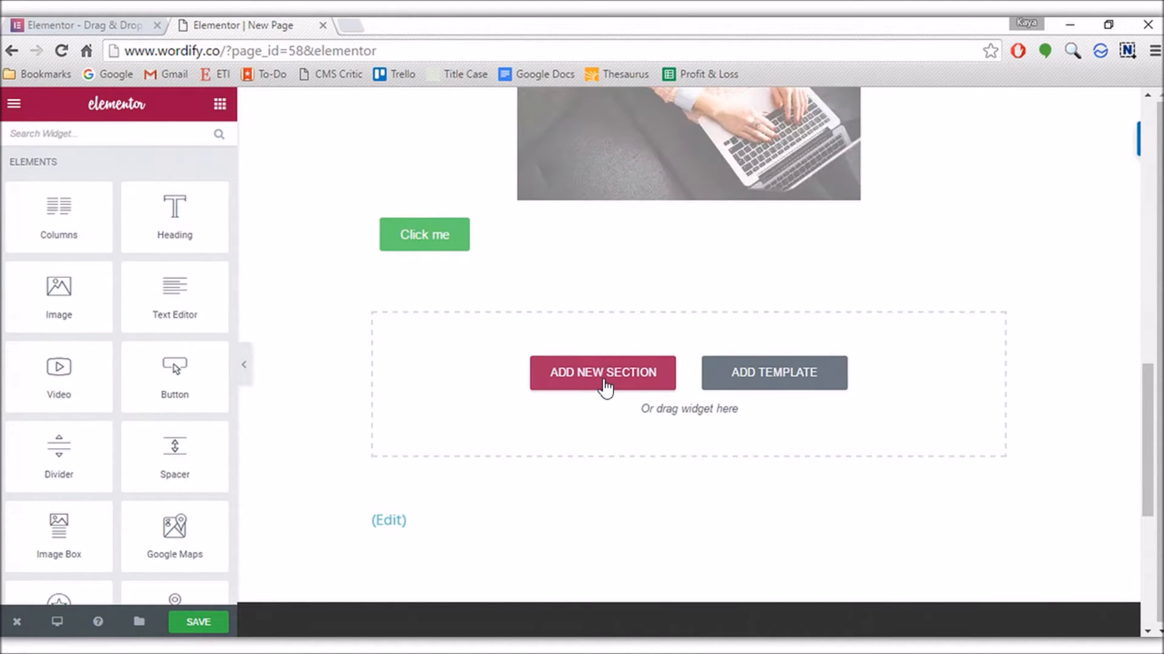
Add a new section with the three-column structure whose right column is wider
left_click(603, 372)
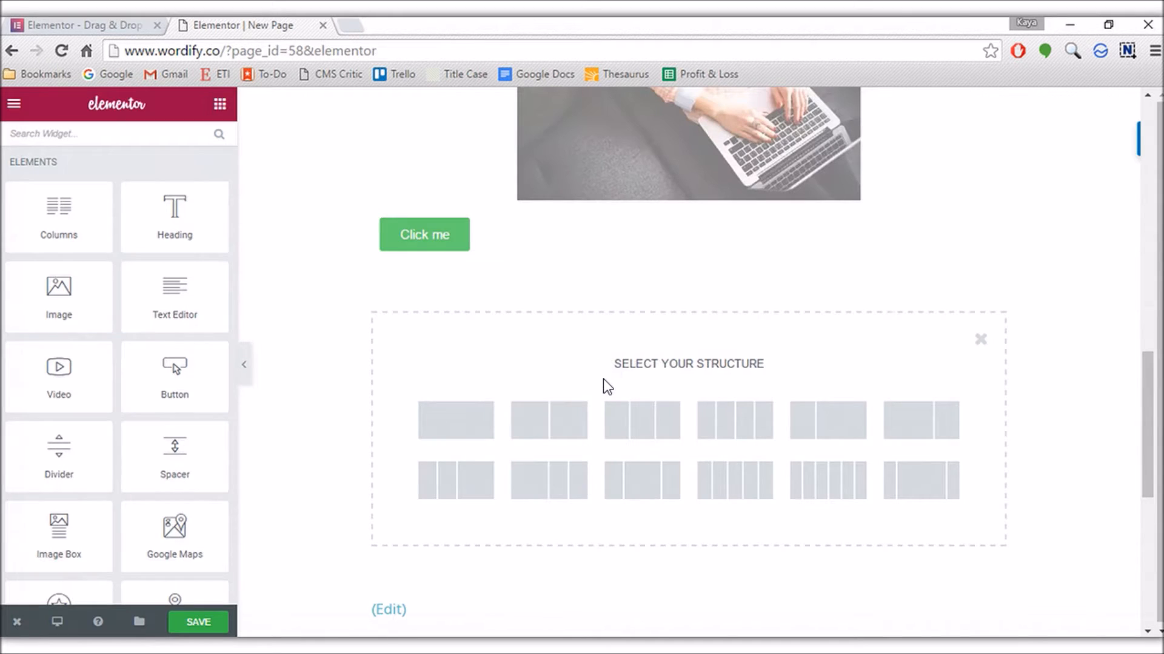
mouse_move(829, 355)
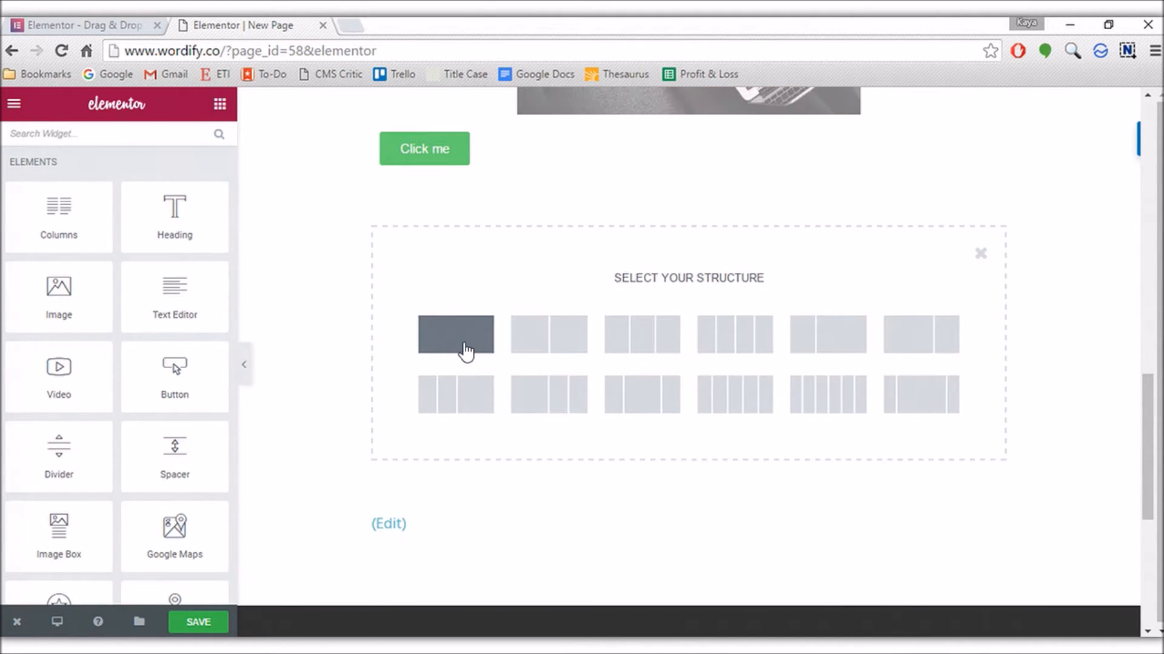
mouse_move(548, 335)
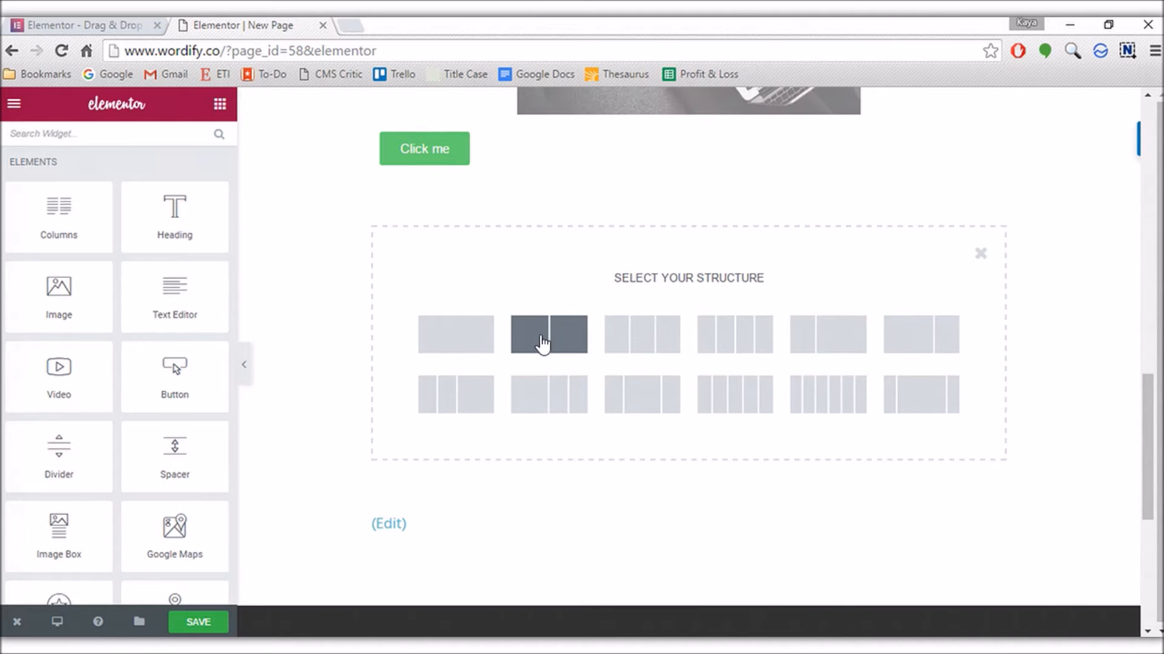
mouse_move(827, 334)
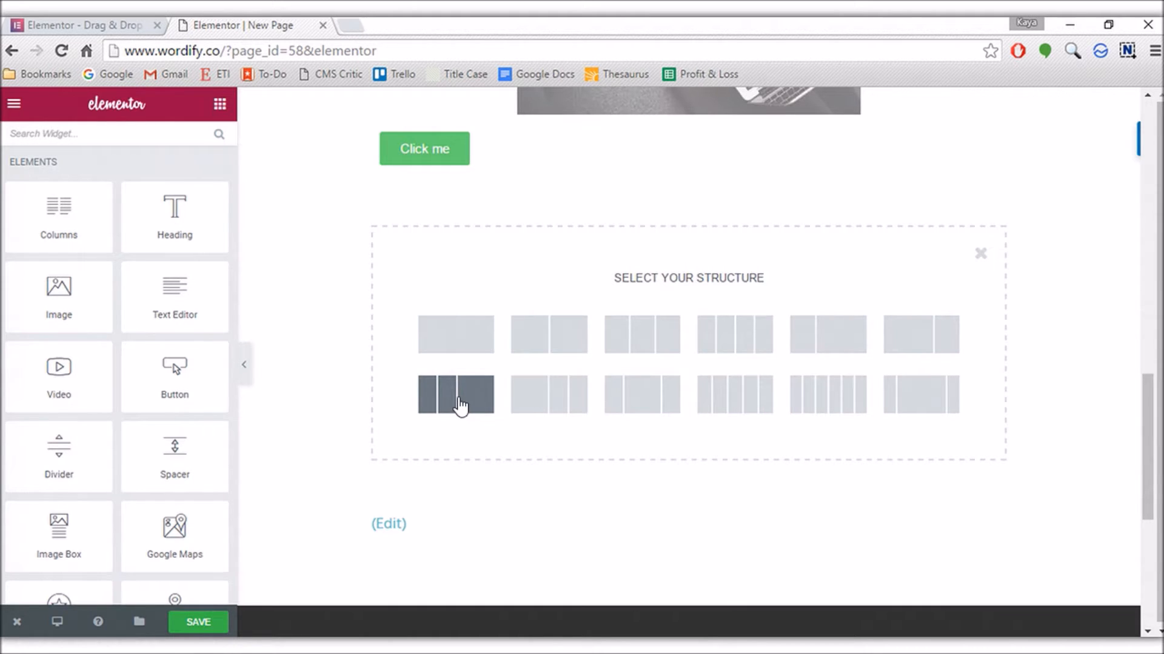
left_click(457, 395)
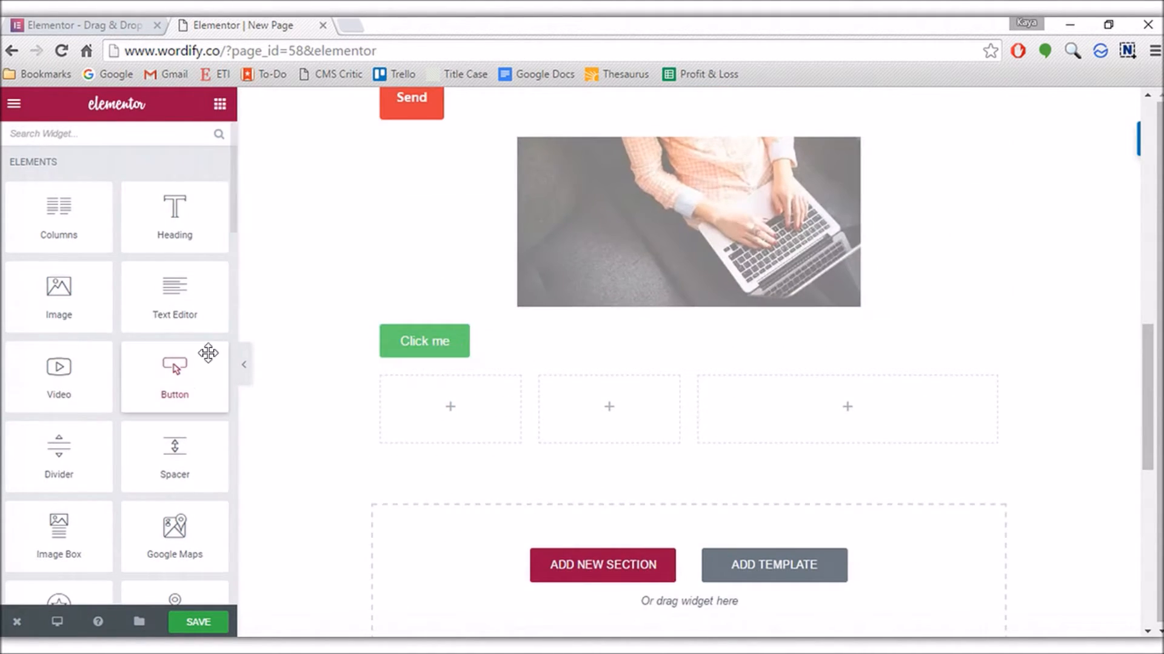
Place a Click me button, a star icon and a video placeholder into the three columns
left_click_drag(175, 363, 451, 408)
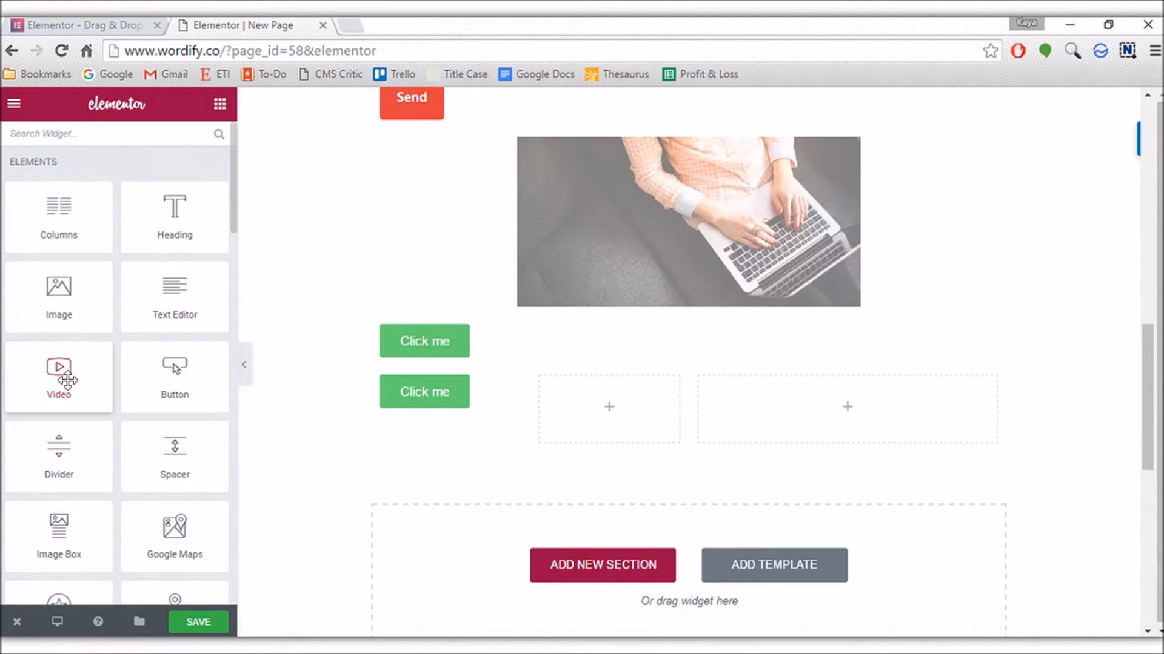
left_click_drag(59, 376, 609, 407)
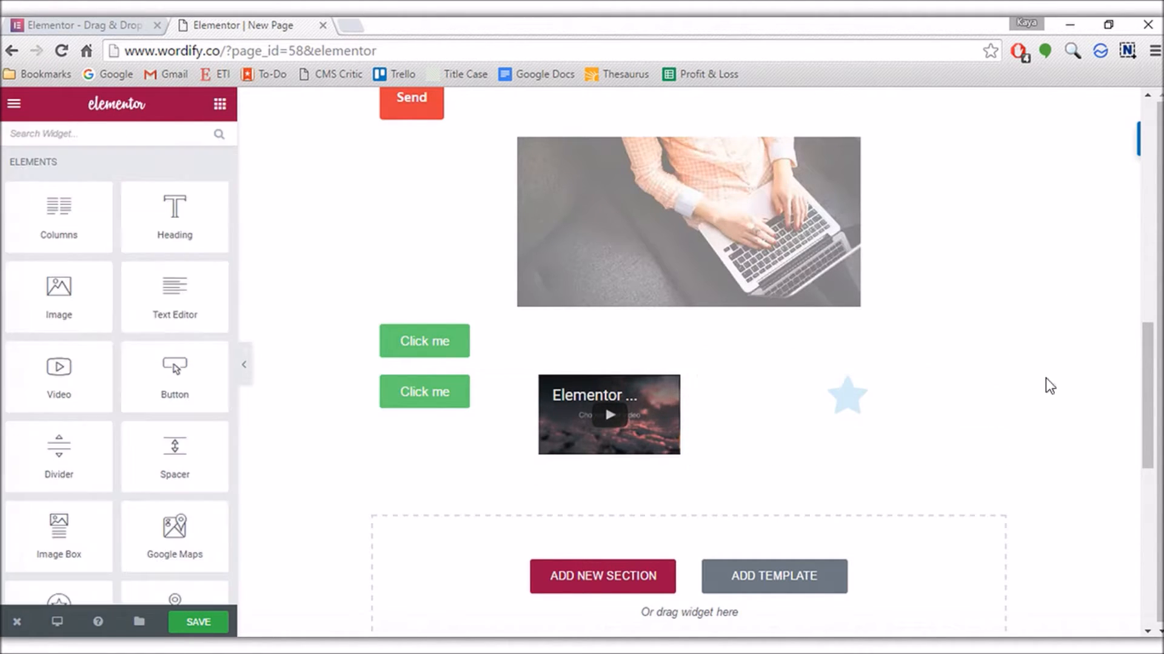
left_click(602, 577)
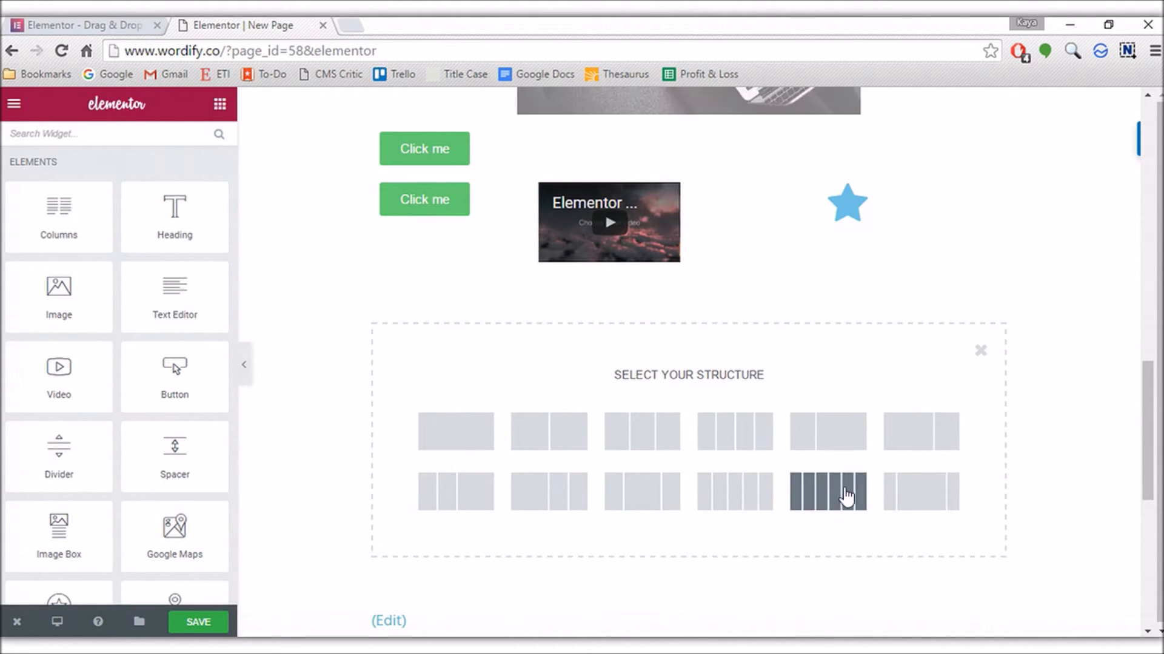
scroll("down", 3)
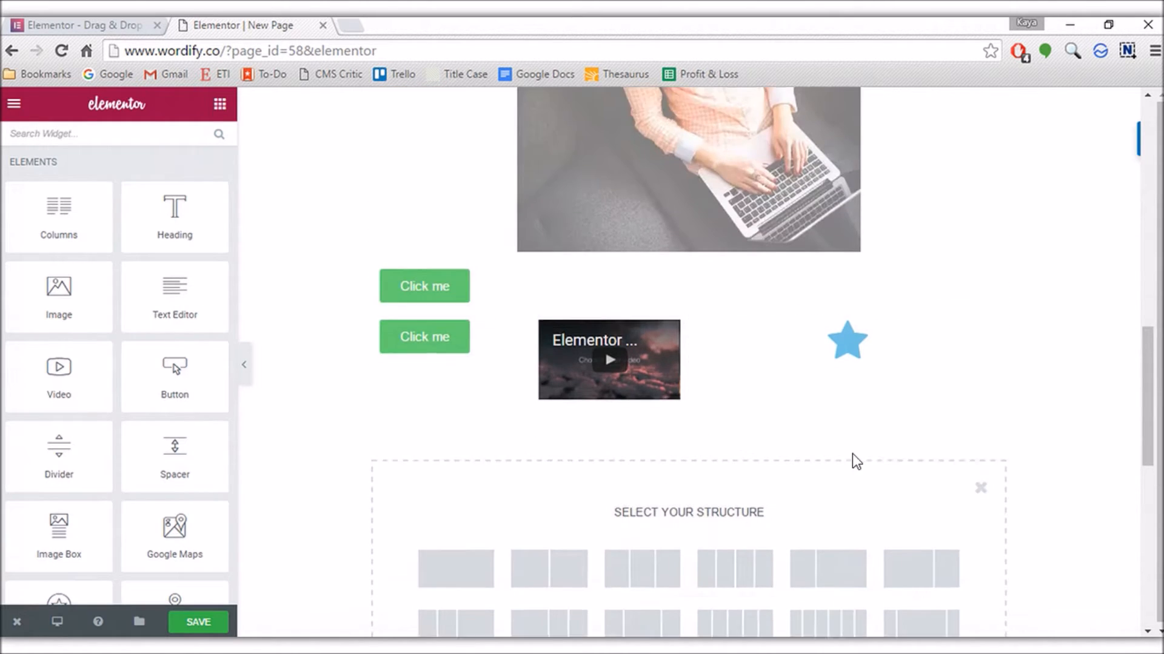
scroll("down", 3)
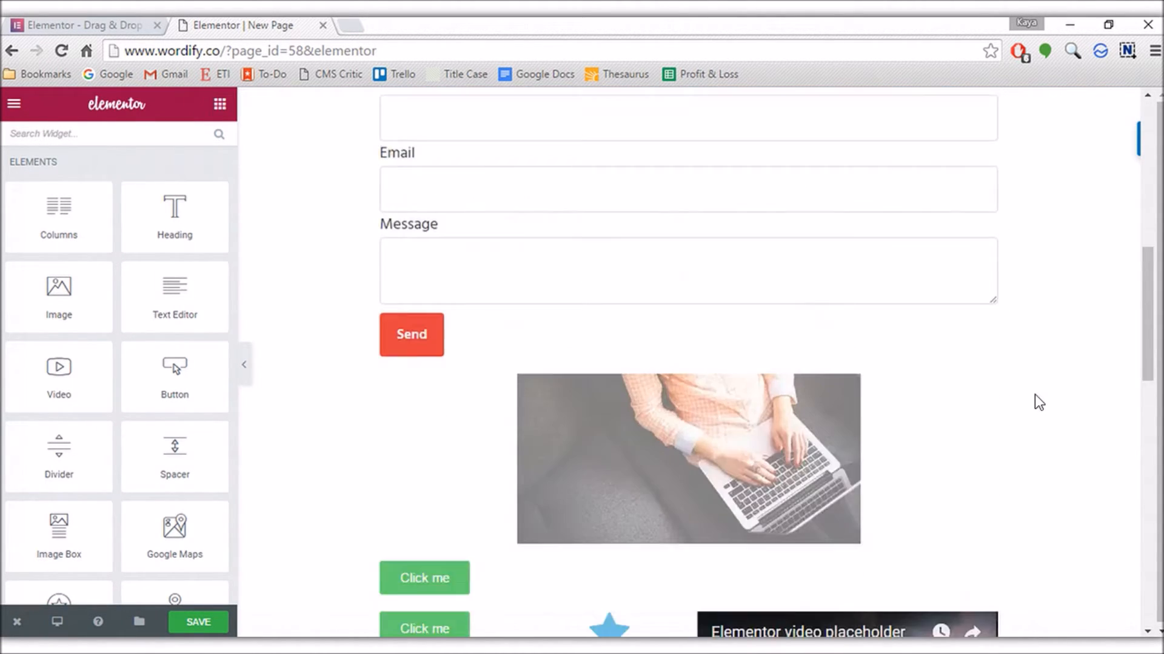
scroll("down", 3)
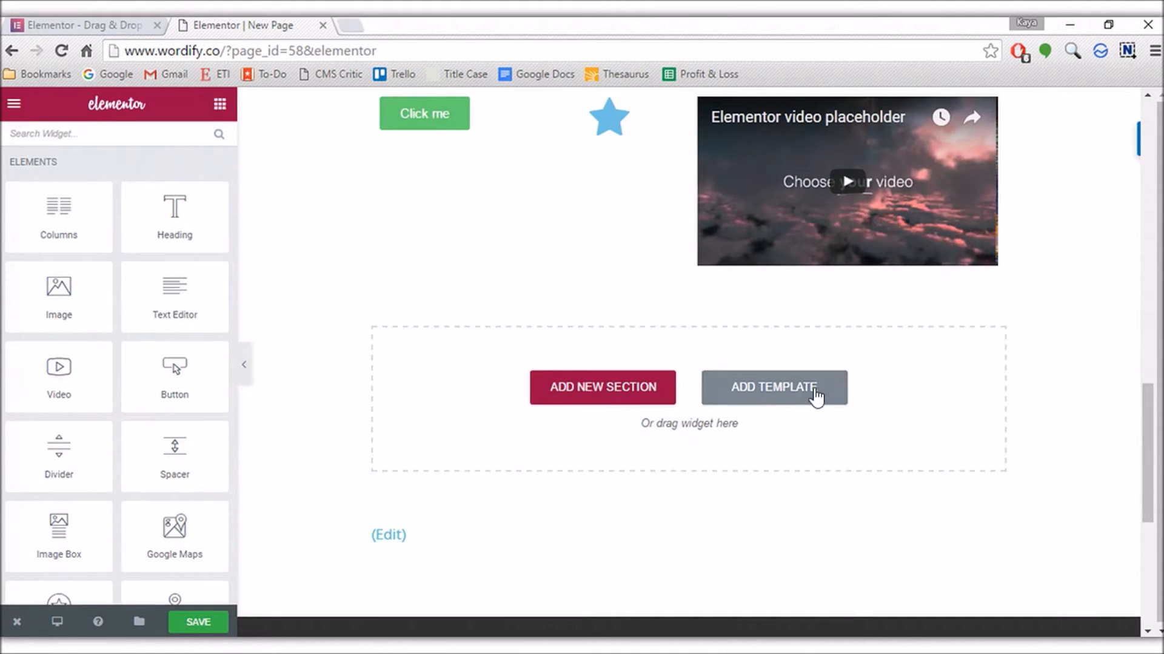
Insert the Contact – Corporate template from the Library's Predesigned Templates
left_click(772, 388)
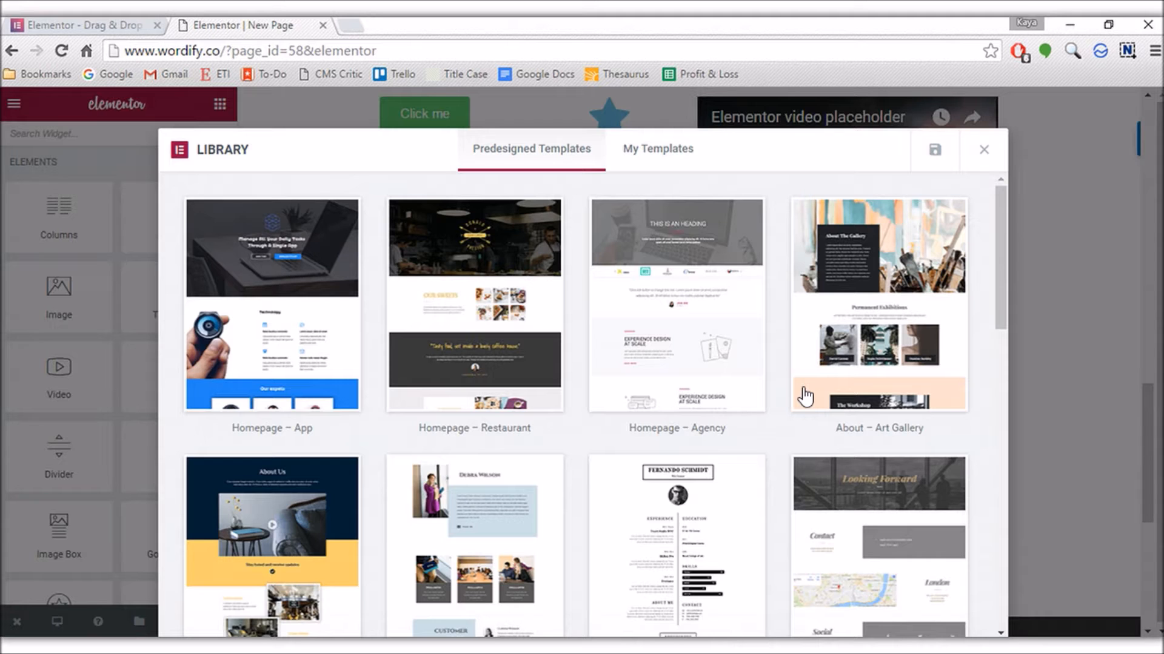
mouse_move(768, 394)
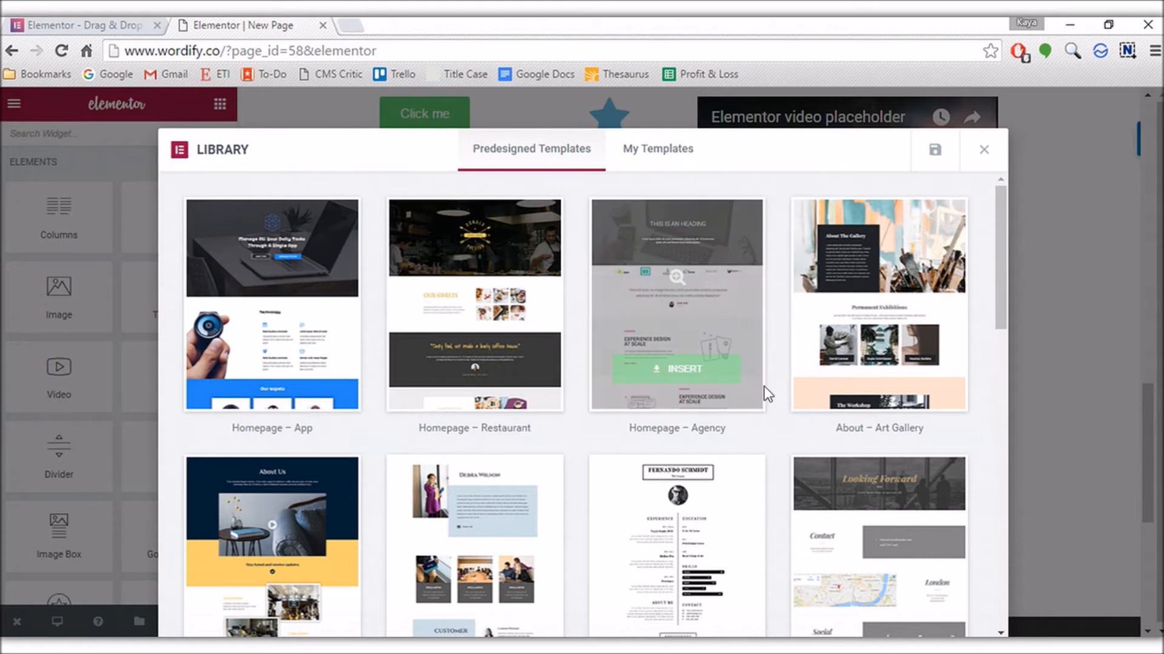
scroll("down", 3)
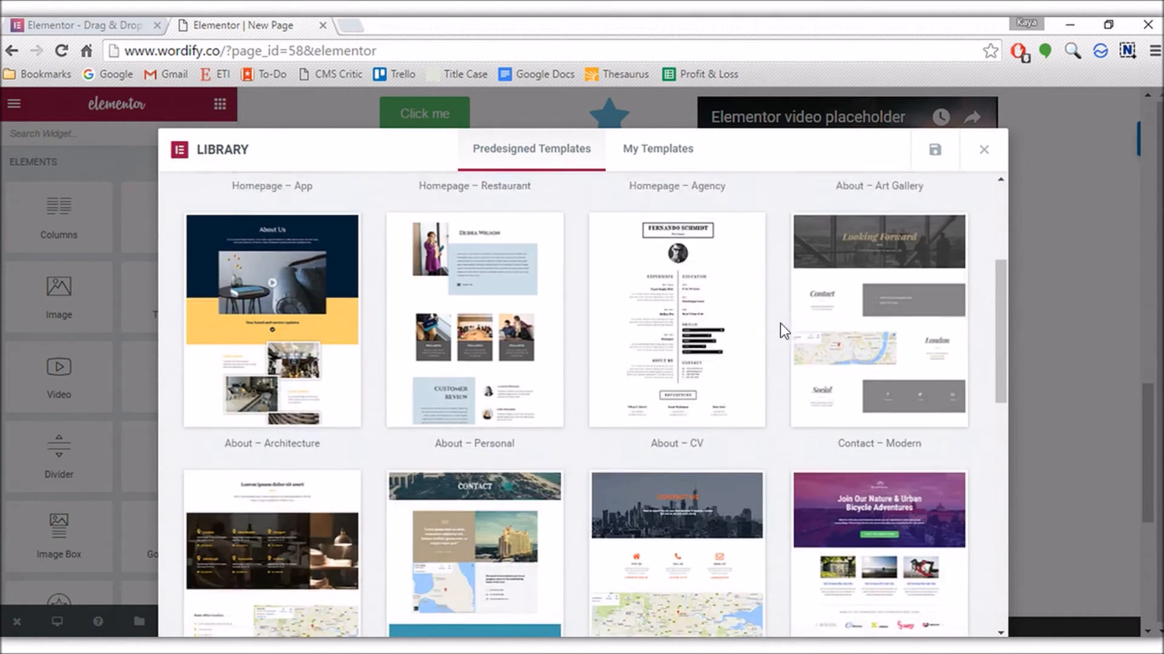
scroll("down", 3)
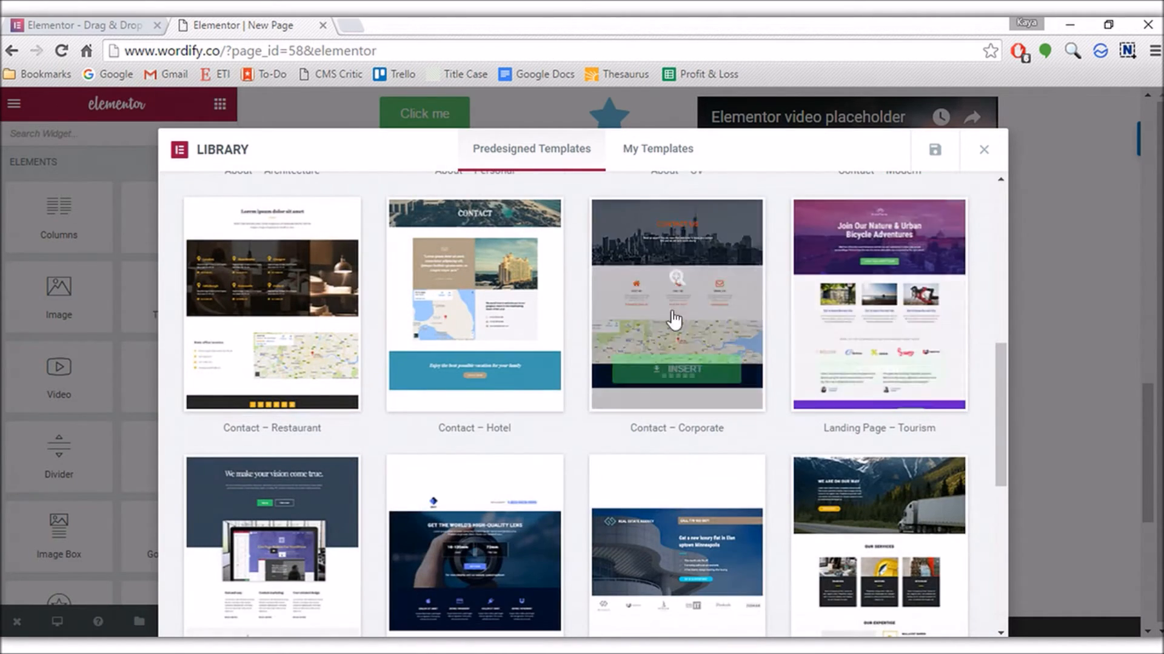
left_click(674, 370)
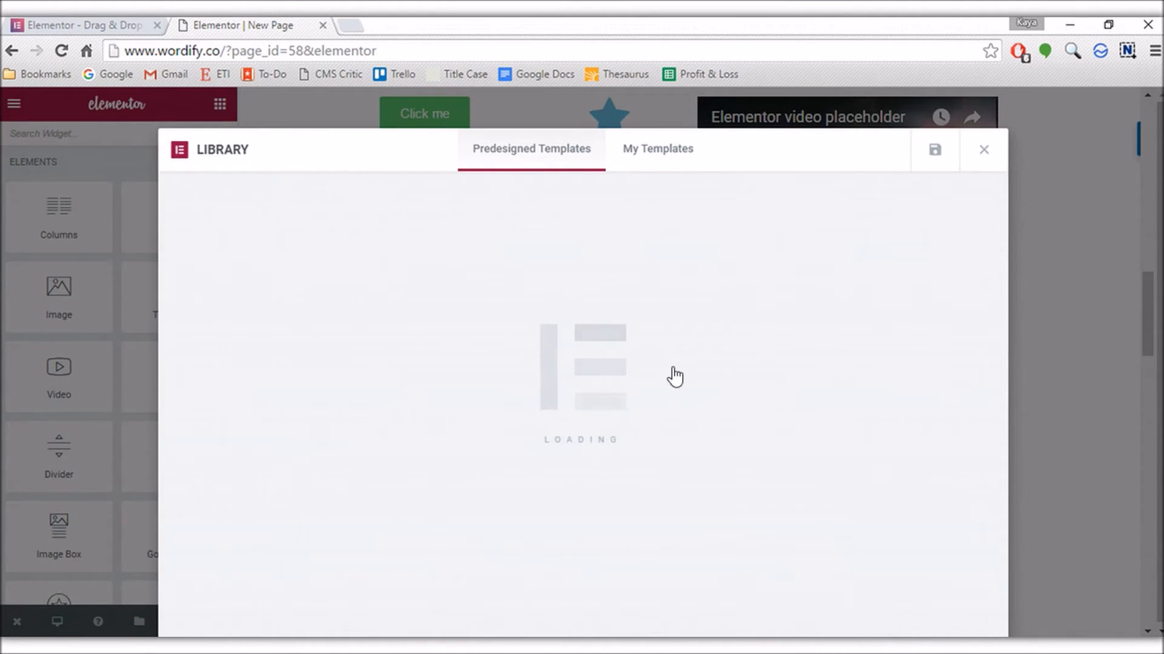
left_click(983, 151)
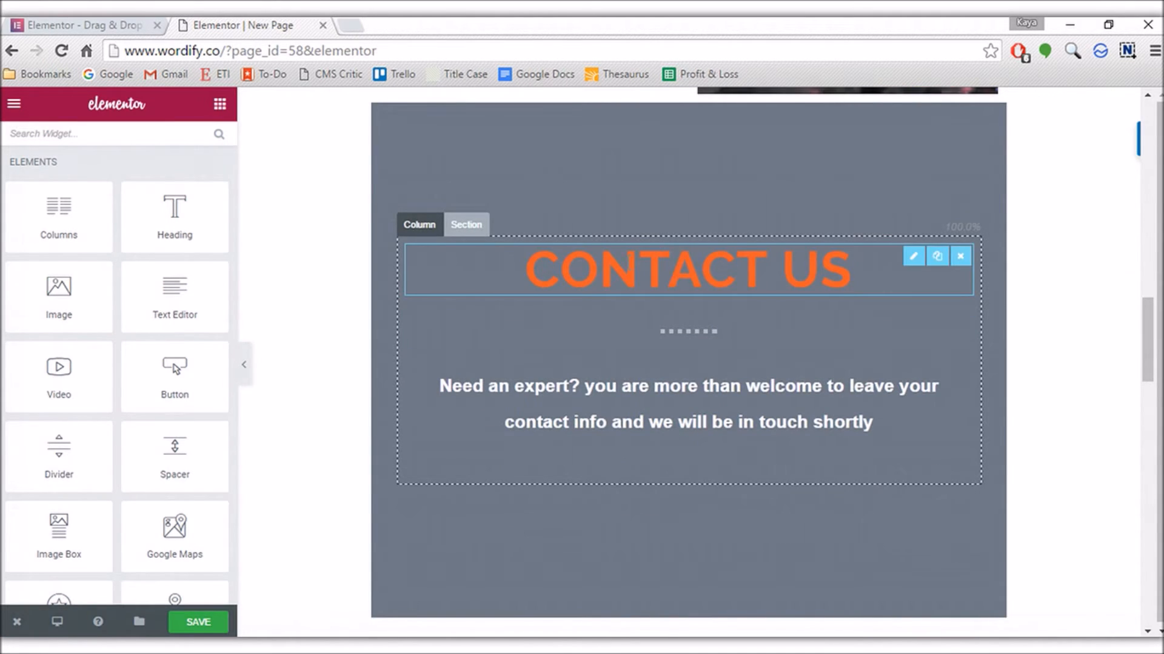
Scroll the canvas to review the Visit Us, Call Us, Contact Us columns and London map
scroll("down", 3)
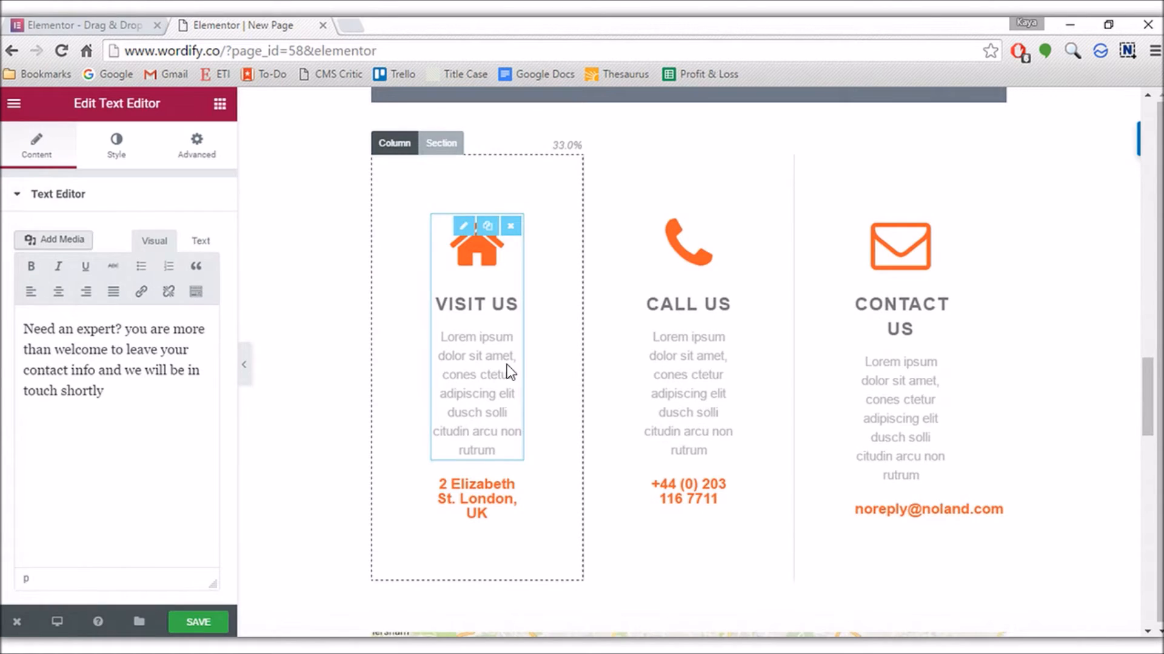
scroll("down", 3)
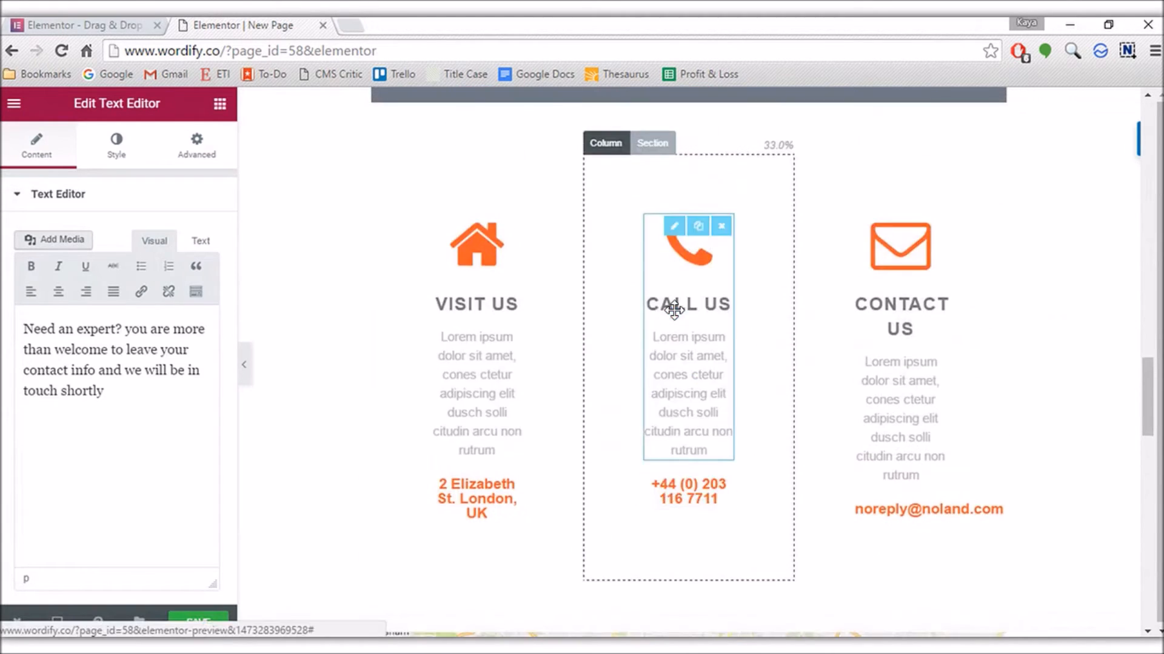
scroll("down", 3)
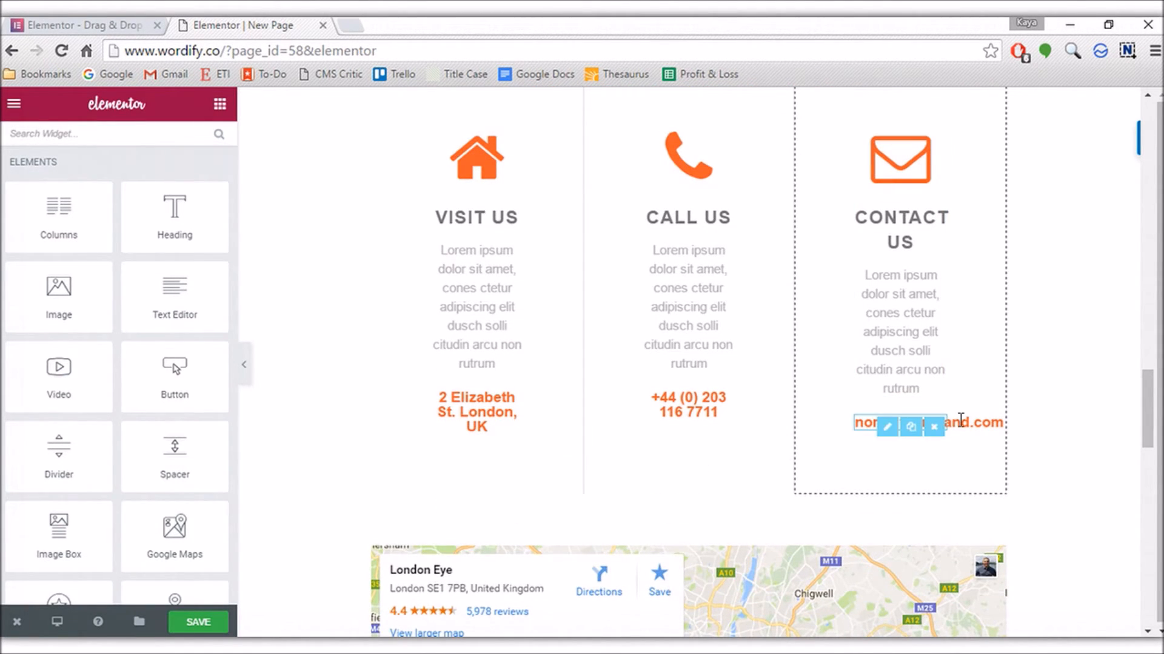
scroll("down", 3)
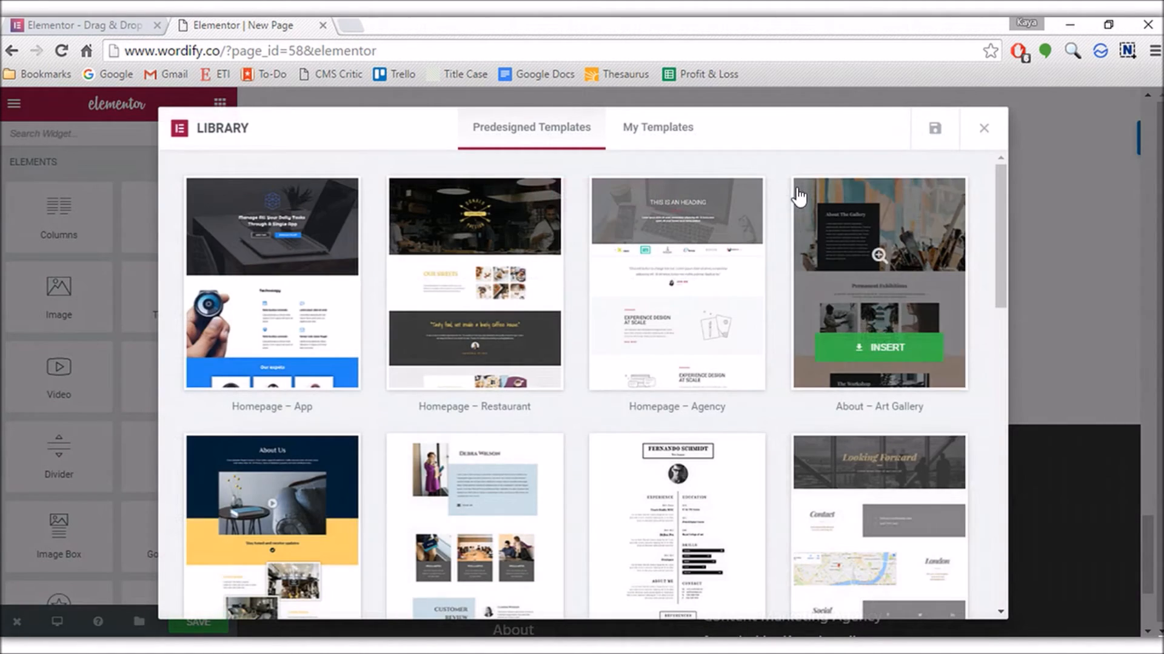
Insert the Workflow Optimization homepage template, select its Get Started button and review its sections
scroll("down", 3)
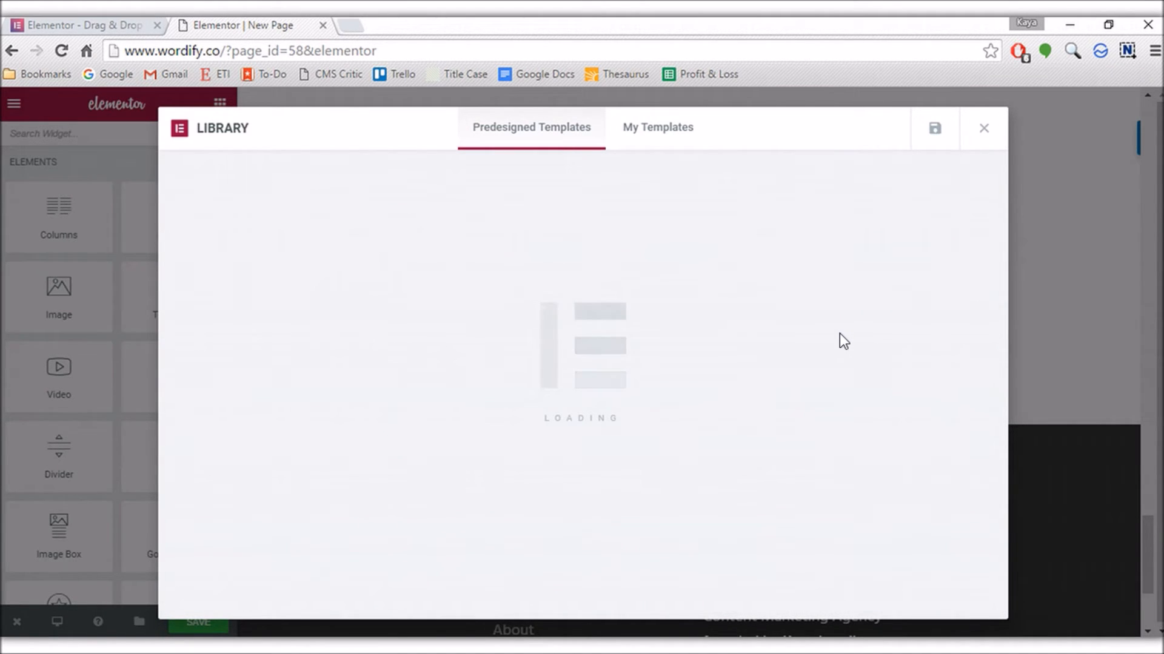
mouse_move(649, 140)
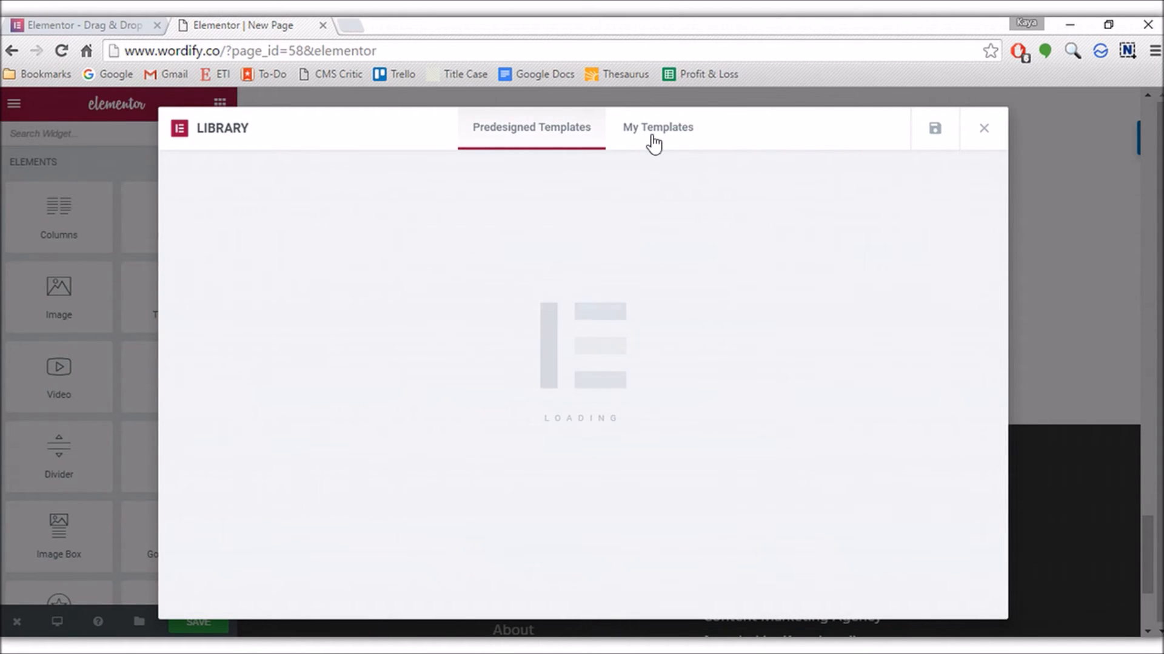
left_click(983, 127)
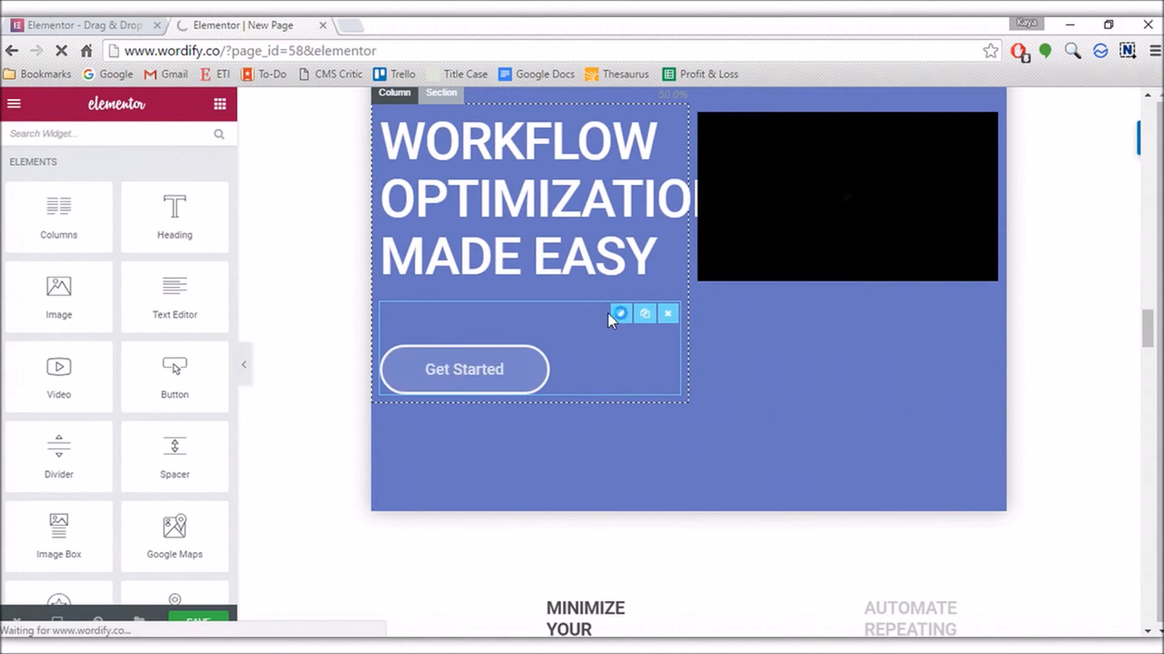
left_click(620, 313)
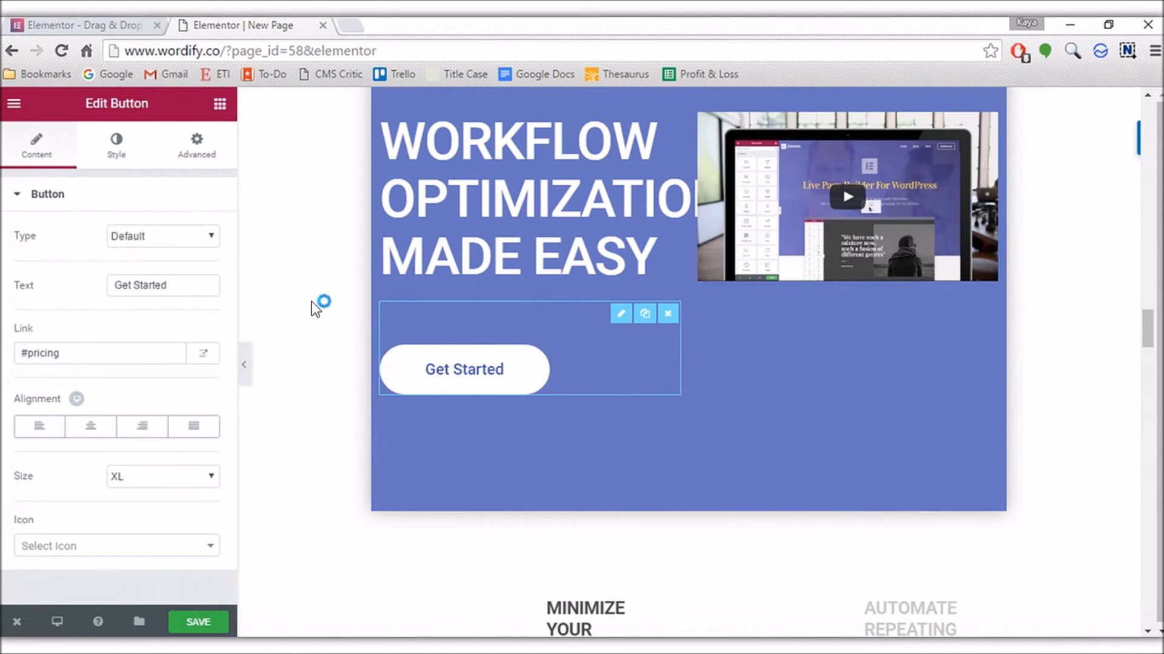
mouse_move(105, 250)
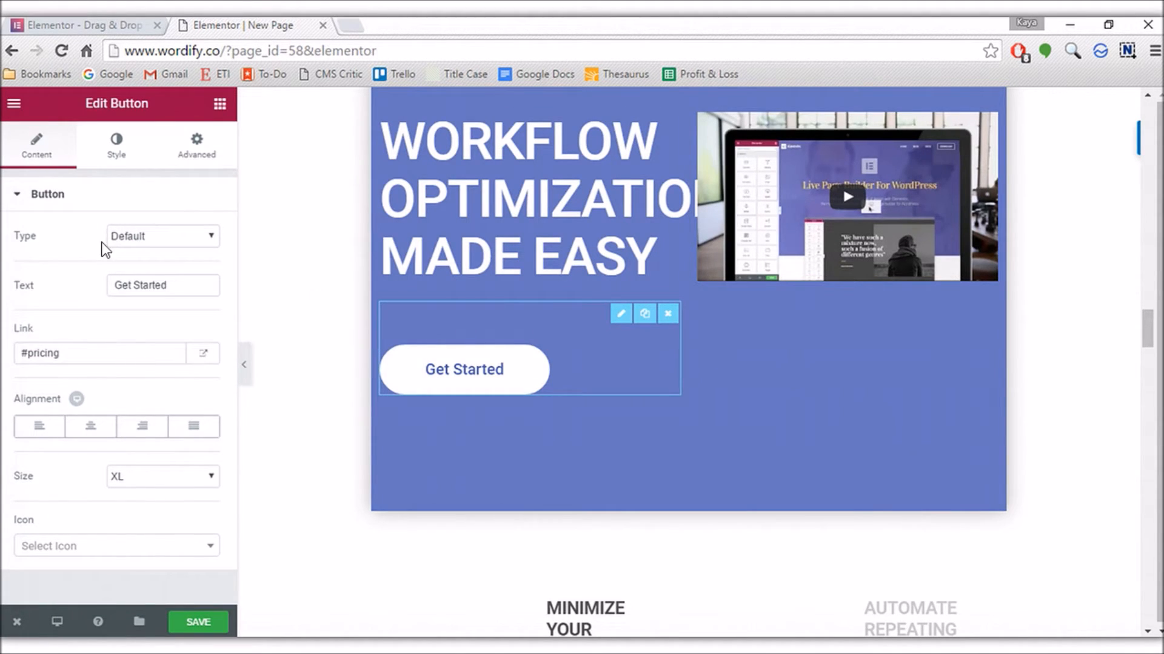
scroll("down", 3)
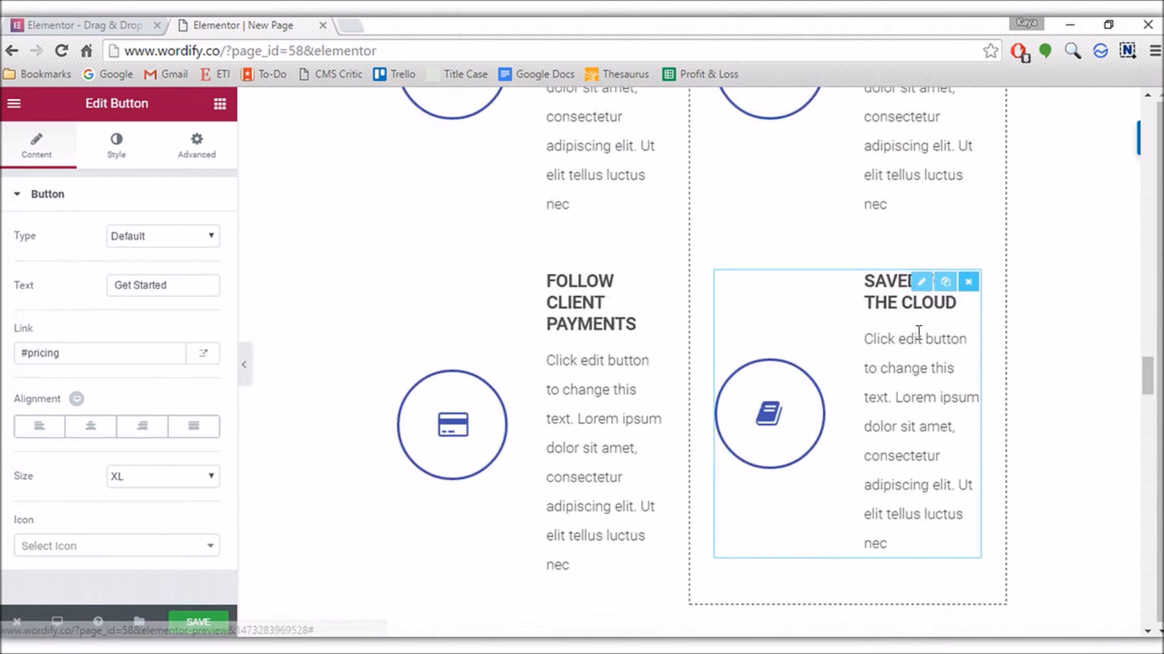
scroll("down", 3)
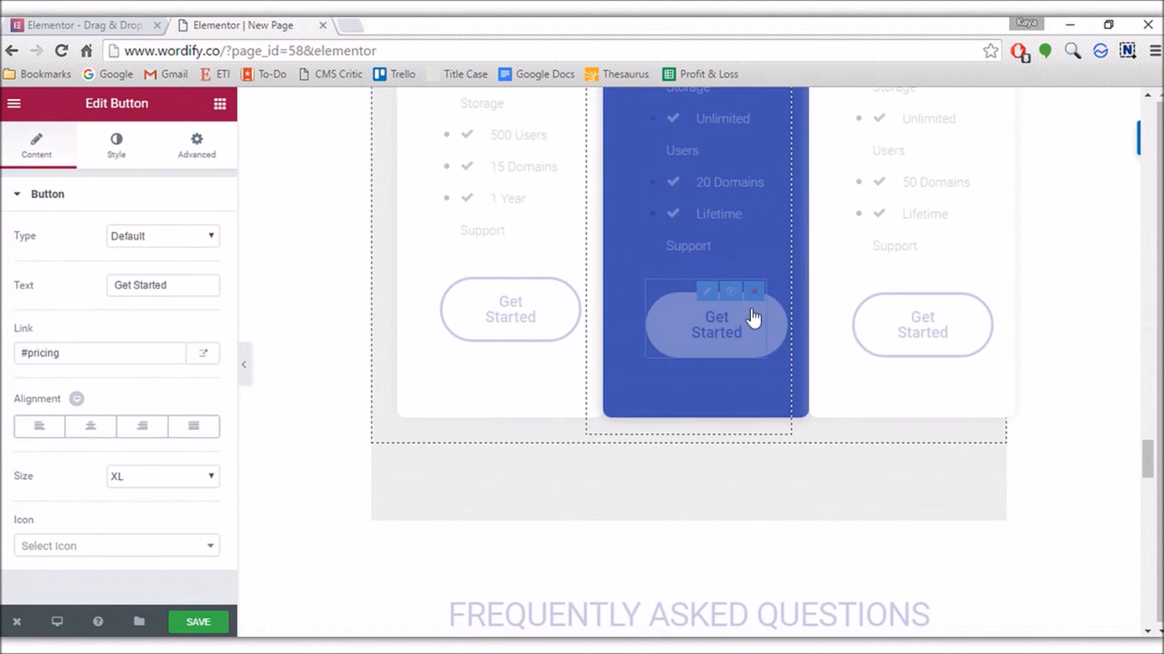
scroll("down", 3)
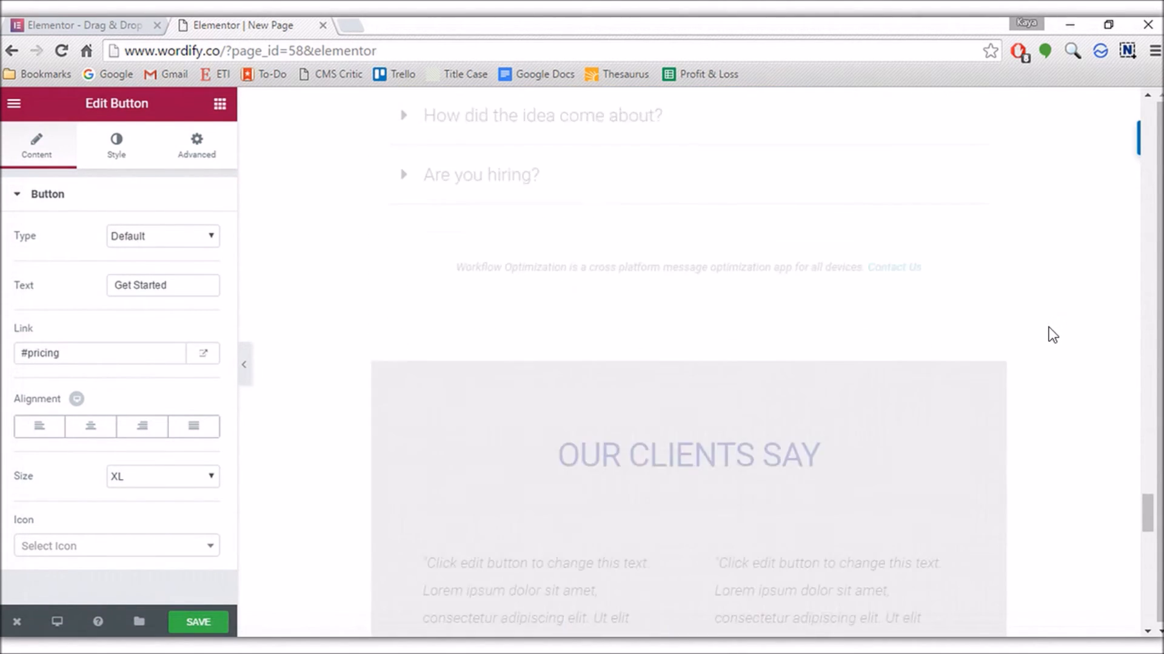
left_click(772, 291)
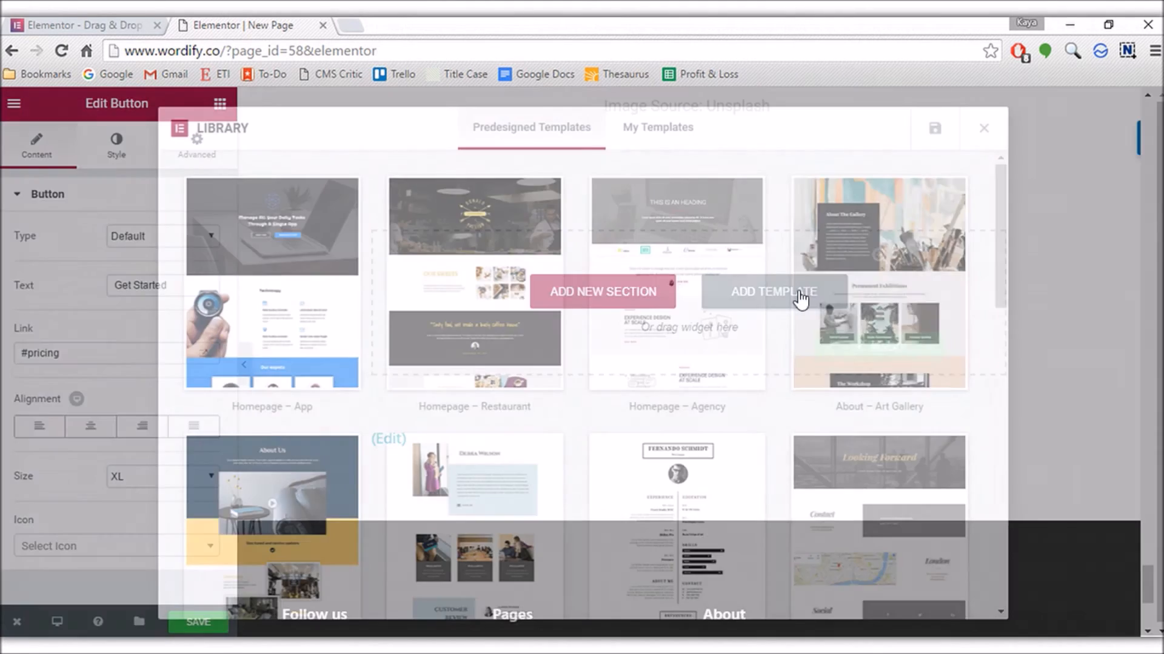
left_click(657, 127)
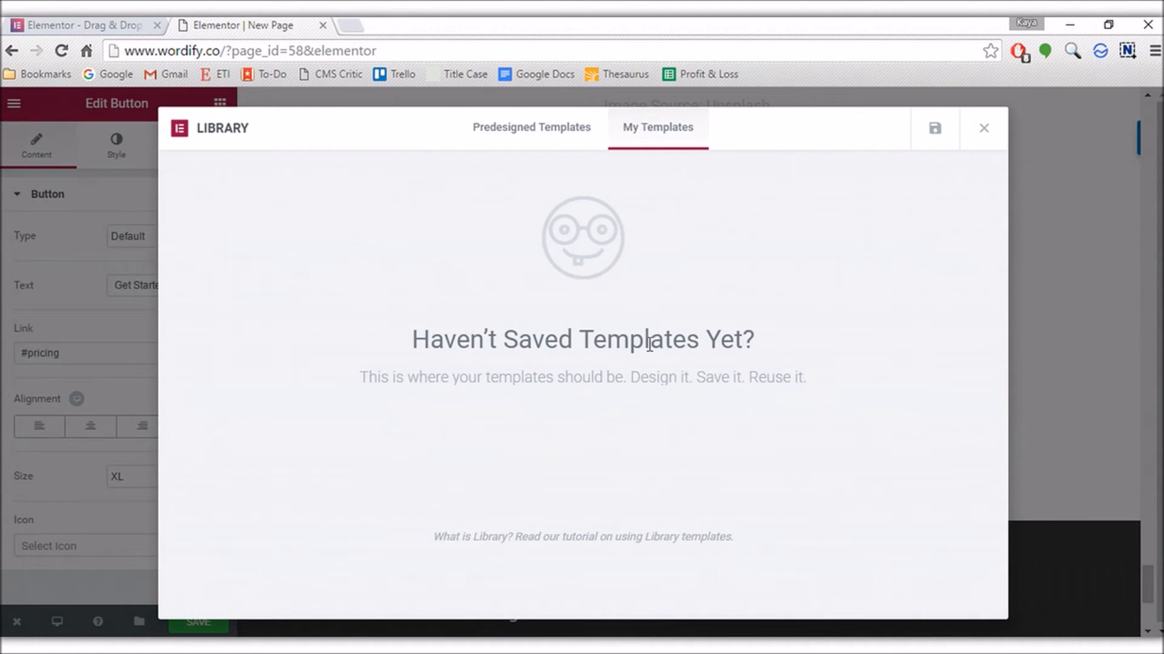
mouse_move(365, 420)
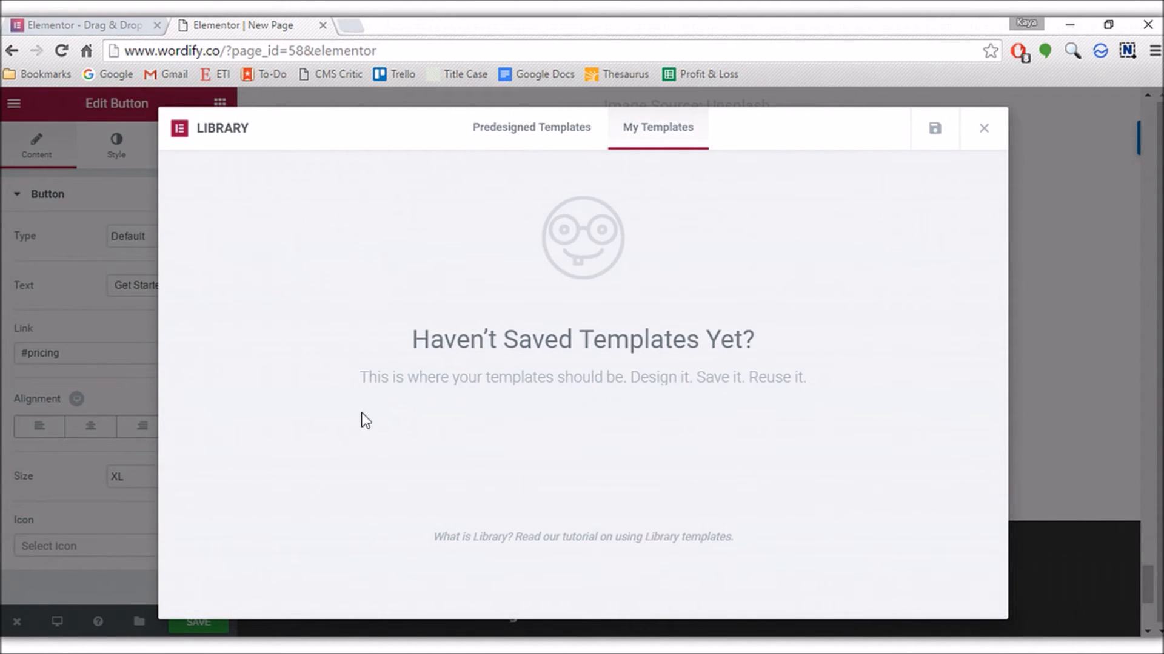
mouse_move(1006, 133)
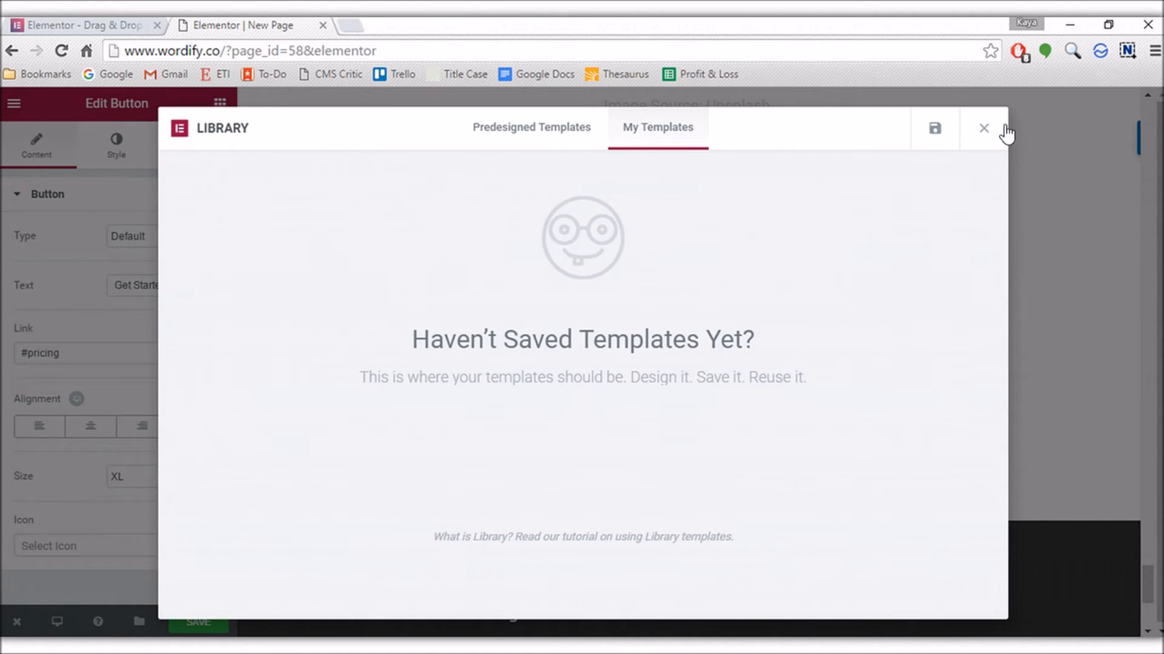
mouse_move(985, 129)
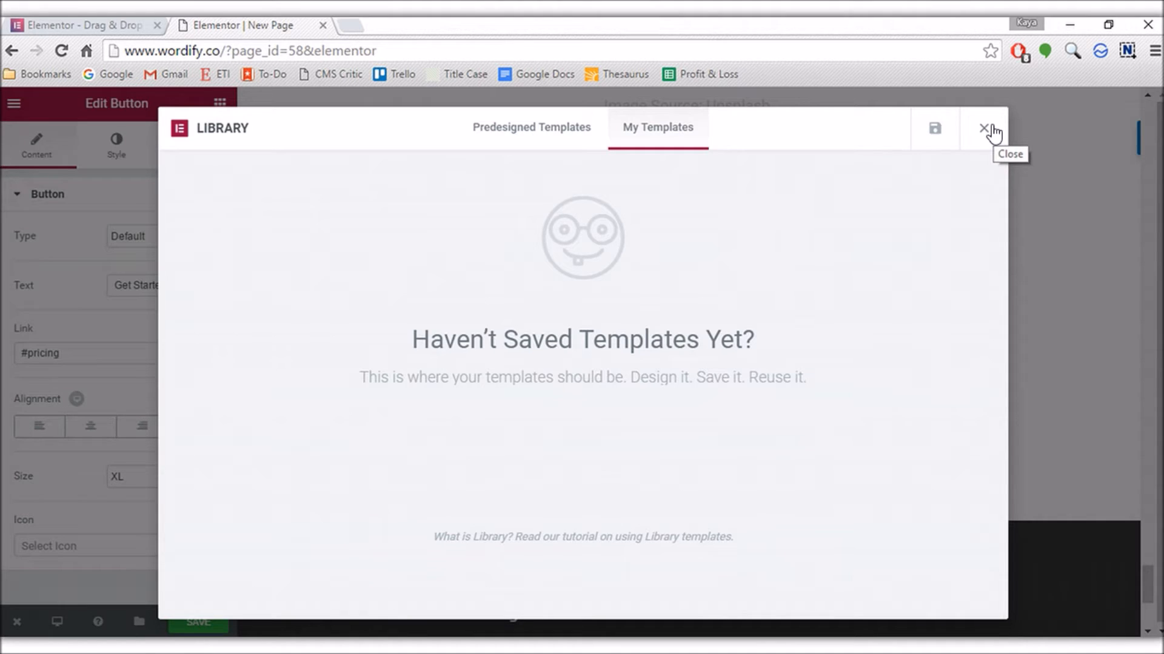
left_click(984, 128)
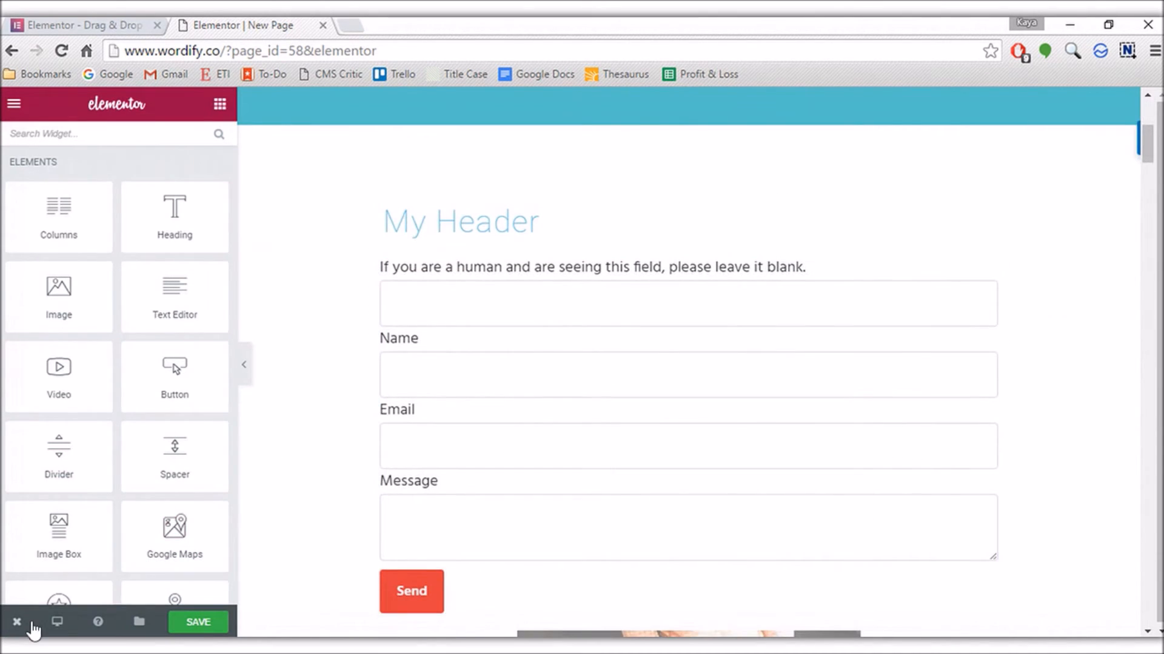
Switch the responsive preview to tablet width, then mobile width, and scroll through the stacked content
left_click(57, 622)
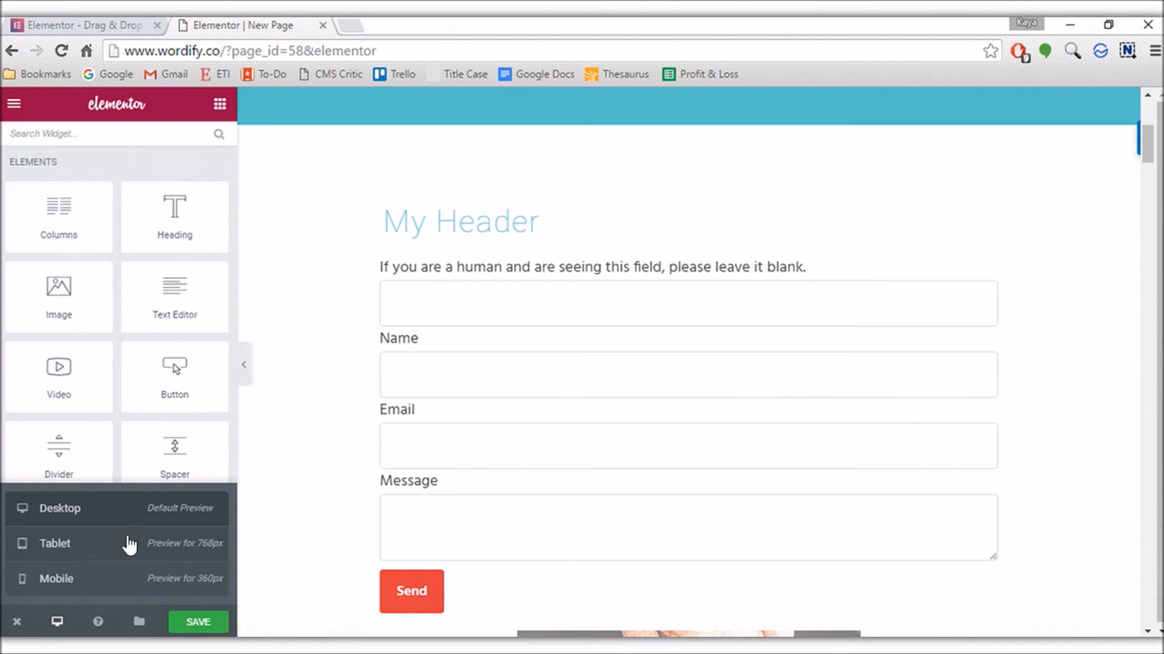
left_click(55, 543)
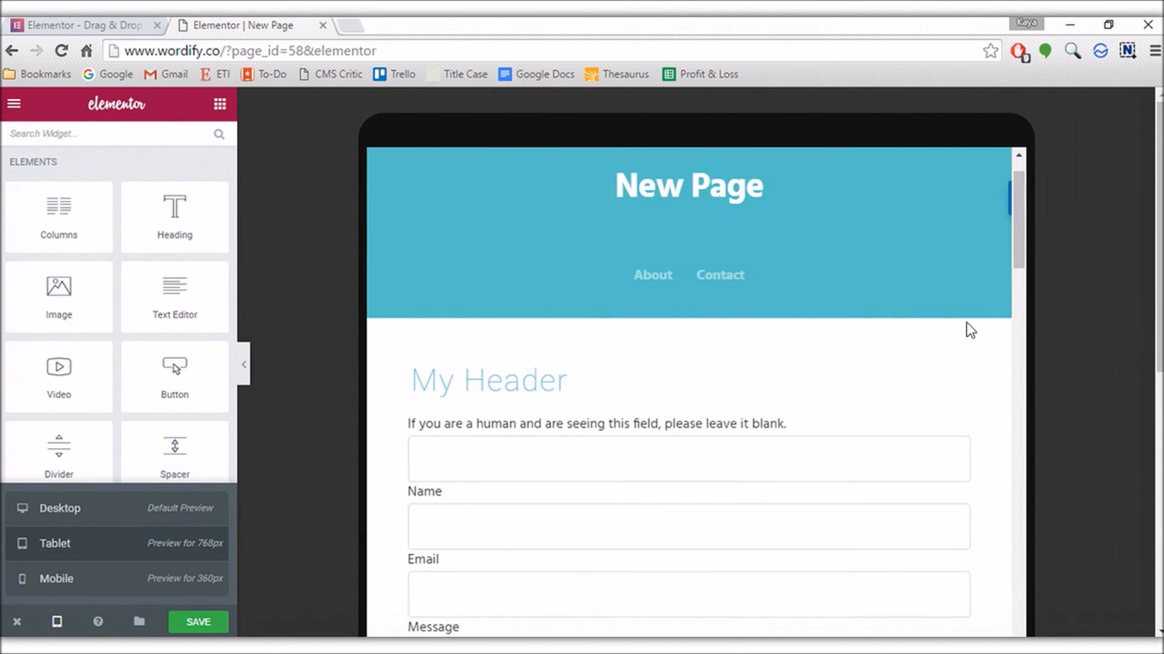
left_click(57, 579)
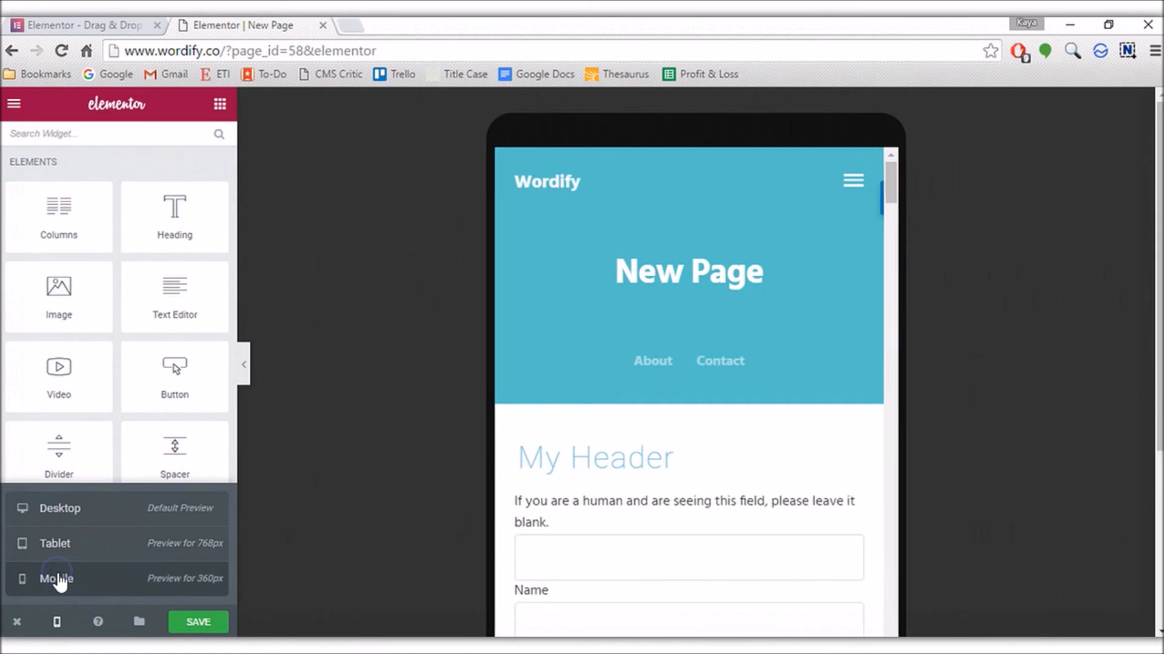
left_click(56, 579)
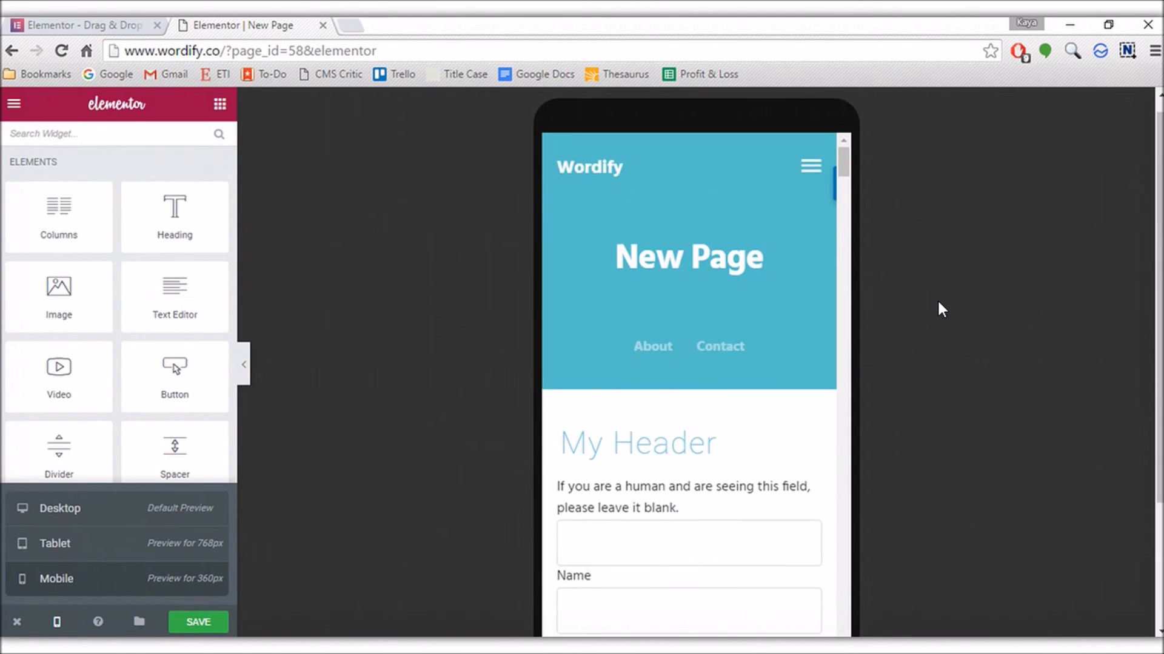
scroll("down", 3)
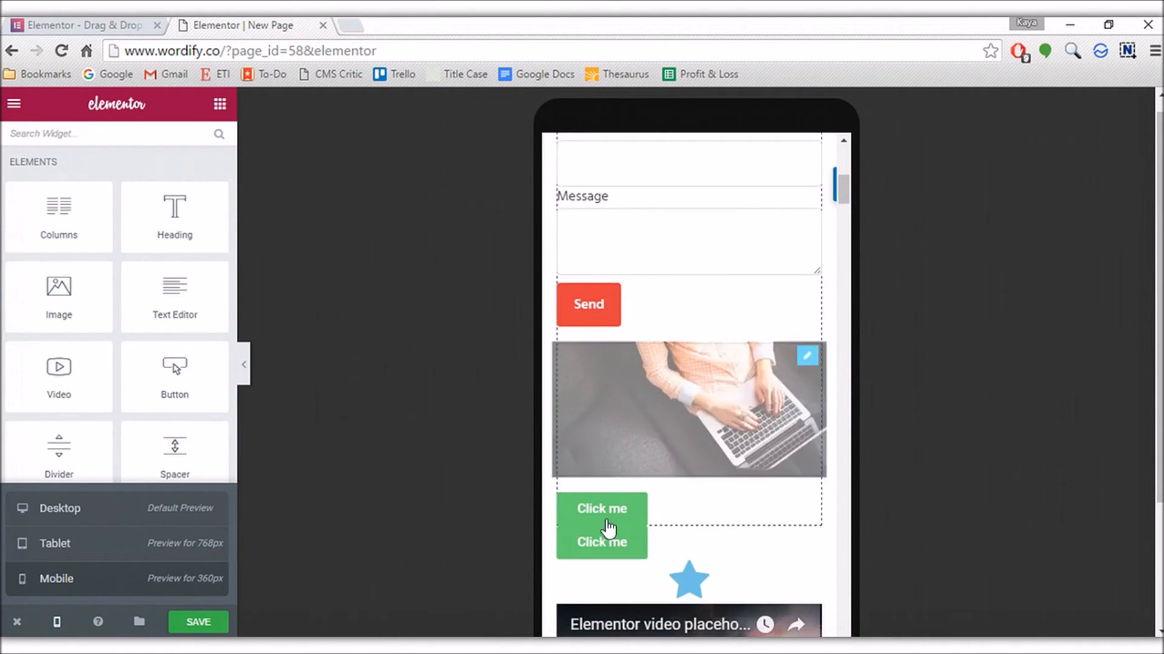
scroll("down", 3)
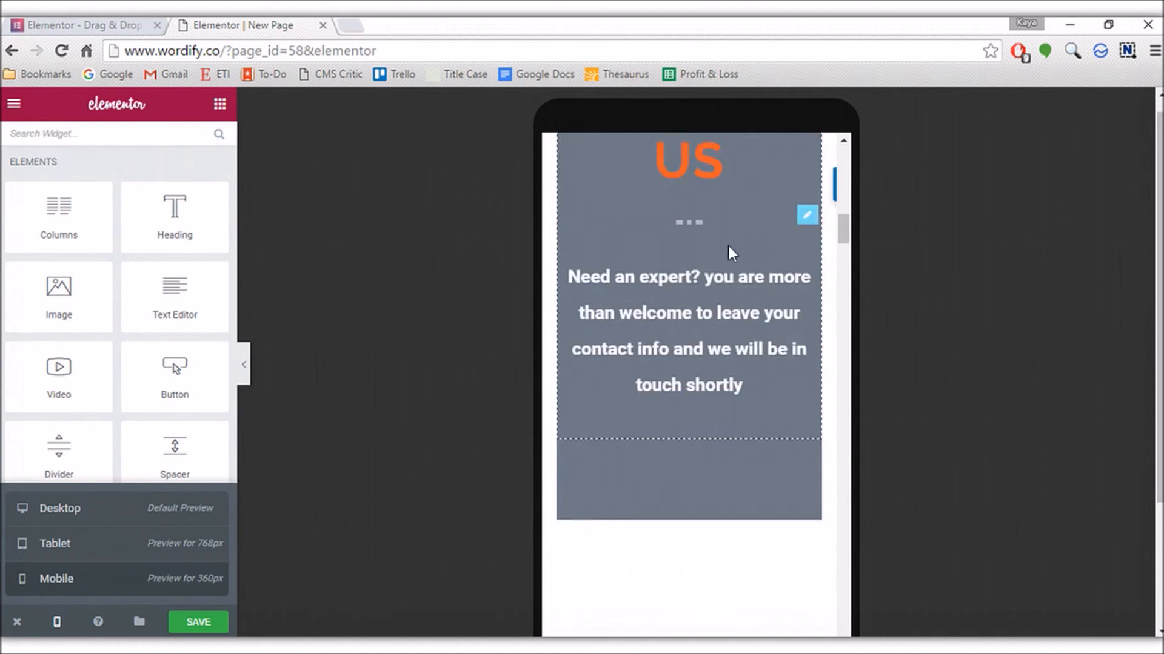
scroll("down", 3)
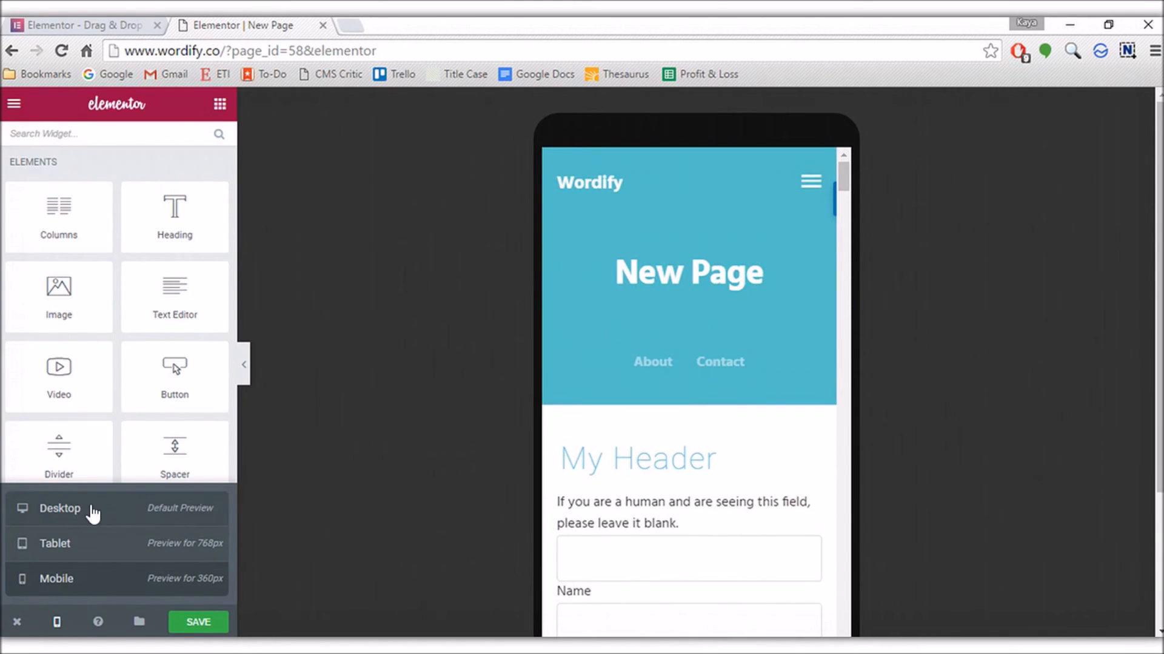
left_click(59, 508)
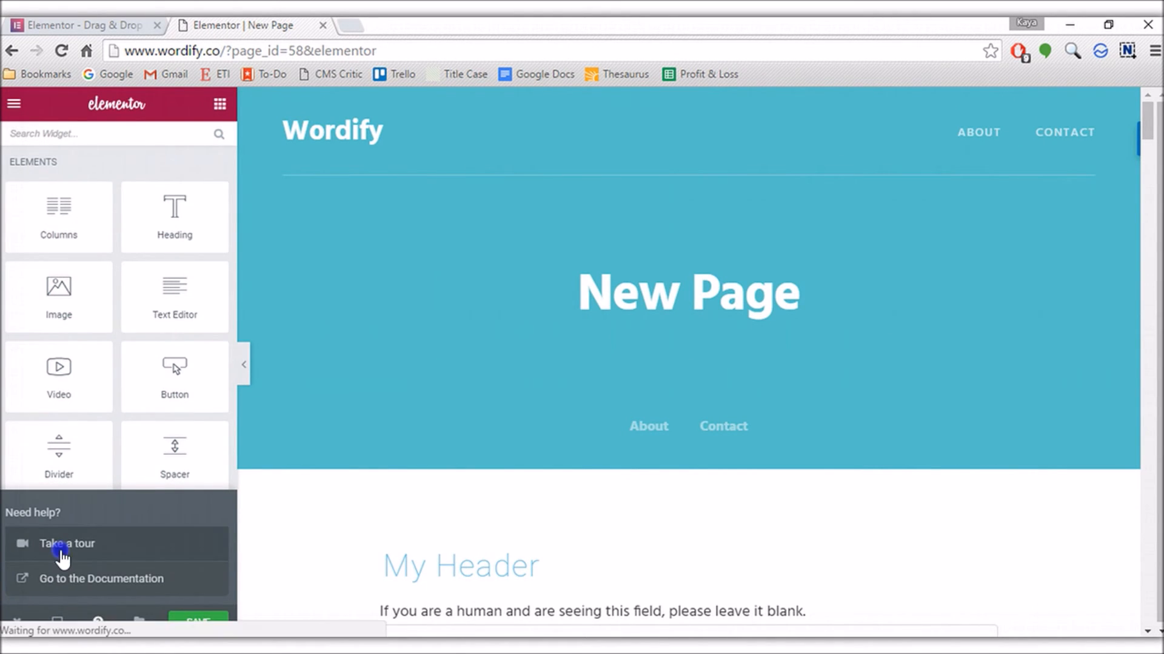
left_click(65, 543)
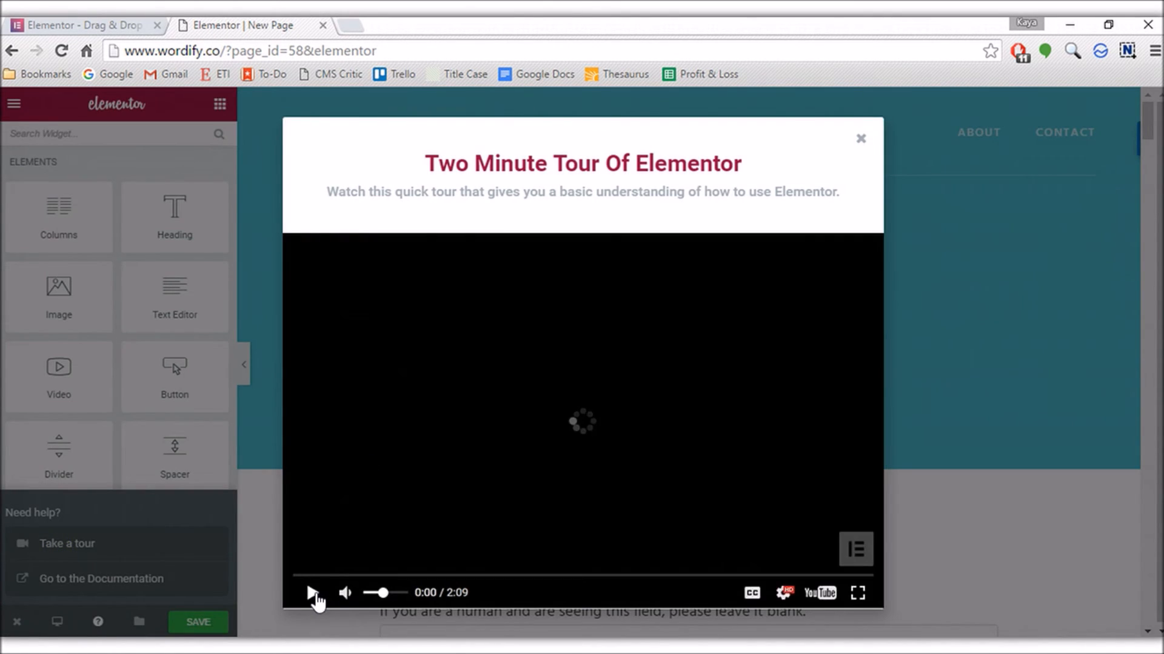
left_click(326, 577)
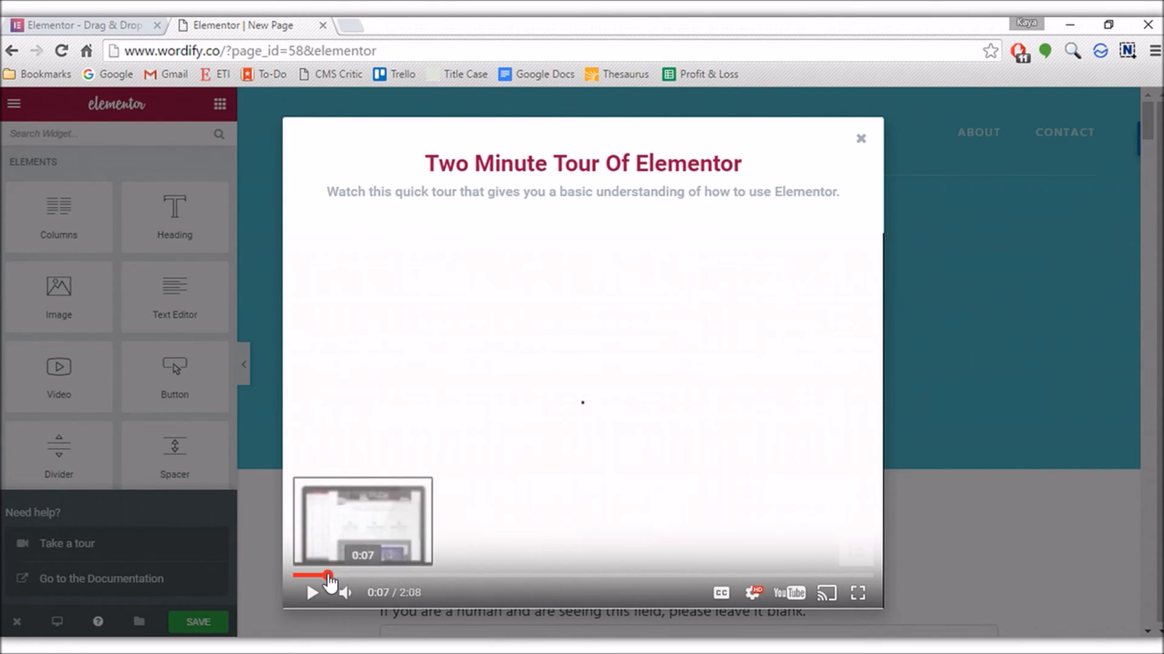
left_click(311, 593)
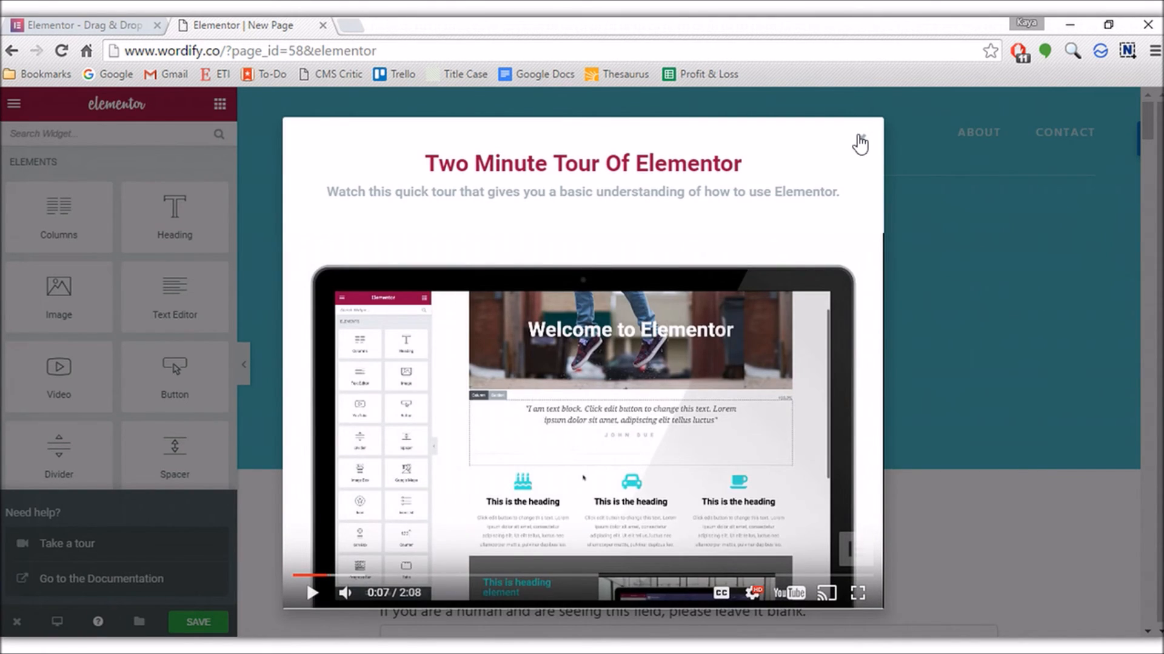
left_click(859, 140)
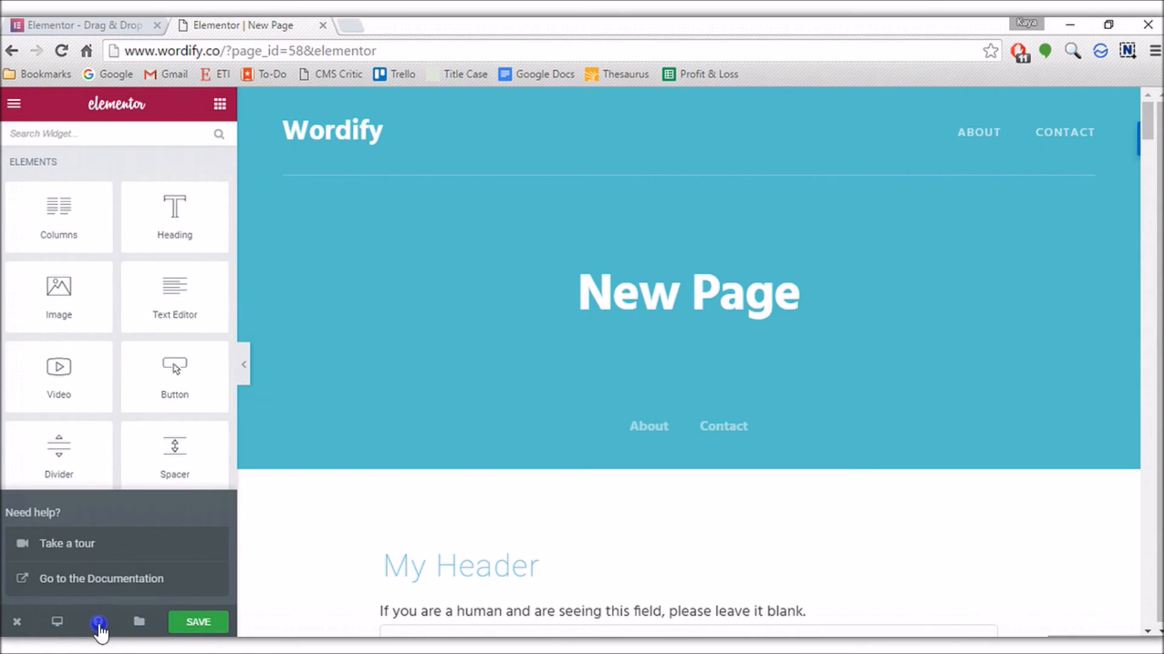
mouse_move(96, 586)
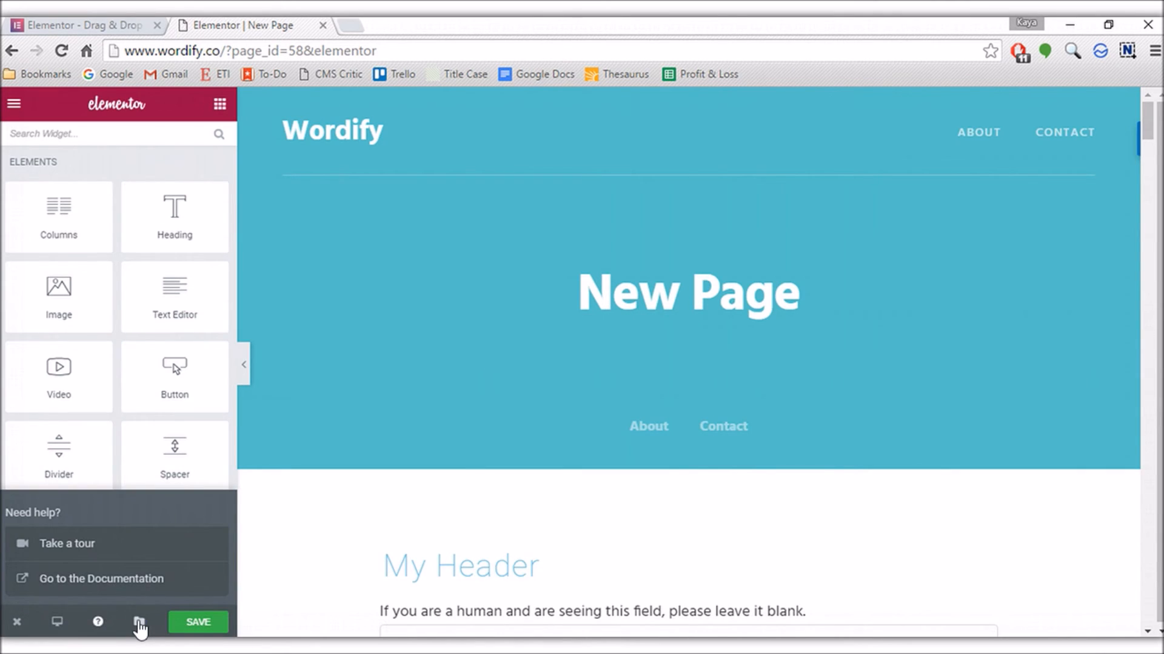
Show the Templates Library and Save Template options, then scroll down through the page
left_click(138, 622)
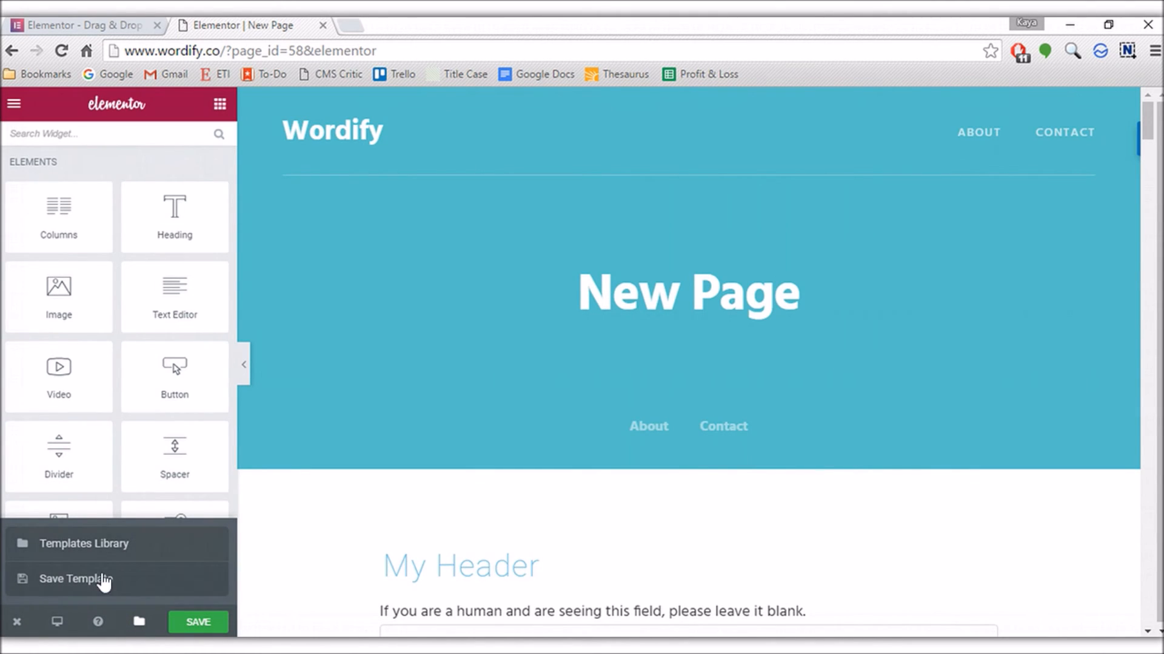
scroll("down", 3)
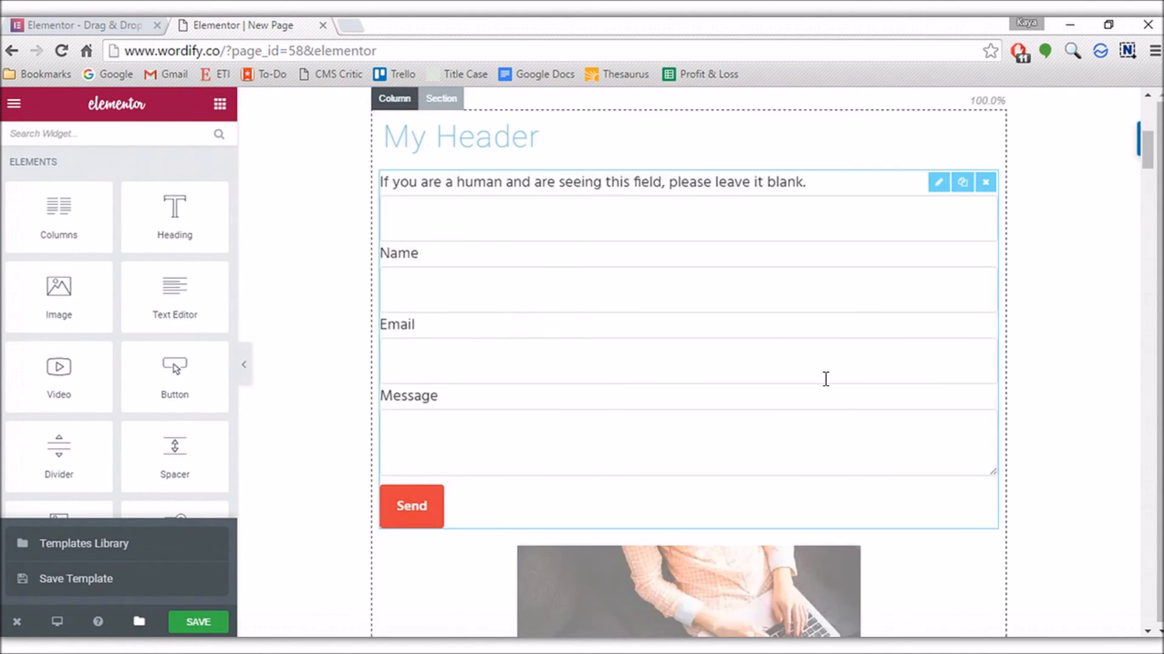
mouse_move(828, 259)
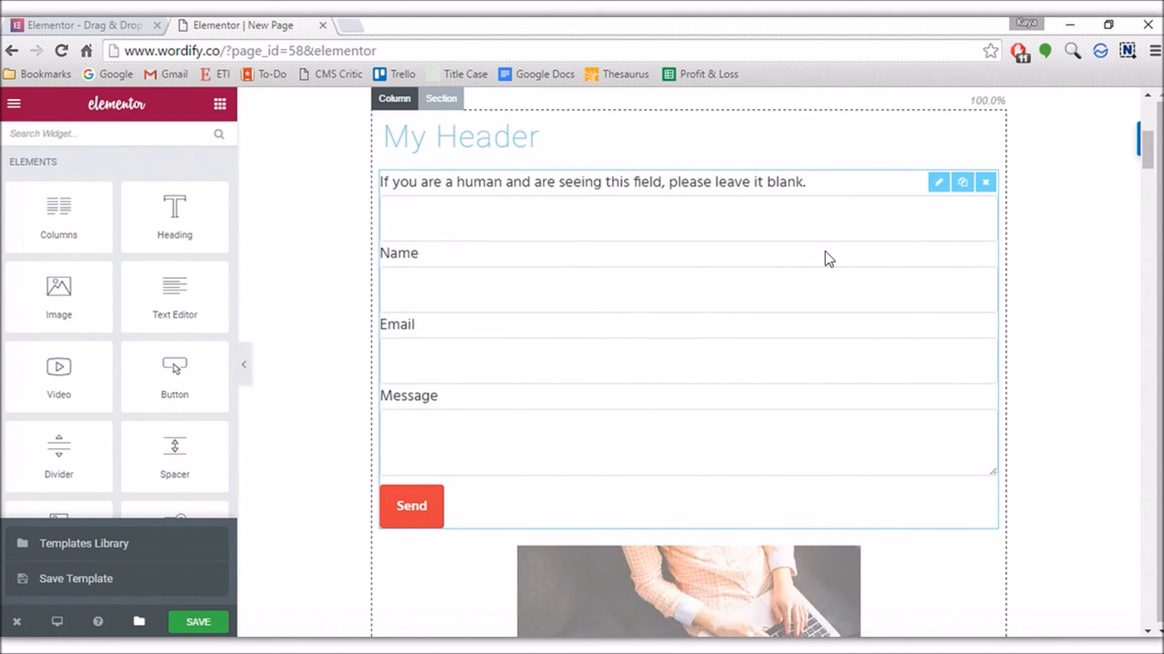
scroll("down", 3)
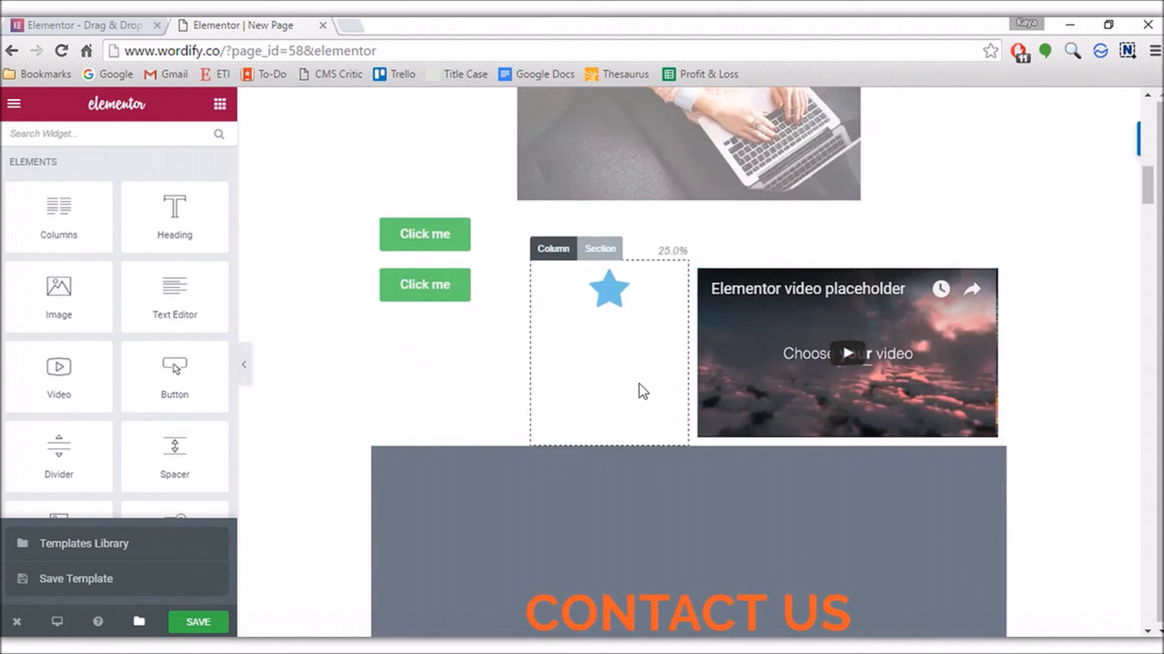
scroll("down", 3)
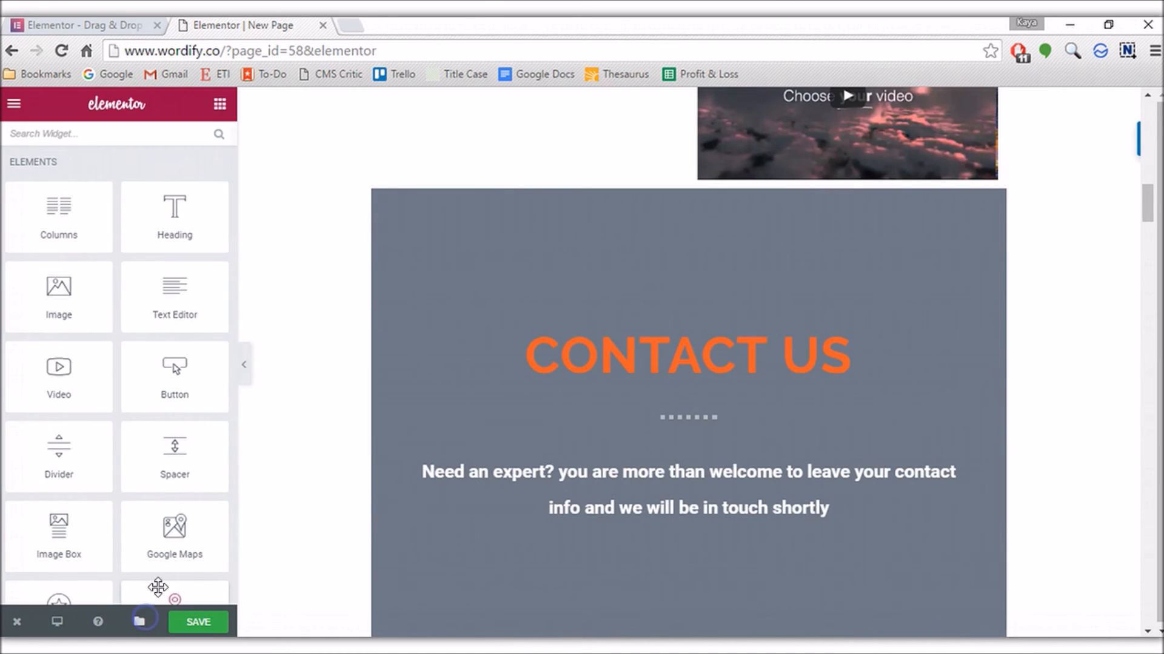
Bring the template options back and scroll on to the Contact Us banner
left_click(139, 622)
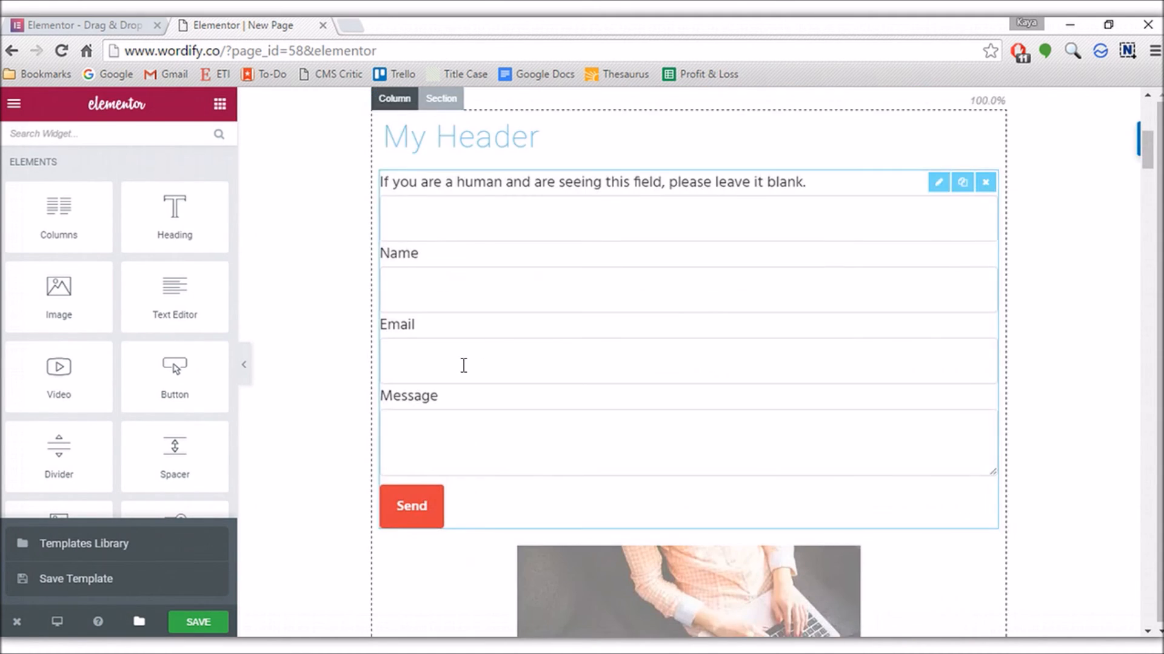
scroll("down", 3)
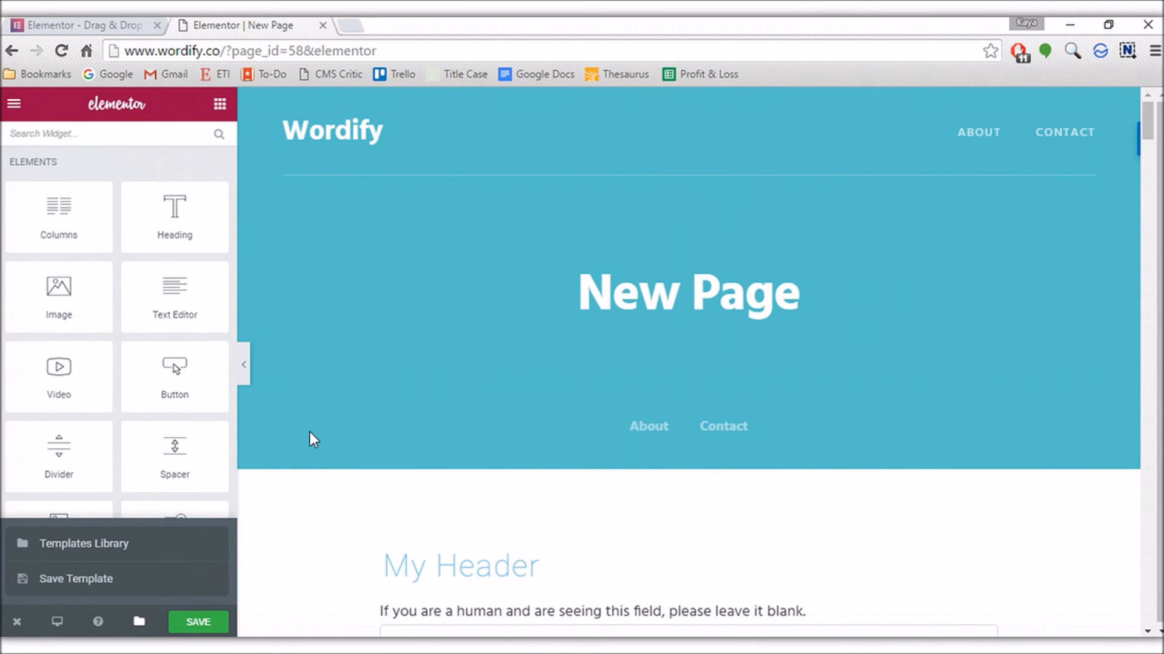
scroll("down", 3)
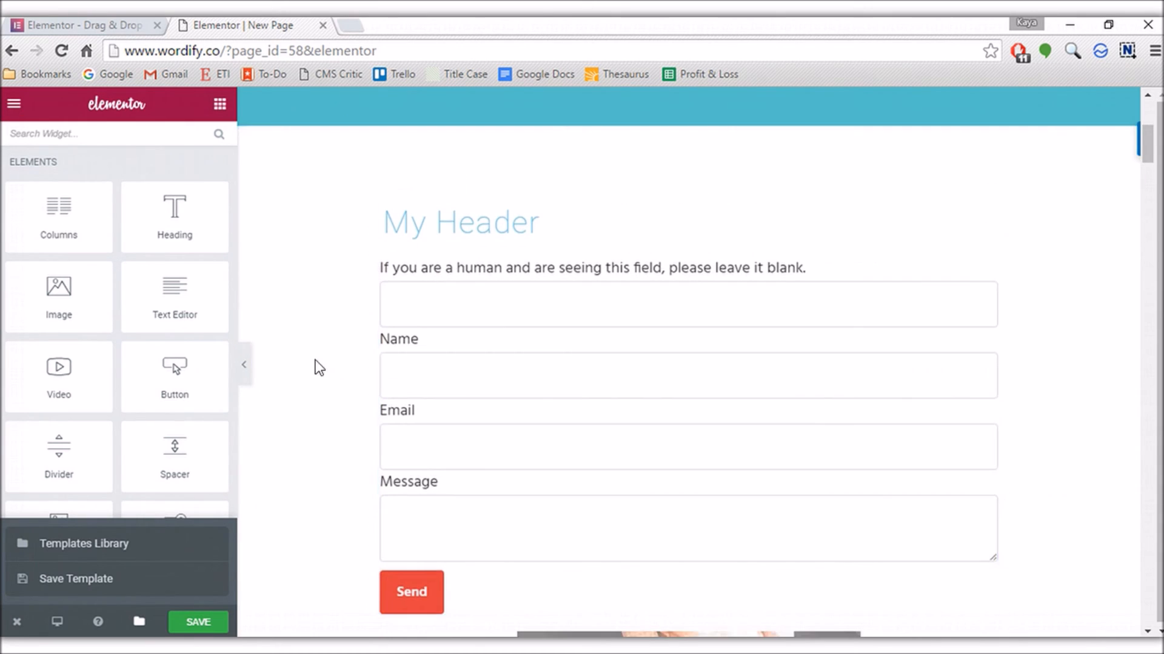
scroll("down", 3)
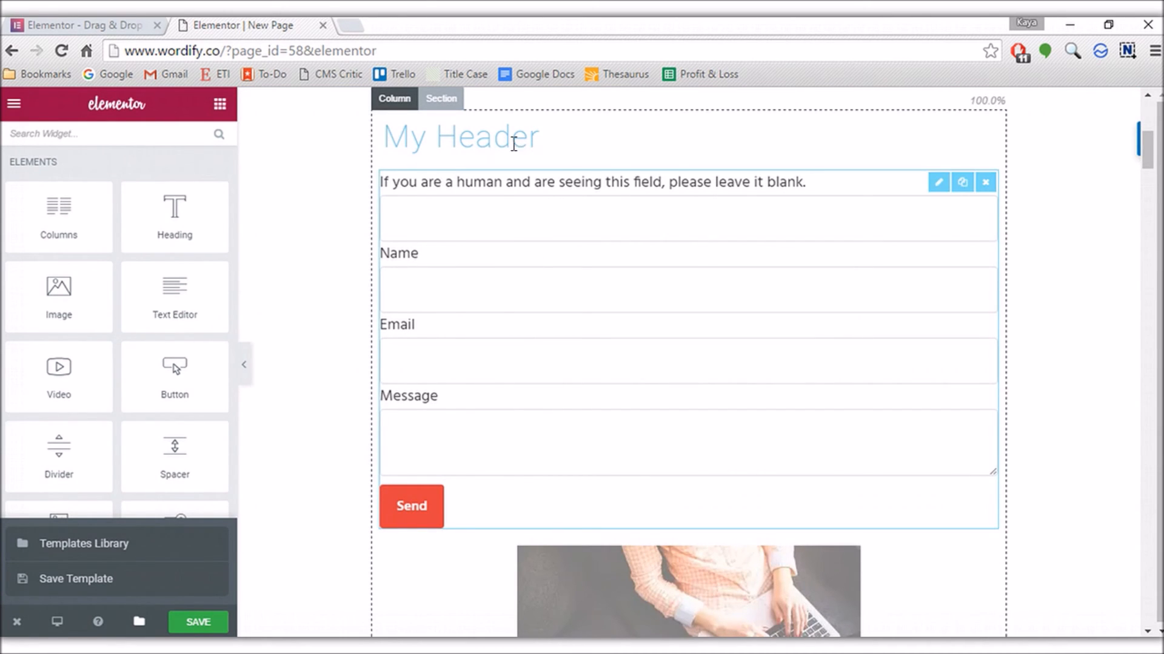
Review the My Header heading's Advanced settings: margin, padding and entrance animation
left_click(460, 136)
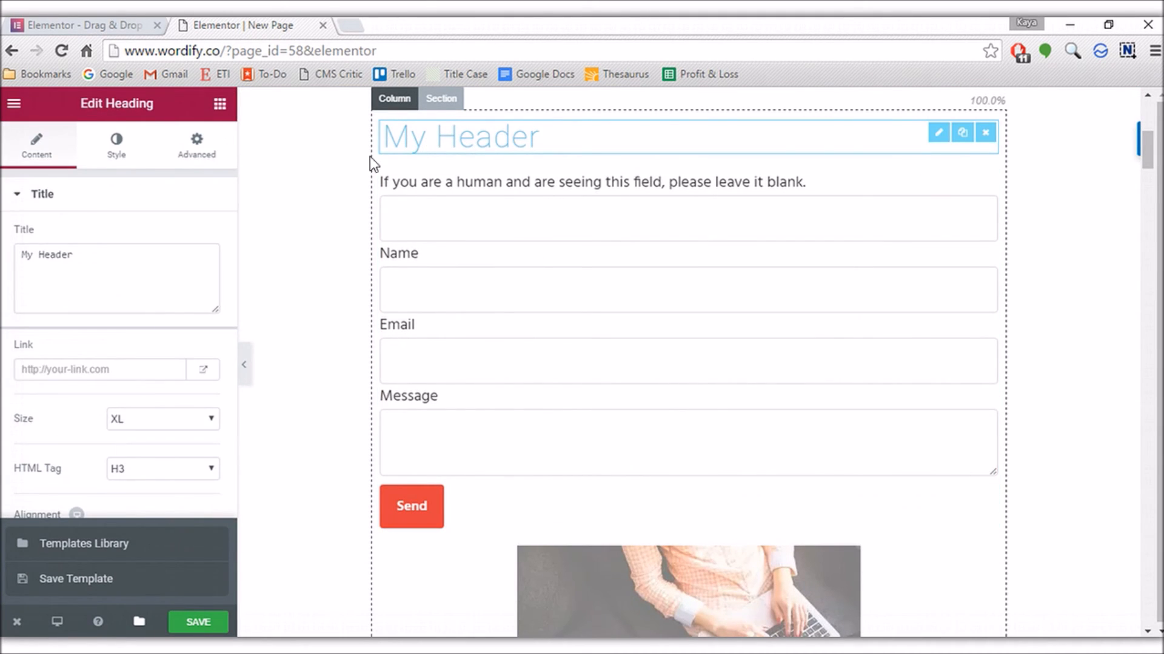
left_click(196, 144)
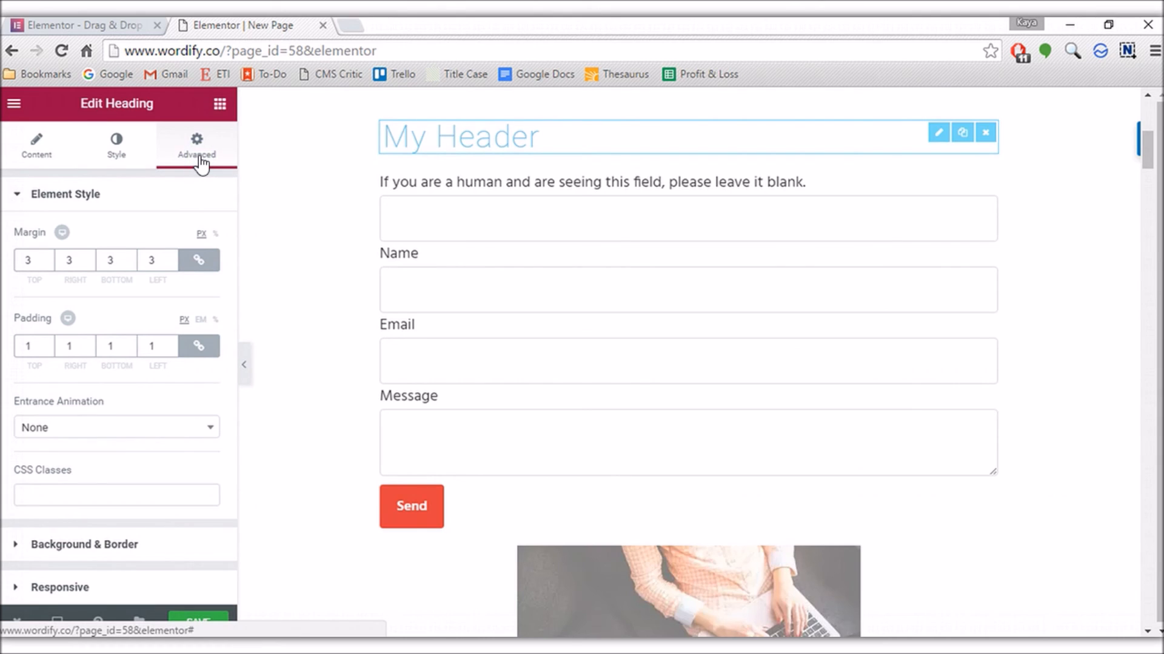
mouse_move(123, 211)
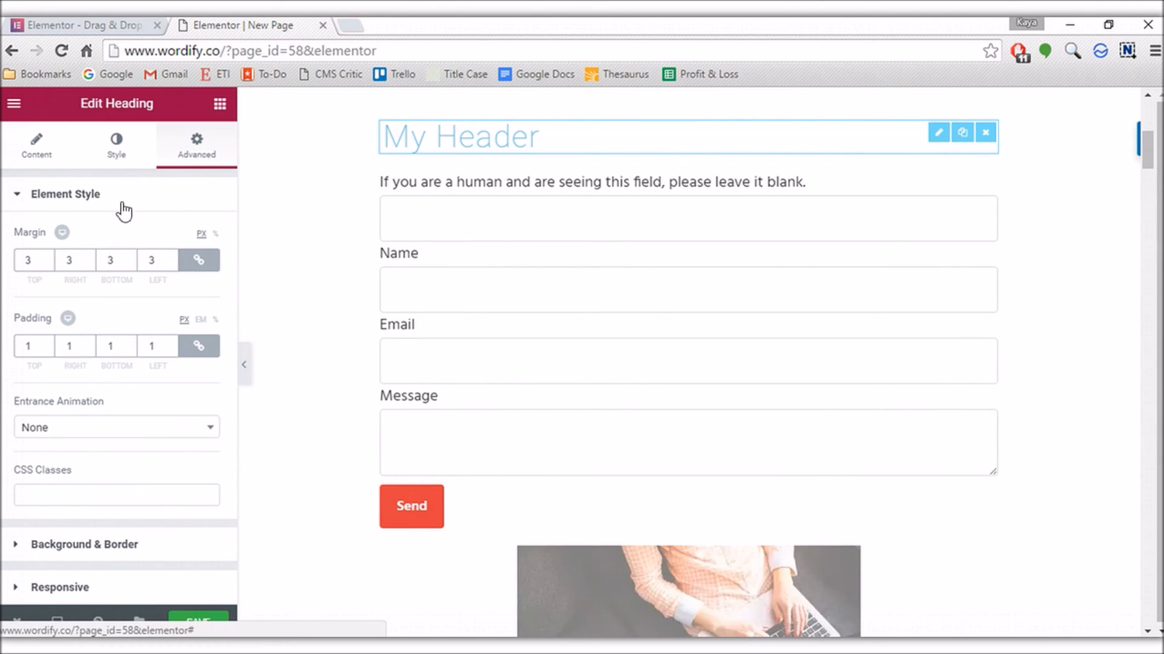
mouse_move(150, 397)
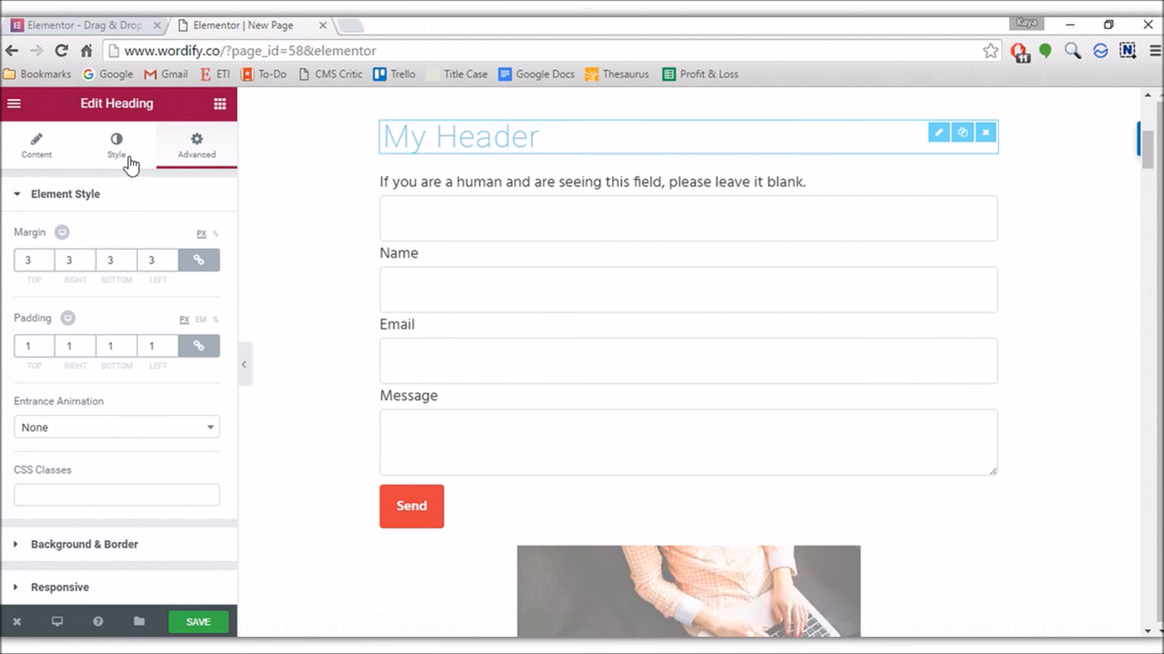
scroll("down", 3)
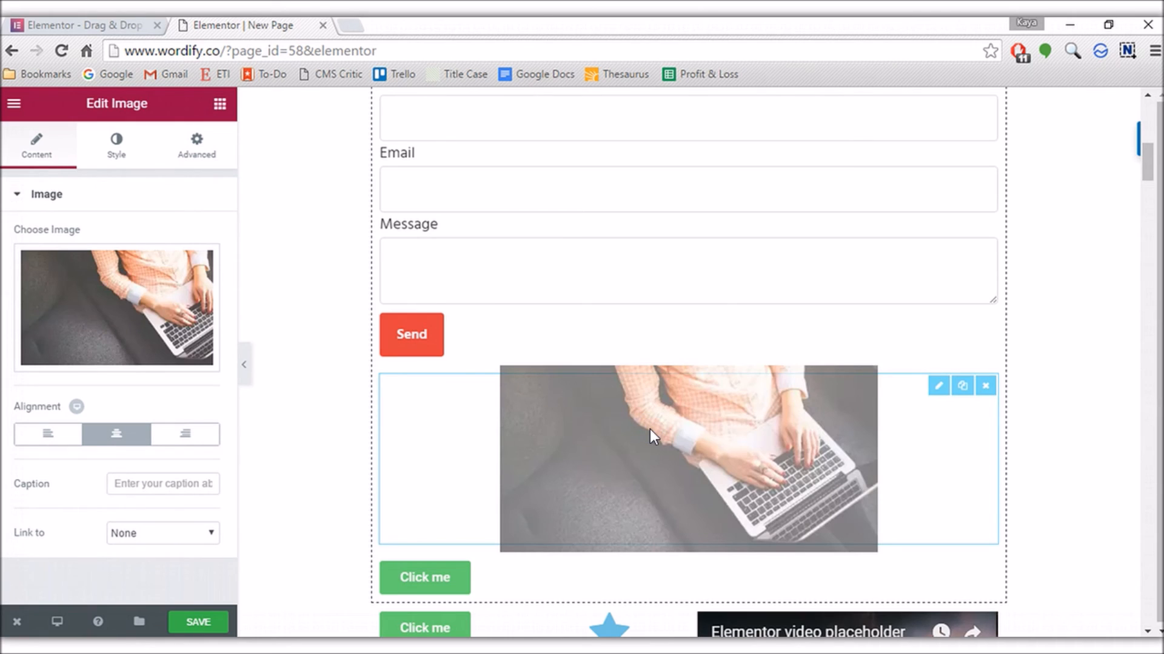
Close the laptop image settings and return to the Elements widget library
scroll("down", 3)
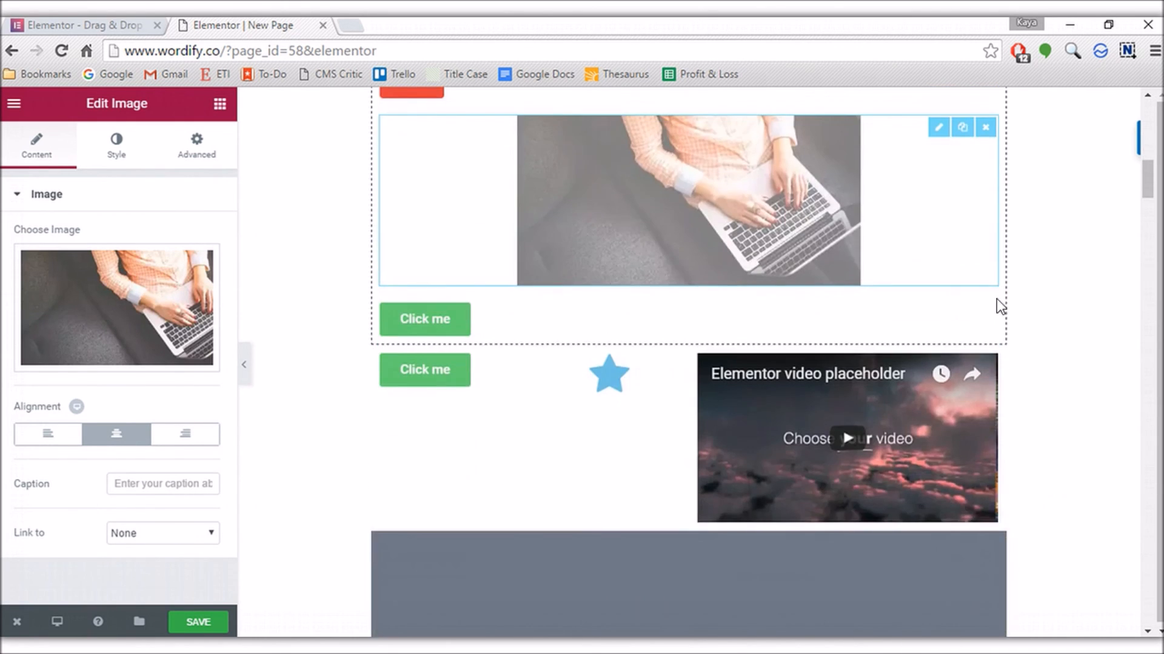
scroll("down", 3)
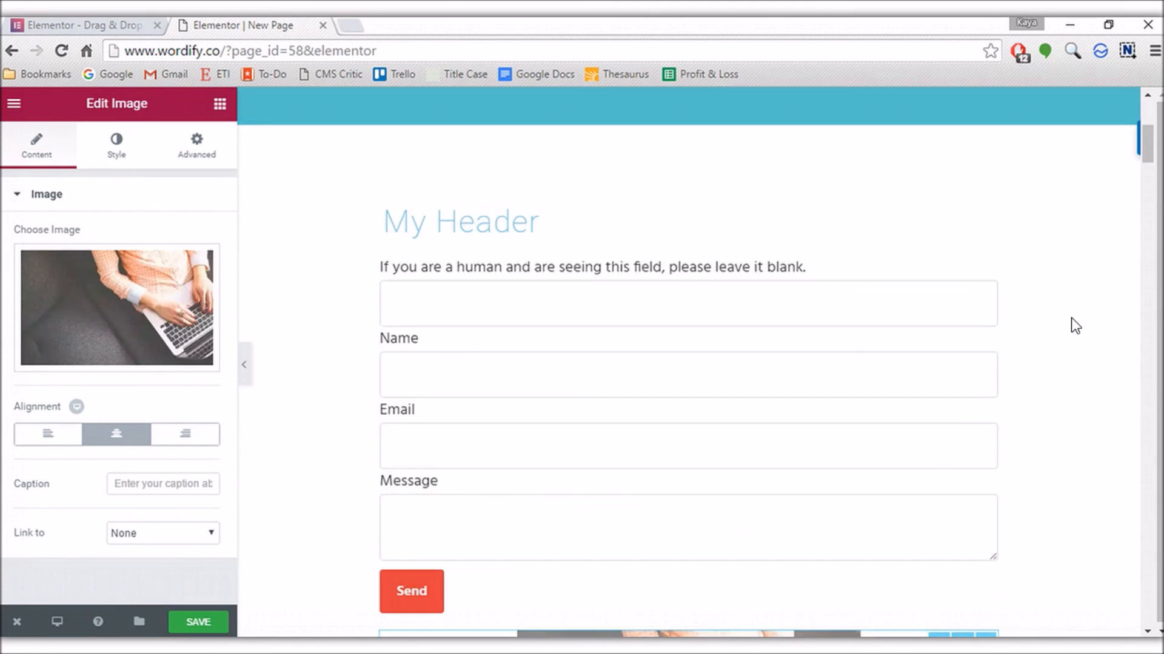
scroll("down", 3)
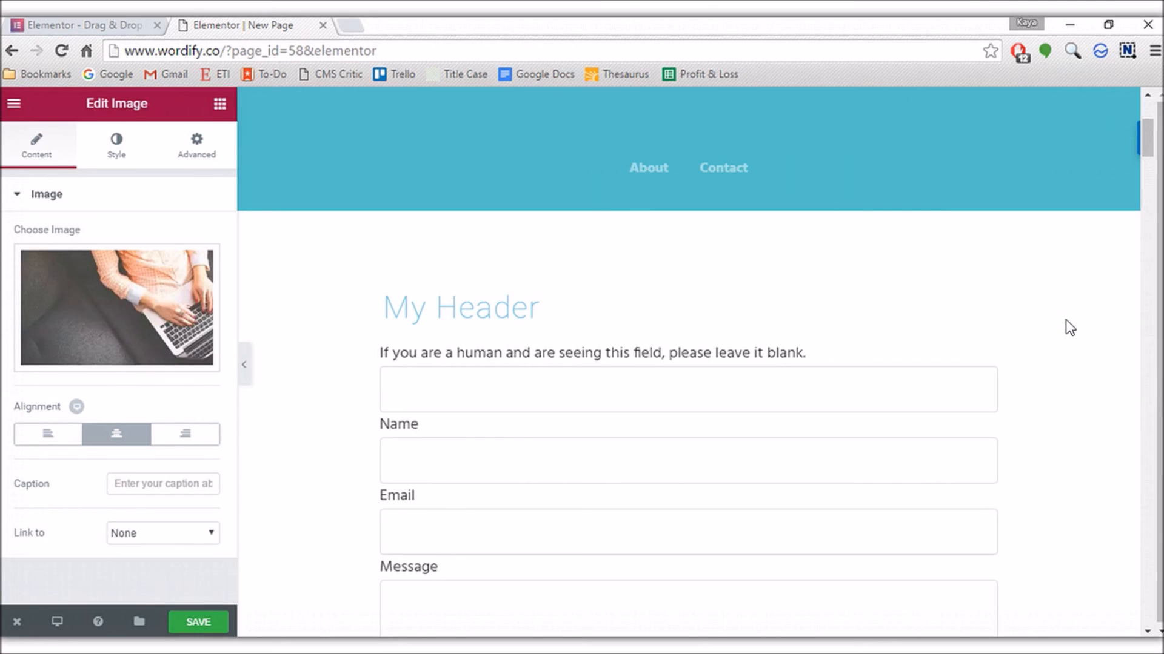
left_click(14, 104)
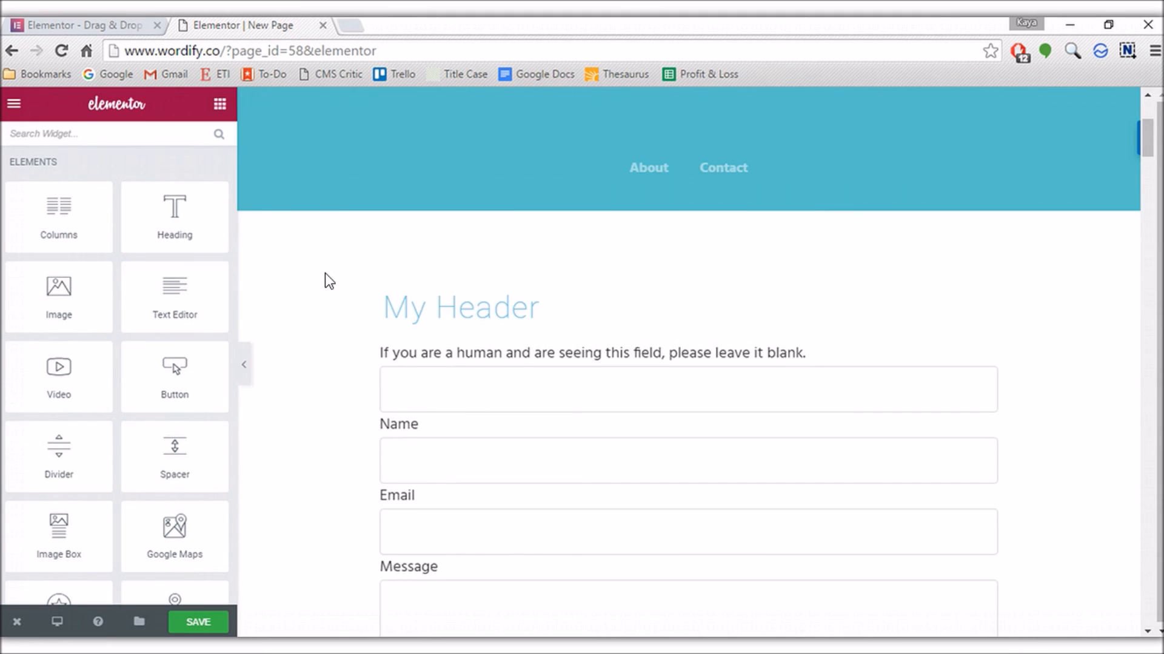
scroll("down", 3)
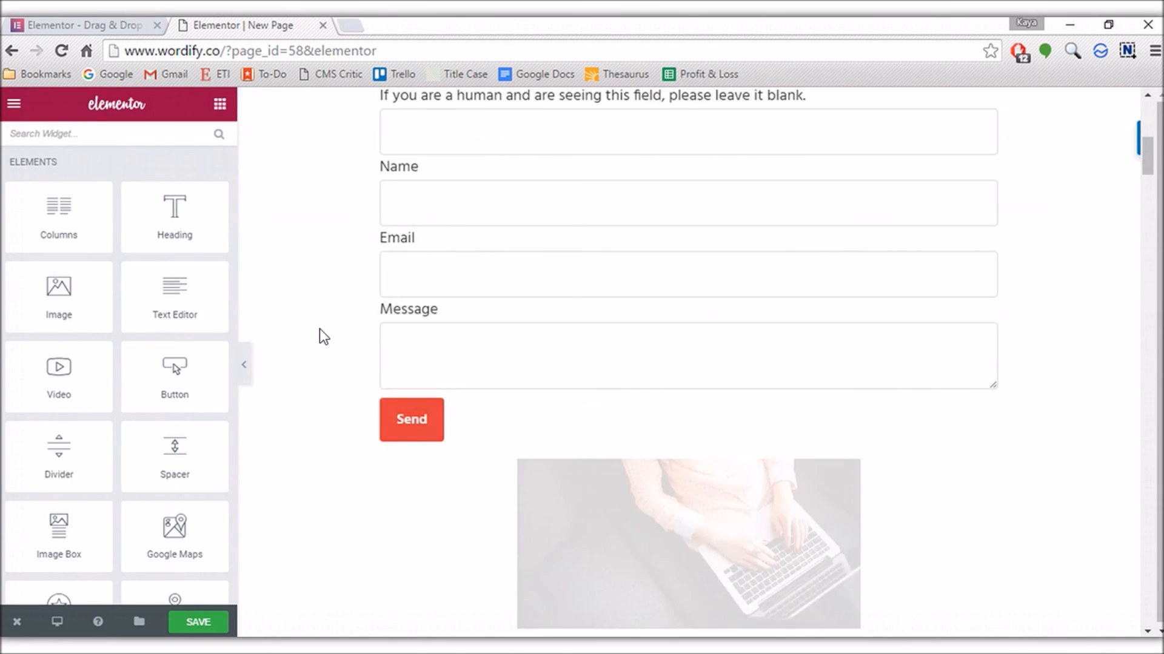